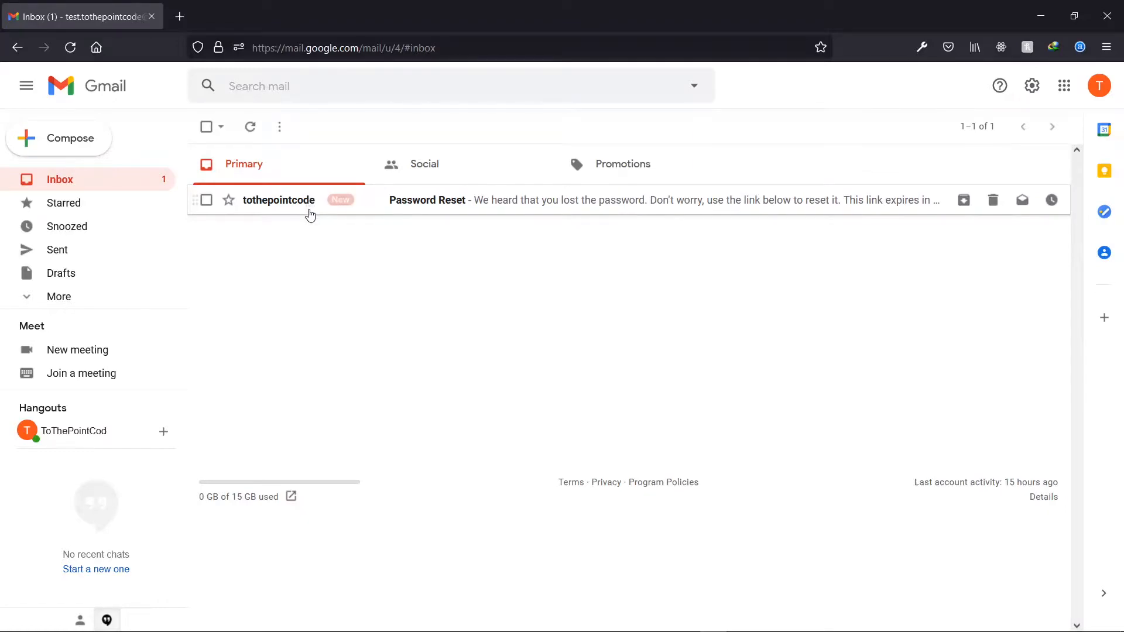
# Switch to Postman and bring up the POST localhost:5000/user/resetPassword request tab.
pyautogui.click(426, 201)
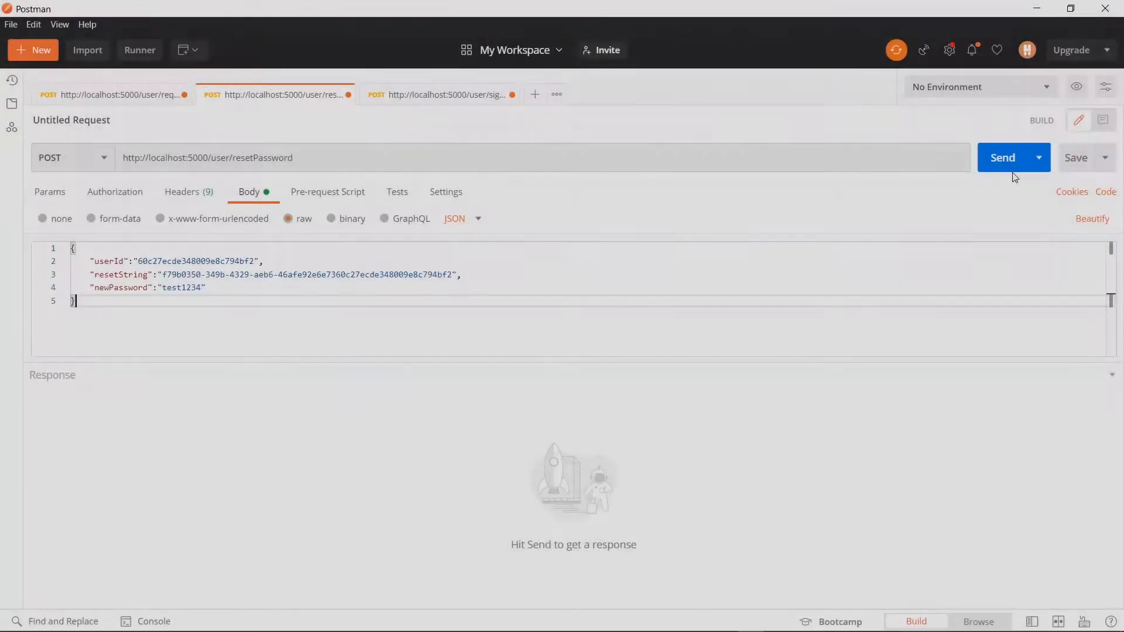
pyautogui.click(1002, 157)
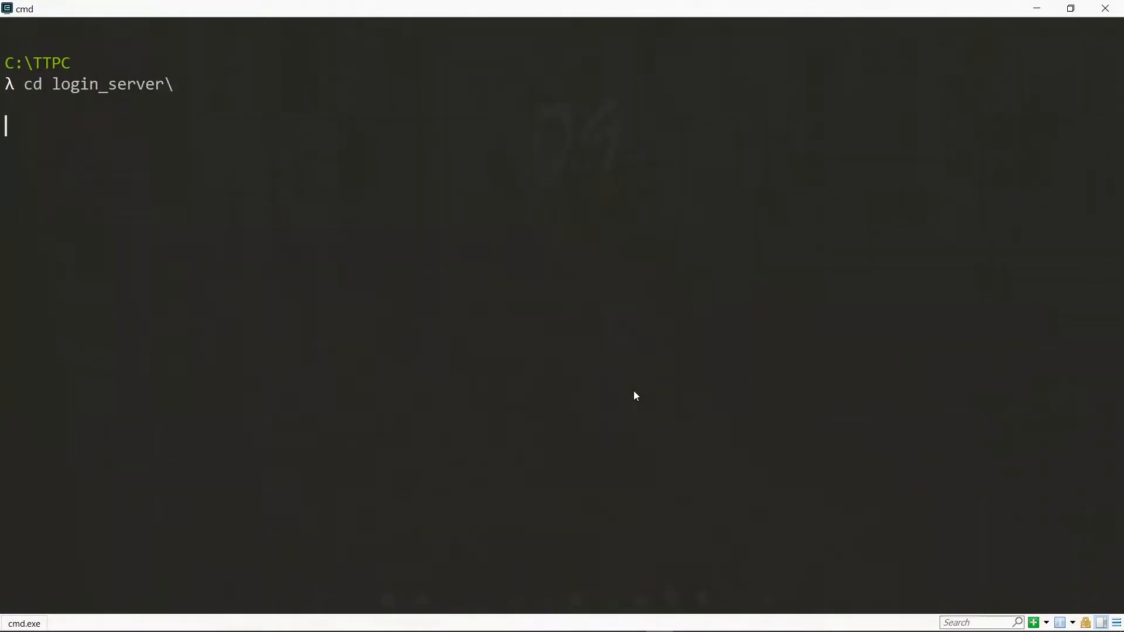
# Launch the editor on the login_server folder from cmder with 'code .'.
pyautogui.write('code .')
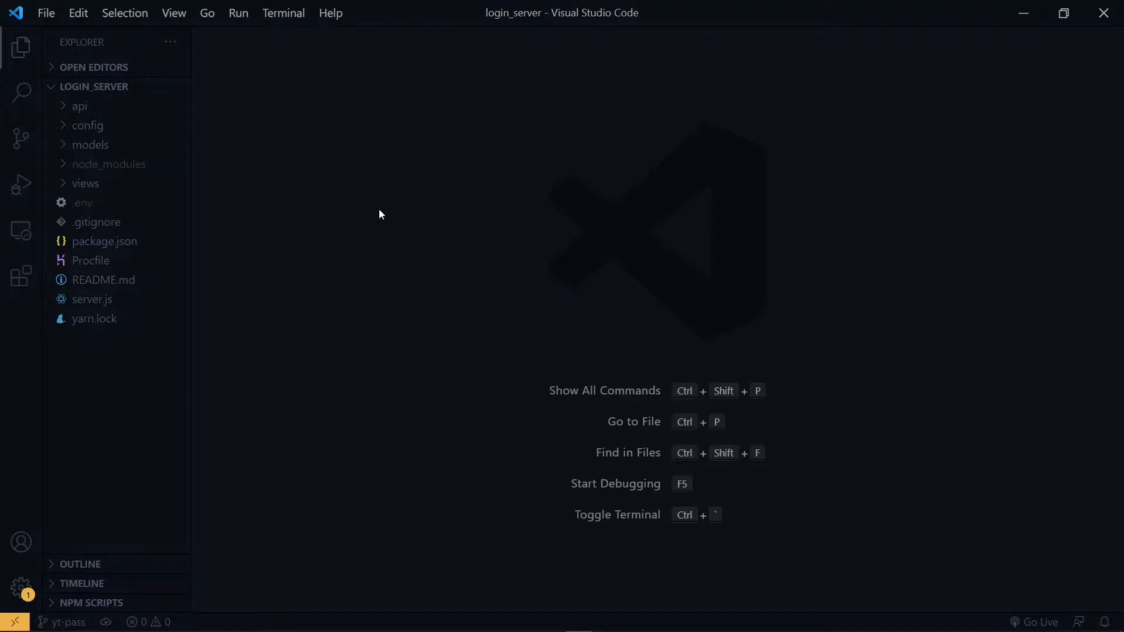
pyautogui.moveTo(92, 144)
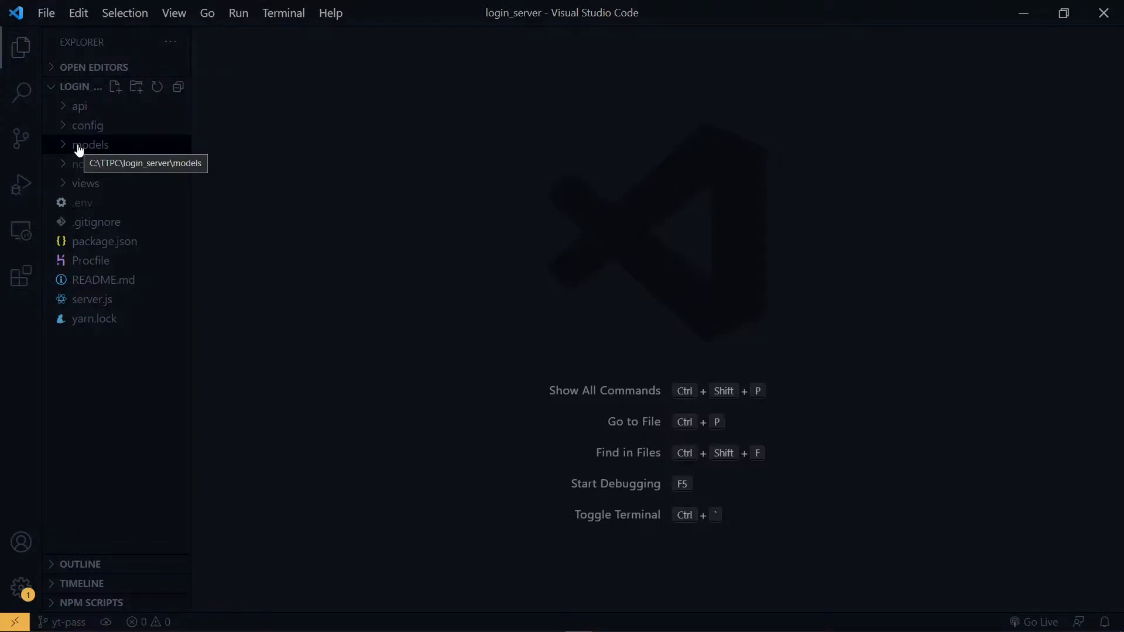
# Create models/PasswordReset.js and paste in the full UserVerification.js model code.
pyautogui.click(91, 144)
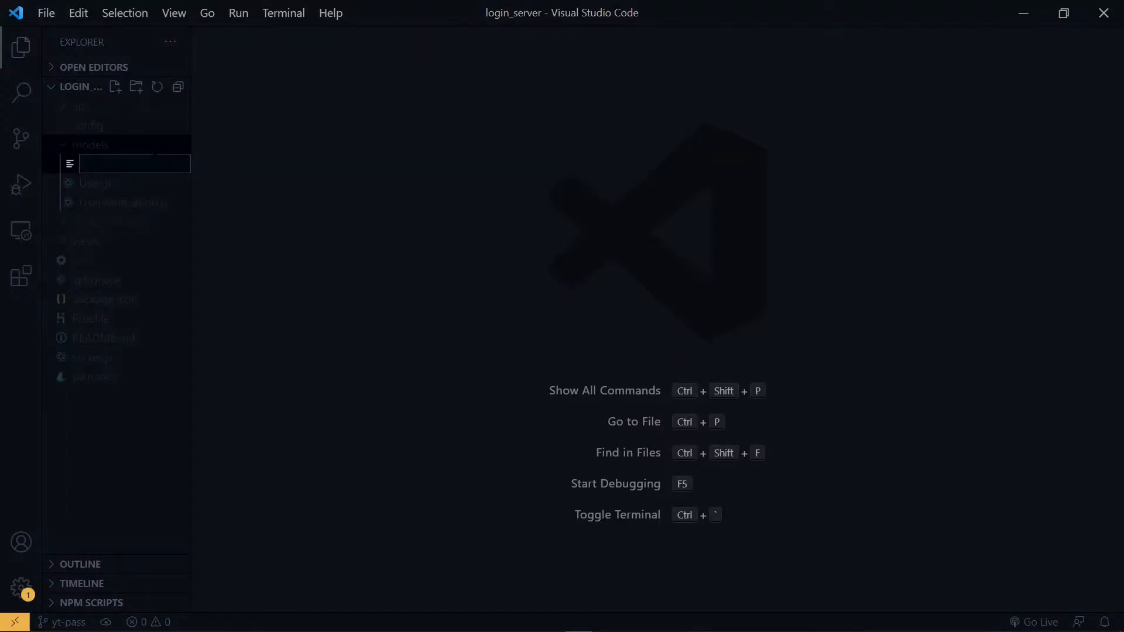
pyautogui.write('PasswordReset.js')
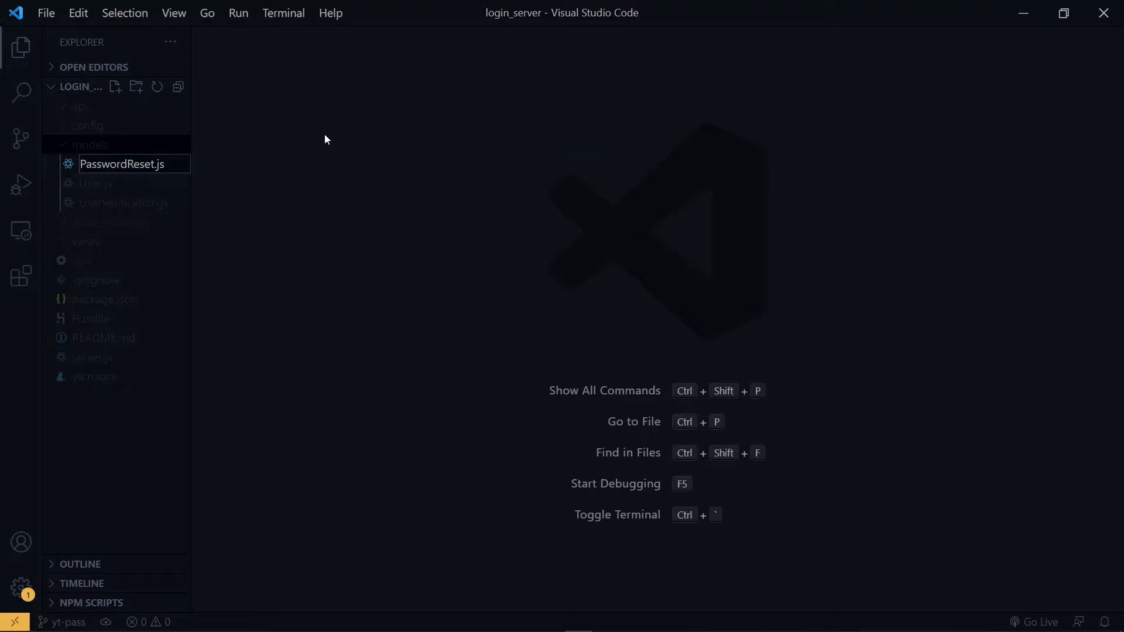
pyautogui.press('Enter')
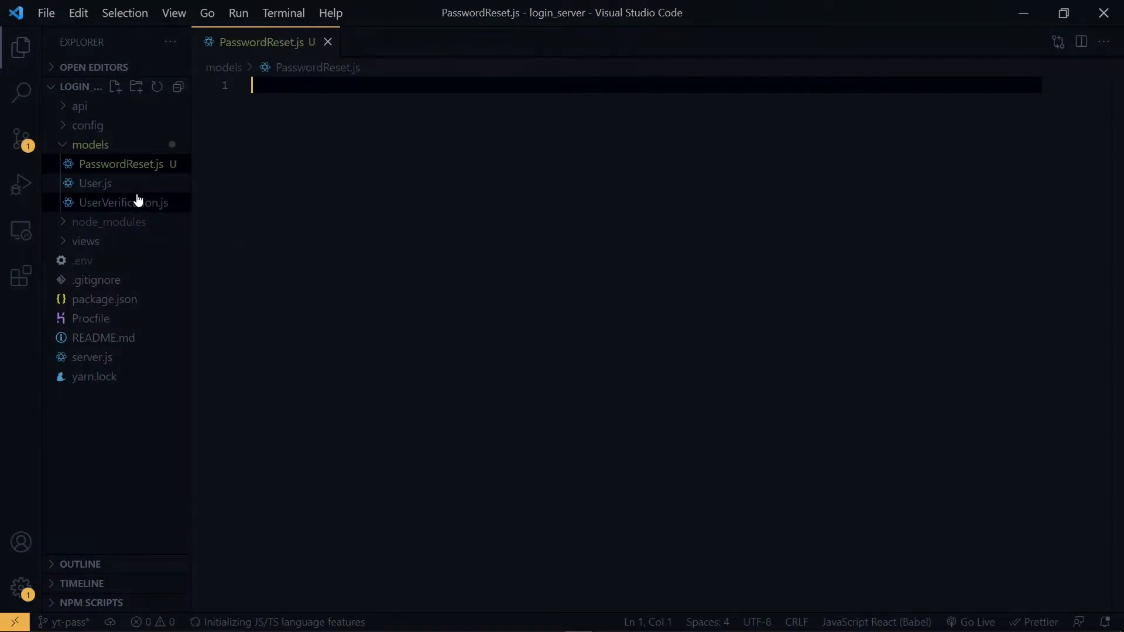
pyautogui.doubleClick(125, 202)
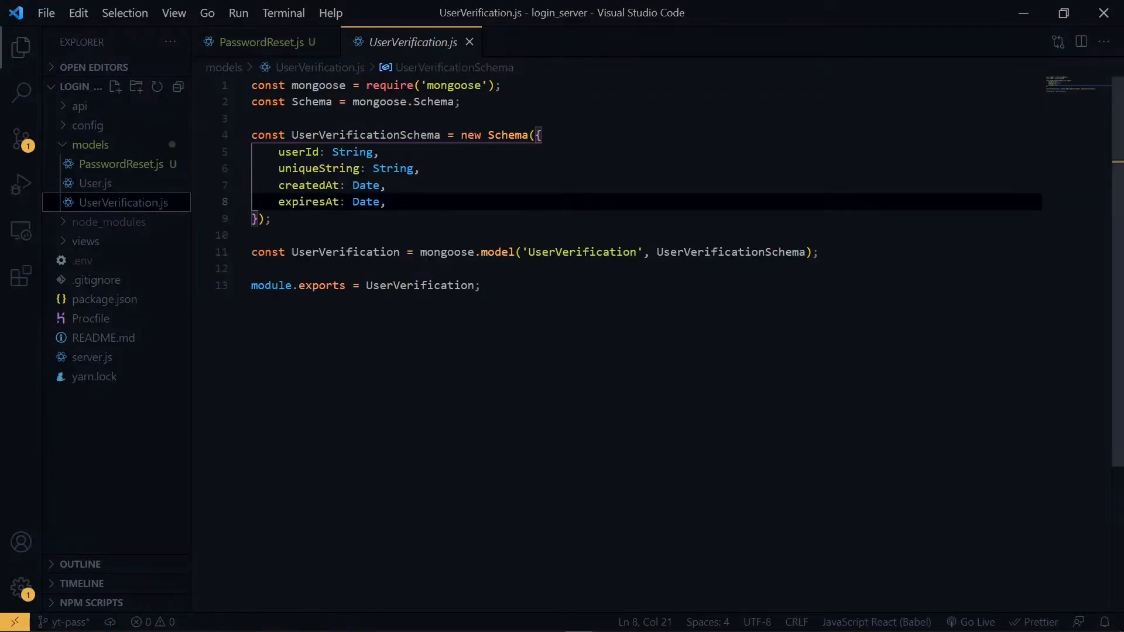
pyautogui.press('ctrl+a')
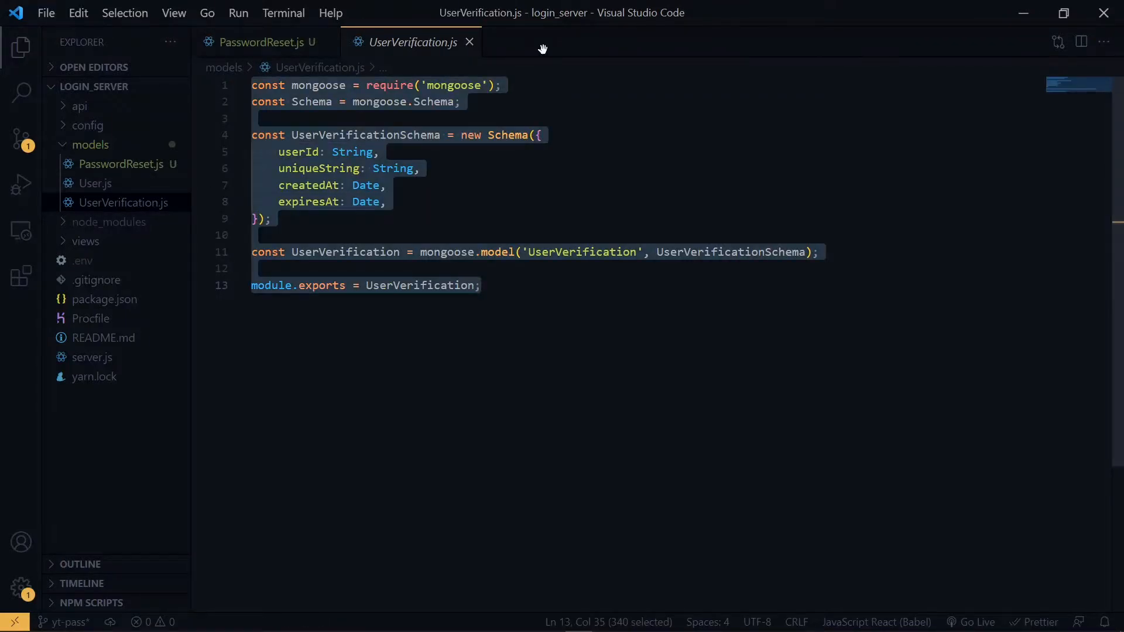
pyautogui.click(265, 42)
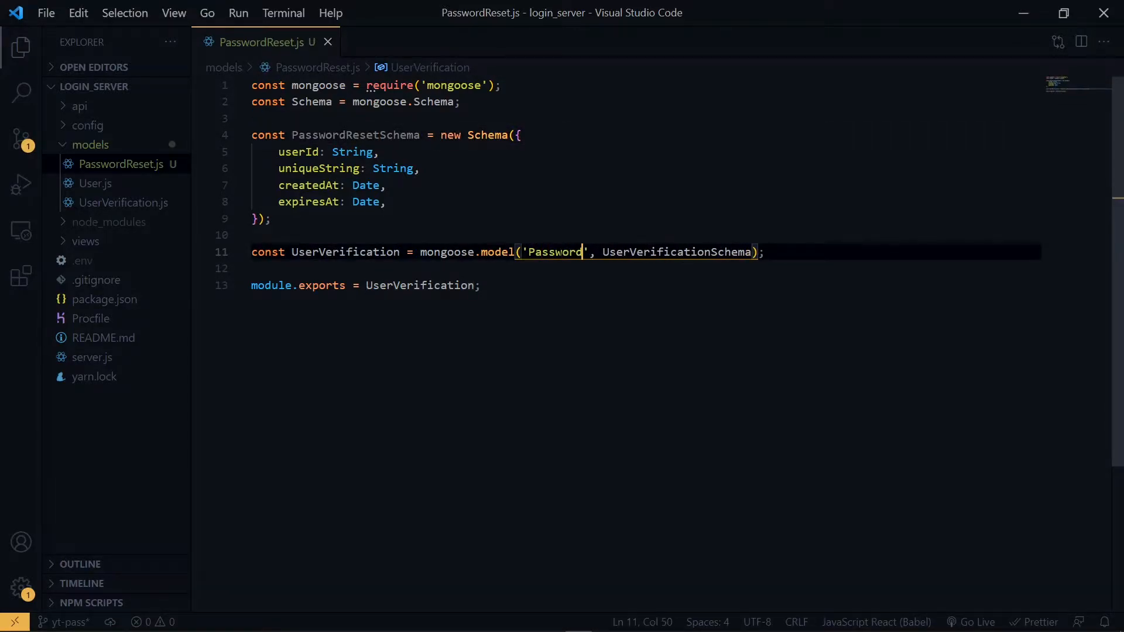
# Rename the copied names to PasswordReset, PasswordResetSchema and resetString.
pyautogui.write('Reset')
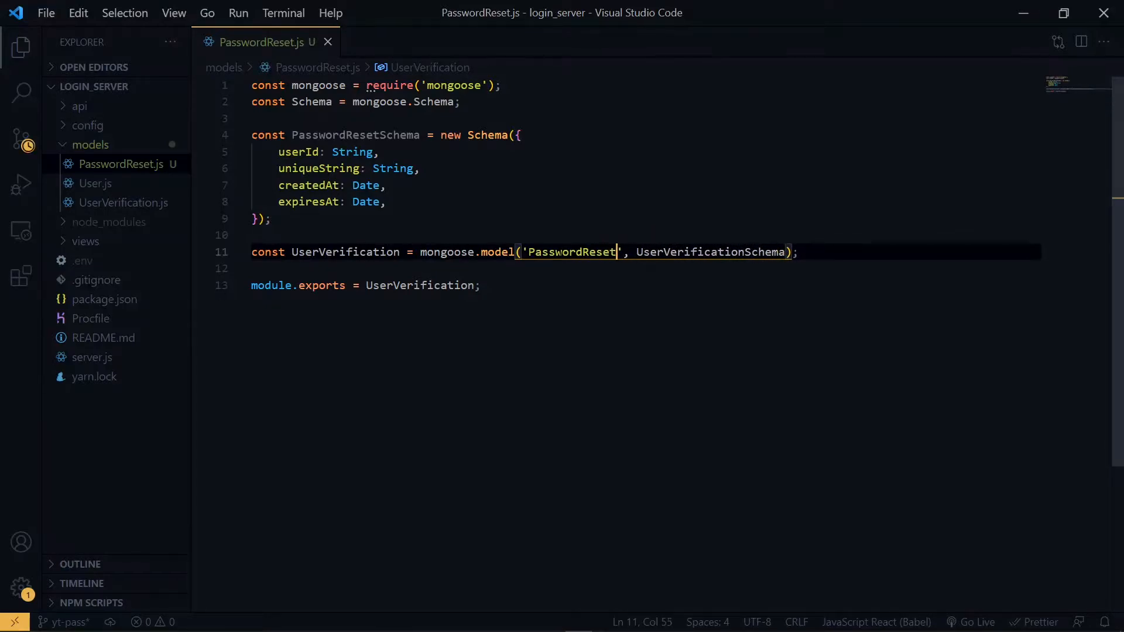
pyautogui.doubleClick(345, 251)
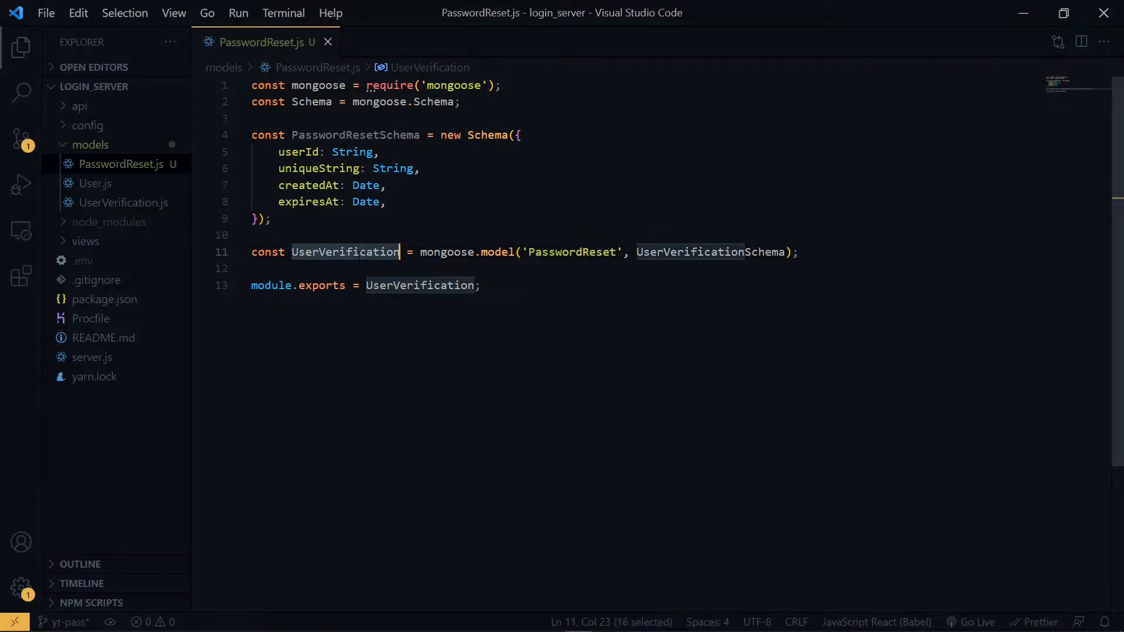
pyautogui.write('PasswordReset')
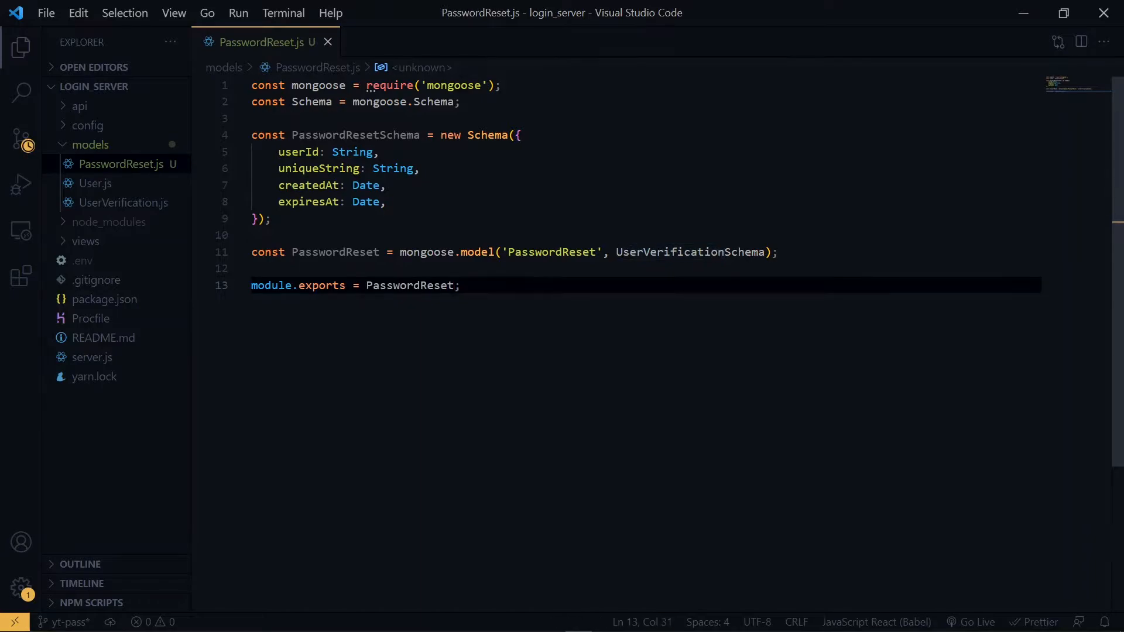
pyautogui.doubleClick(354, 135)
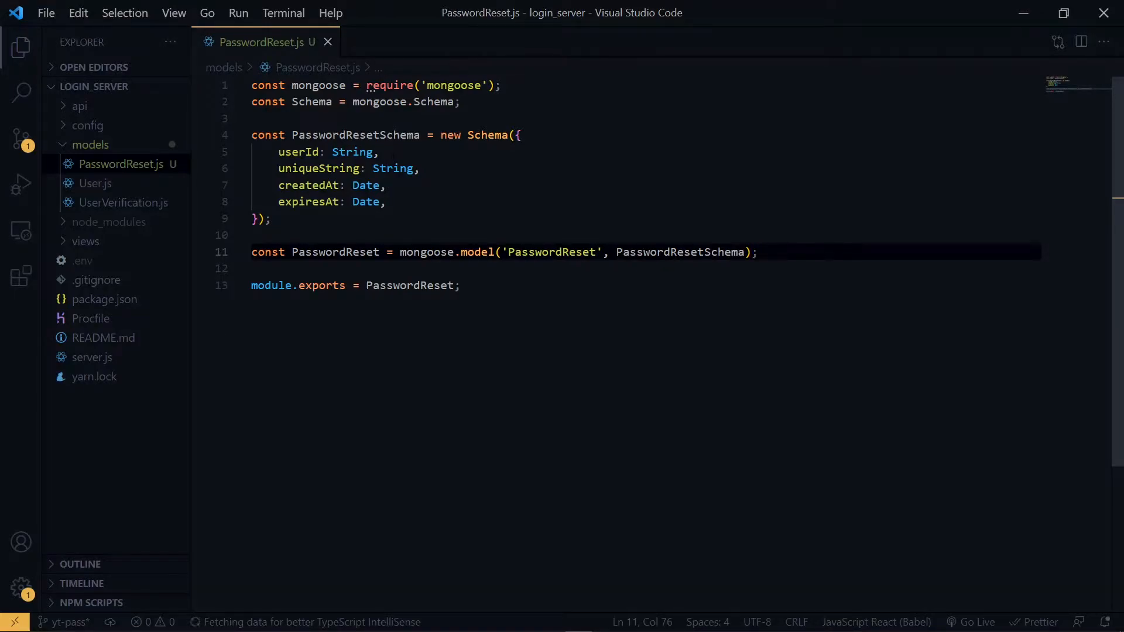
pyautogui.moveTo(320, 167)
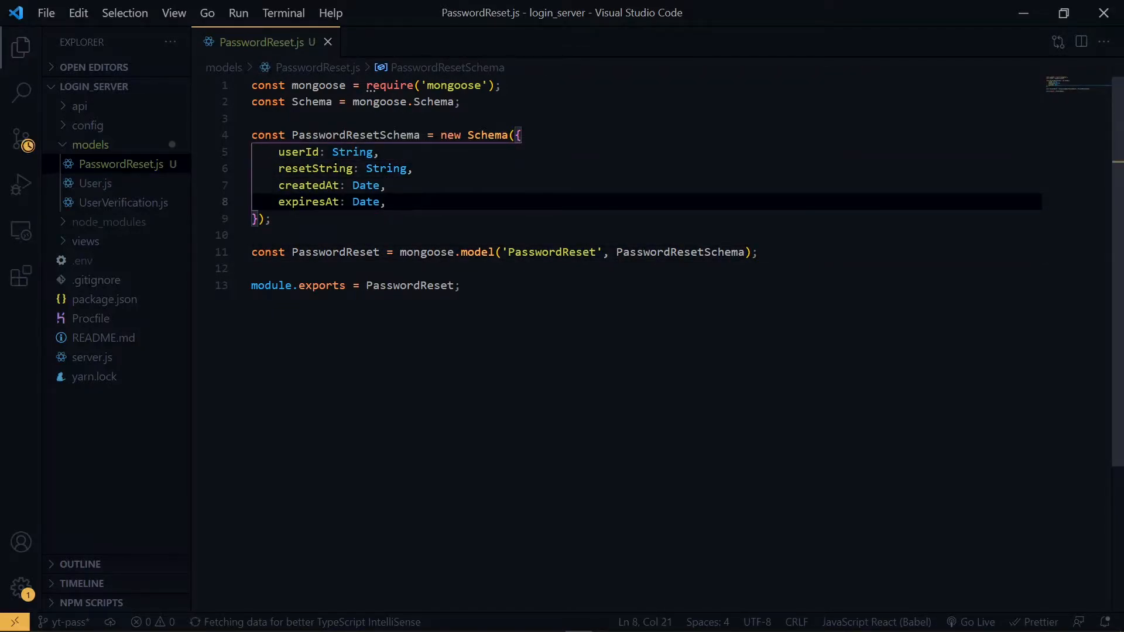
# In api/User.js, duplicate the UserVerification require as a PasswordReset require from ./../models/PasswordReset.
pyautogui.click(81, 105)
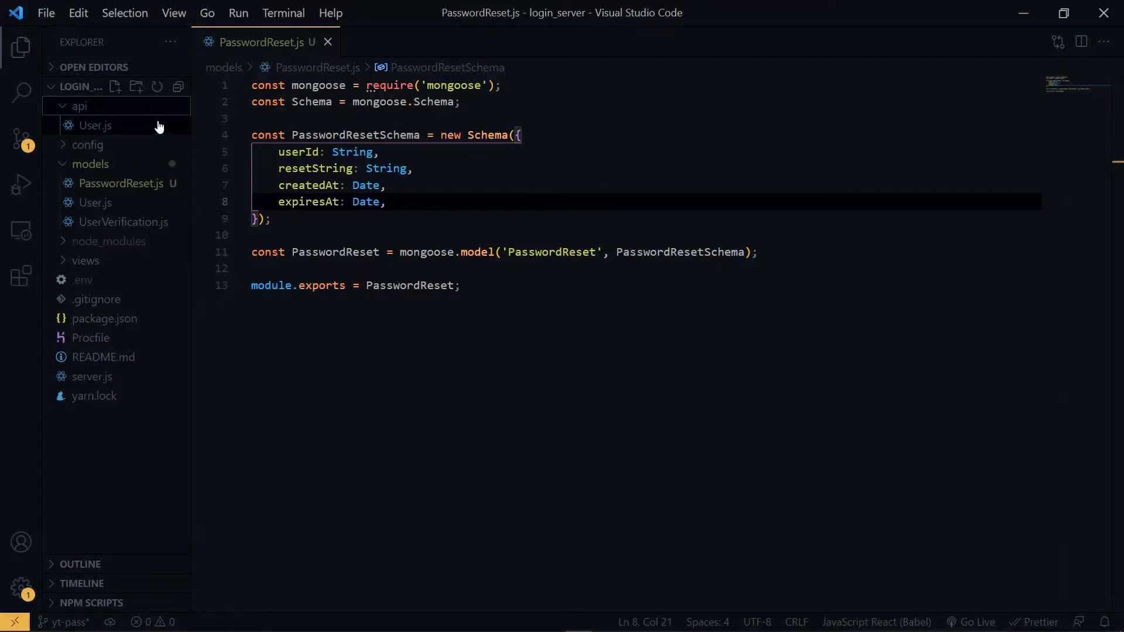
pyautogui.click(94, 125)
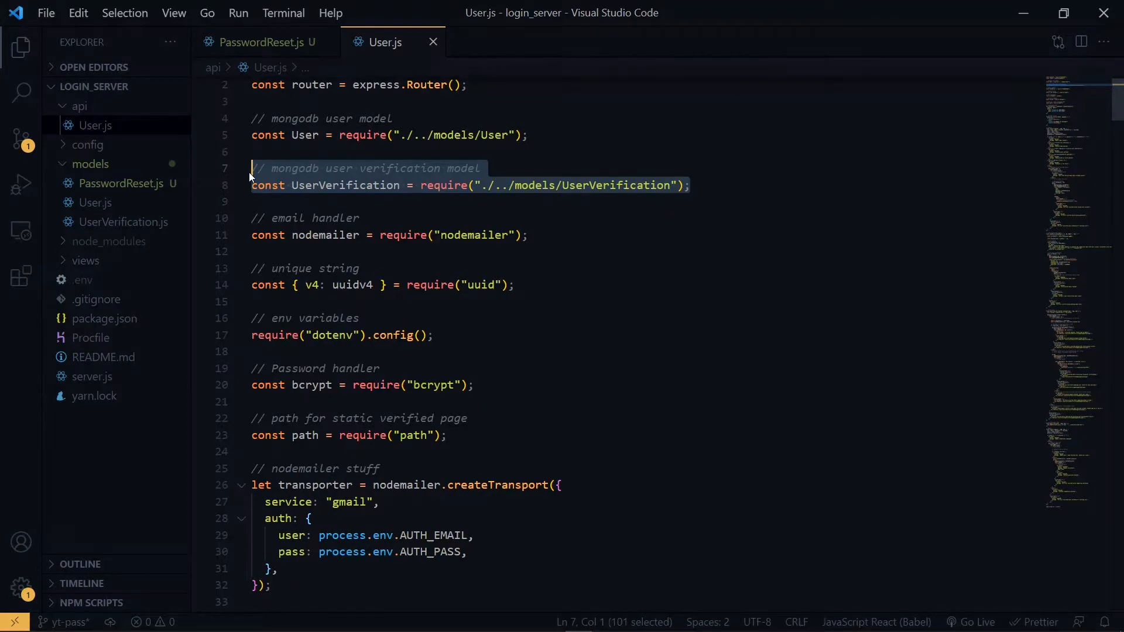
pyautogui.press('Enter')
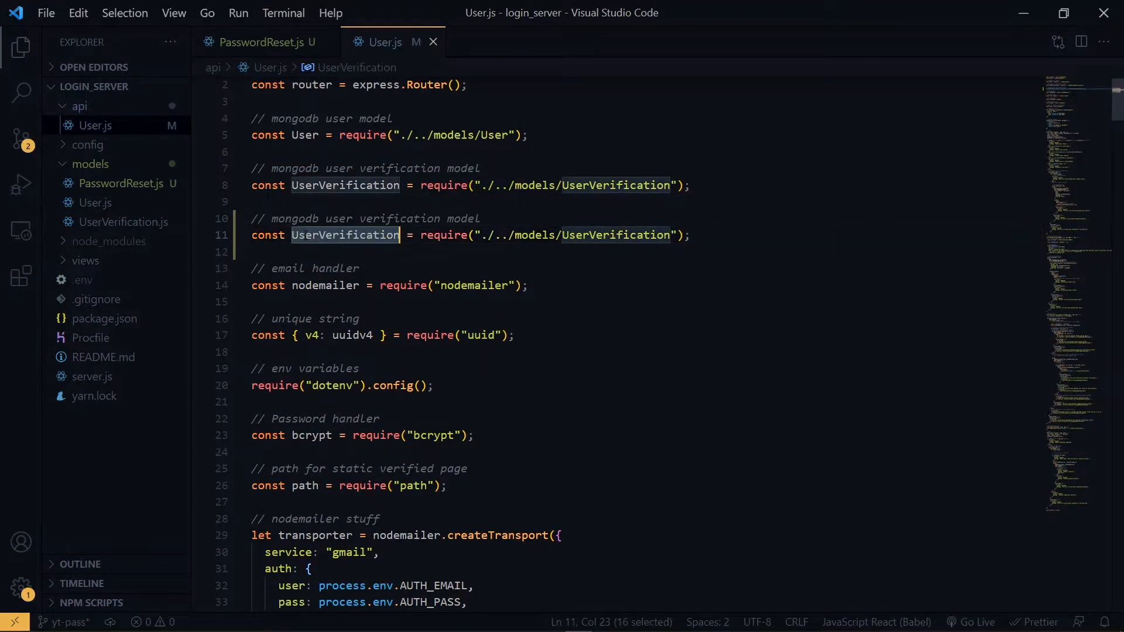
pyautogui.write('PasswordRes')
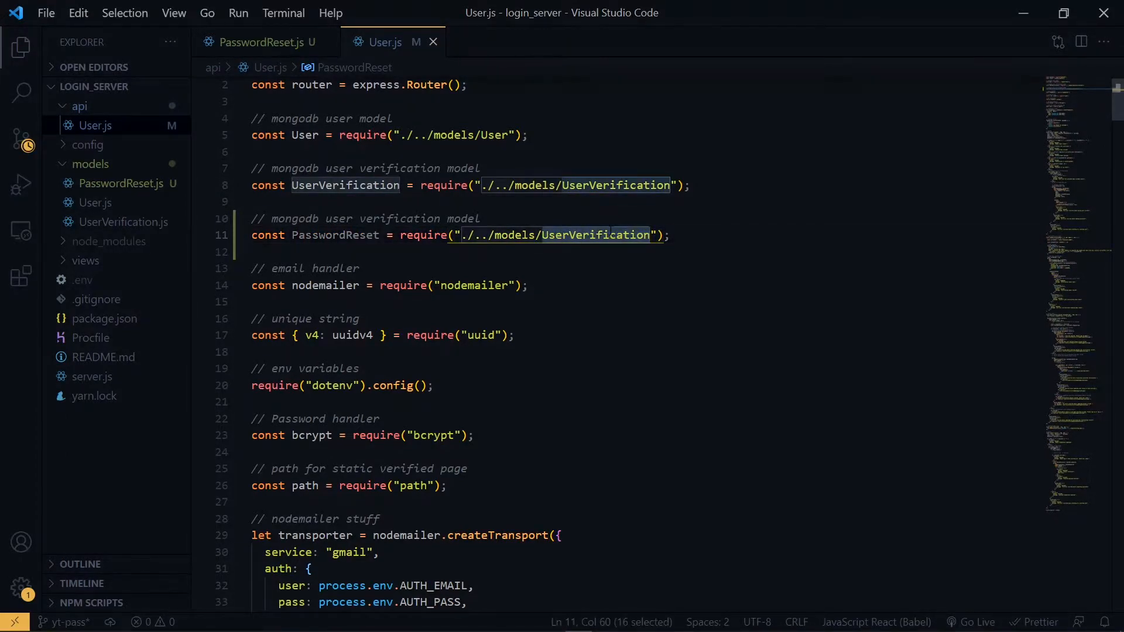
pyautogui.write('PasswordReset')
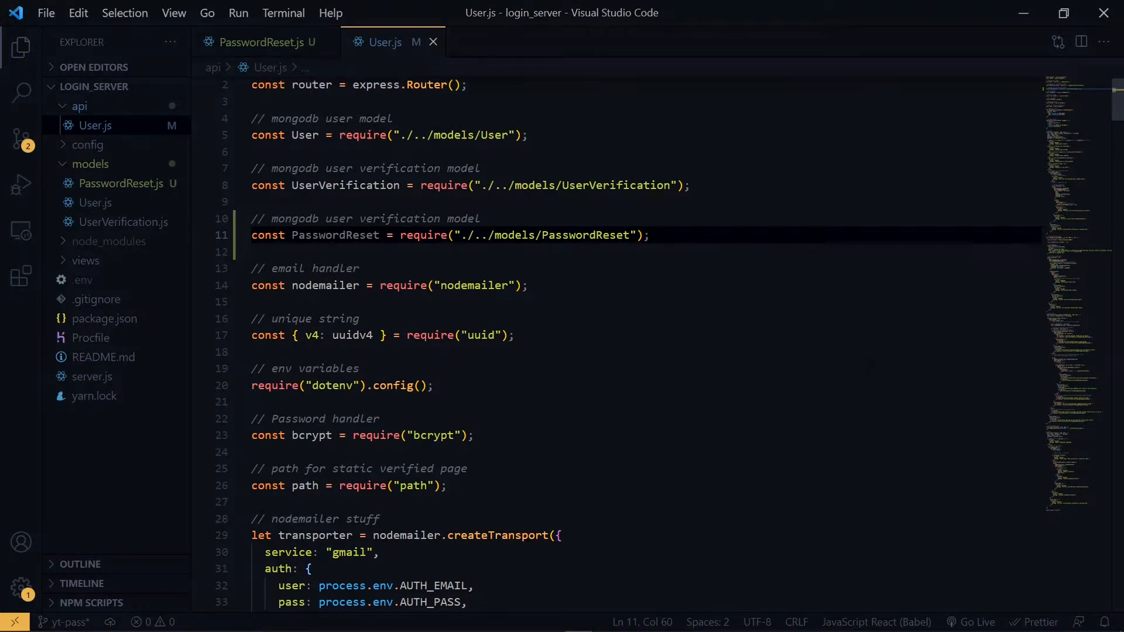
pyautogui.scroll(-3)
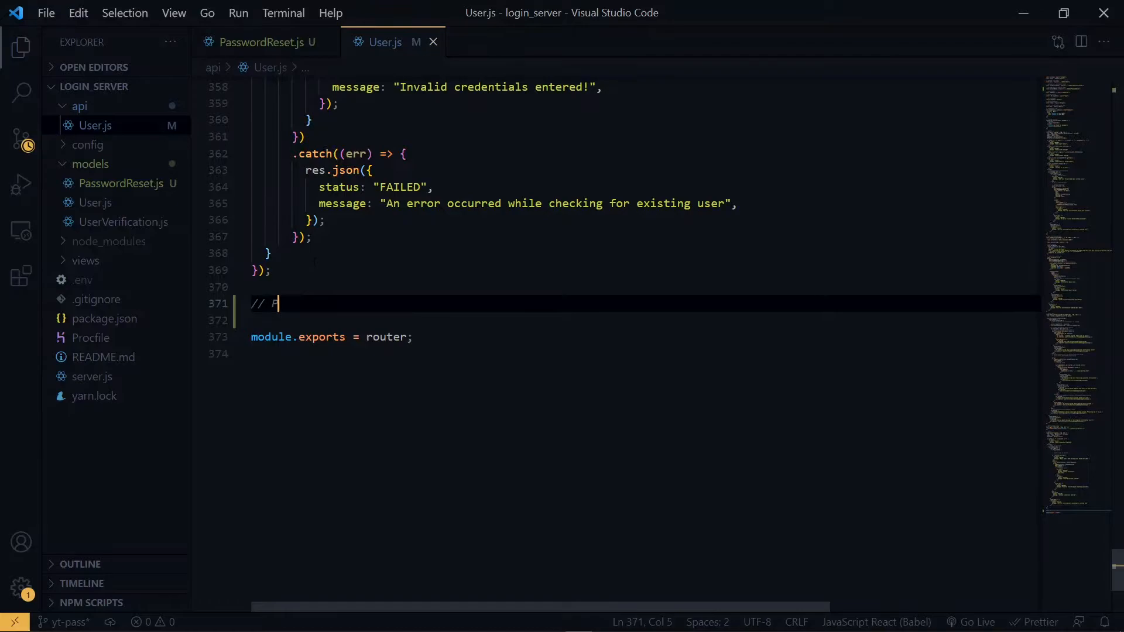
# Add a '// Password reset stuff' comment and a router.post('/requestPasswordReset') handler destructuring email and redirectUrl from req.body.
pyautogui.write('Password reset stuff')
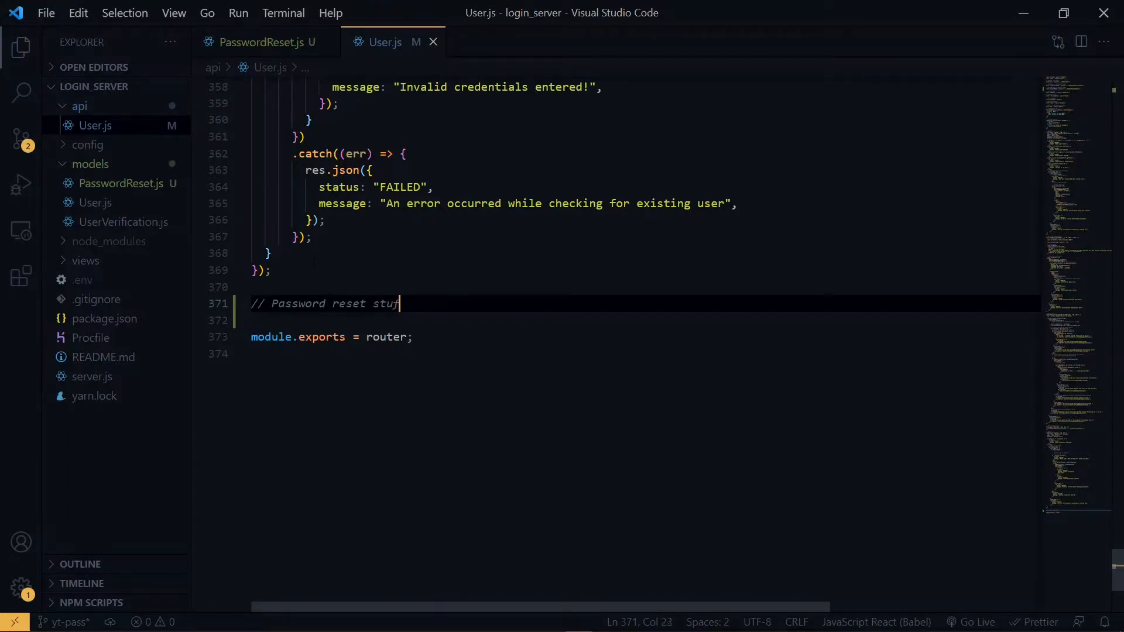
pyautogui.press('enter')
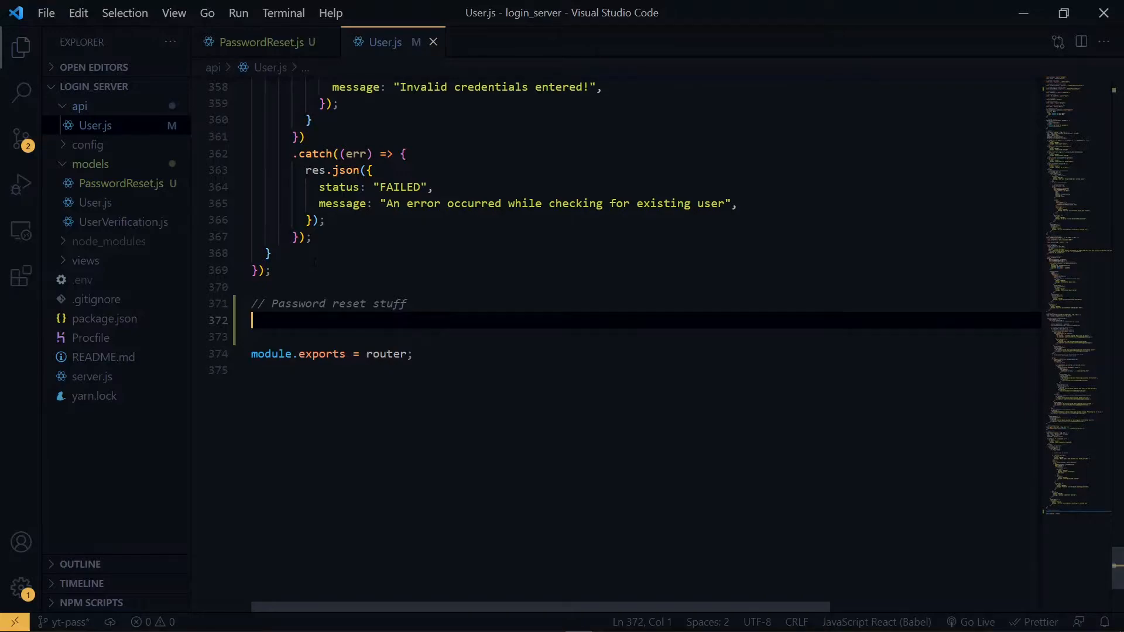
pyautogui.write('router.post("/re')
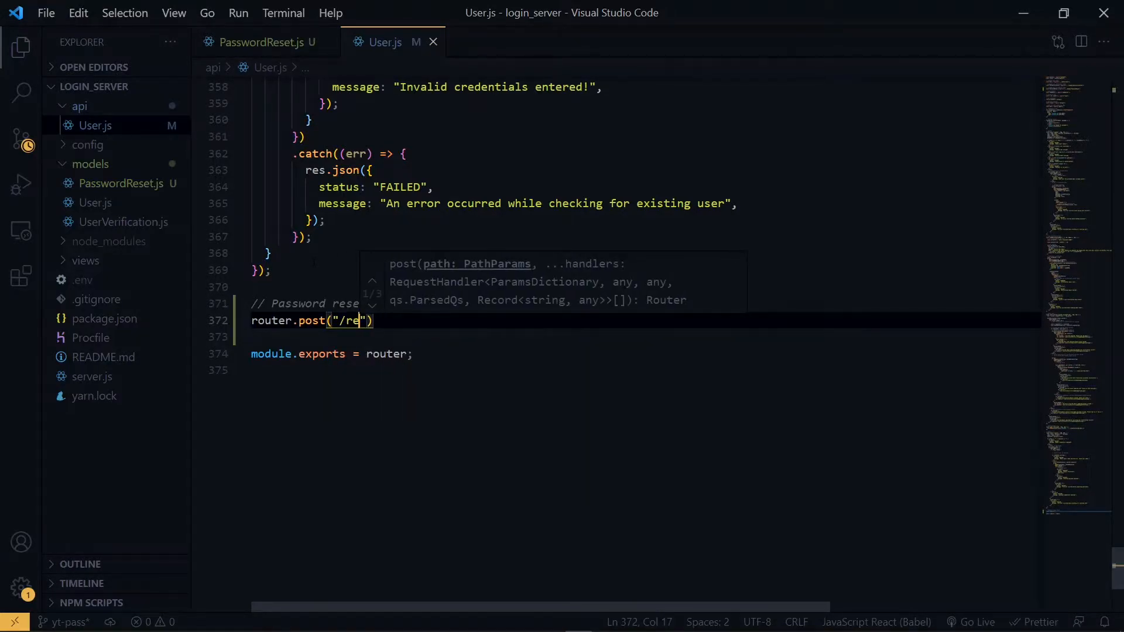
pyautogui.write('questPasswordR')
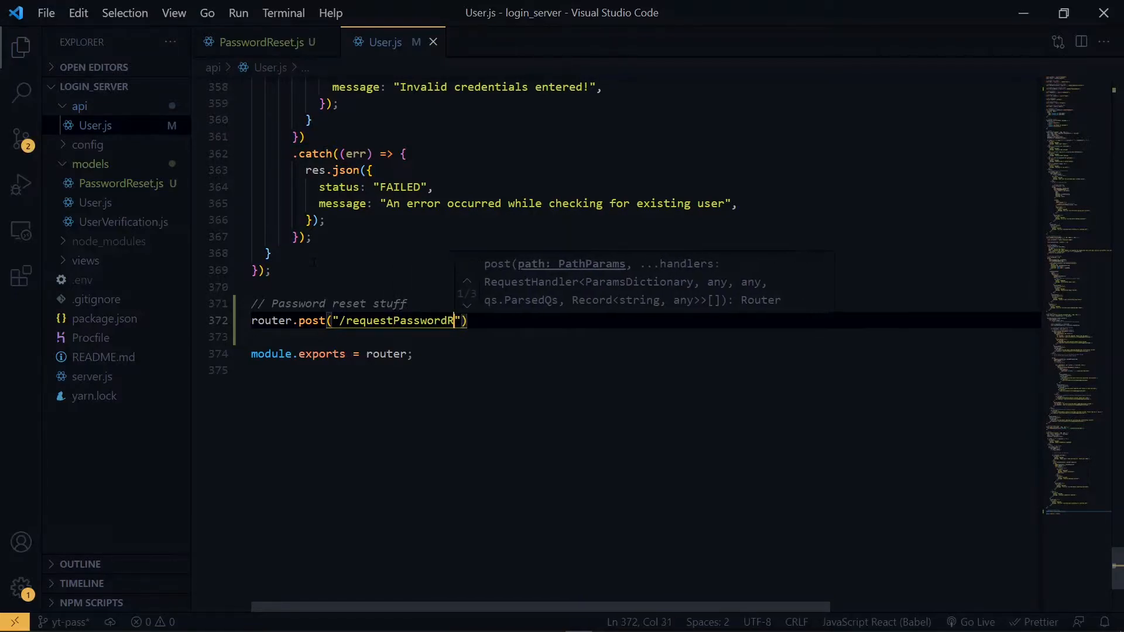
pyautogui.write('eset",')
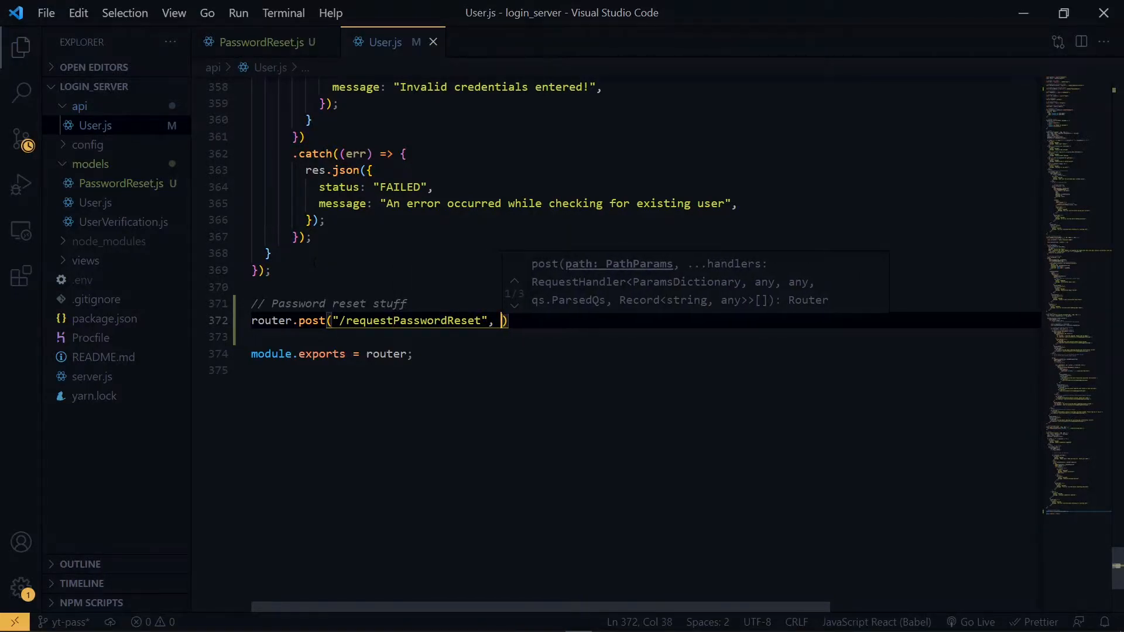
pyautogui.write('(req, res)')
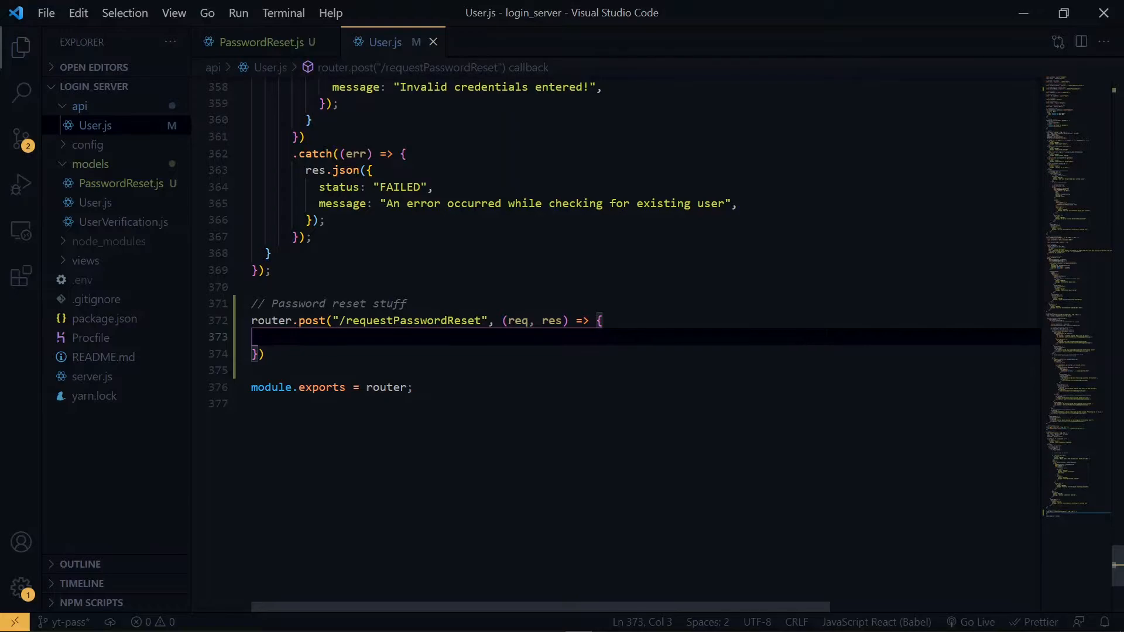
pyautogui.write('const {')
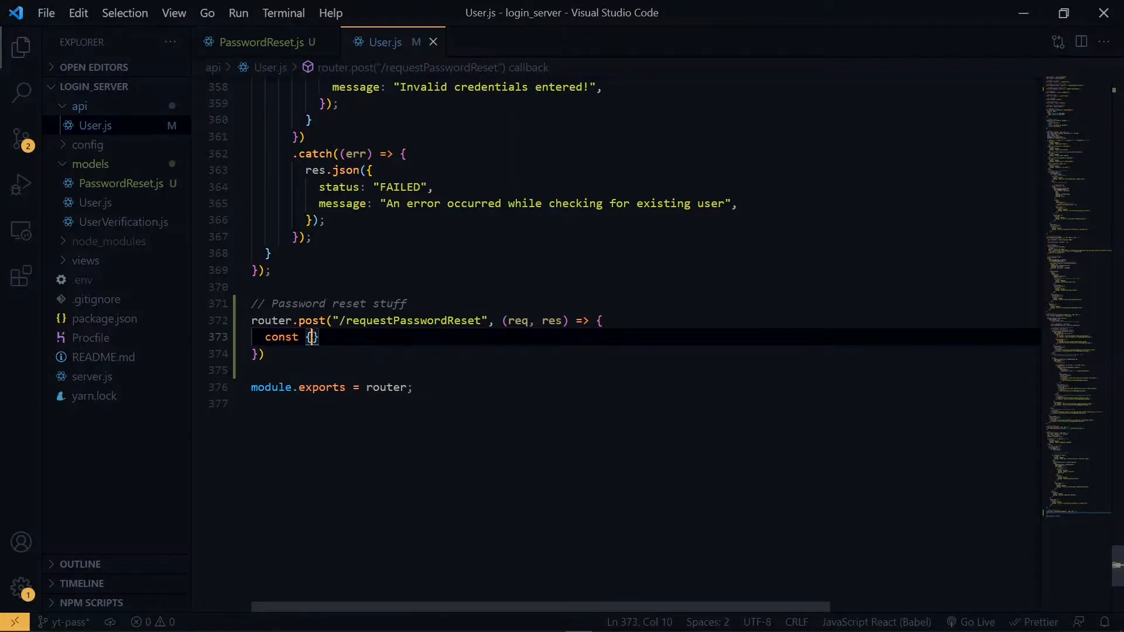
pyautogui.write('email, redirectUrl')
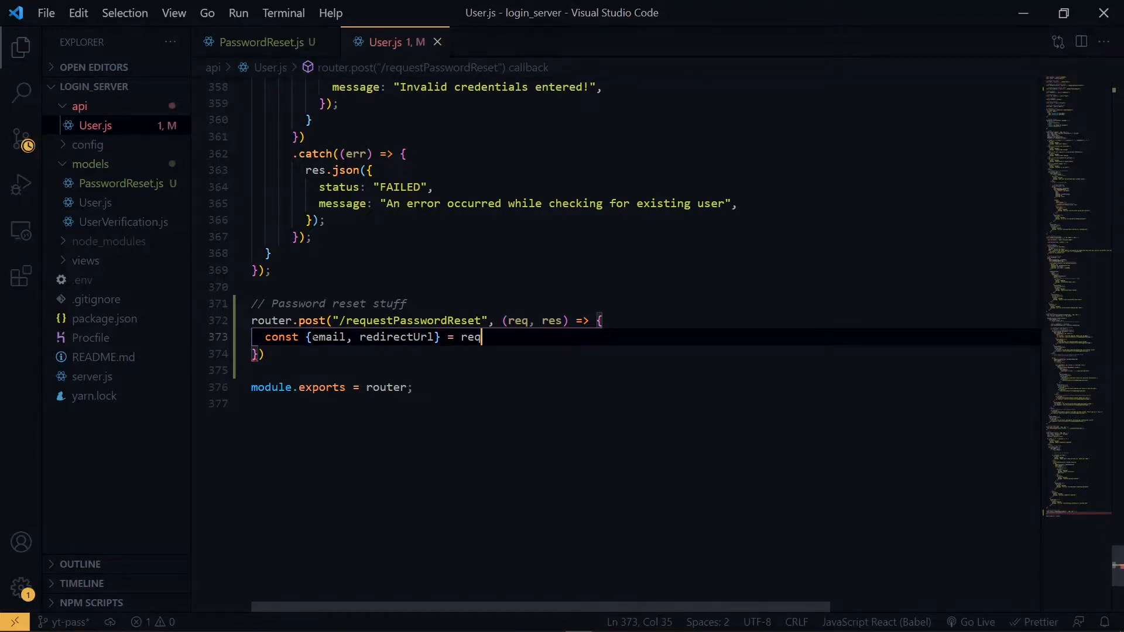
pyautogui.write('.body;')
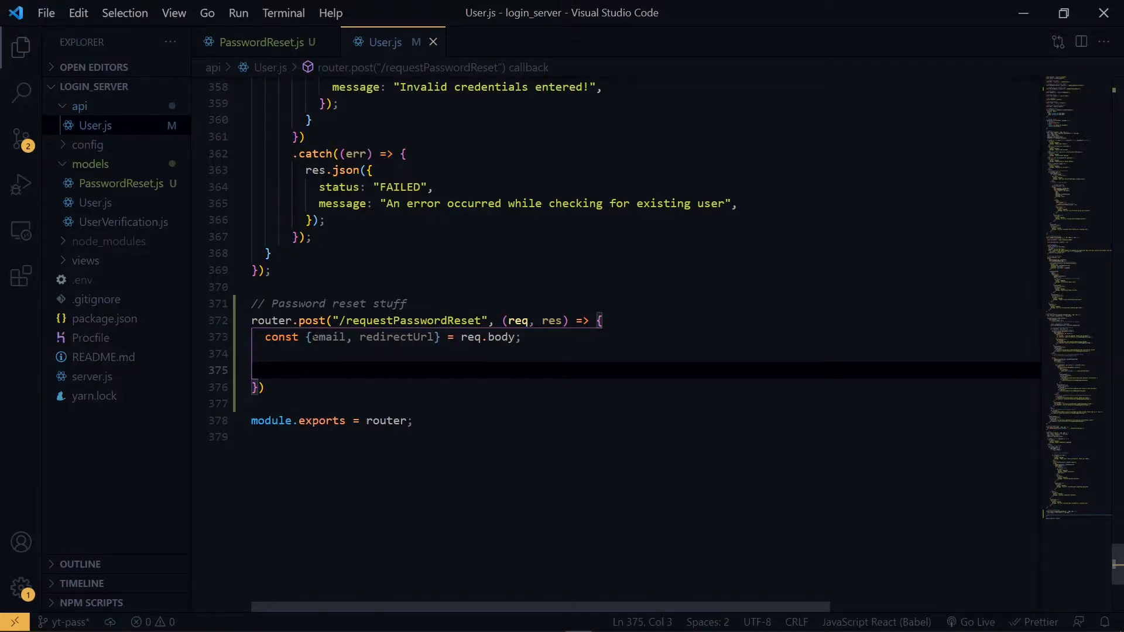
# Call User.find({email}) with then/catch to check the email exists, logging the error in catch.
pyautogui.write('u')
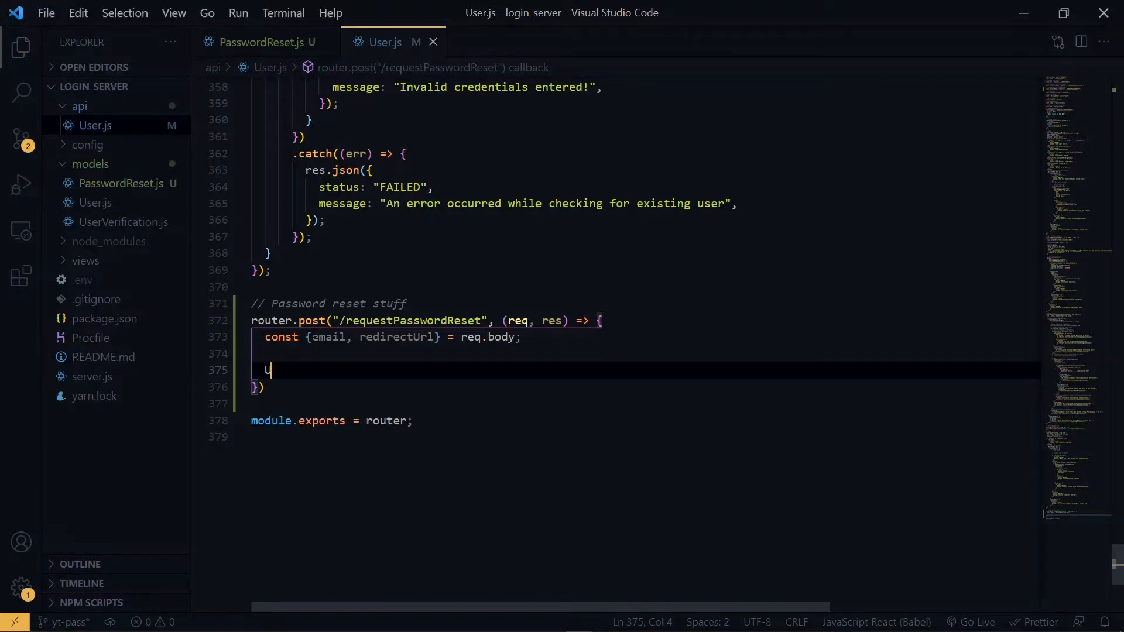
pyautogui.write('ser.find')
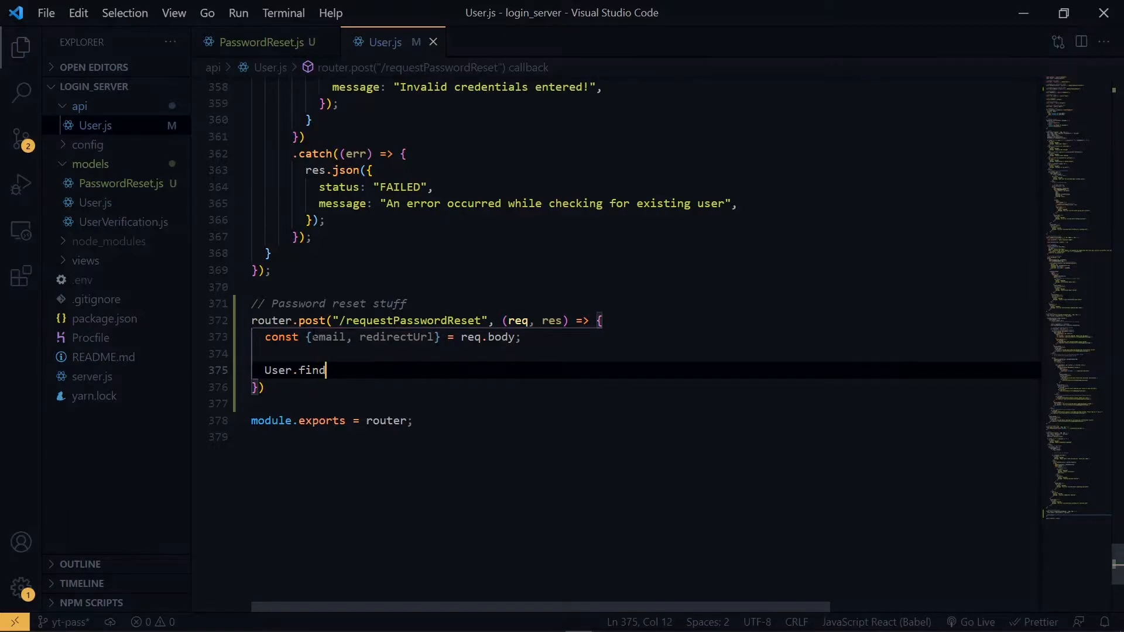
pyautogui.write('({email})')
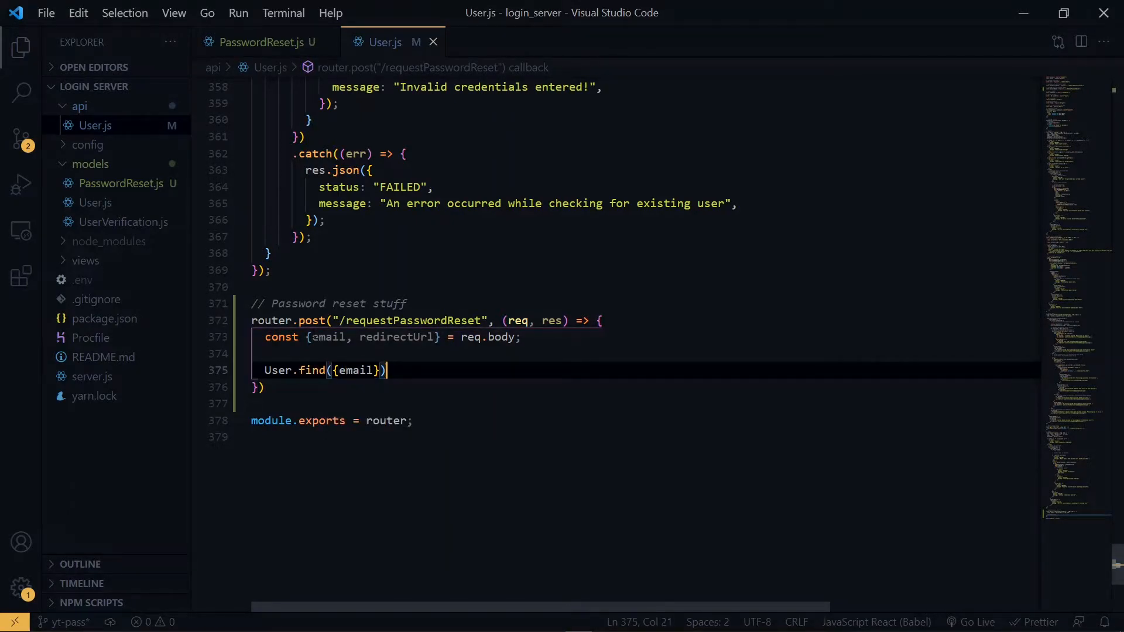
pyautogui.write('.')
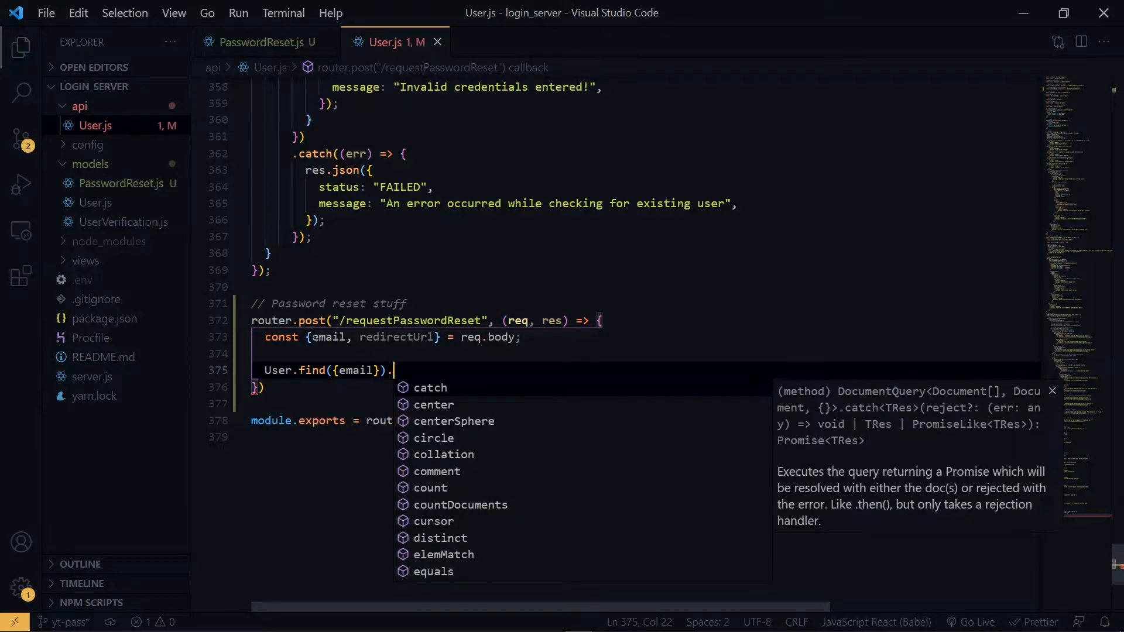
pyautogui.write('then')
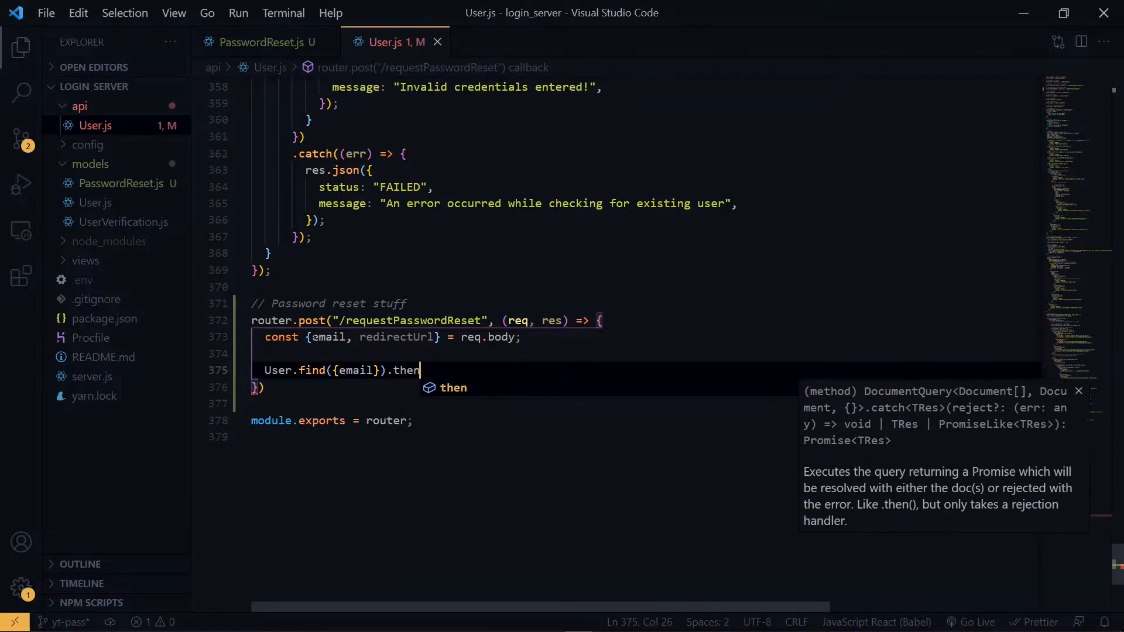
pyautogui.write('().catch()')
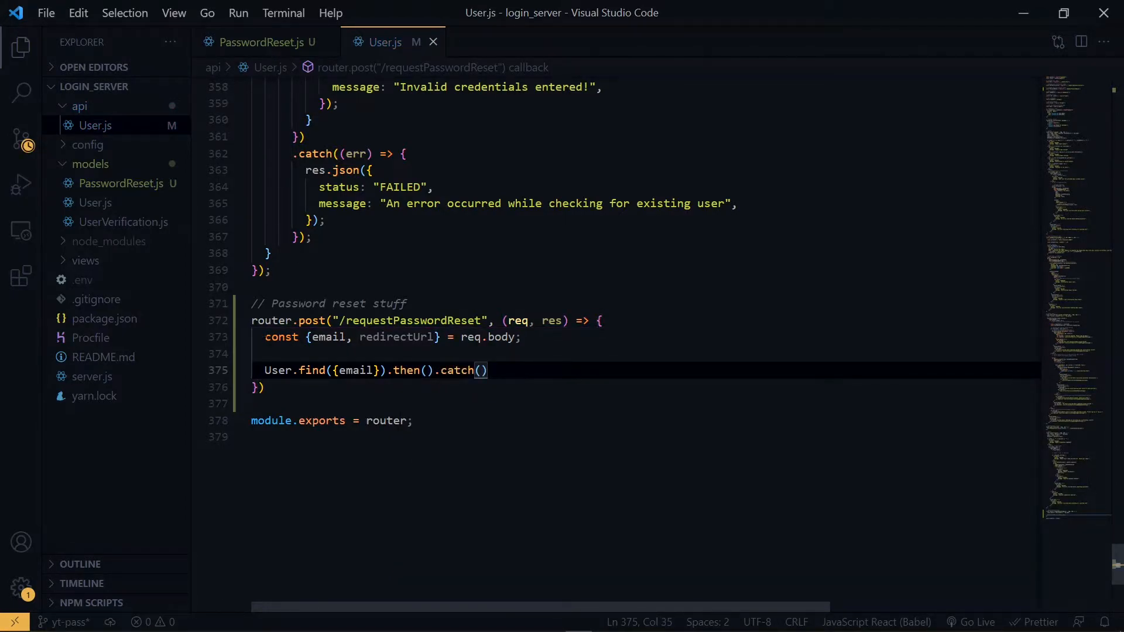
pyautogui.write('// ch')
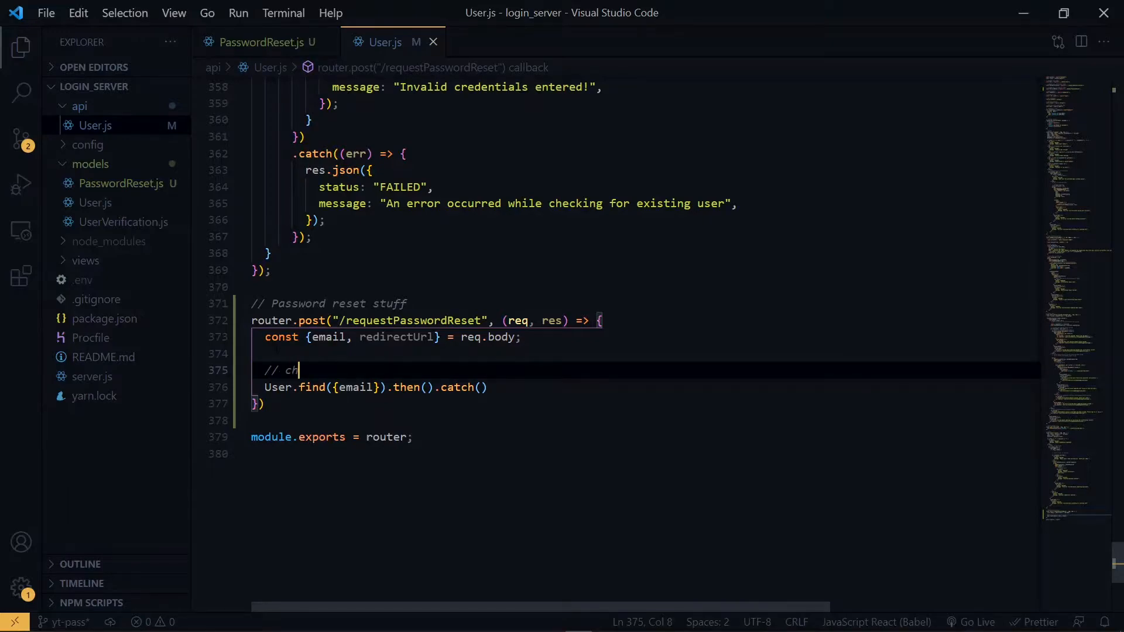
pyautogui.write('eck if email exists')
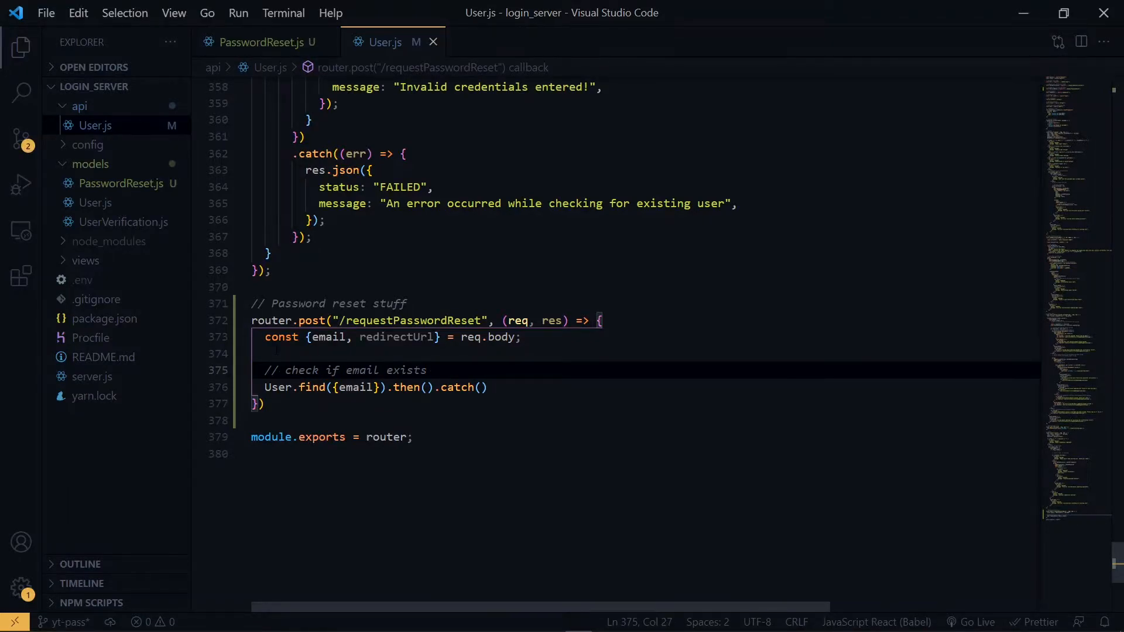
pyautogui.press('Enter')
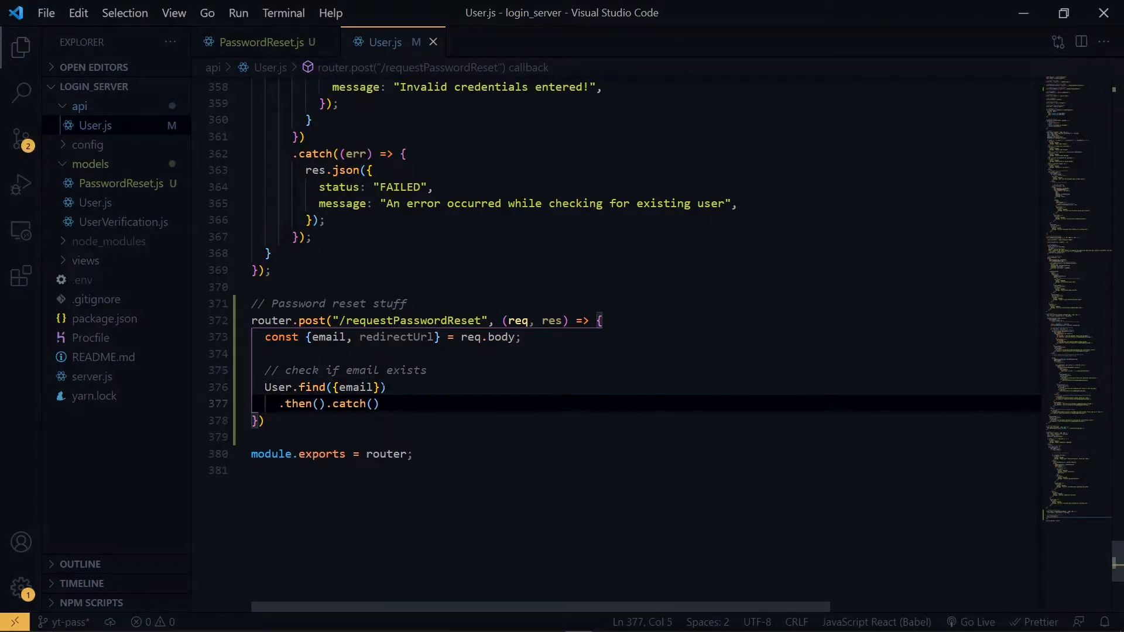
pyautogui.press('Enter')
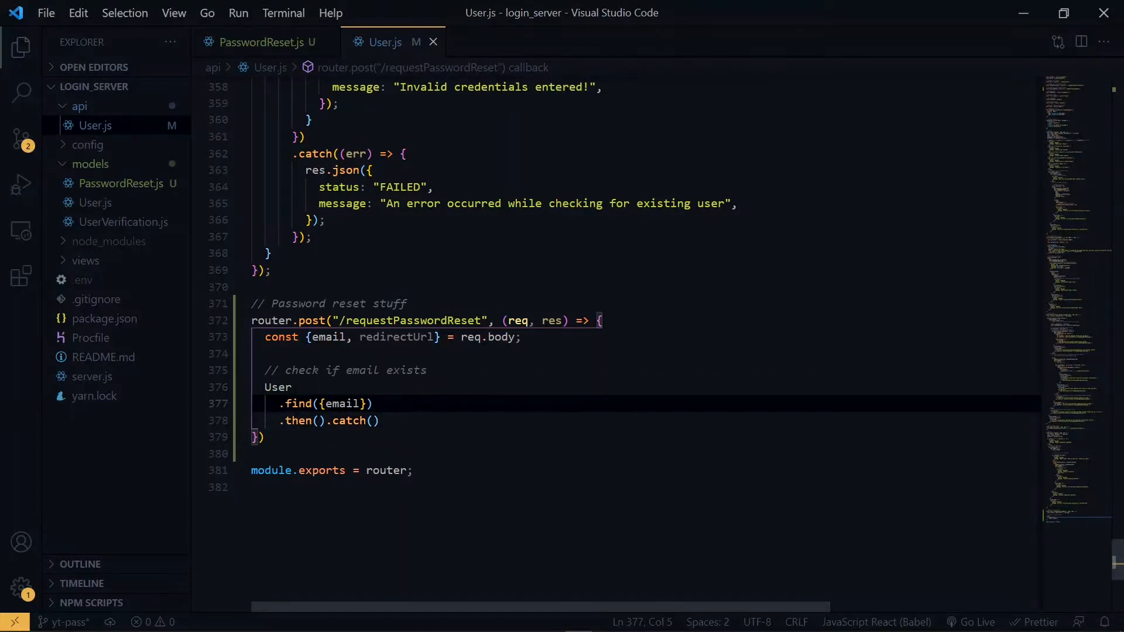
pyautogui.press('Enter')
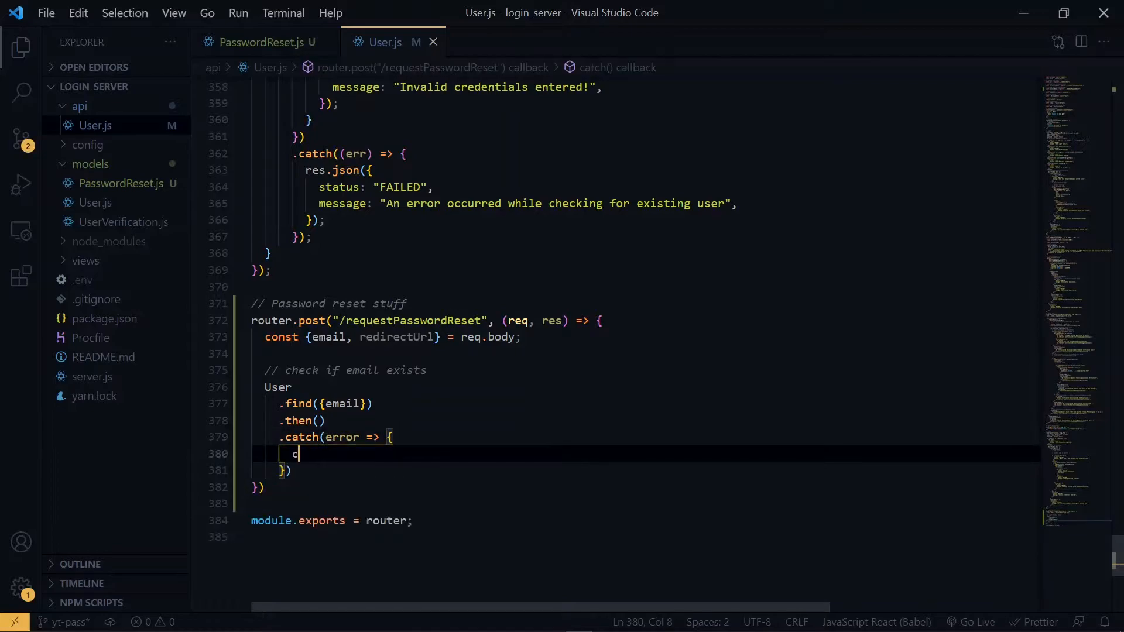
pyautogui.write('onsole.log(error);')
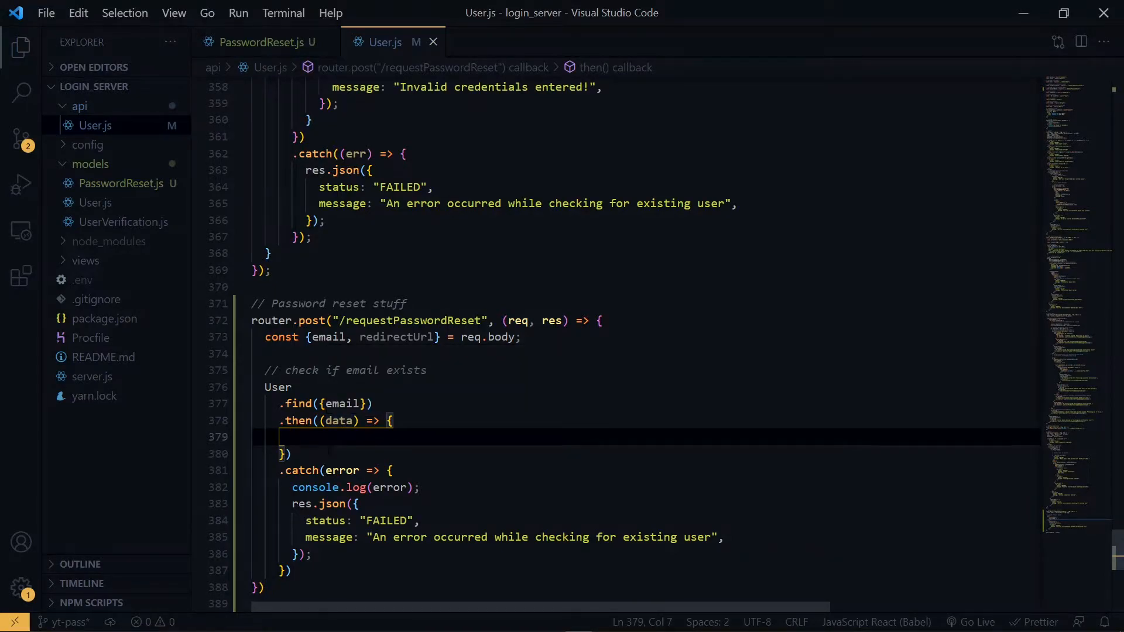
# Branch on data.length and reply FAILED 'No account with the supplied email exists' when none is found.
pyautogui.write('if')
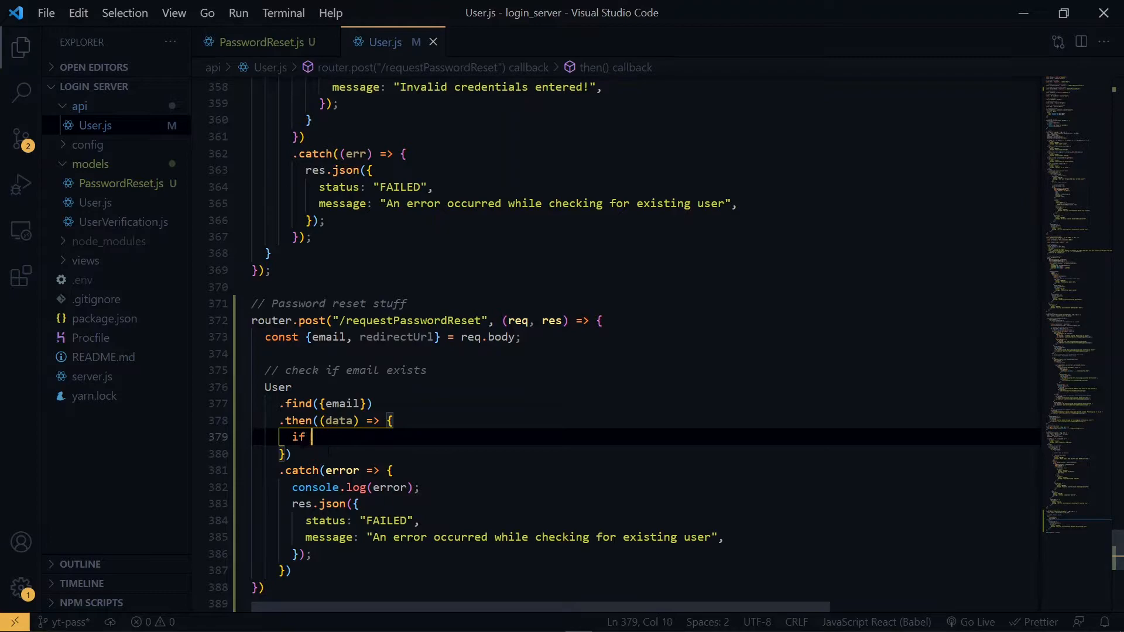
pyautogui.write('(data.length')
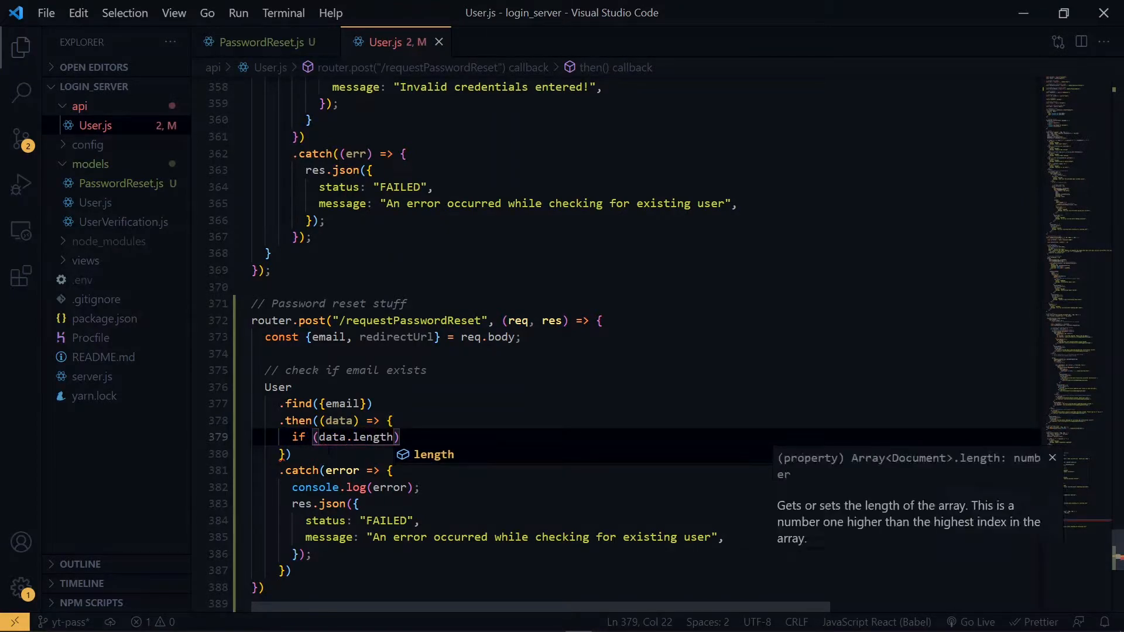
pyautogui.write('{')
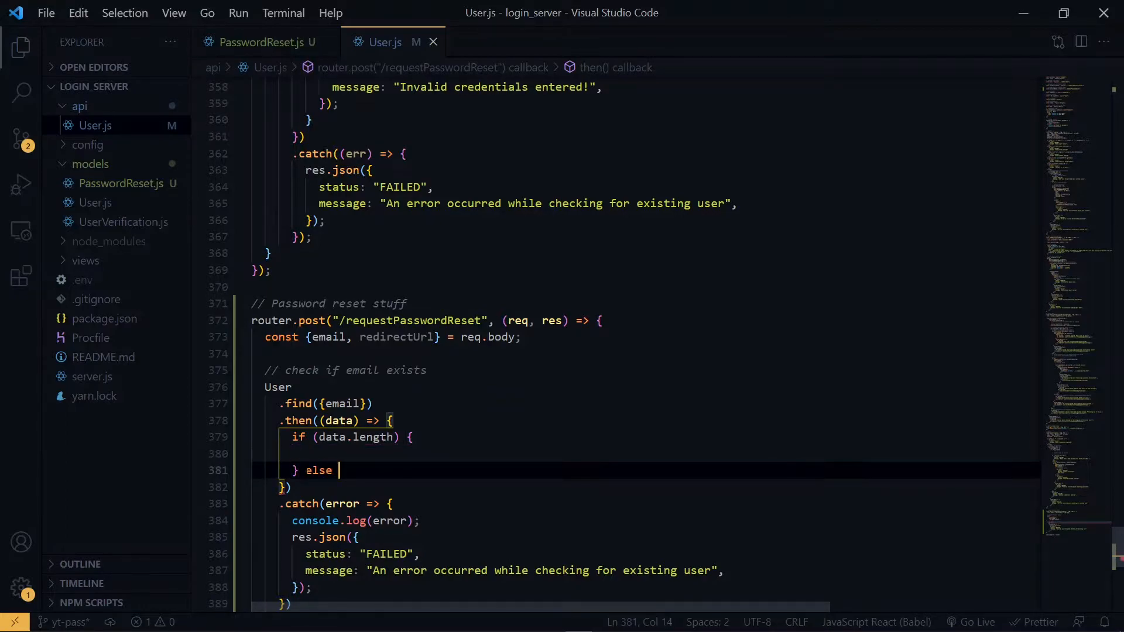
pyautogui.write('{')
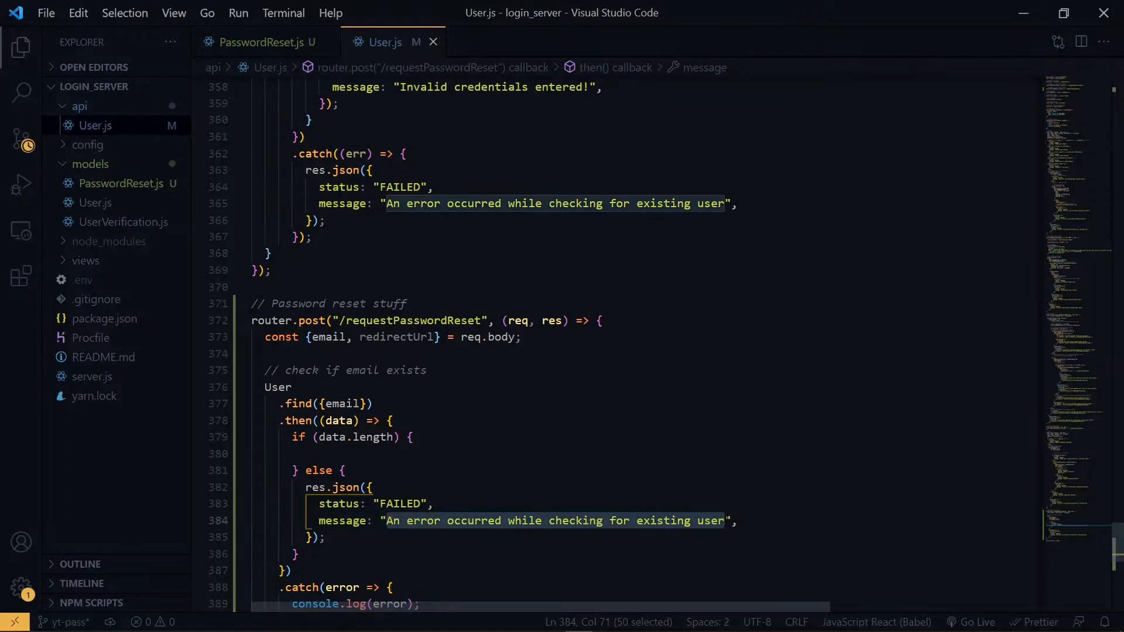
pyautogui.write('No account with t",')
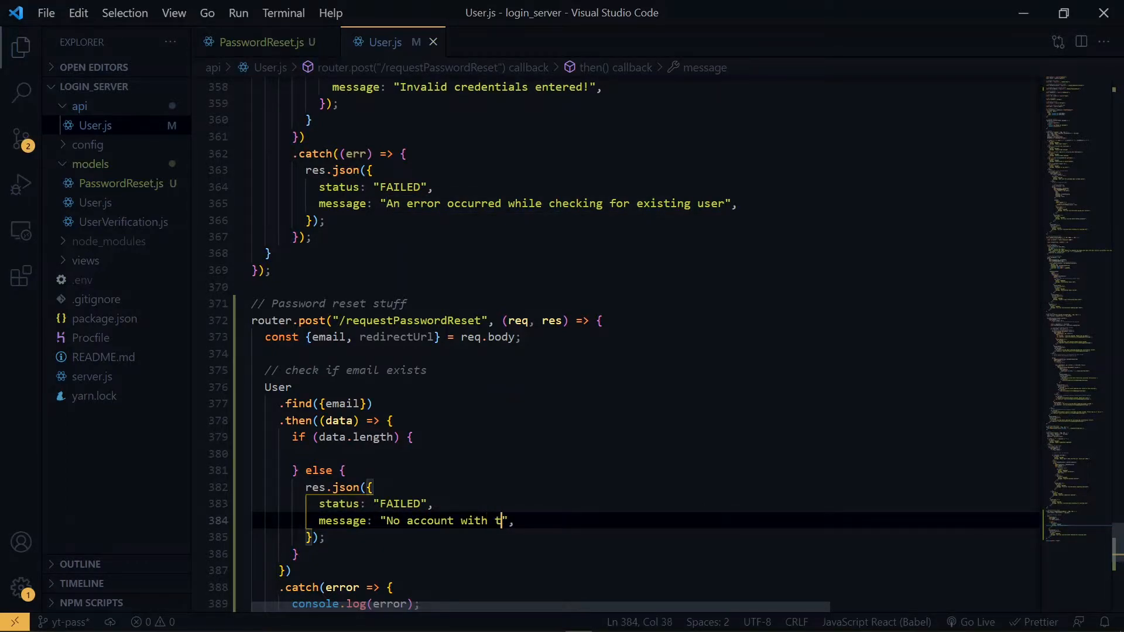
pyautogui.write('he supplied email a')
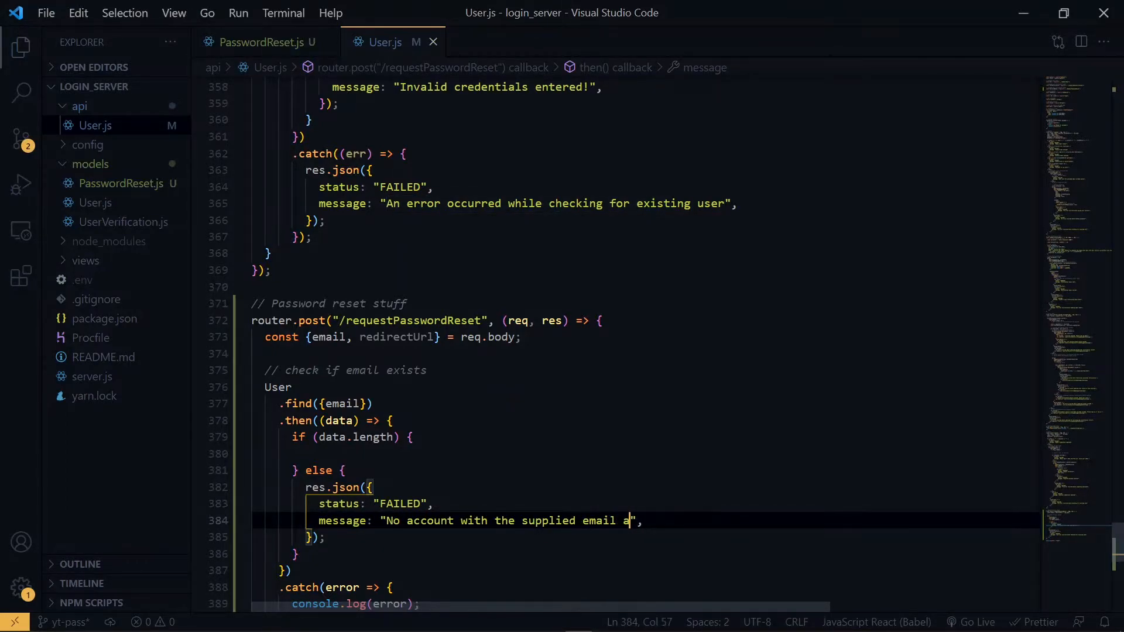
pyautogui.write('xists!')
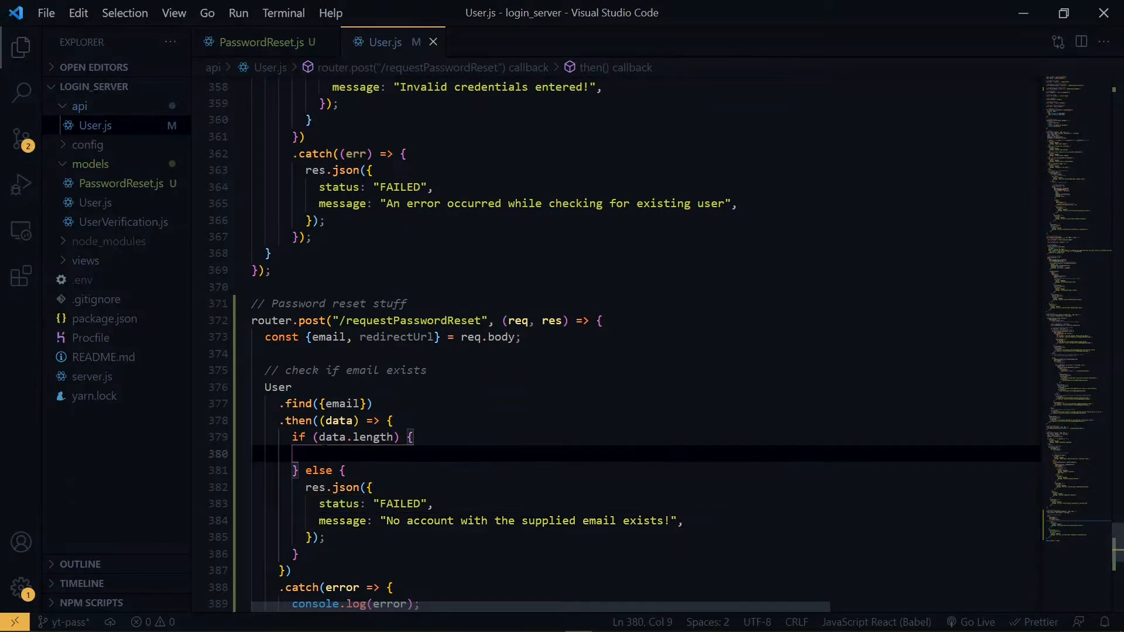
pyautogui.write('// user exists')
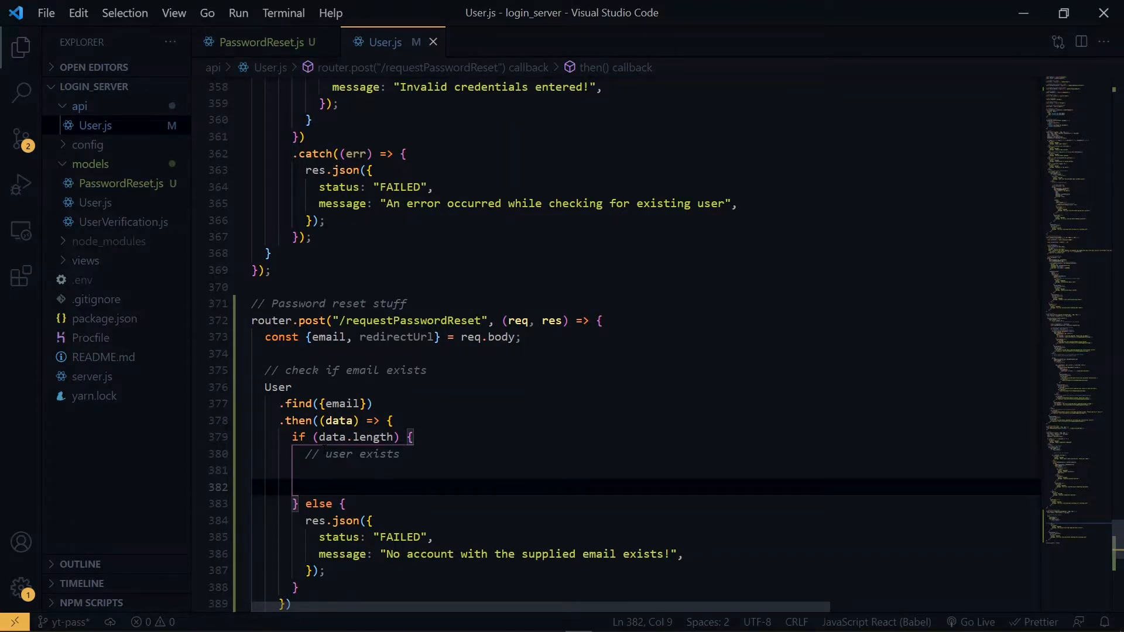
# Check data[0].verified and reply FAILED 'Email hasn't been verified yet. Check your inbox' otherwise.
pyautogui.write('// check if user is verified')
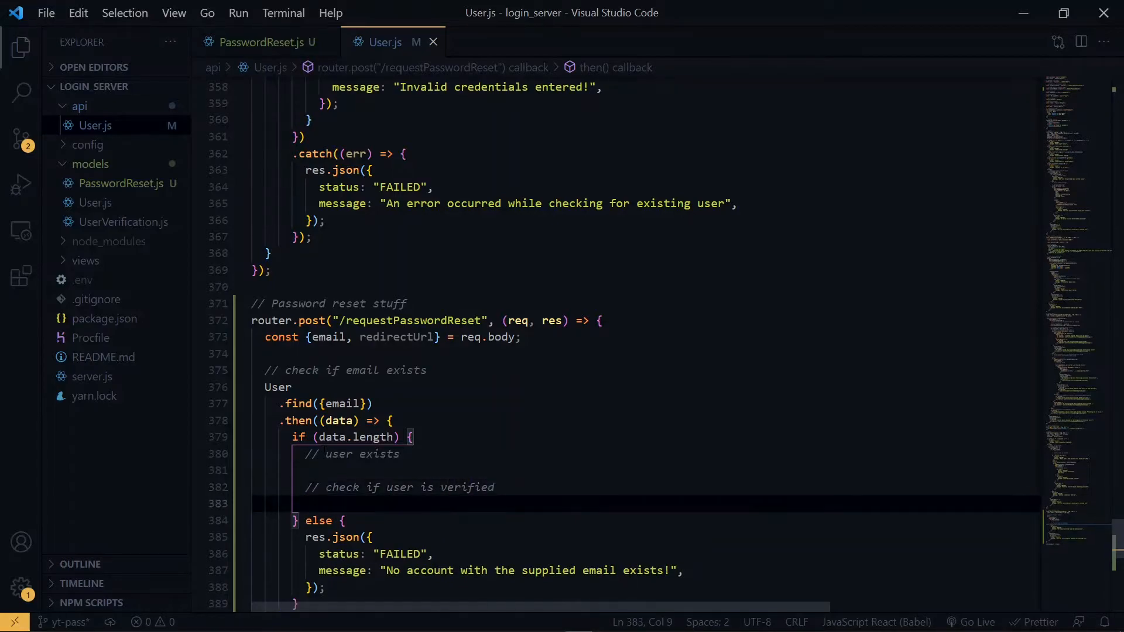
pyautogui.write('if (data)')
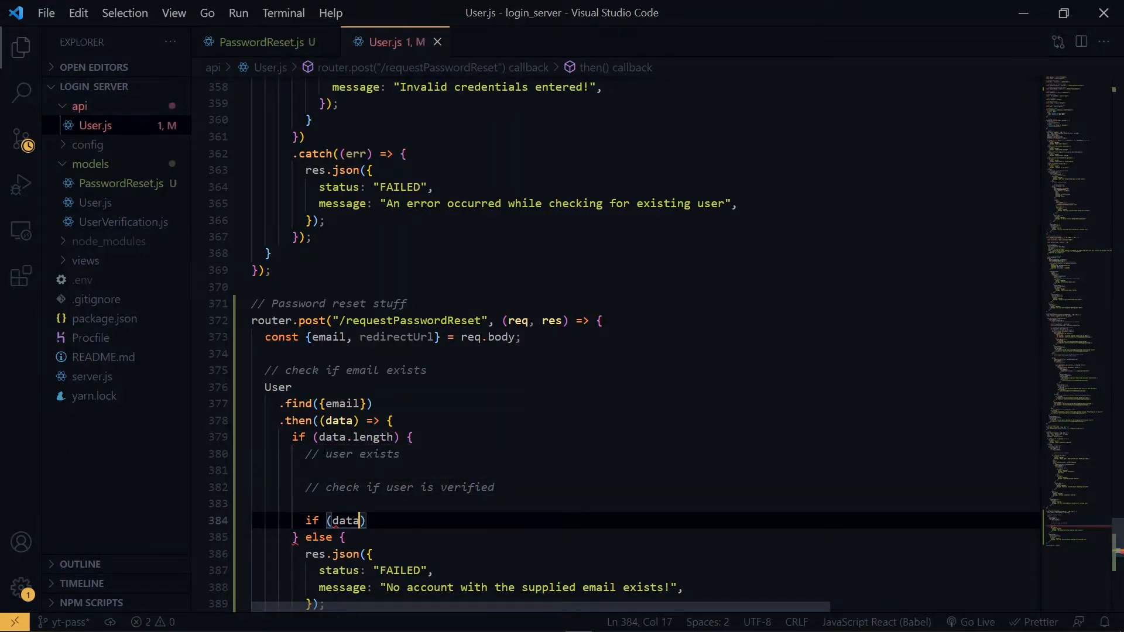
pyautogui.write('[0]')
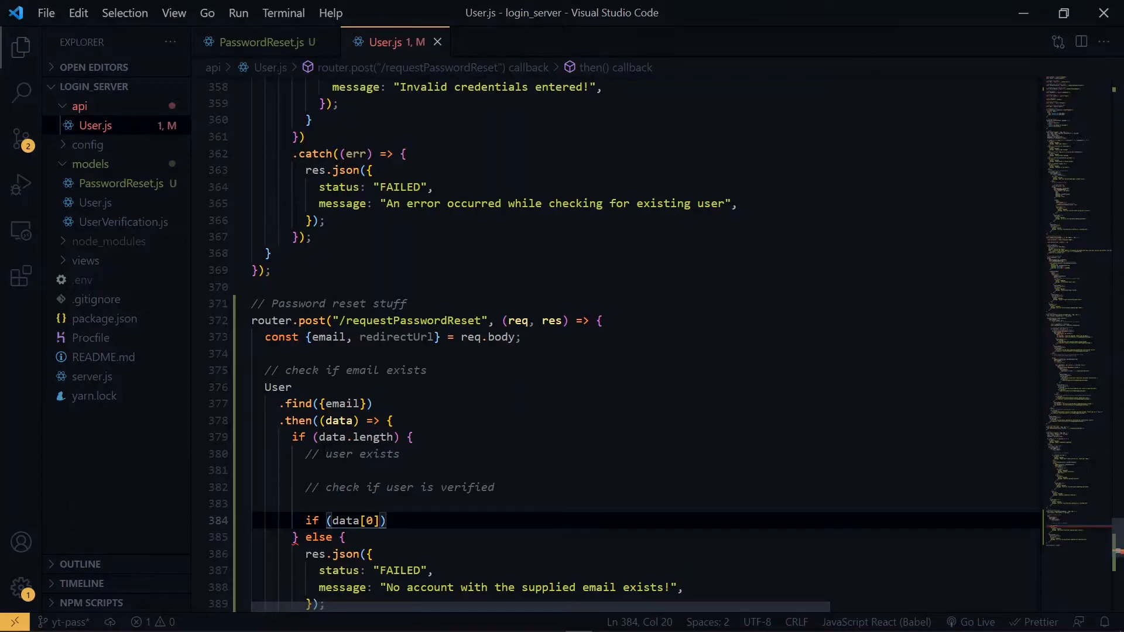
pyautogui.write('.verified')
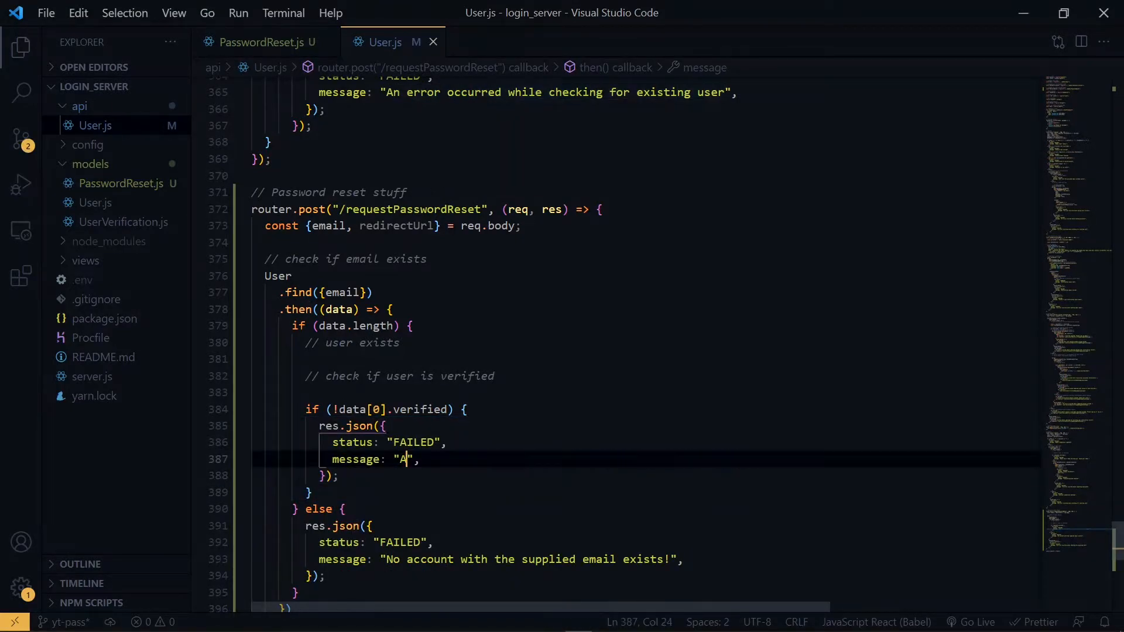
pyautogui.write('E')
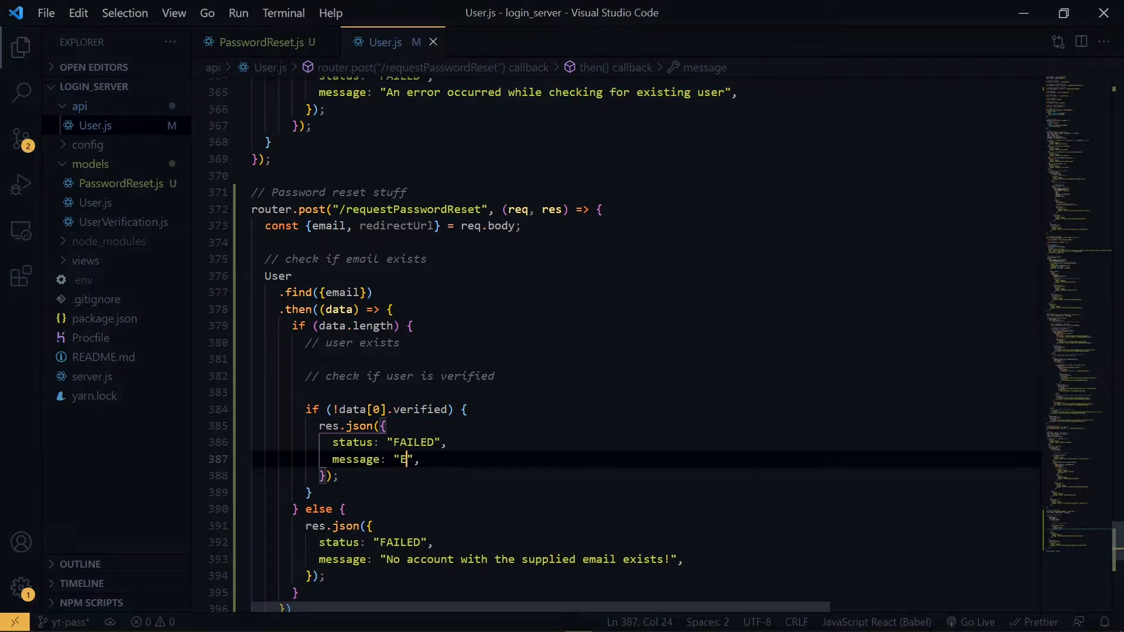
pyautogui.write('mail hasn')
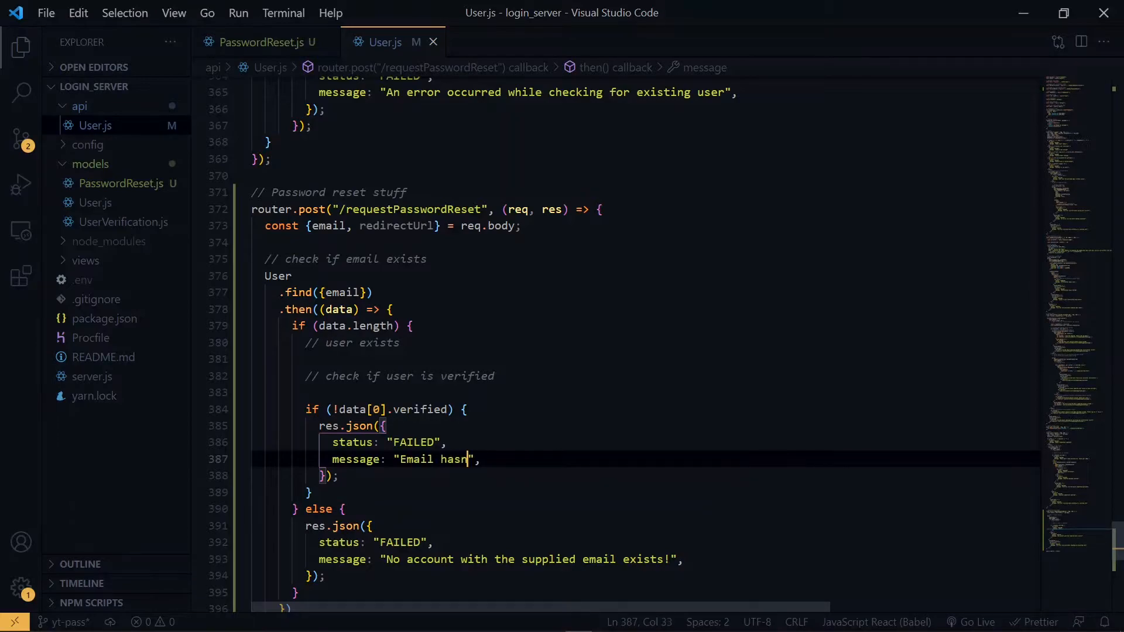
pyautogui.write("'t been verified ye")
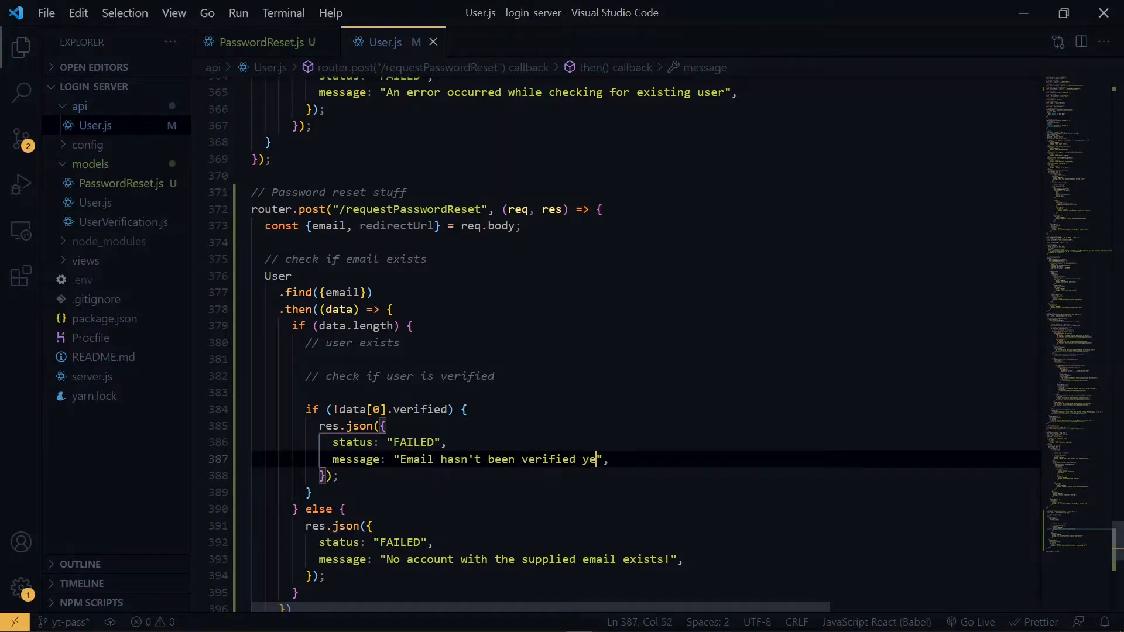
pyautogui.write('t. Check your inbox')
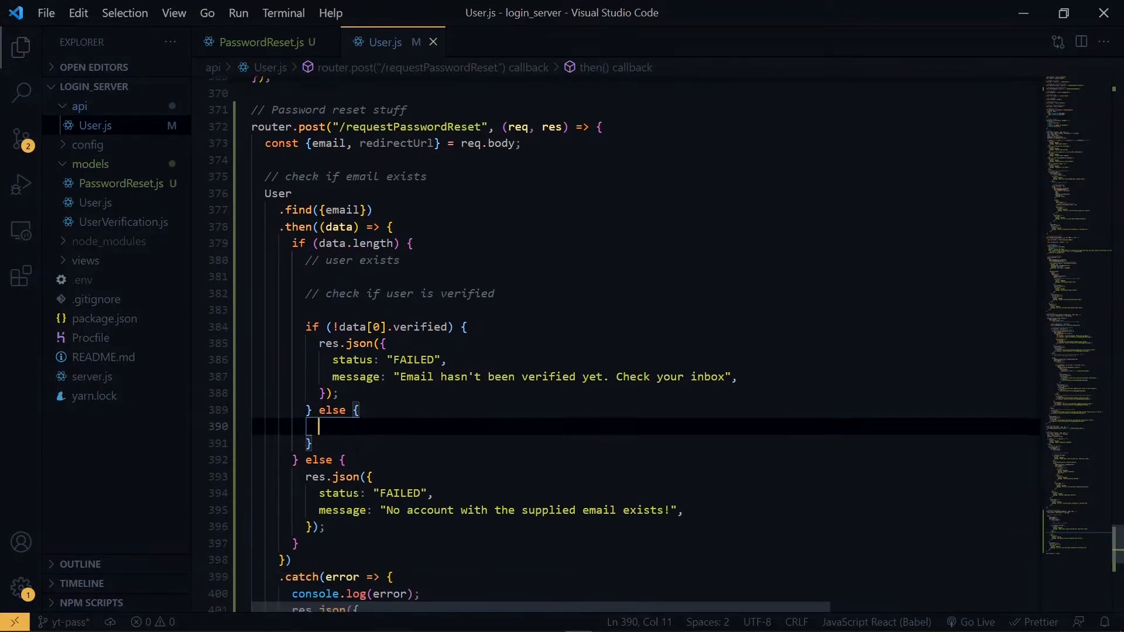
# Comment the verified branch with '// proceed with email to reset password'.
pyautogui.write('// proc')
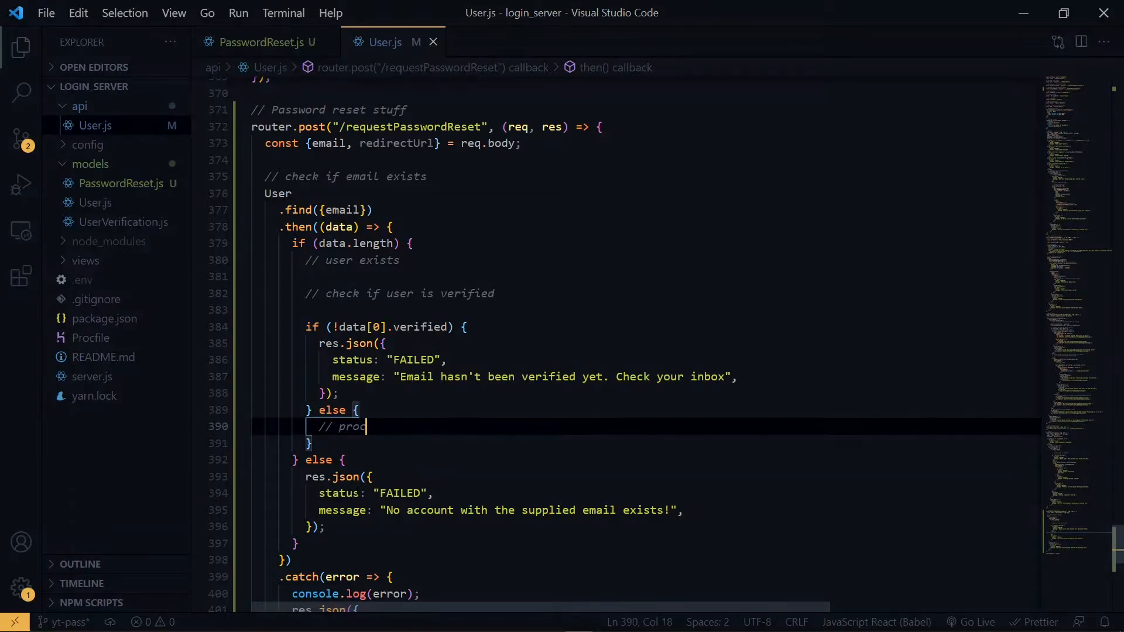
pyautogui.write('eed with email to')
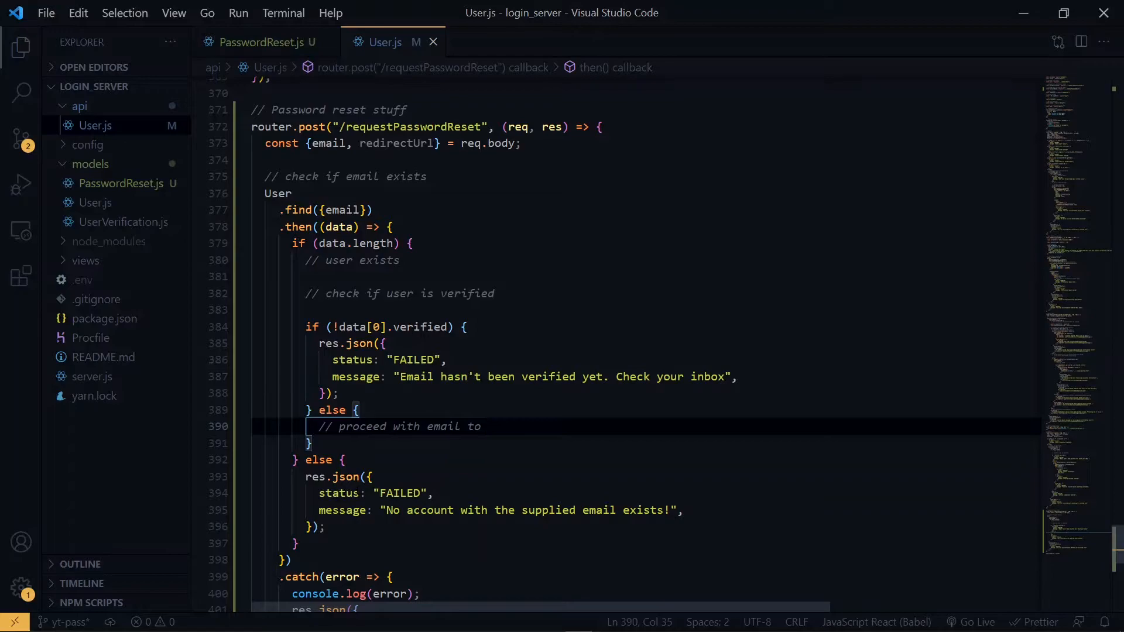
pyautogui.write('reset password')
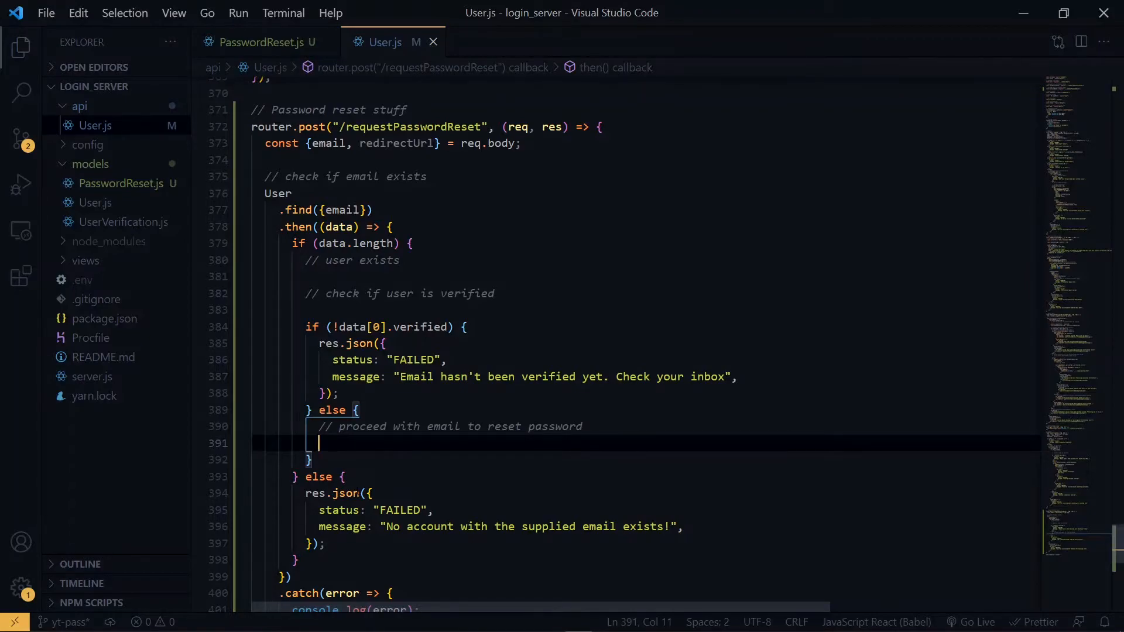
# Call sendResetEmail(data[0], redirectUrl, res) in the verified branch.
pyautogui.write('send')
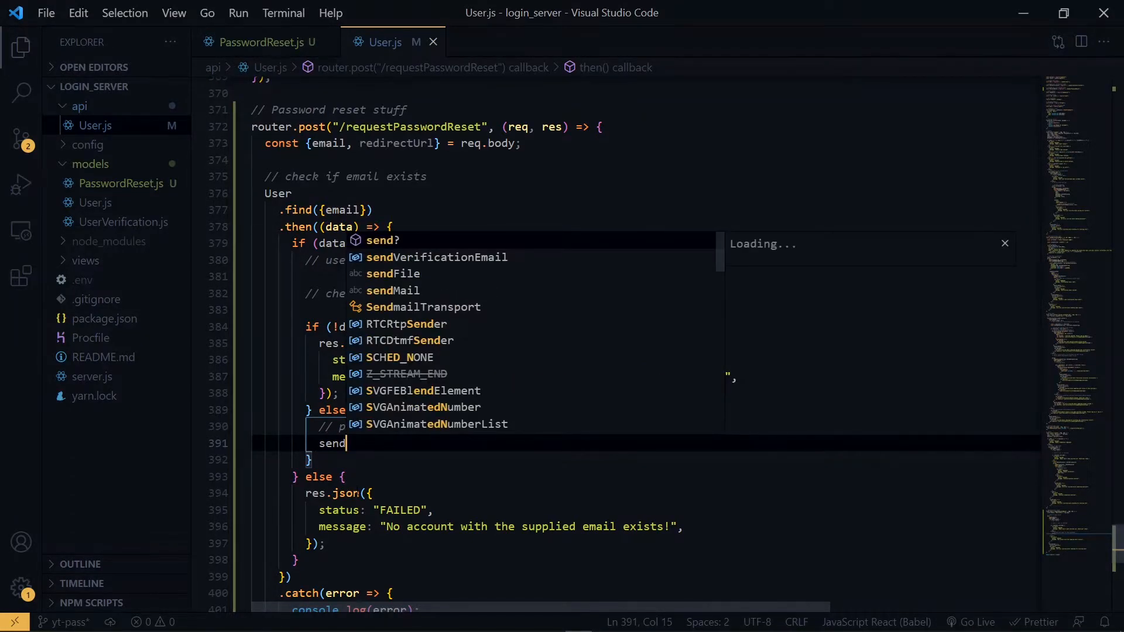
pyautogui.write('ResetEmail()')
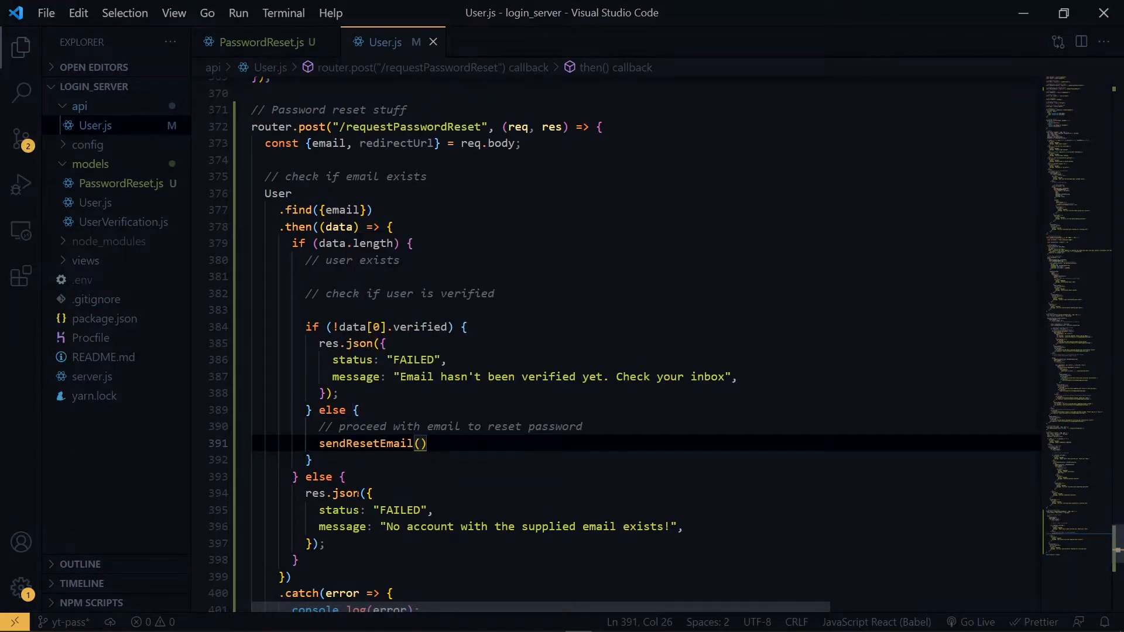
pyautogui.write(';')
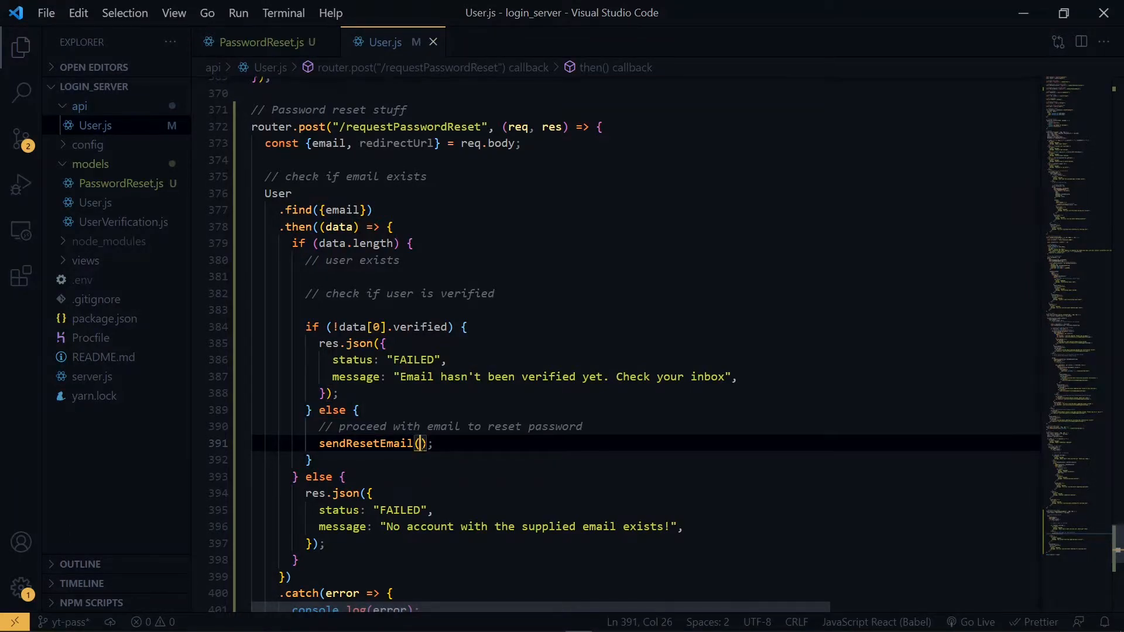
pyautogui.write('data[0]')
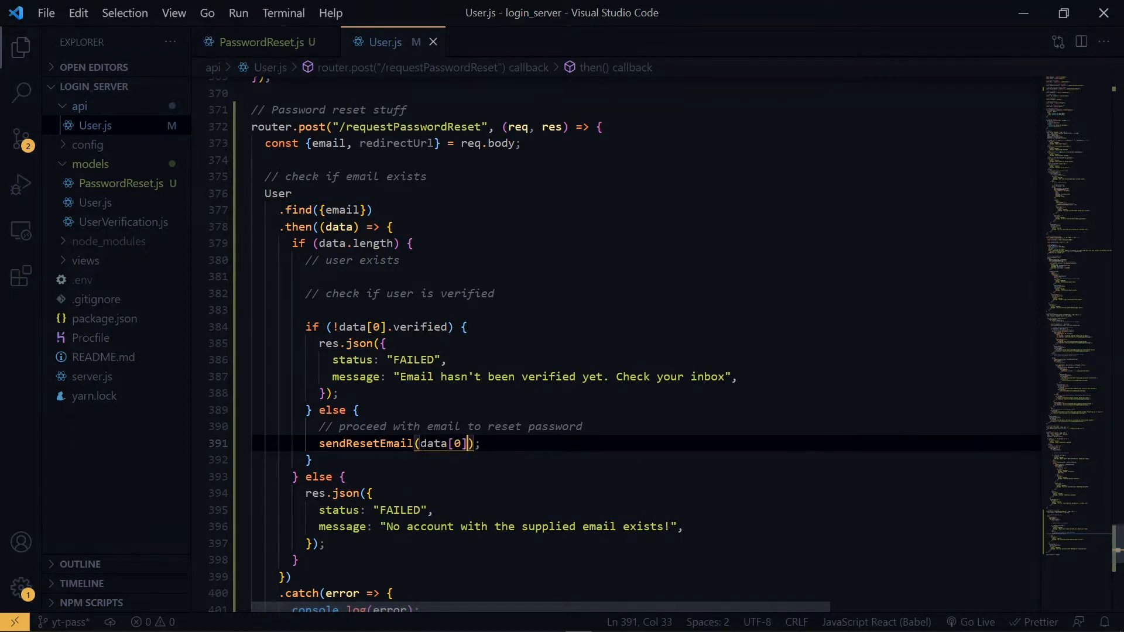
pyautogui.write(', redirectUrl')
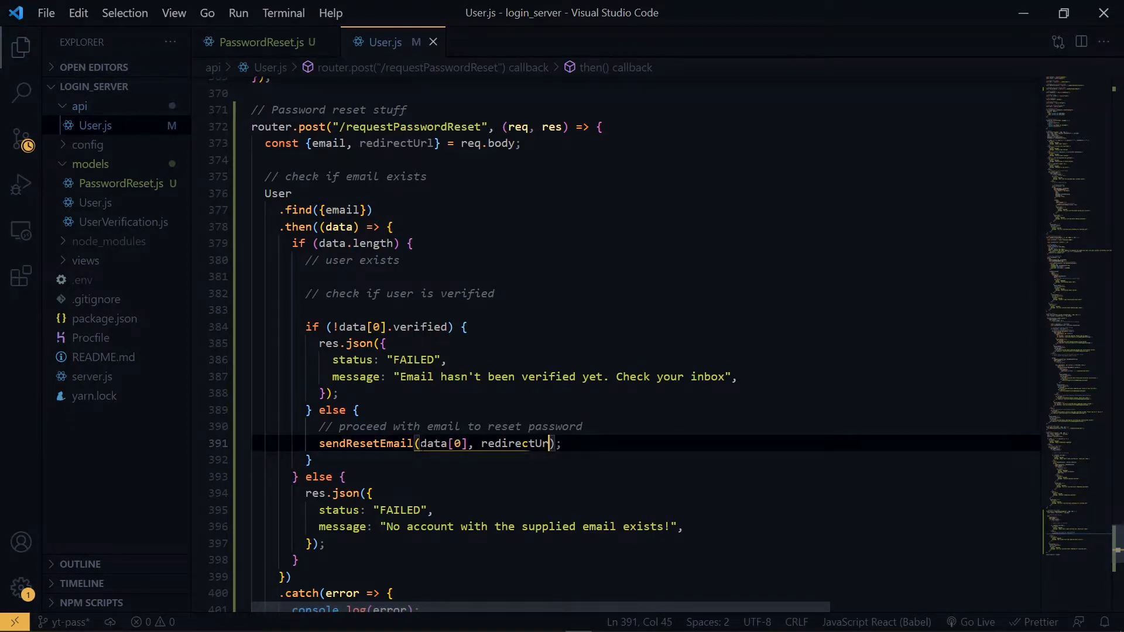
pyautogui.write(', res')
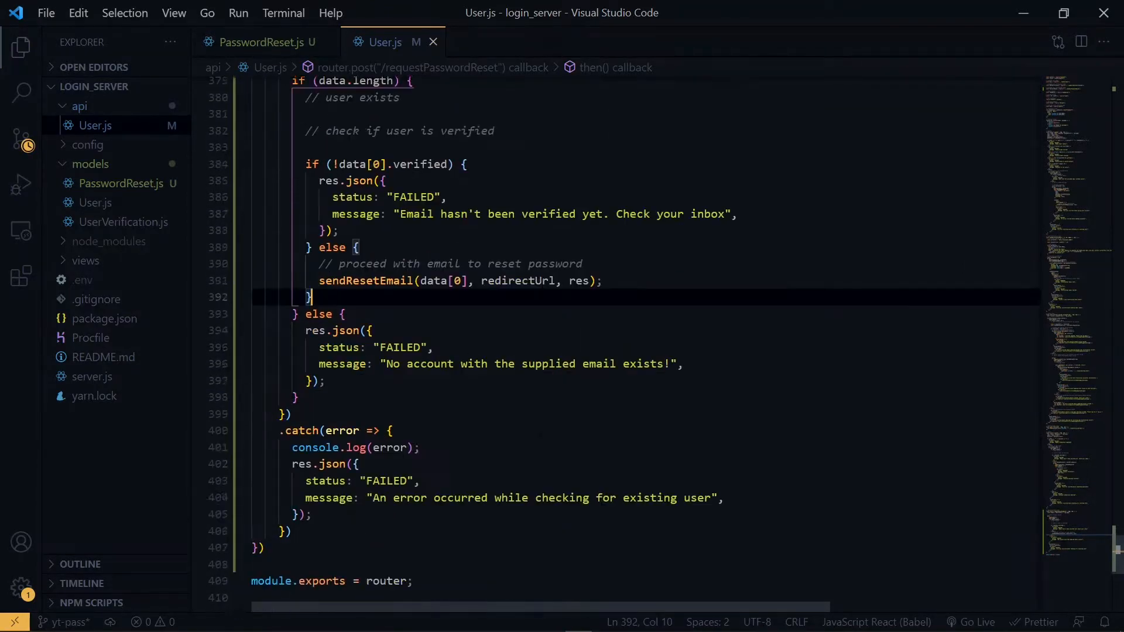
pyautogui.write('// ser')
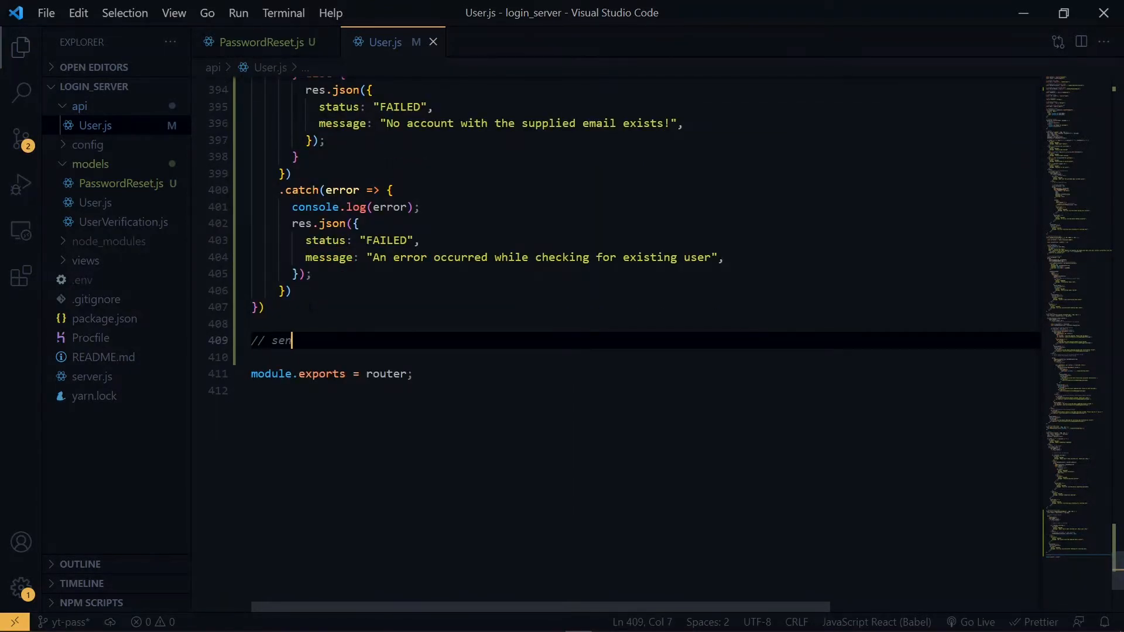
# Define const sendResetEmail = ({_id, email}, redirectUrl, res) => {} under a '// send password reset email' comment.
pyautogui.write('nd password reset email')
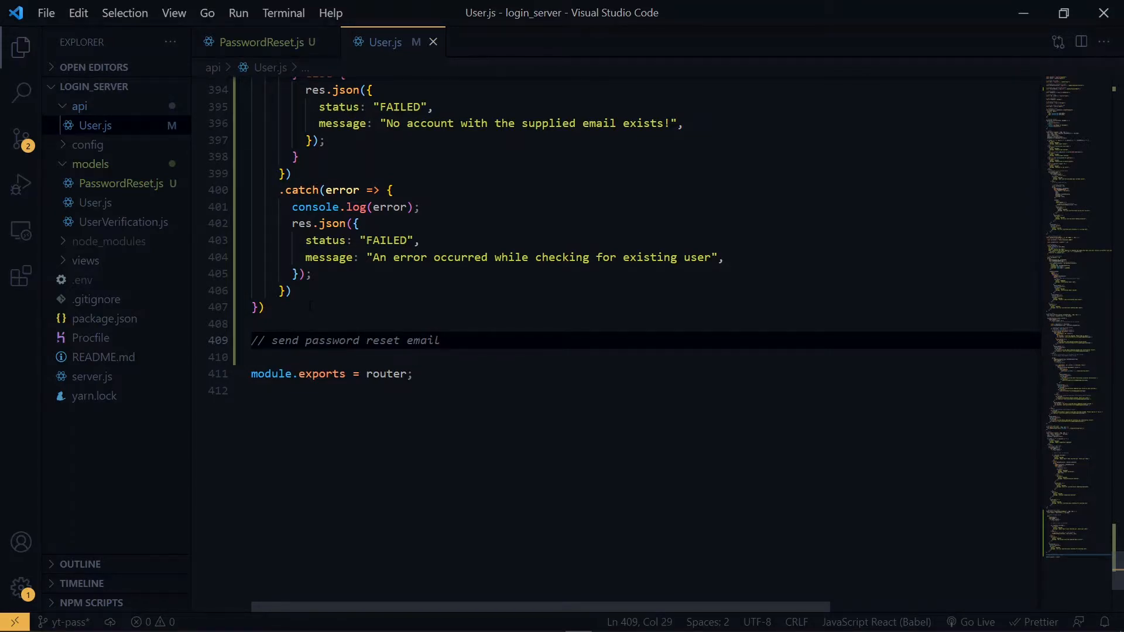
pyautogui.write('const send')
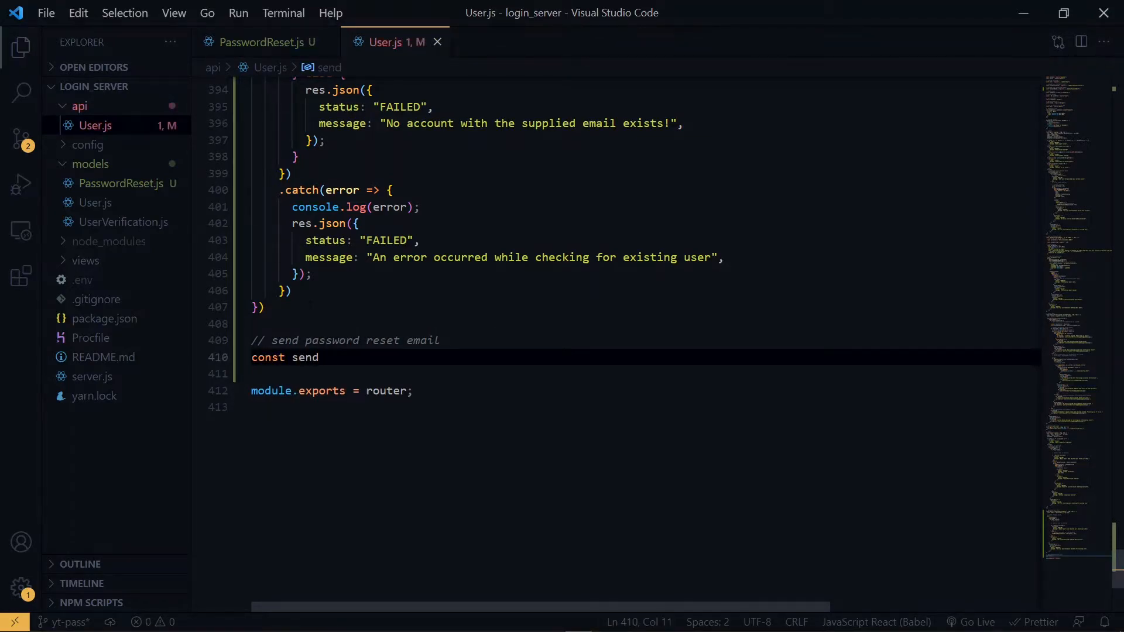
pyautogui.write('ResetEmail =')
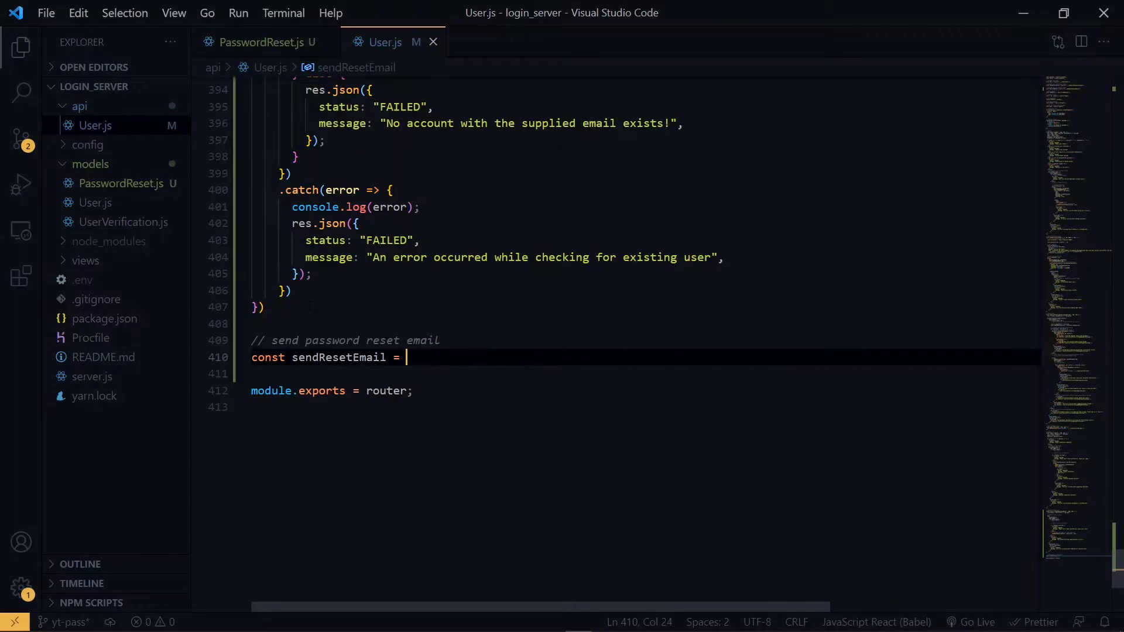
pyautogui.write('() =>')
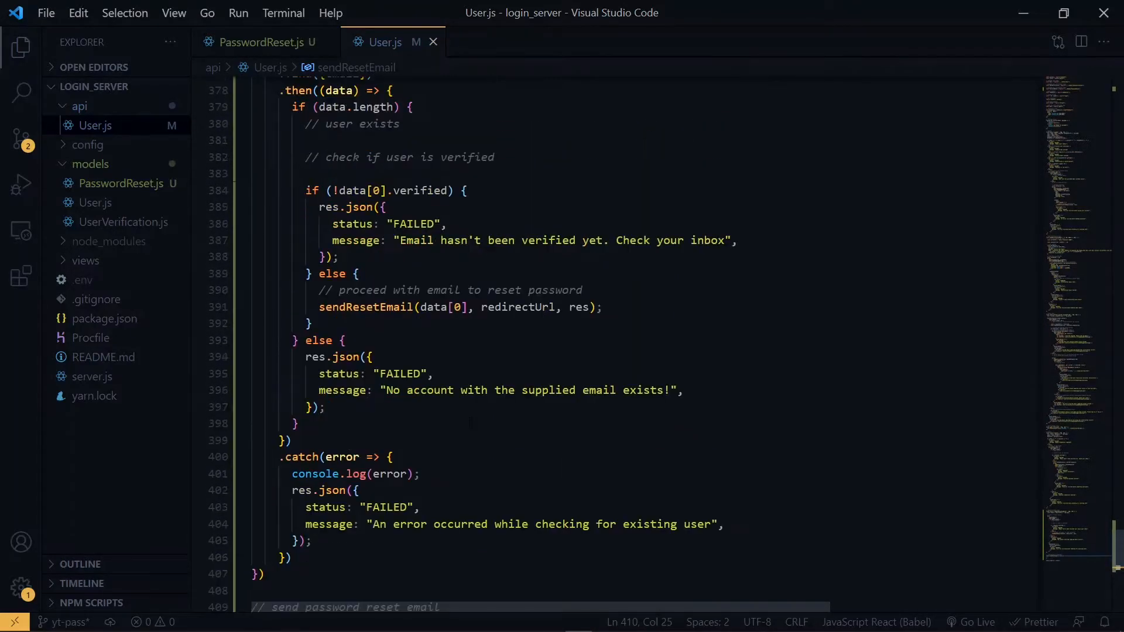
pyautogui.moveTo(442, 307)
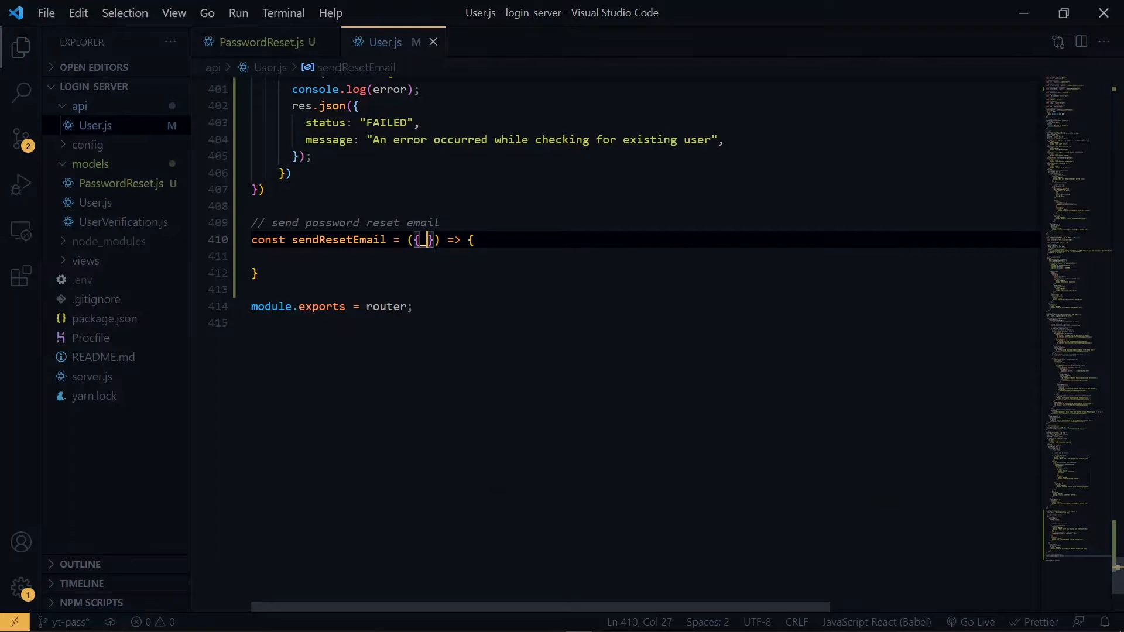
pyautogui.write('_id, email')
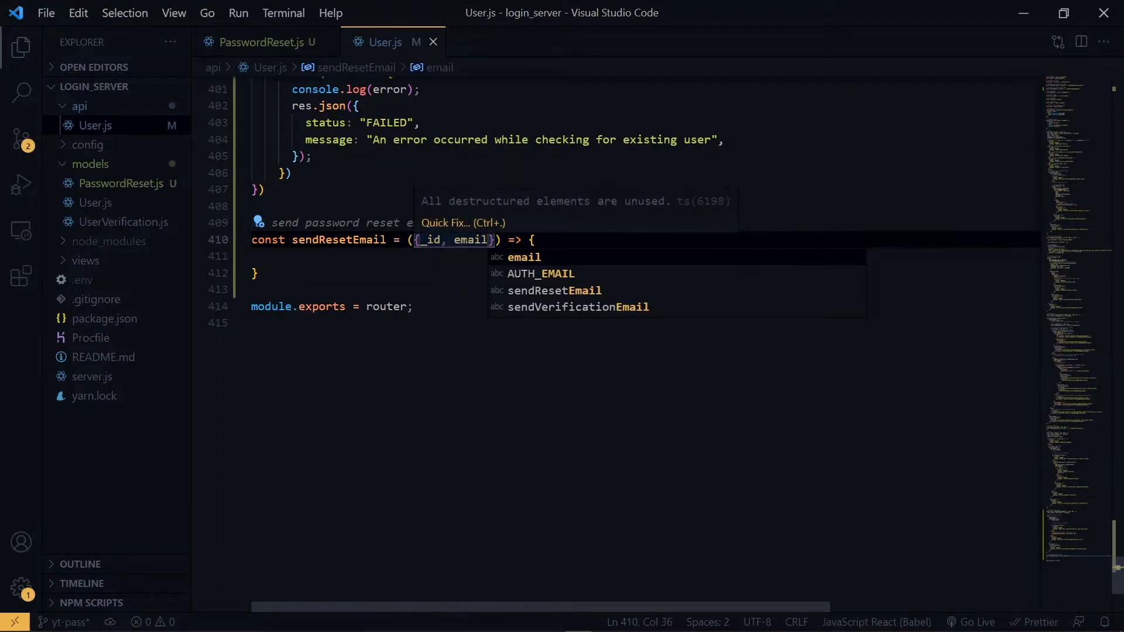
pyautogui.write('},')
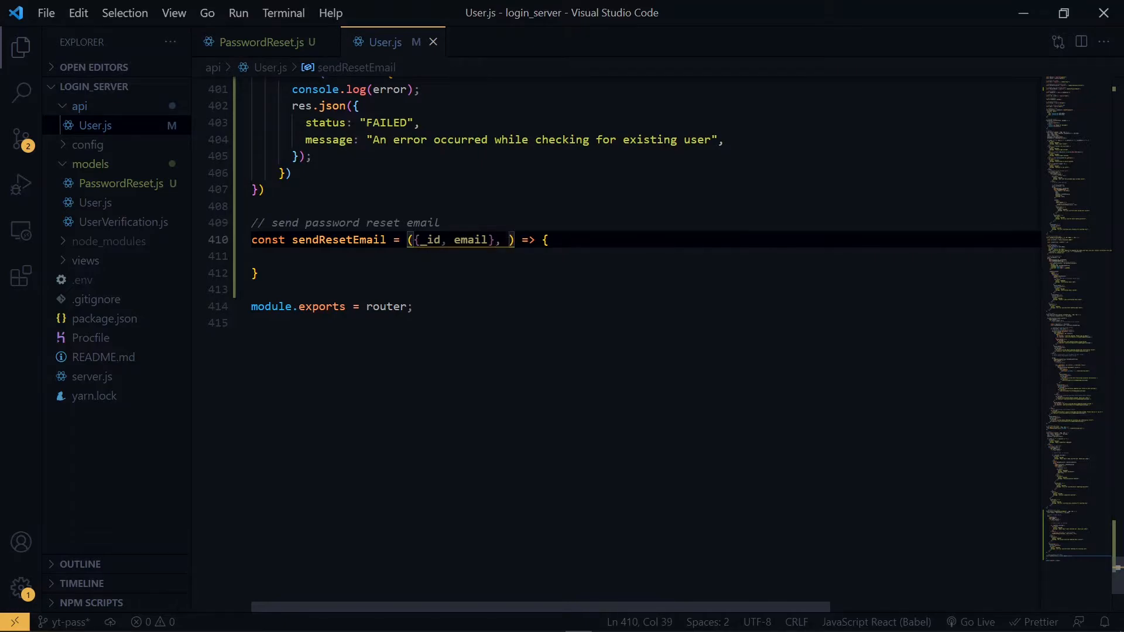
pyautogui.write('redirectUrl')
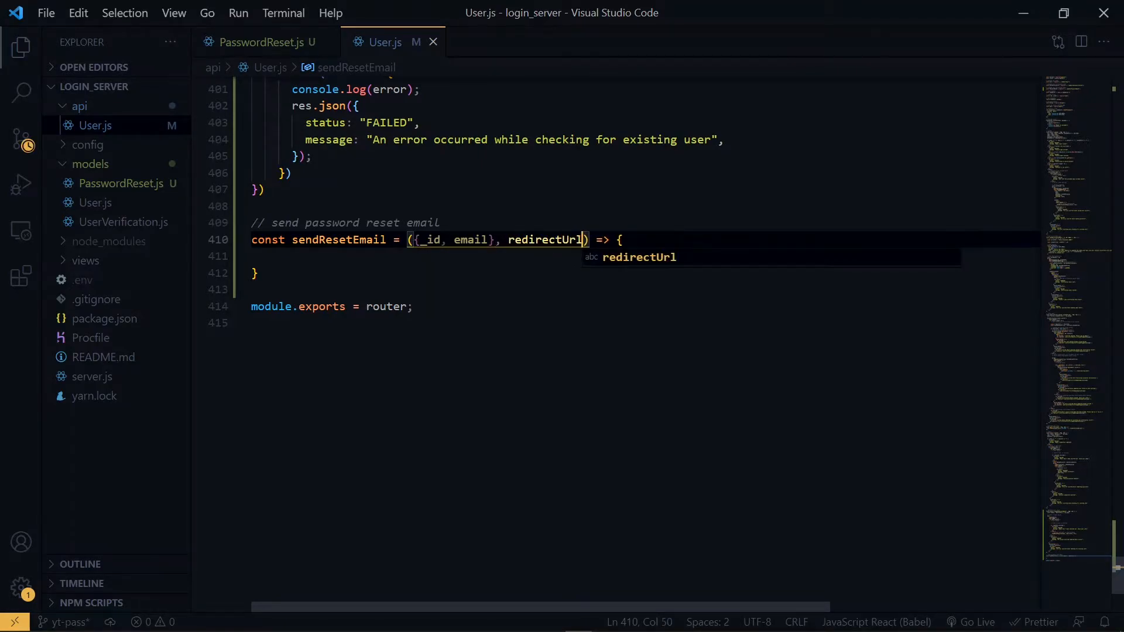
pyautogui.write(', res')
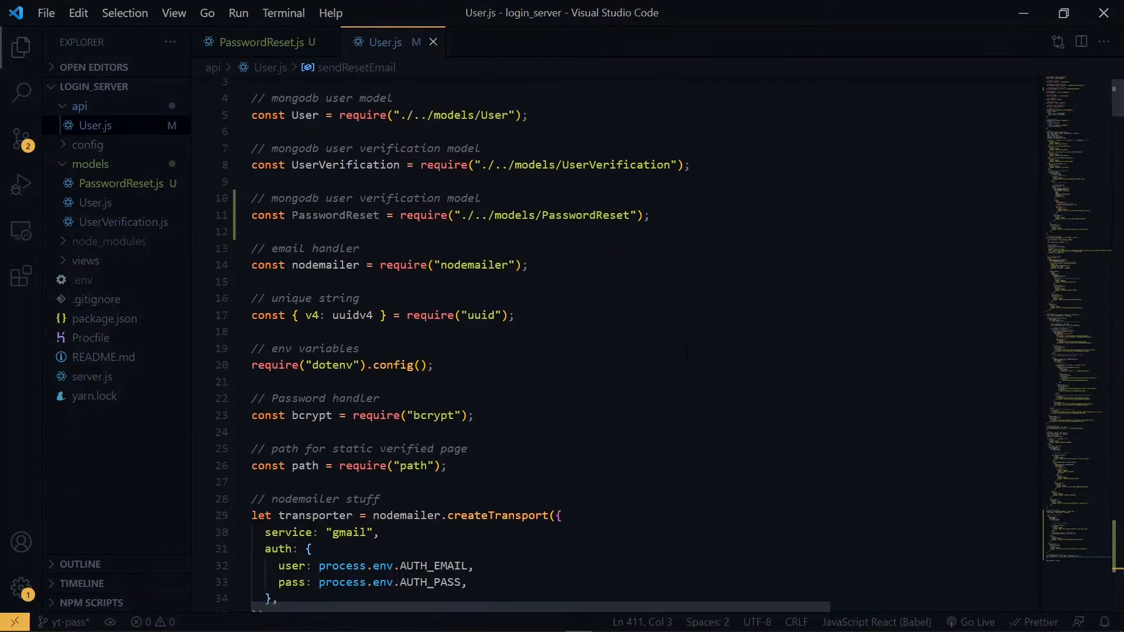
# Build const resetString = uuidv4 + _id inside sendResetEmail and begin using PasswordReset.
pyautogui.scroll(-3)
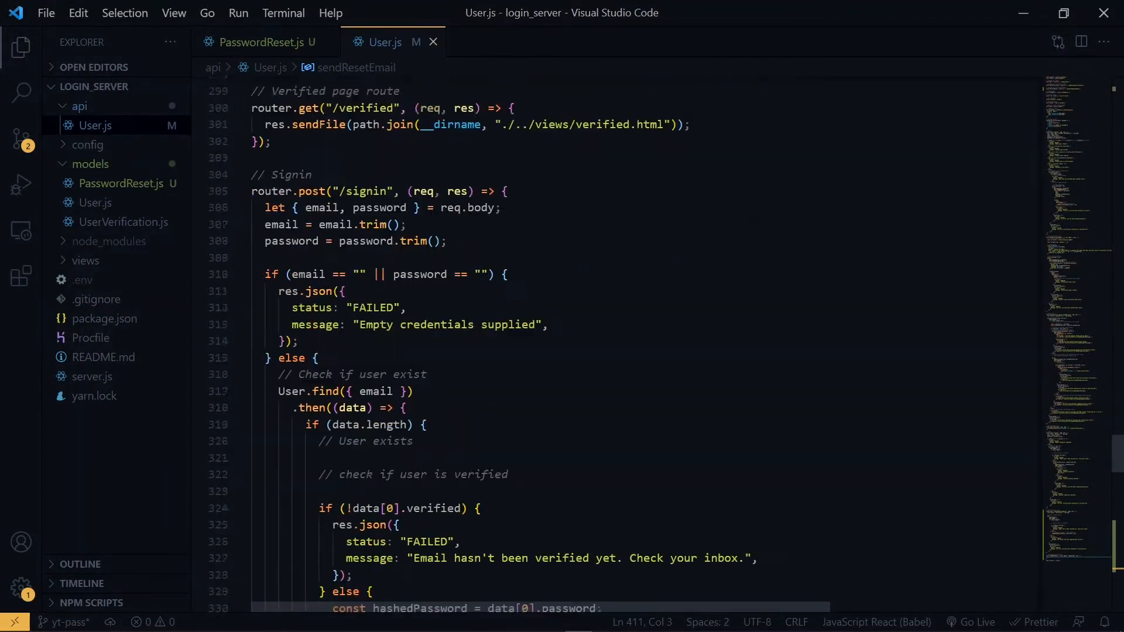
pyautogui.scroll(-3)
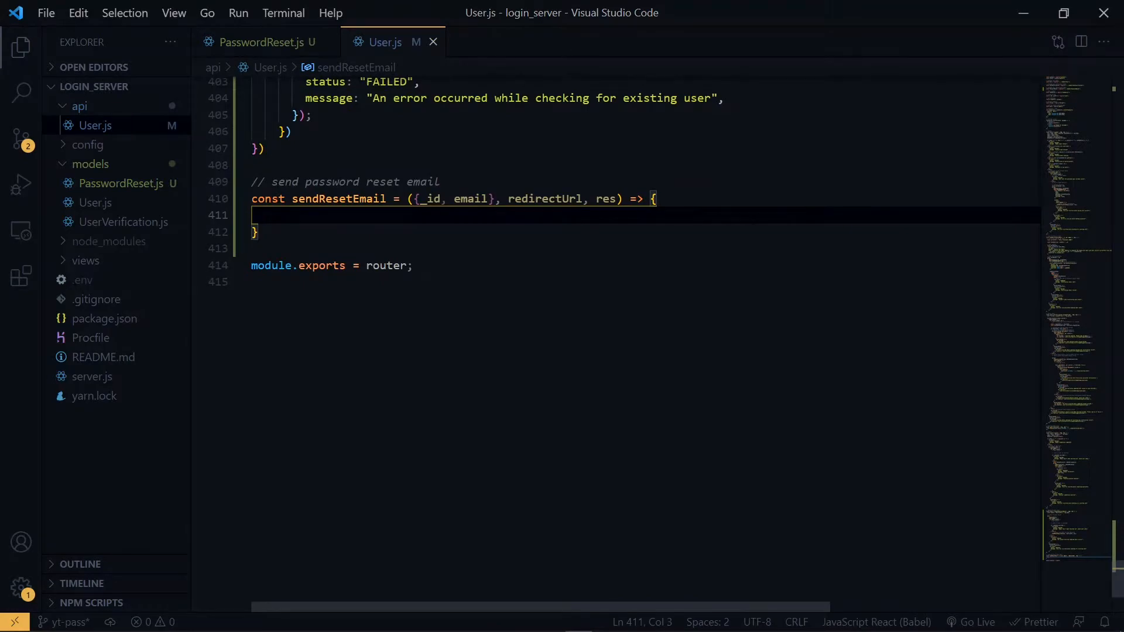
pyautogui.write('const resetStr')
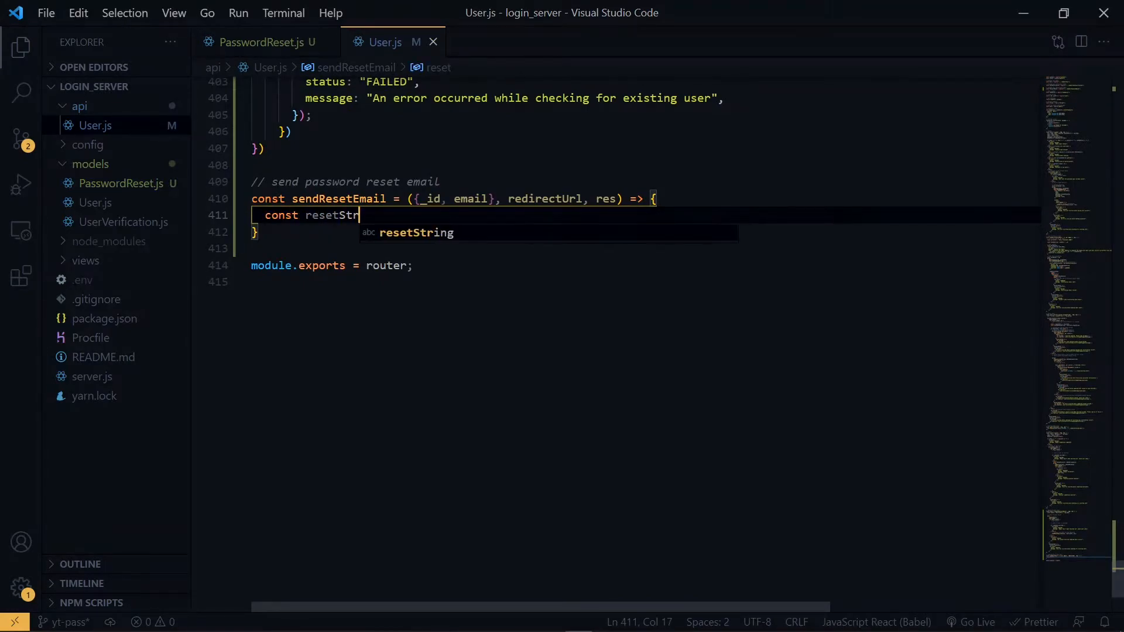
pyautogui.write('ing = uuidv4')
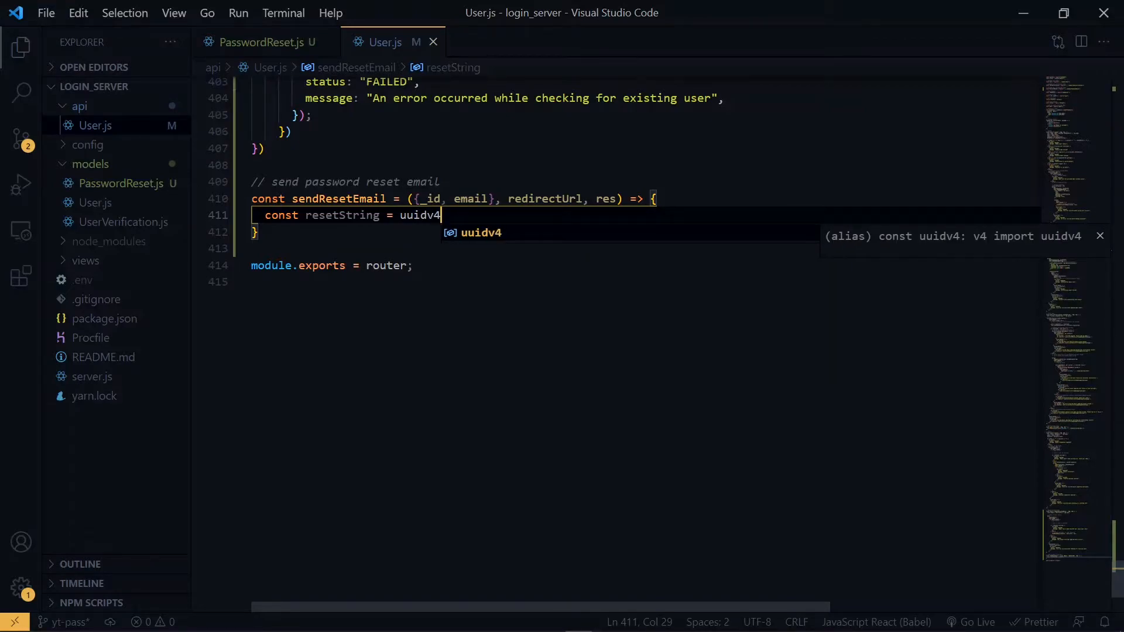
pyautogui.write('+ _id;')
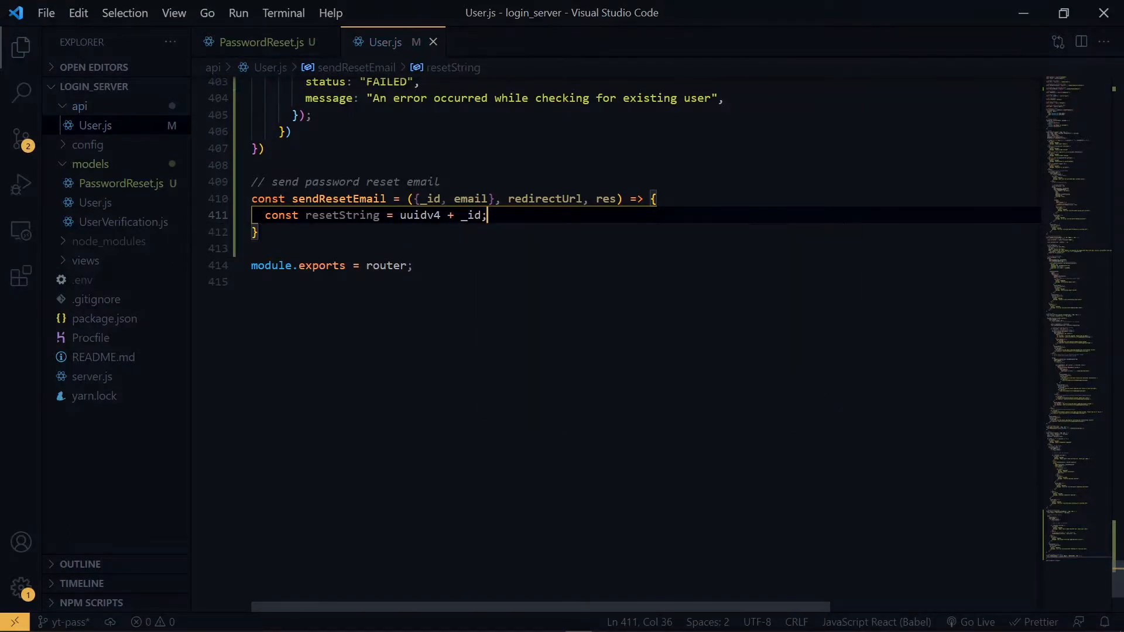
pyautogui.press('Enter')
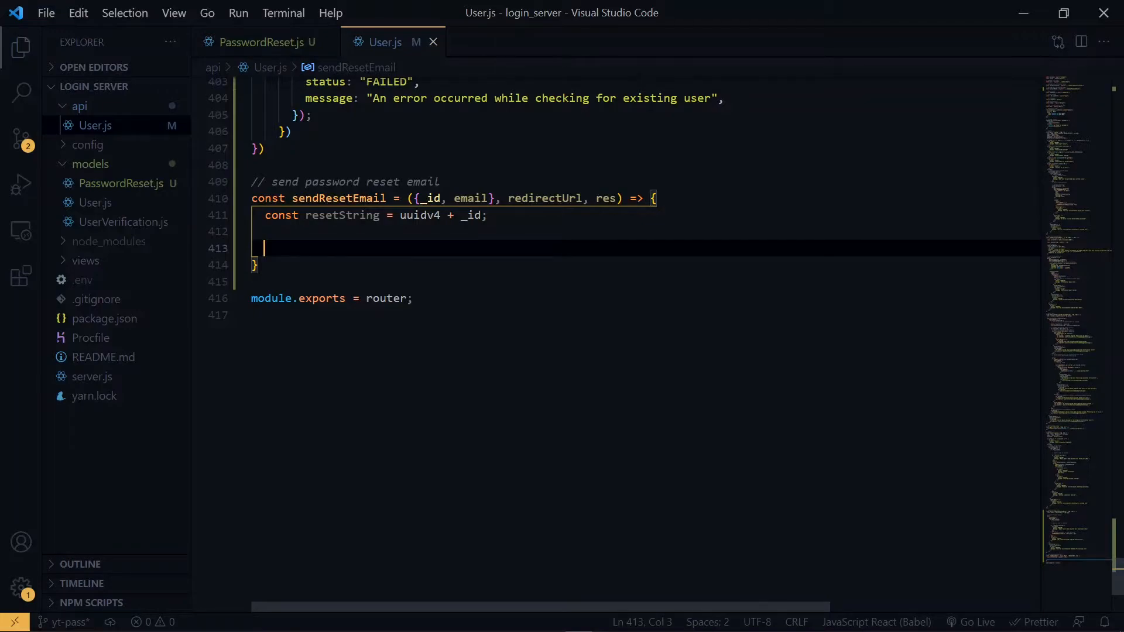
pyautogui.write('Password')
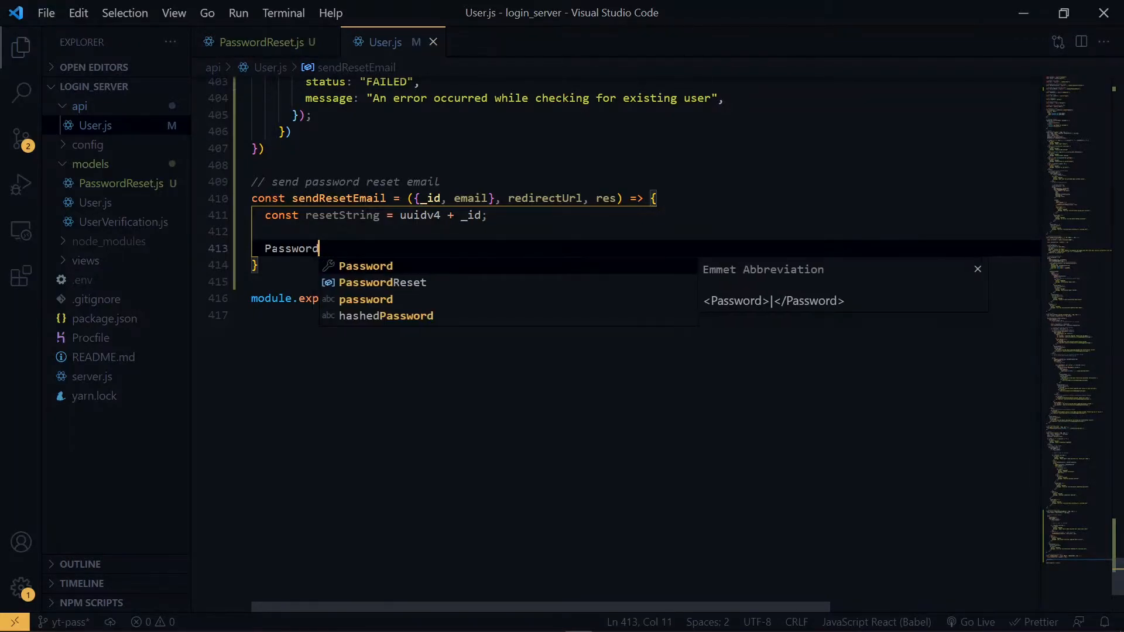
# Call PasswordReset.deleteMany({userId: _id}) with a comment that existing reset records are cleared first.
pyautogui.write('Reset.deleteMany({')
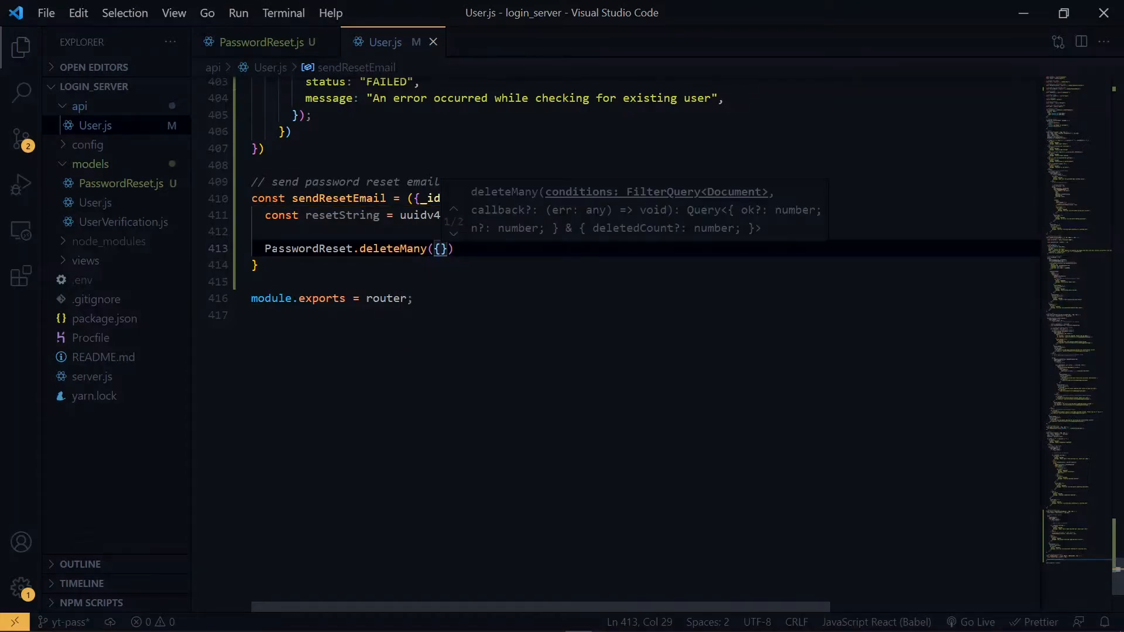
pyautogui.write('userI')
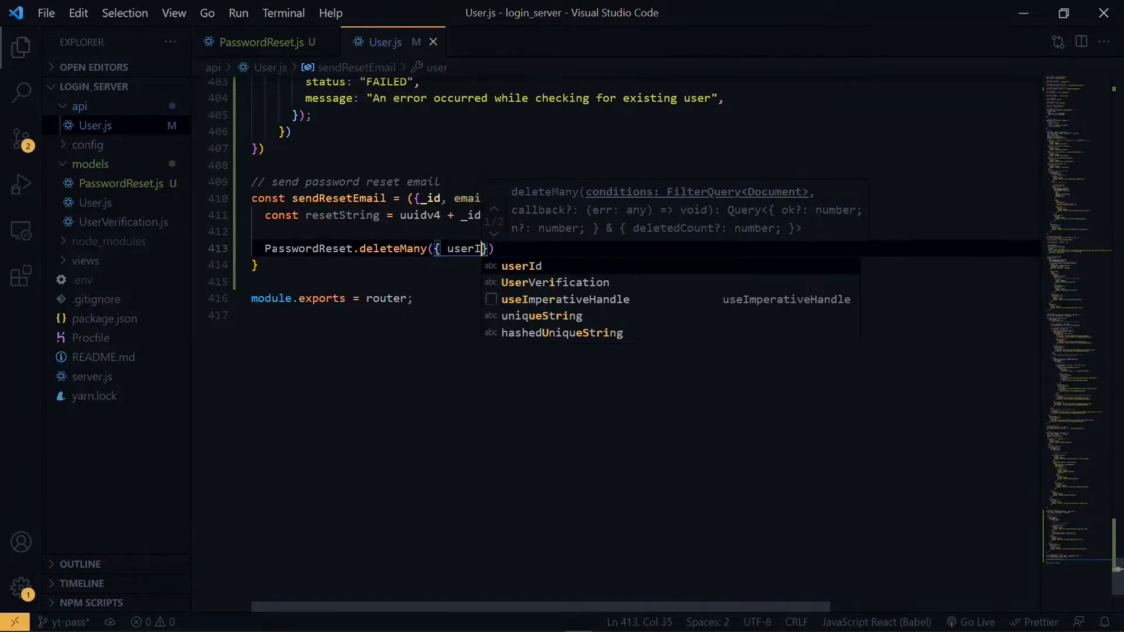
pyautogui.write('d: _id')
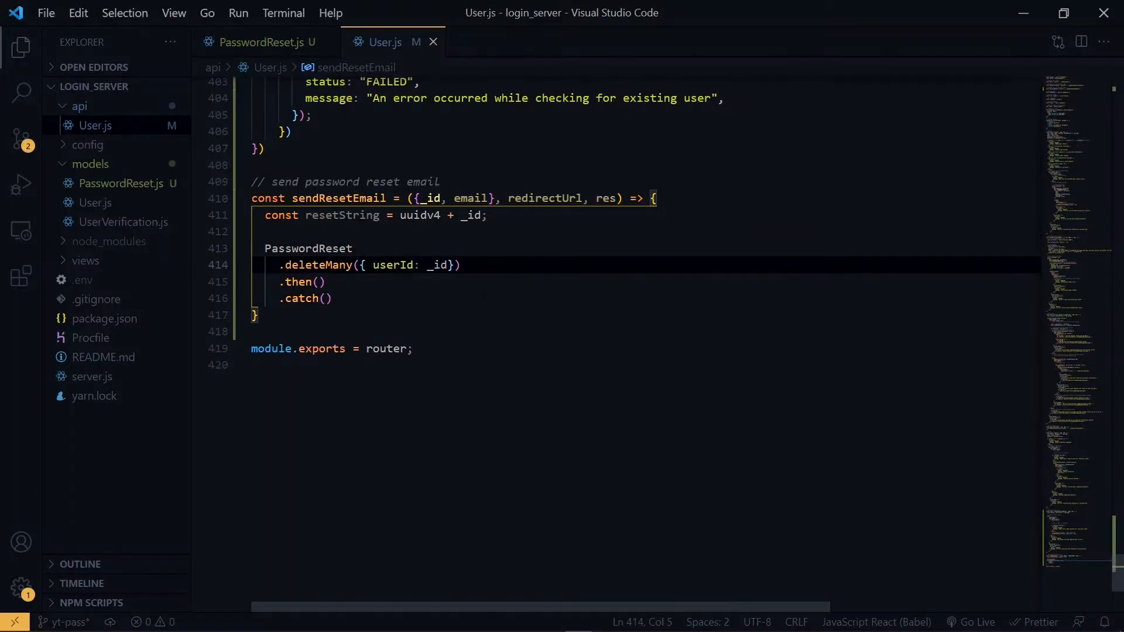
pyautogui.write('//')
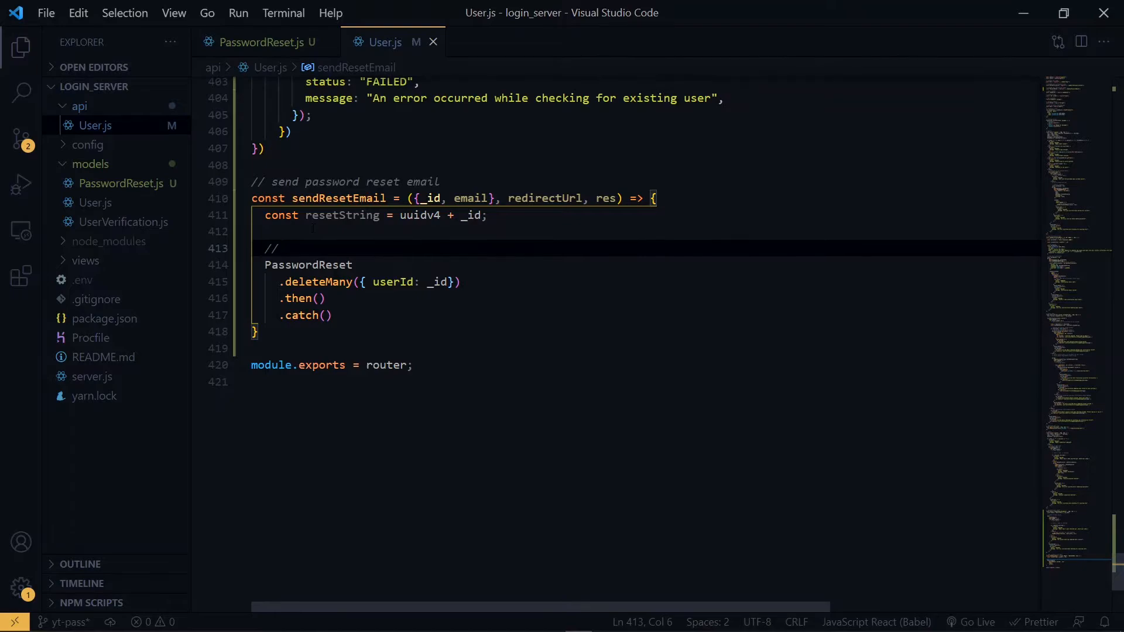
pyautogui.write('First, we cl')
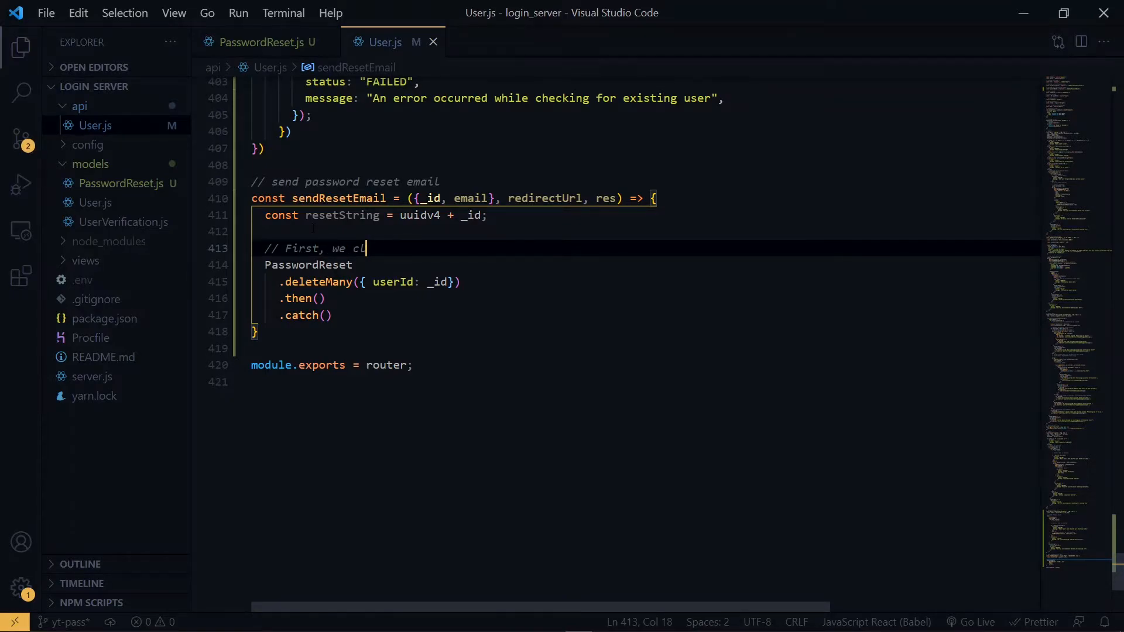
pyautogui.write('ear all existing u')
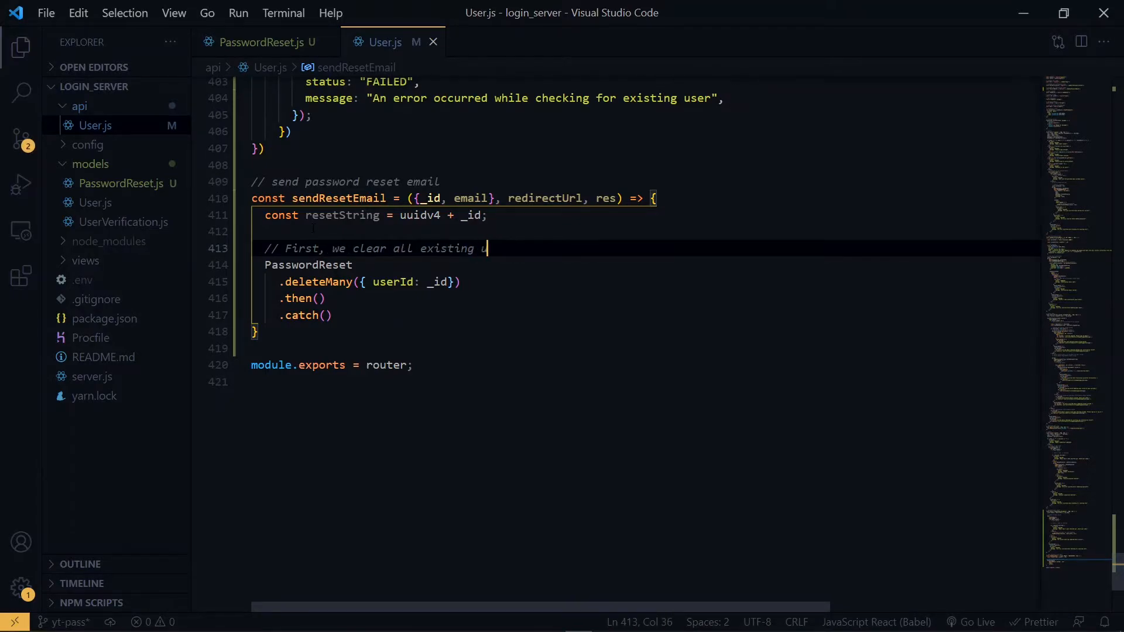
pyautogui.write('reset records')
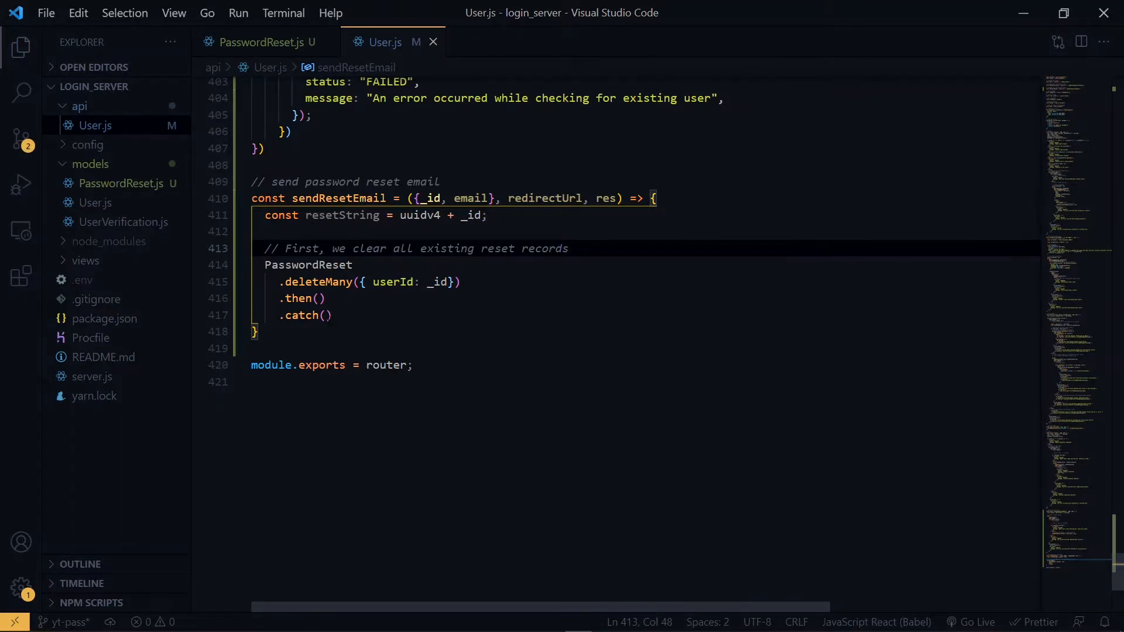
# Fill the catch with console.log(error) and a FAILED 'Clearing existing password reset records failed' response.
pyautogui.write('error => {')
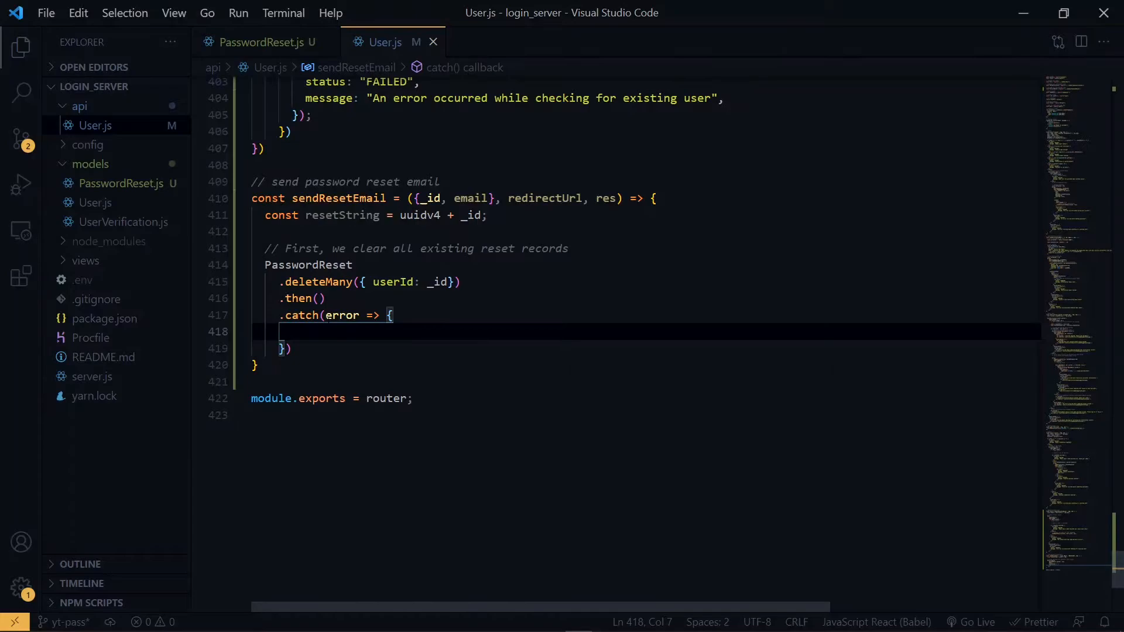
pyautogui.write('// error while clearing existing records')
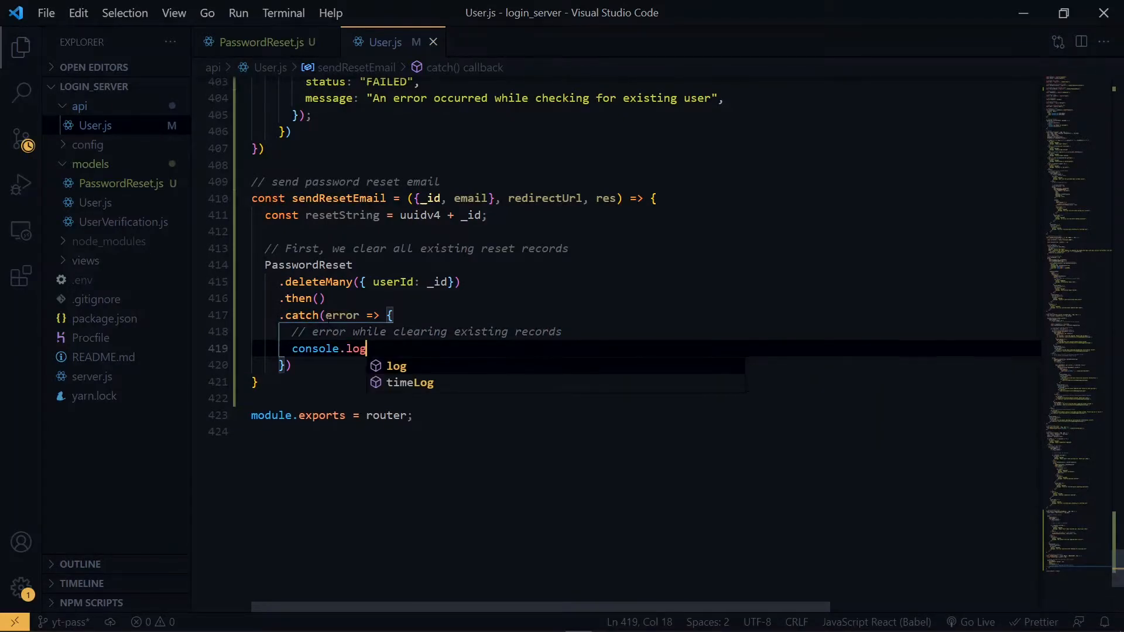
pyautogui.write('(error);')
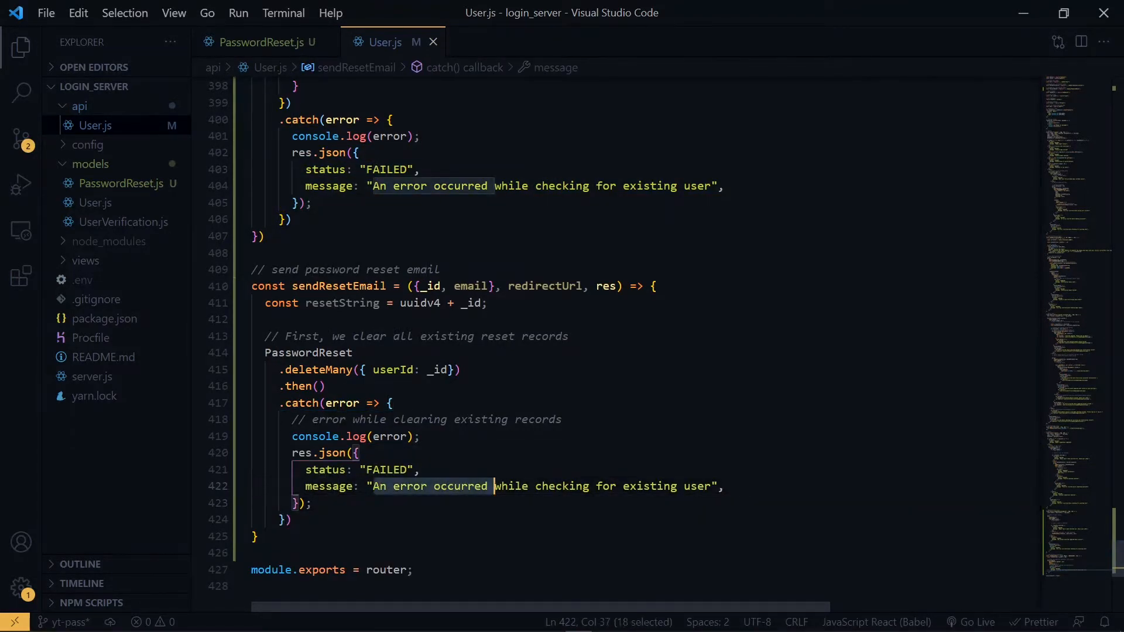
pyautogui.write('Clearing existing passw",')
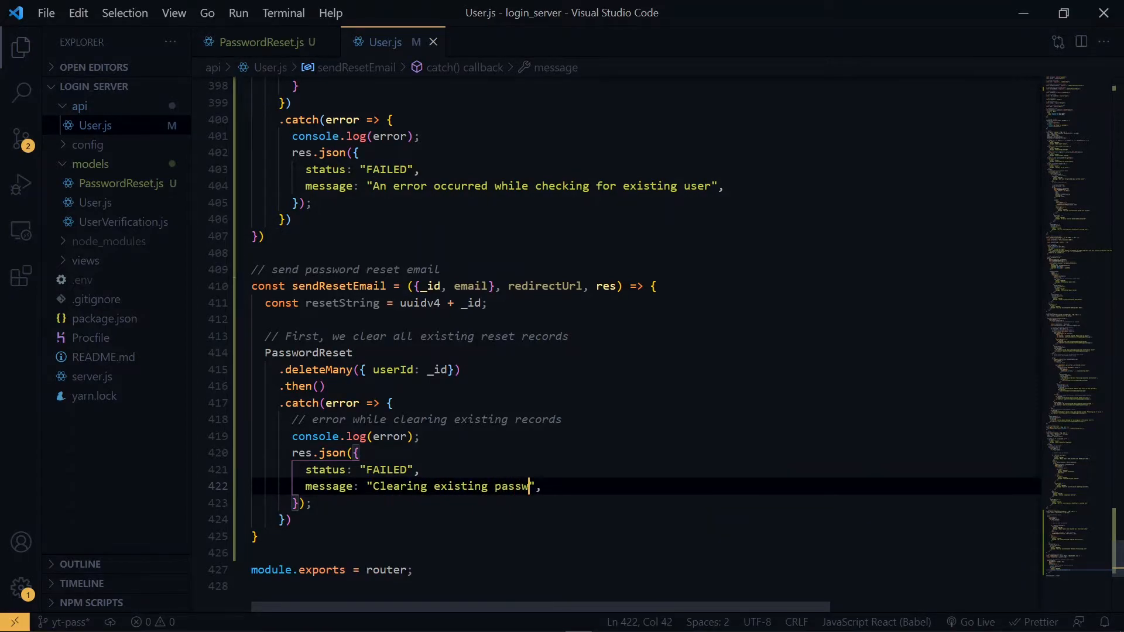
pyautogui.write('ord reset rec')
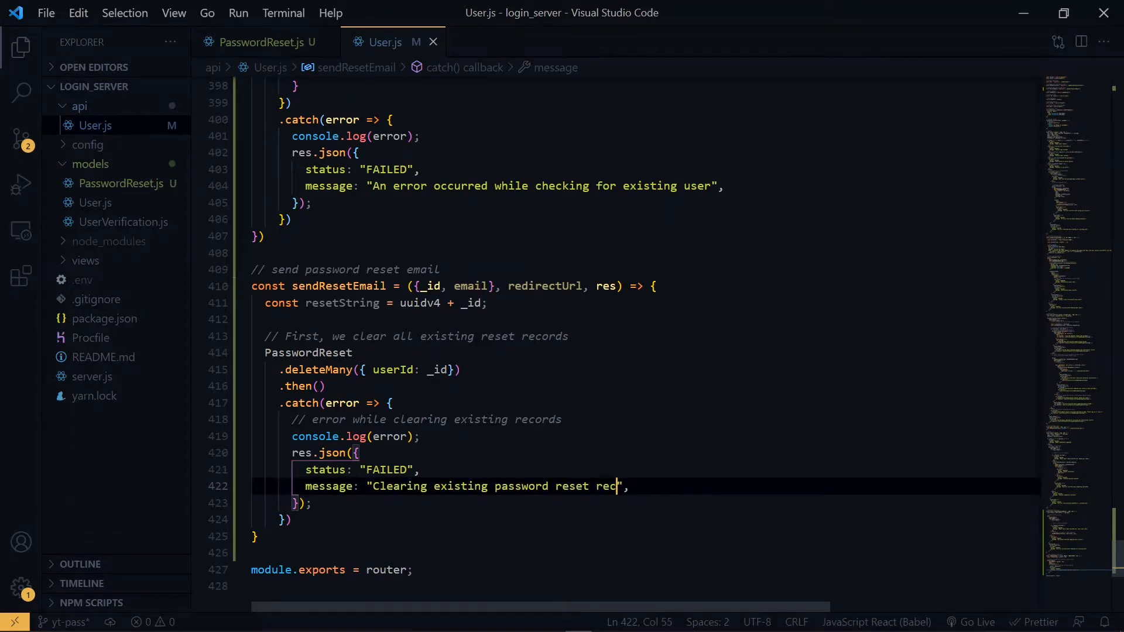
pyautogui.write('ords failed')
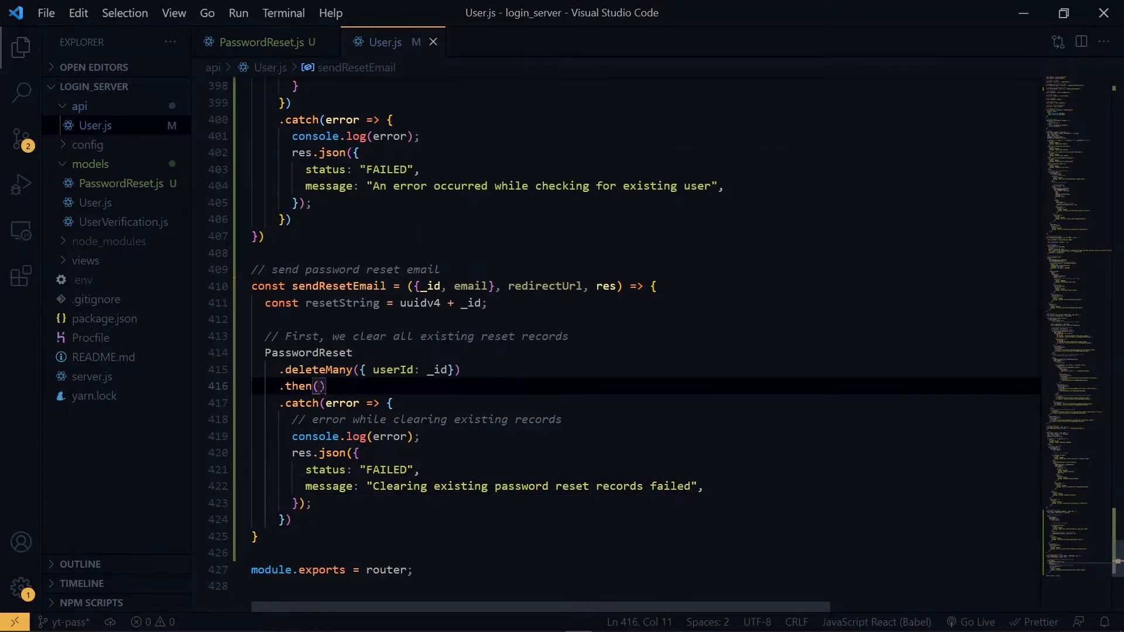
# Give deleteMany a result => {} success callback commenting that reset records were deleted and the email is sent next.
pyautogui.write('result => {')
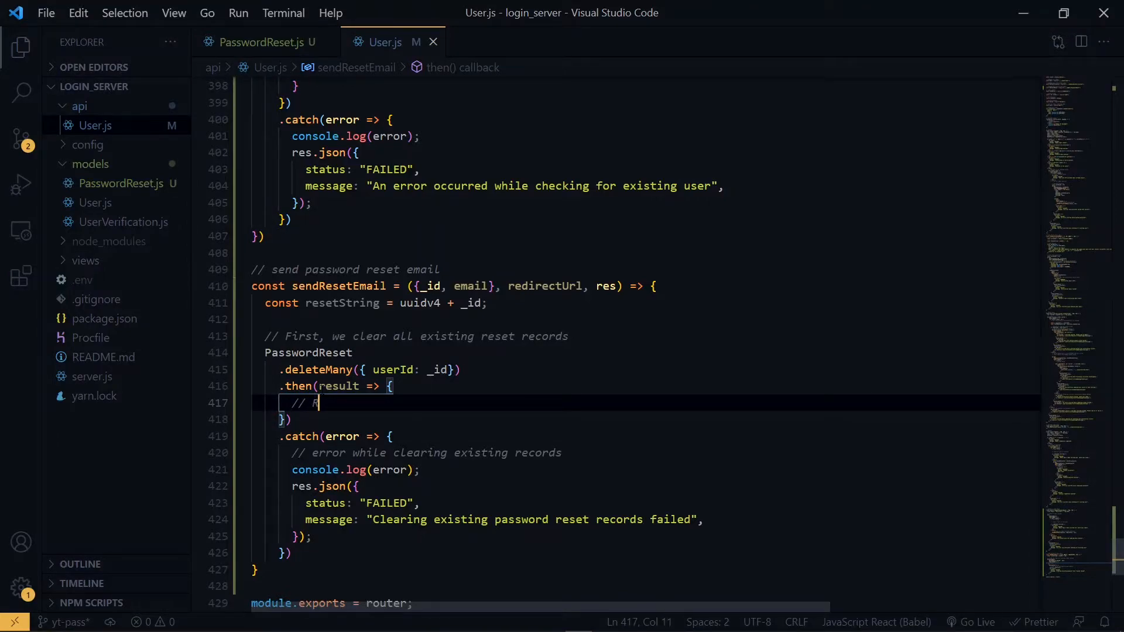
pyautogui.write('Reset records')
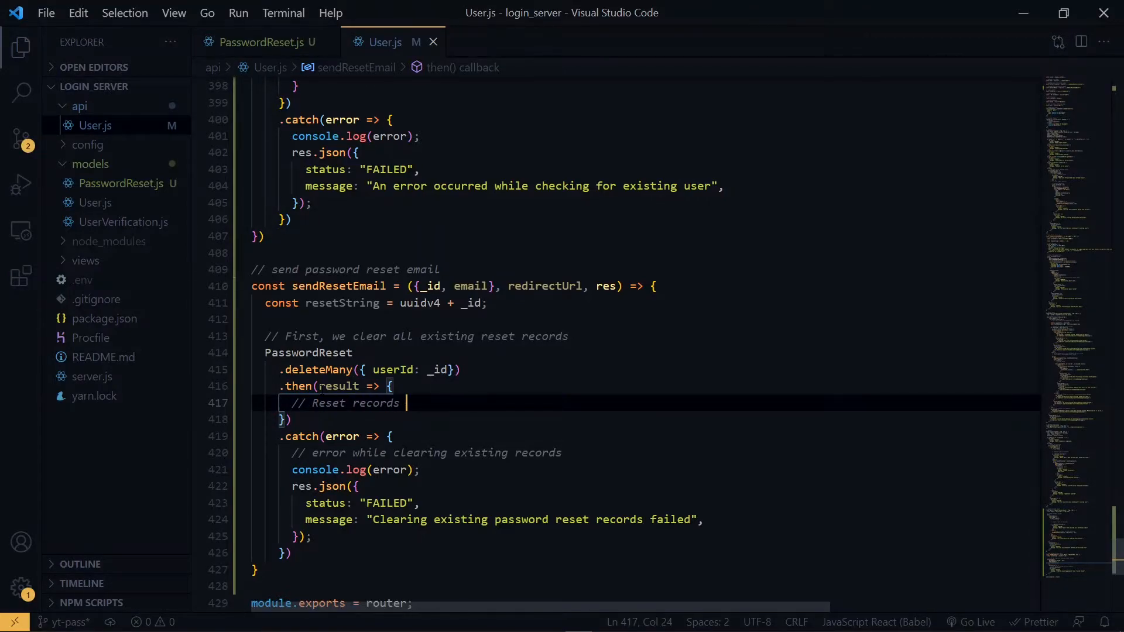
pyautogui.write('deleted successfully')
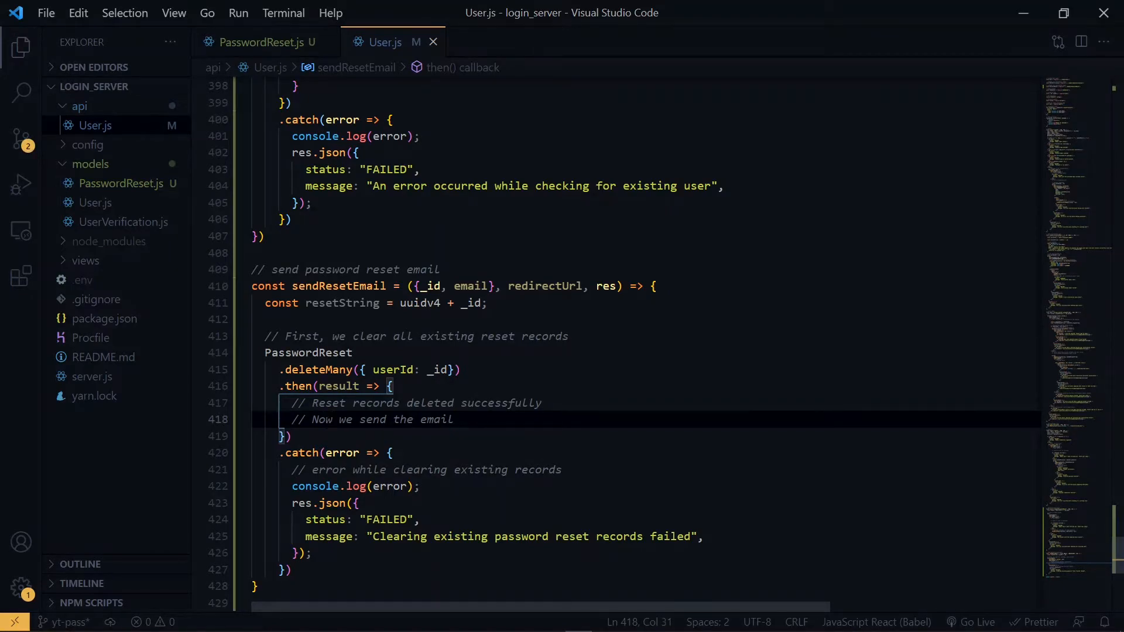
pyautogui.press('Enter')
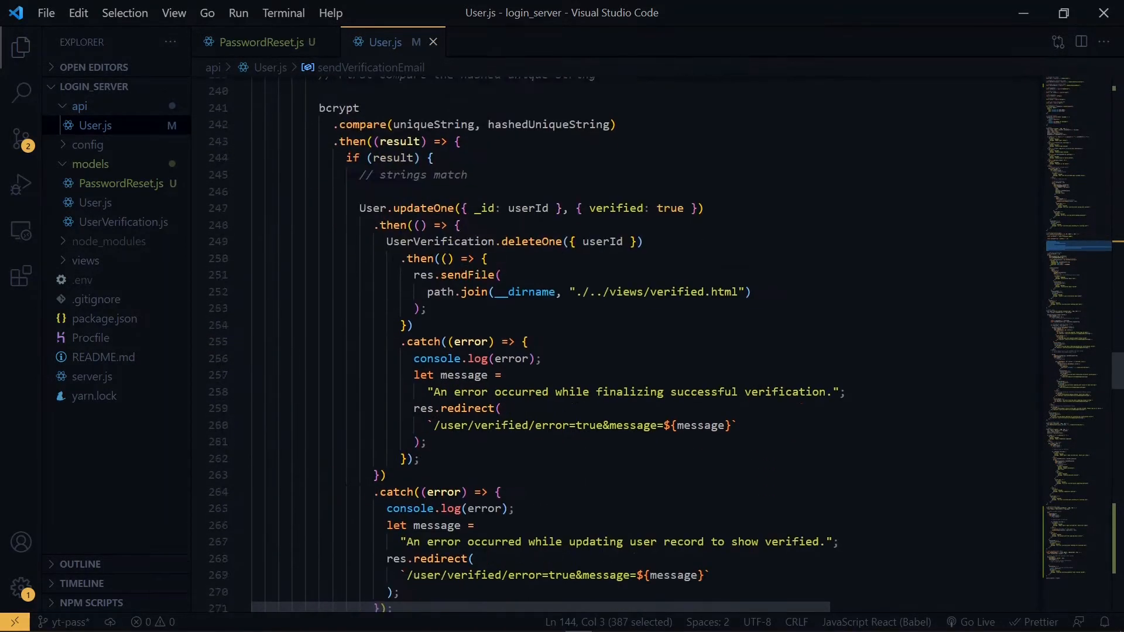
pyautogui.scroll(-3)
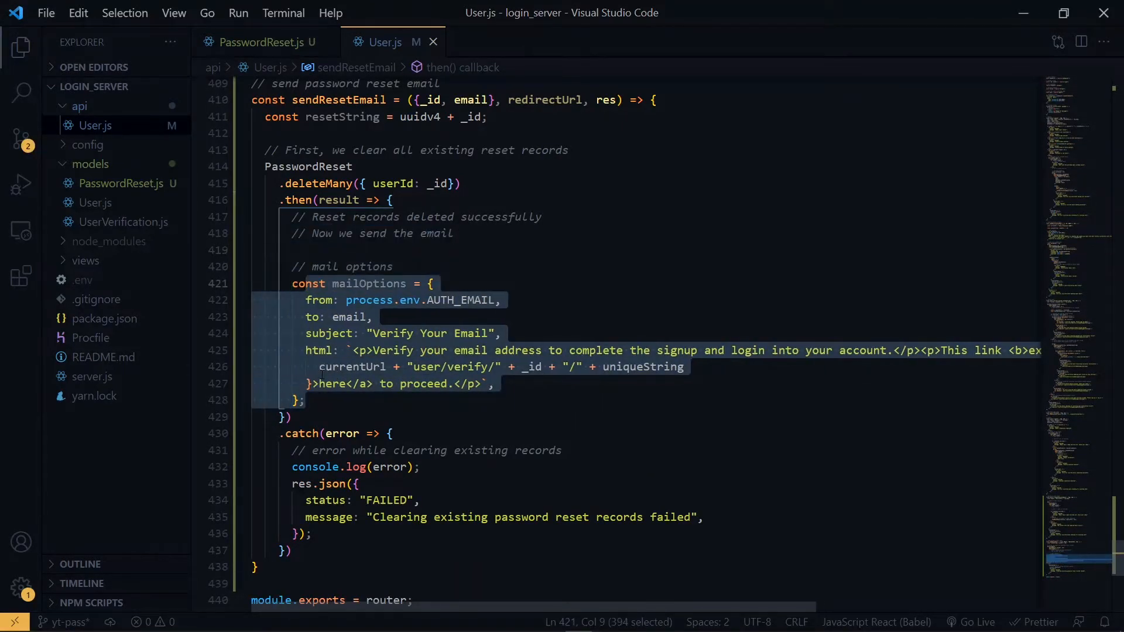
# Give the mail a 'Password Reset' subject and a lost-password message inviting use of the link below.
pyautogui.click(306, 401)
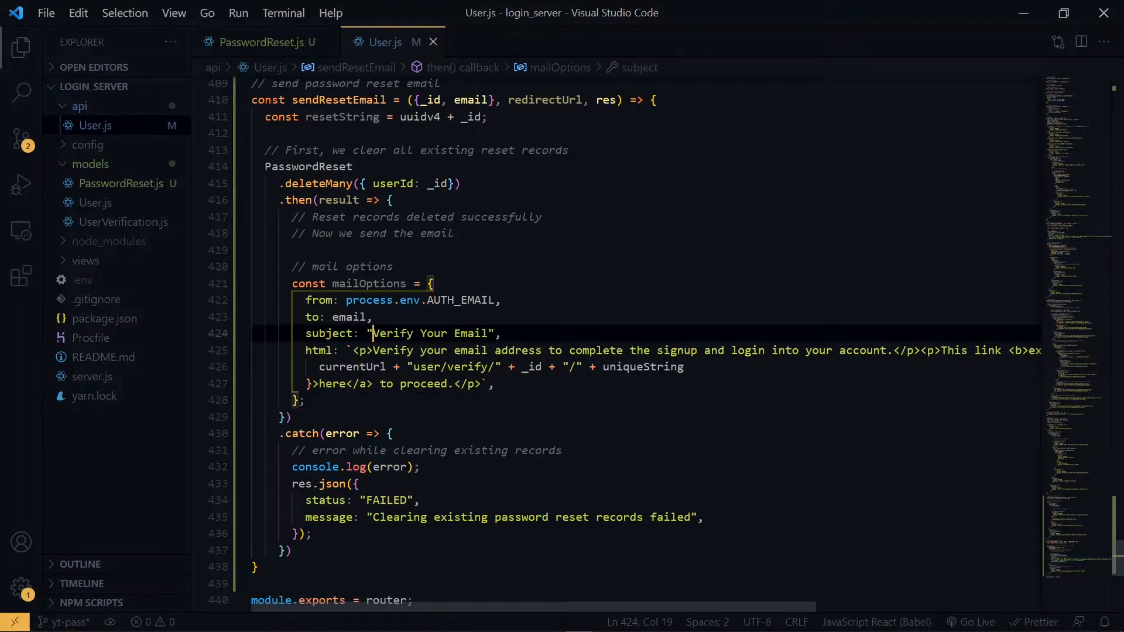
pyautogui.write('Pe')
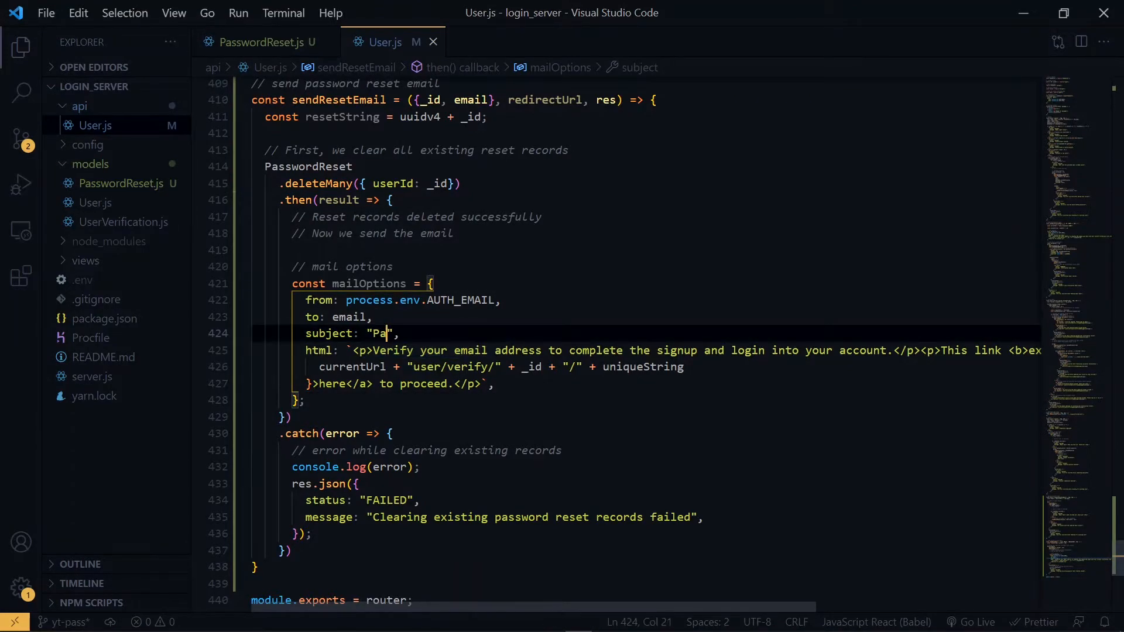
pyautogui.write('ssword Reset')
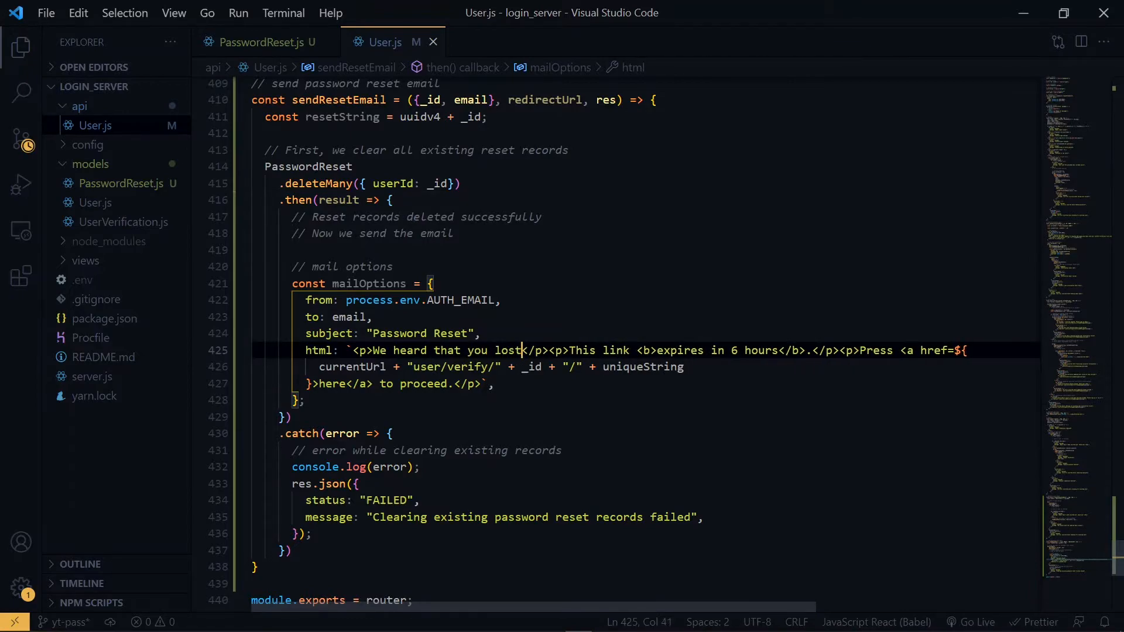
pyautogui.write('the password.')
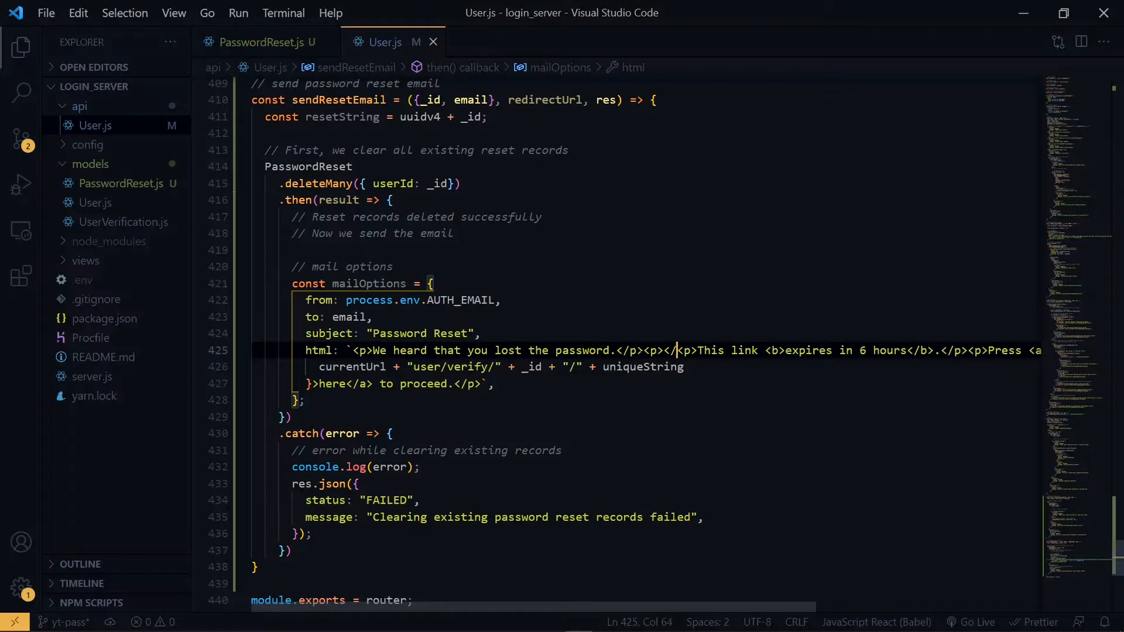
pyautogui.write("Don't")
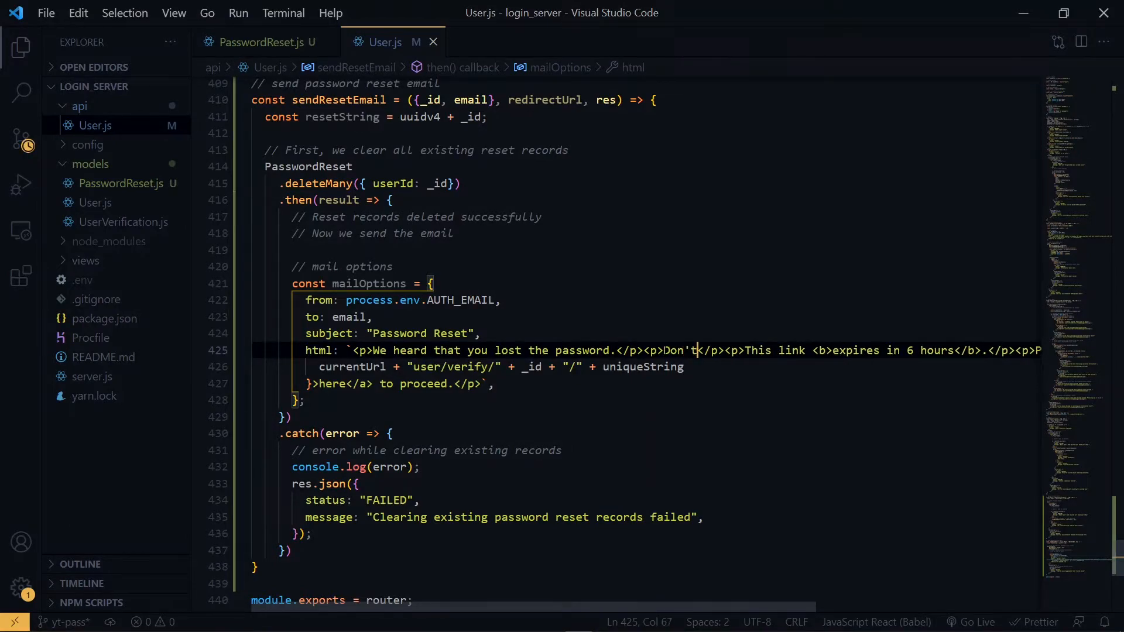
pyautogui.write('worry, use the link')
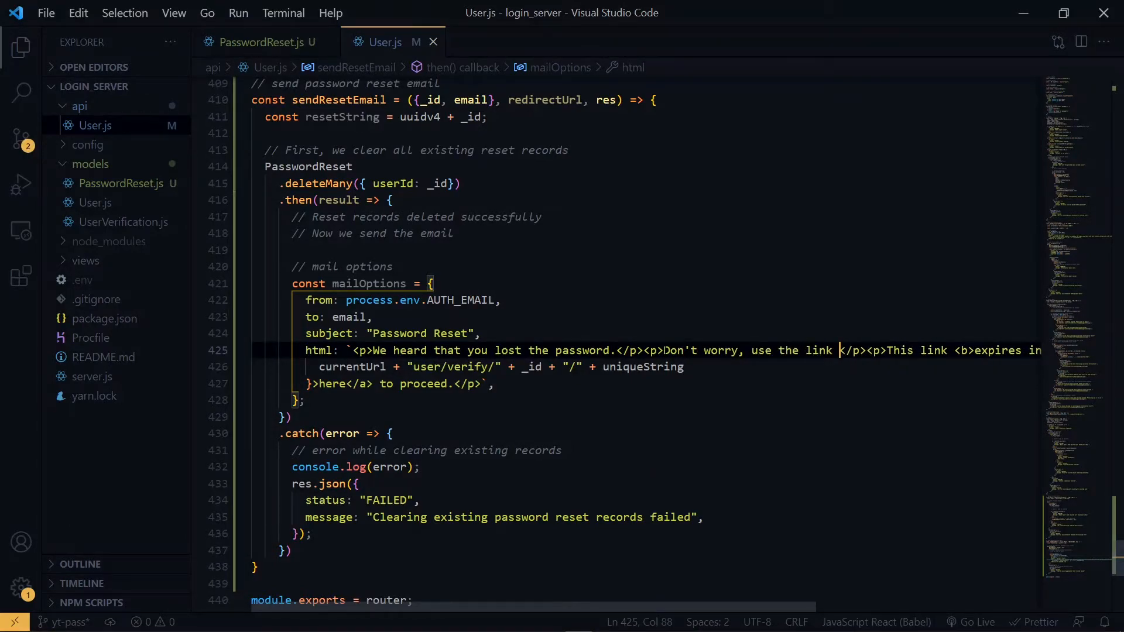
pyautogui.write('below to reset it.')
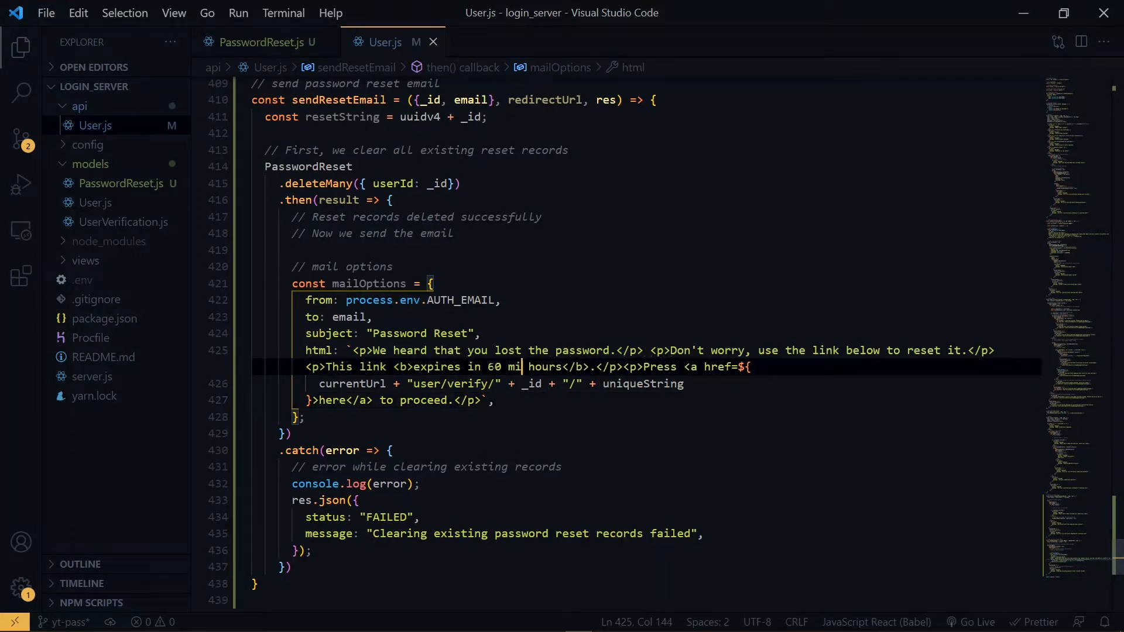
# Shorten the expiry text to 60 minutes and rebuild the link from redirectUrl, _id and resetString.
pyautogui.write('nutes')
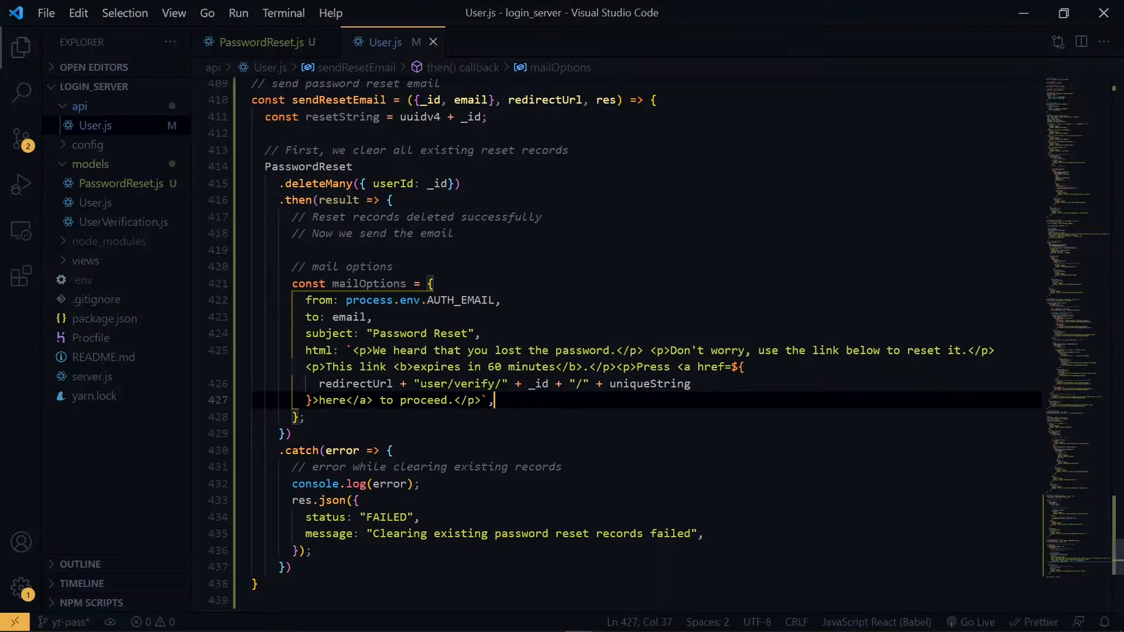
pyautogui.moveTo(420, 384); pyautogui.dragTo(500, 384)
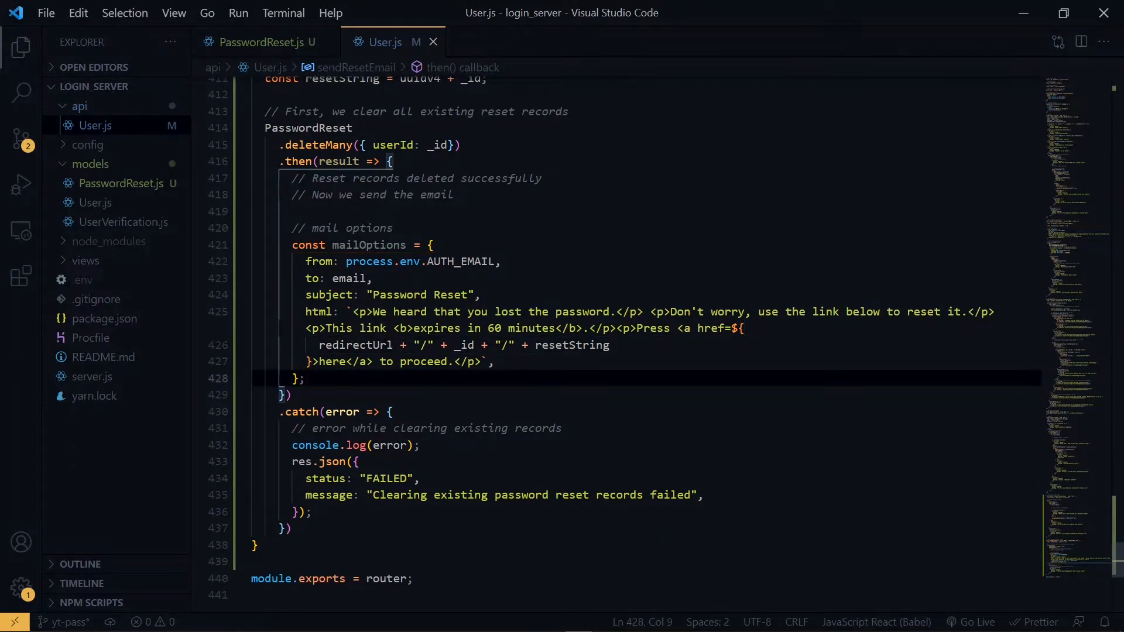
# Add a 'hash the reset string' comment, const saltRounds = 10, and begin a bcrypt.hash call.
pyautogui.press('enter')
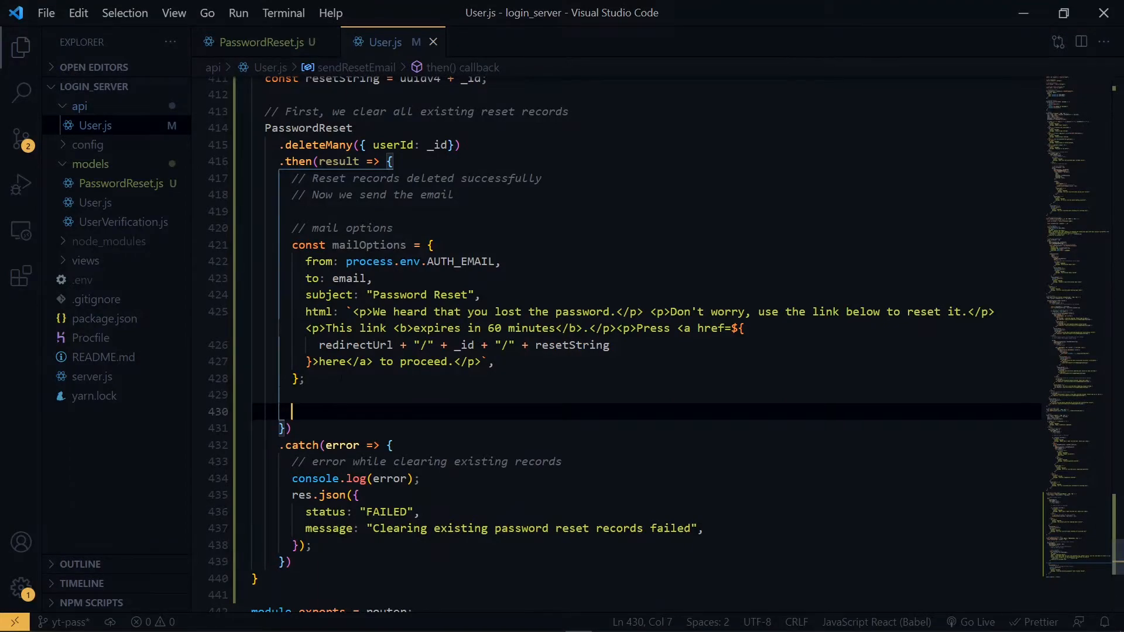
pyautogui.write('// hash')
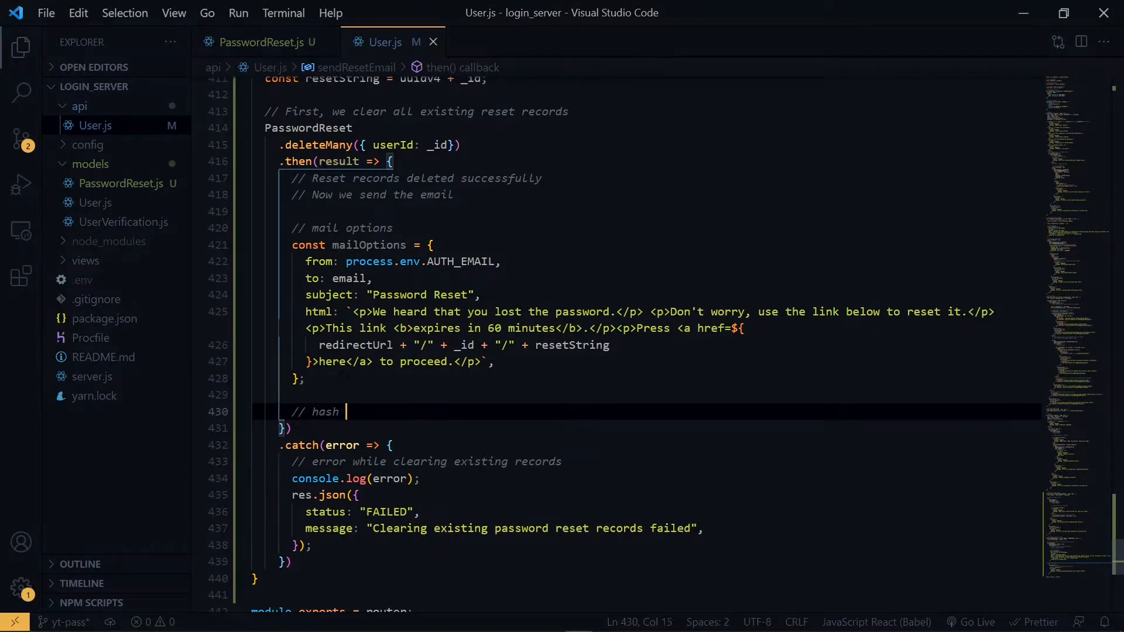
pyautogui.write('the reset string')
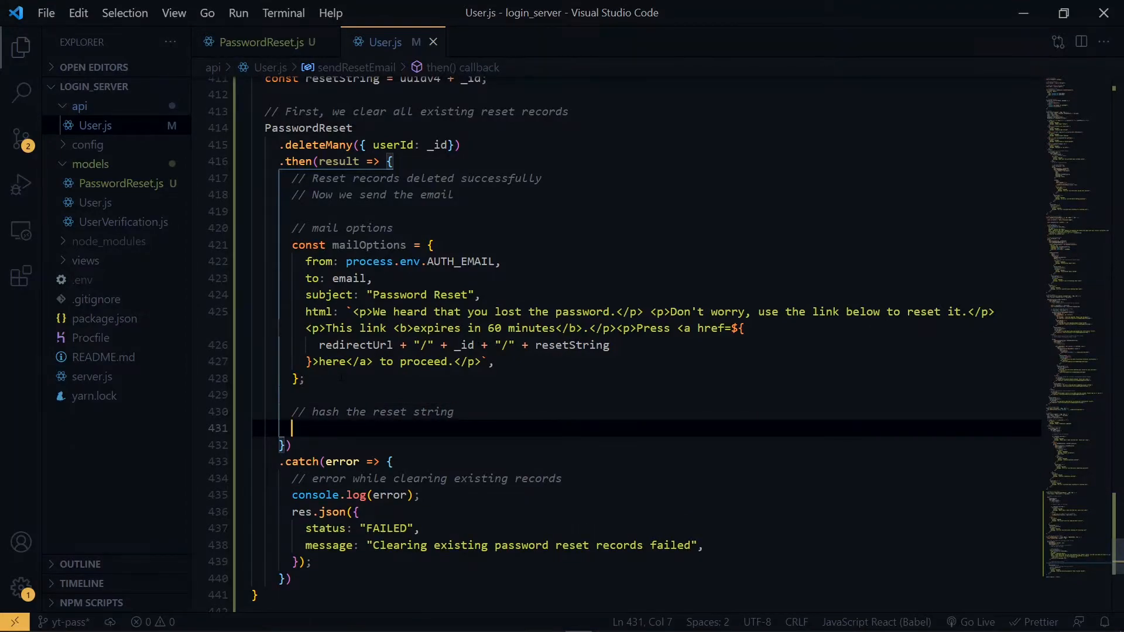
pyautogui.write('const s')
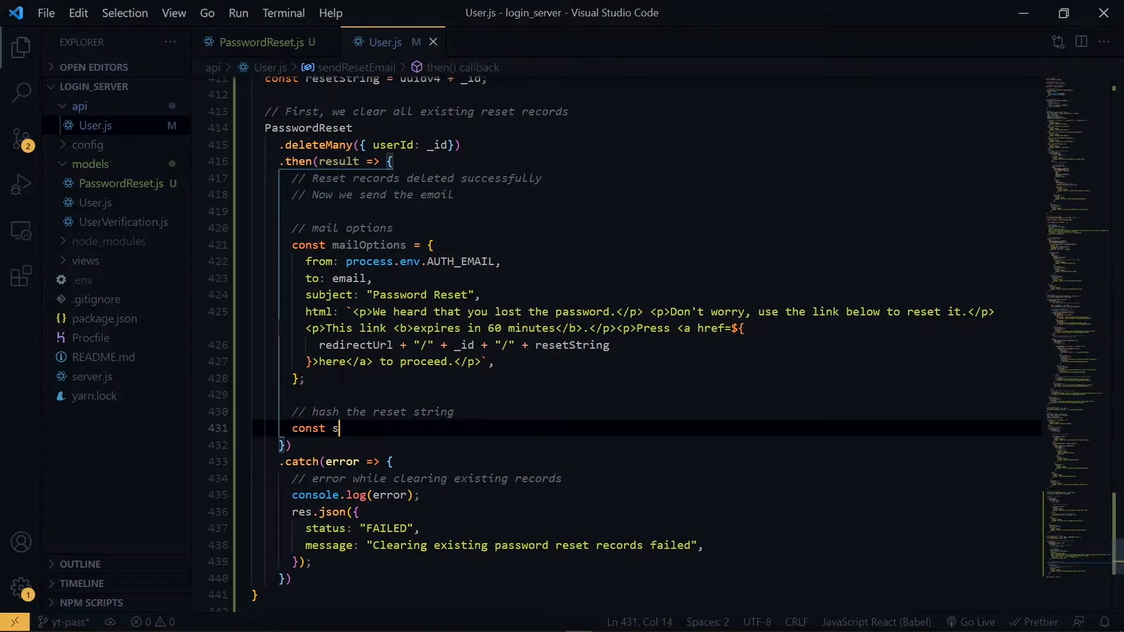
pyautogui.write('altRounds')
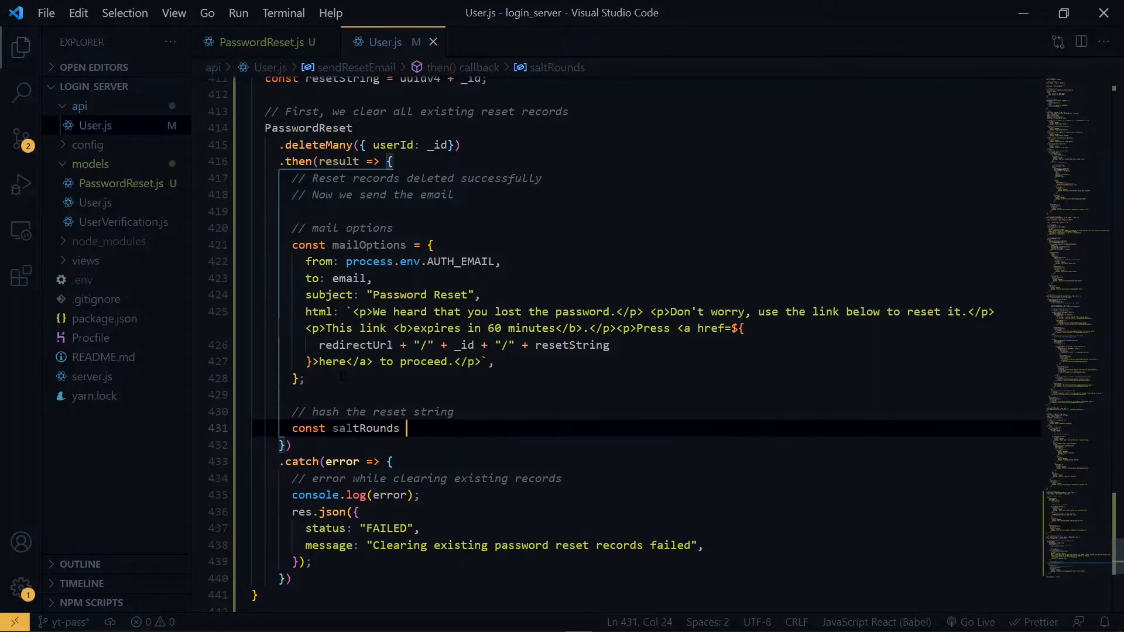
pyautogui.write('= 10;')
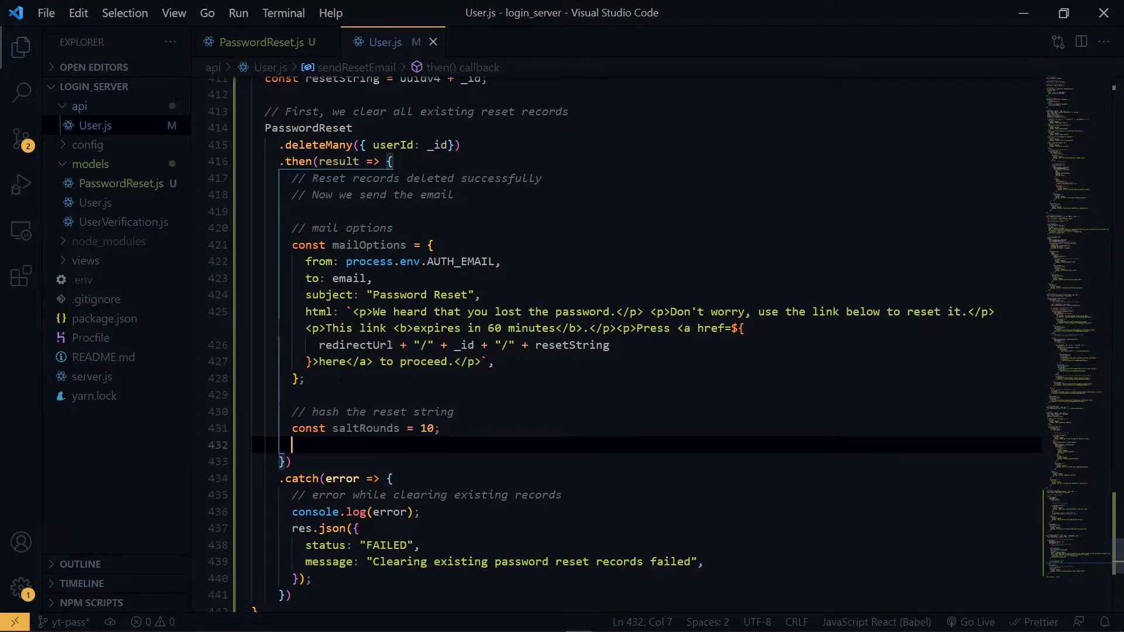
pyautogui.write('bcrypt.')
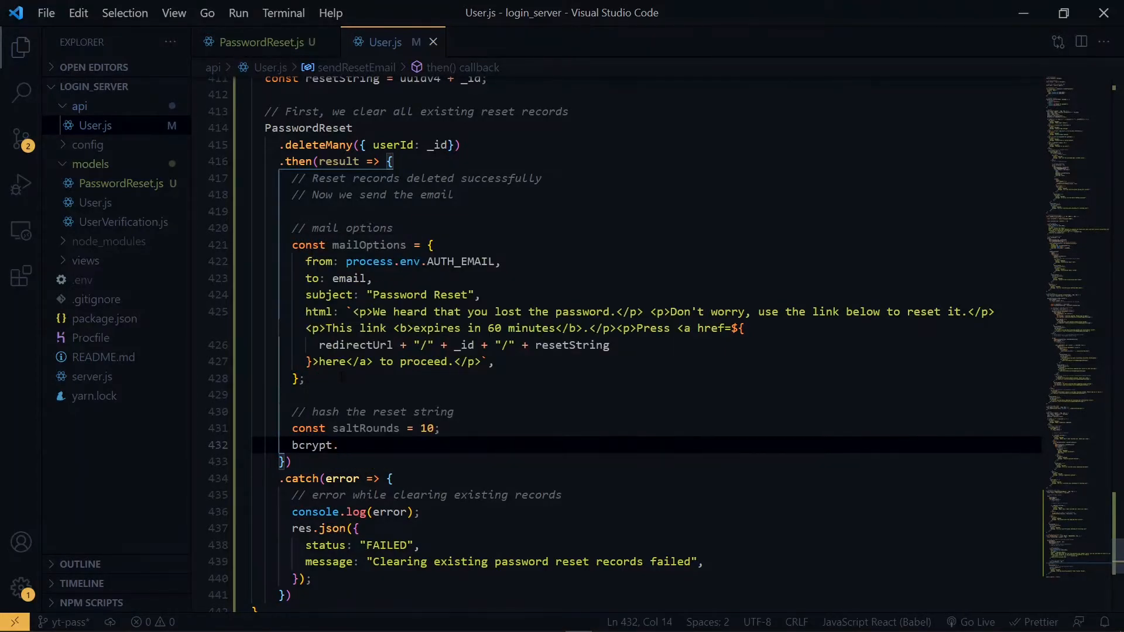
pyautogui.write('hash(')
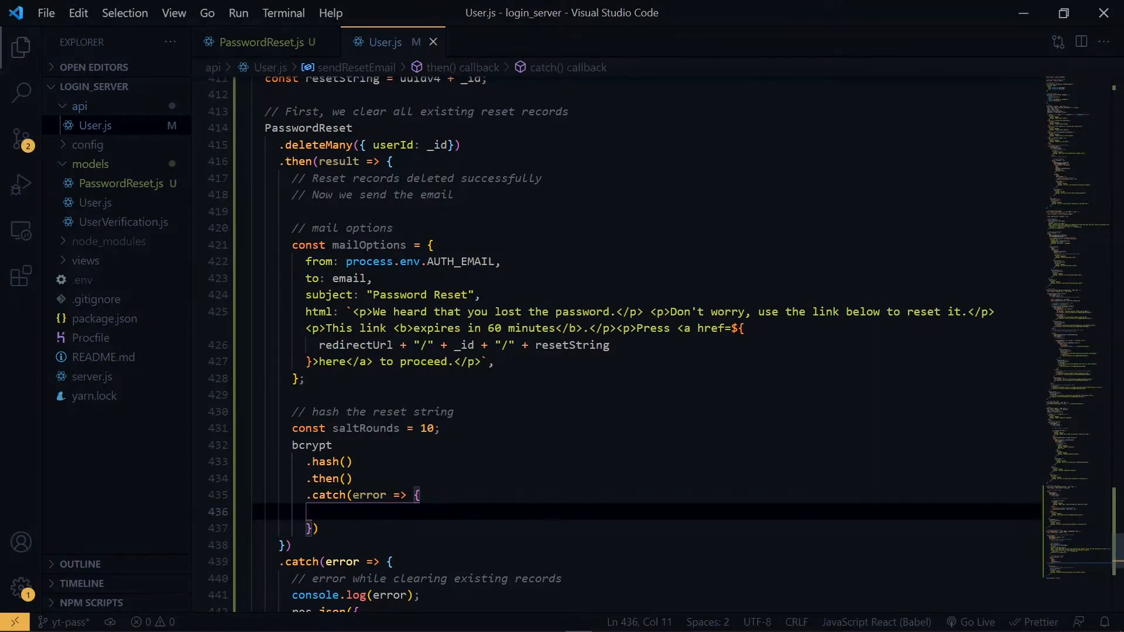
# Add a catch that logs the error and returns FAILED 'An error occurred while hashing the password'.
pyautogui.write('console.log(error);')
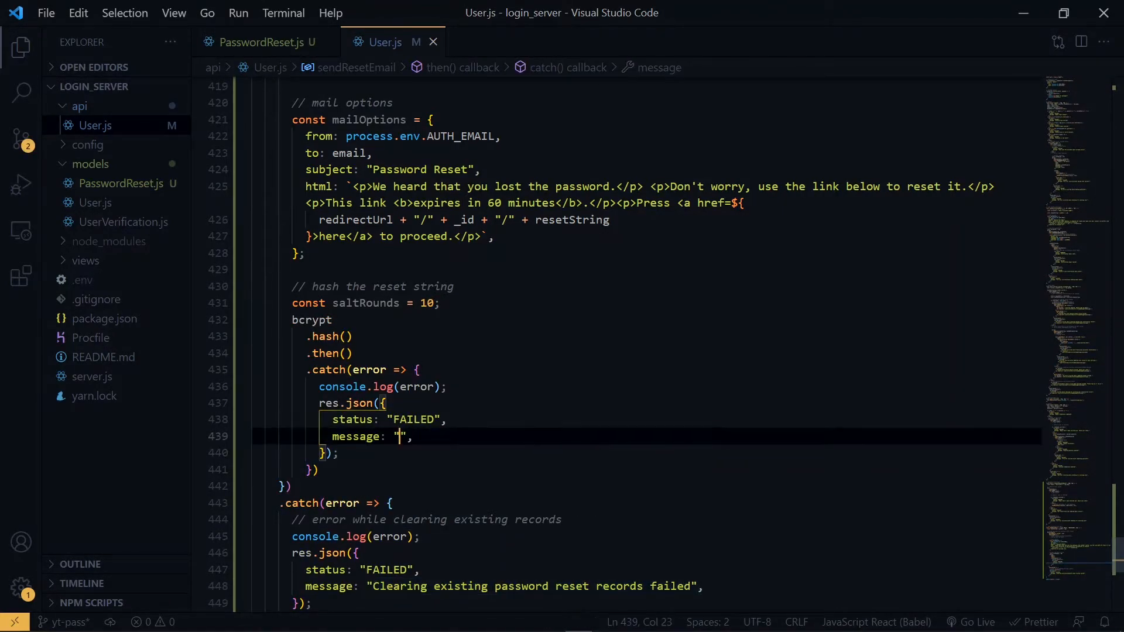
pyautogui.write('An error o')
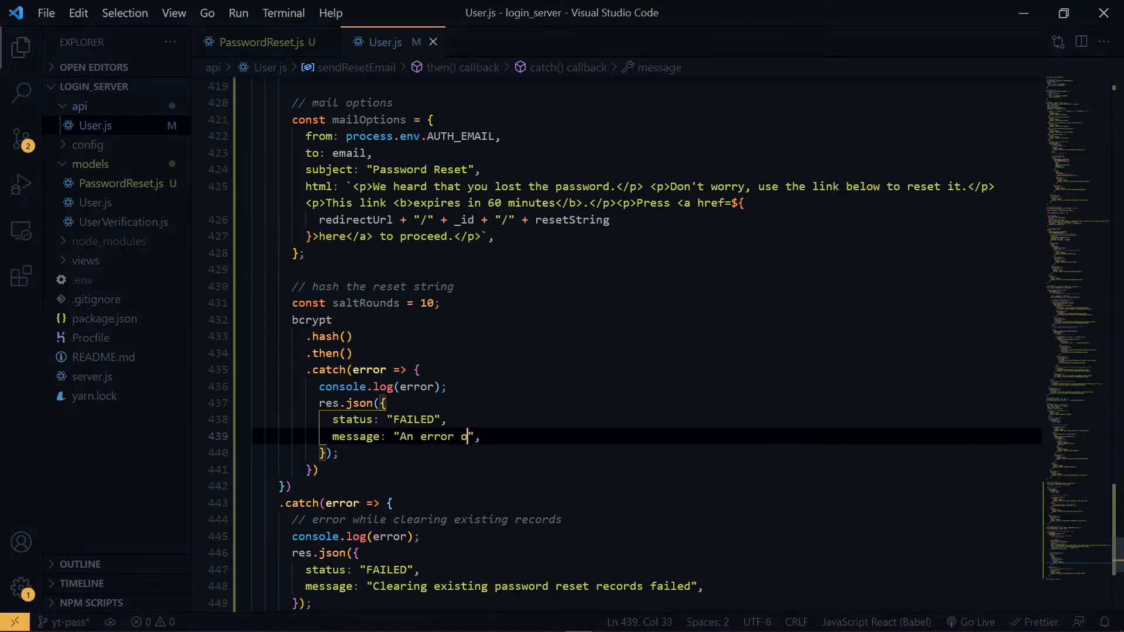
pyautogui.write('ccurred while')
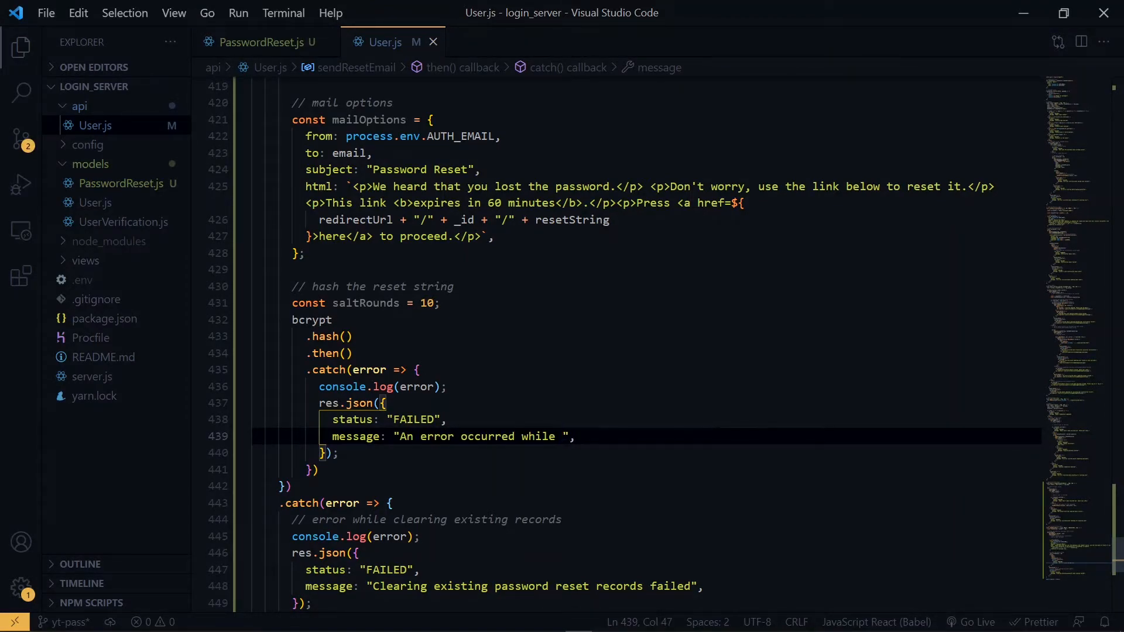
pyautogui.write('hashing the password reset data!')
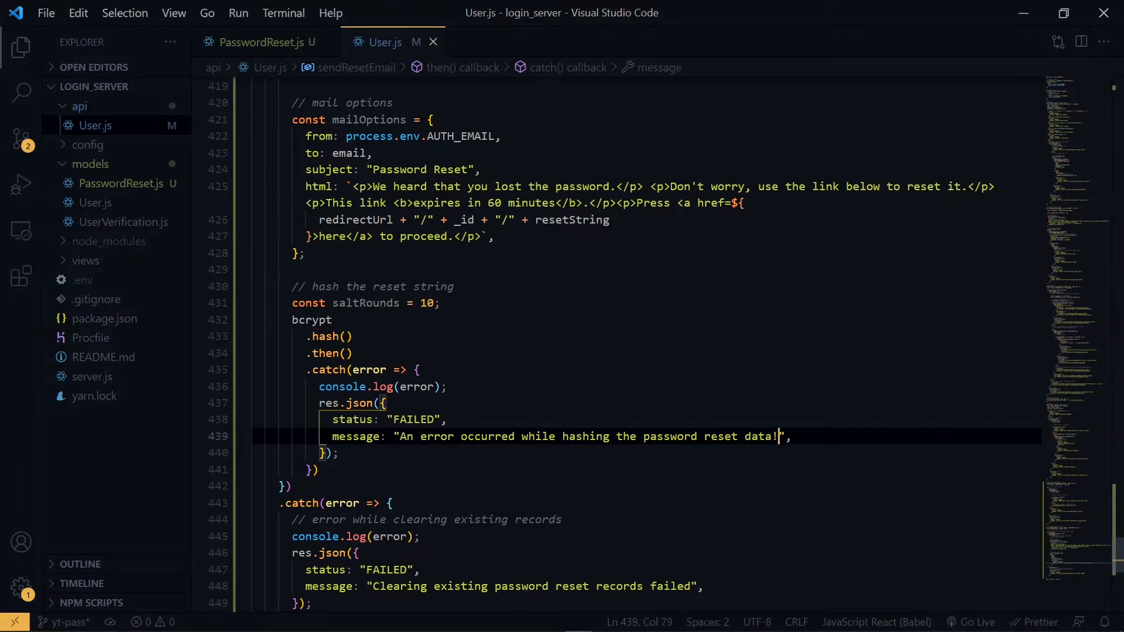
# Pass resetString and saltRounds to bcrypt.hash and start the hashedResetString => then handler.
pyautogui.click(344, 336)
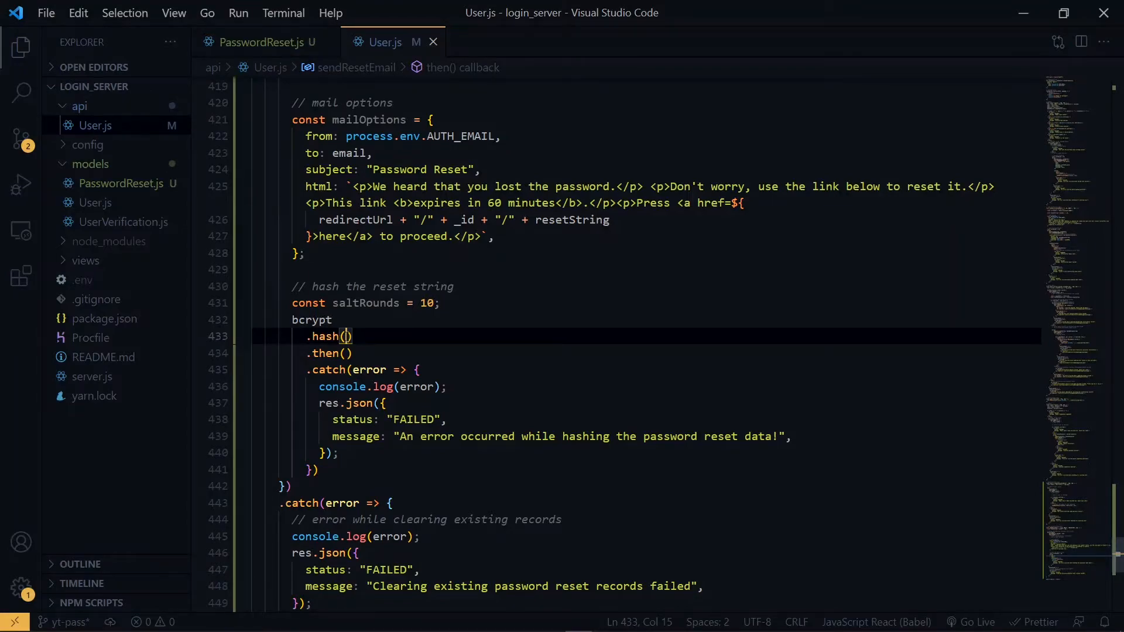
pyautogui.write('re')
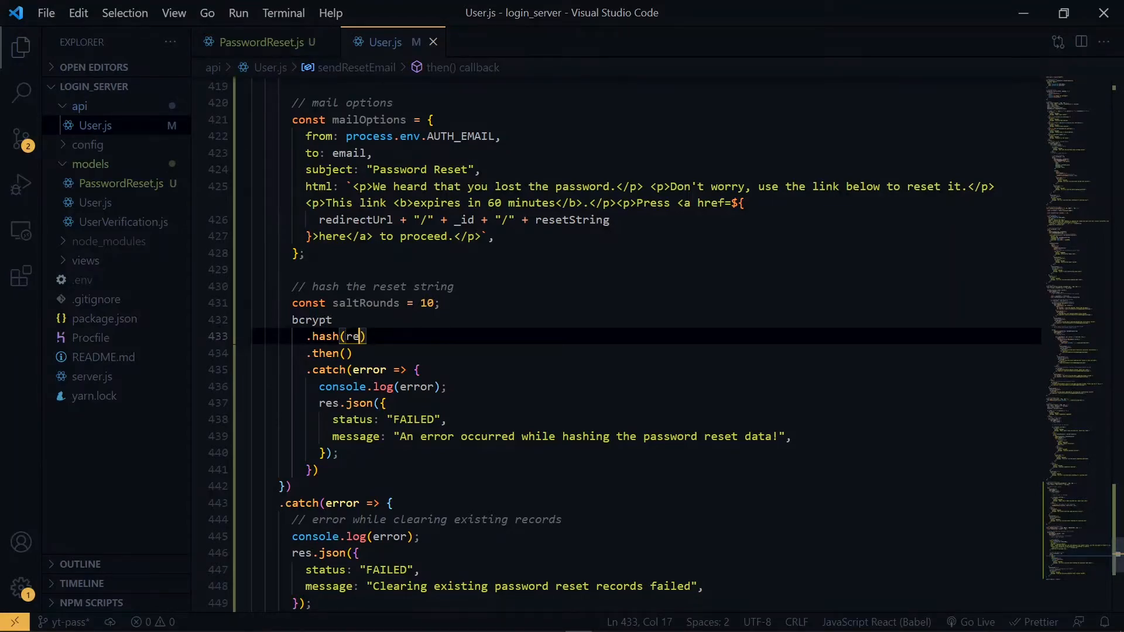
pyautogui.write('setSTring')
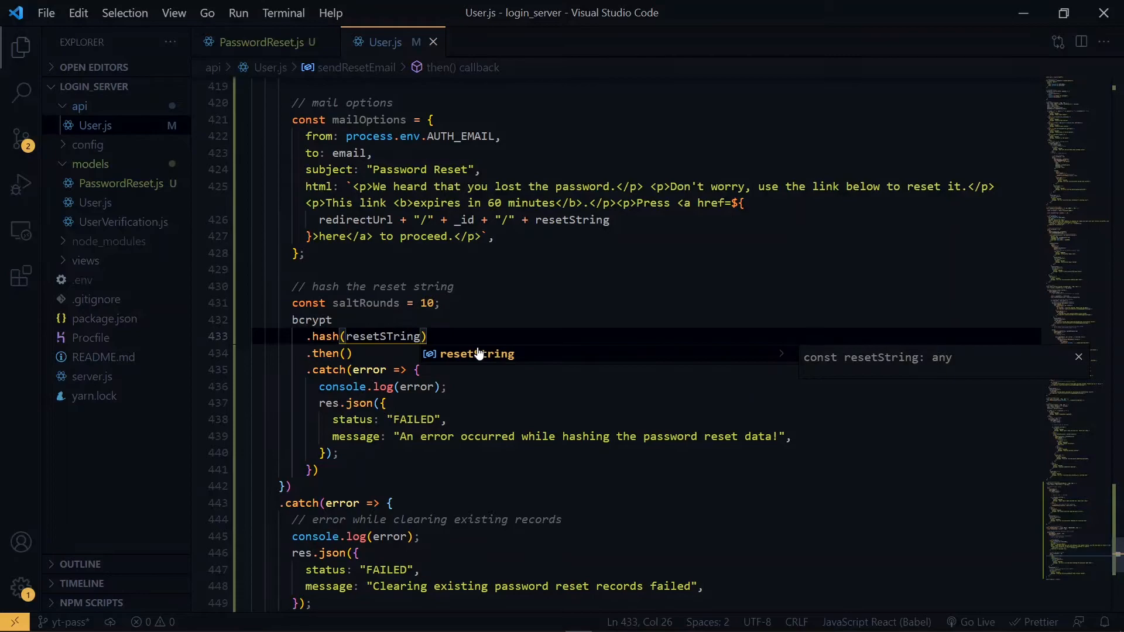
pyautogui.write(', saltRounds')
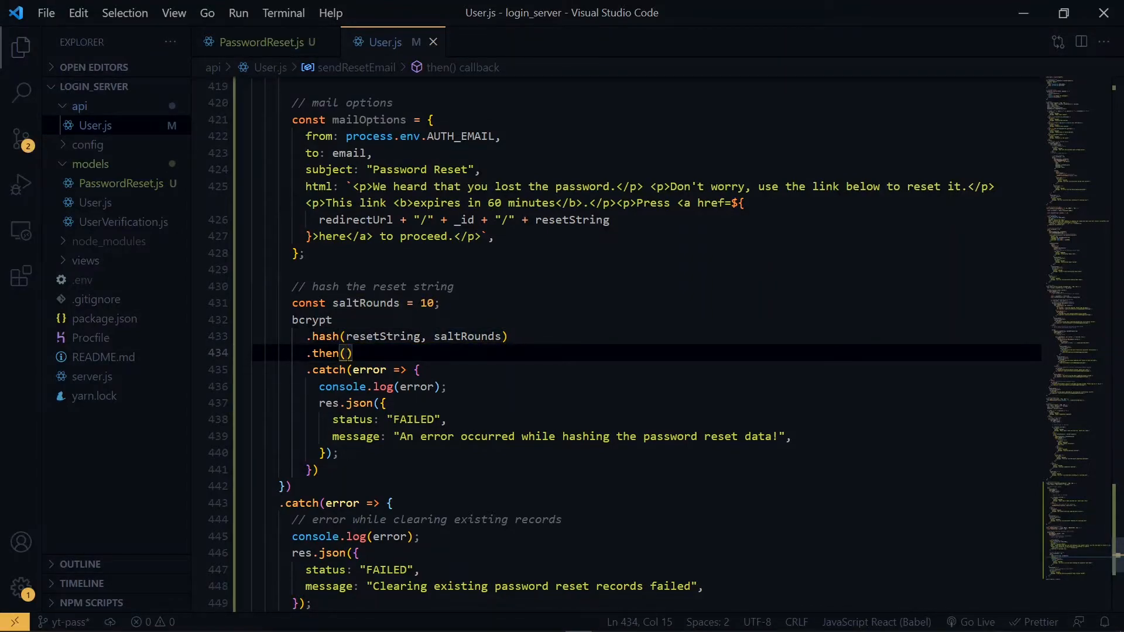
pyautogui.write('hashedResetString')
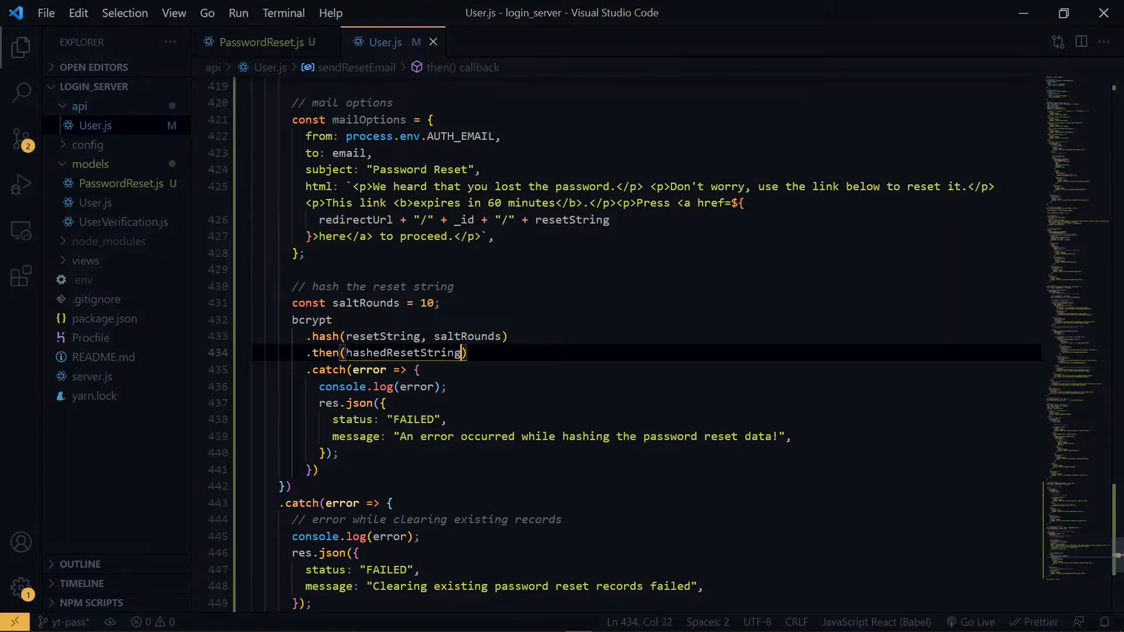
pyautogui.write('=> {')
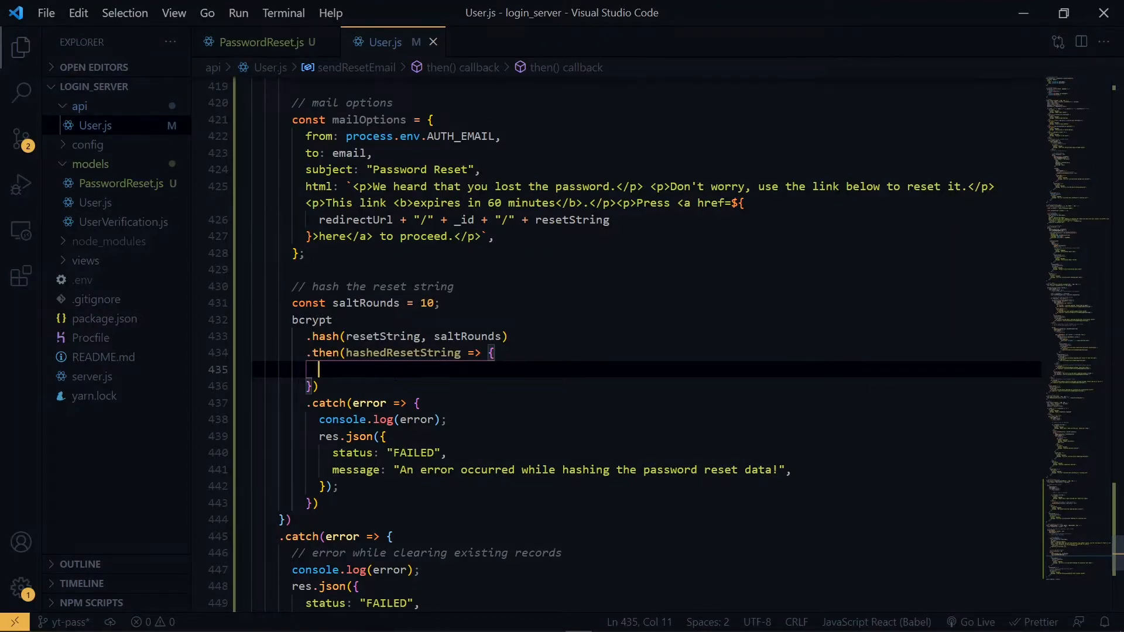
# Add a 'set values in collection' comment and start const newPasswordReset = new PasswordReset, checking the schema fields.
pyautogui.write('// set values in password reset')
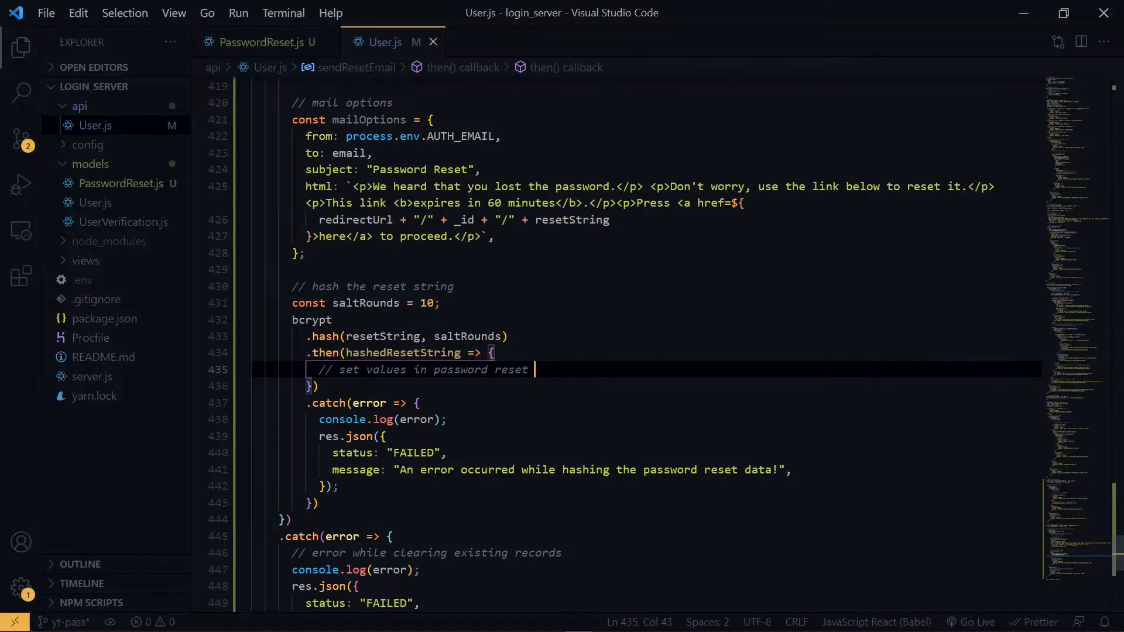
pyautogui.write('collection')
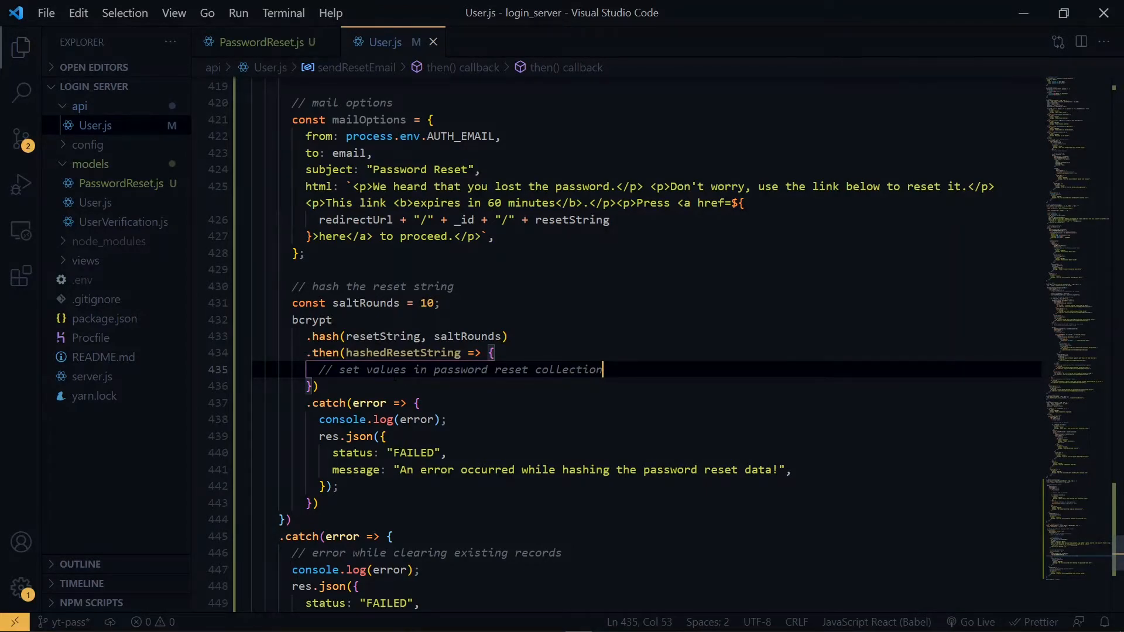
pyautogui.write('const newP')
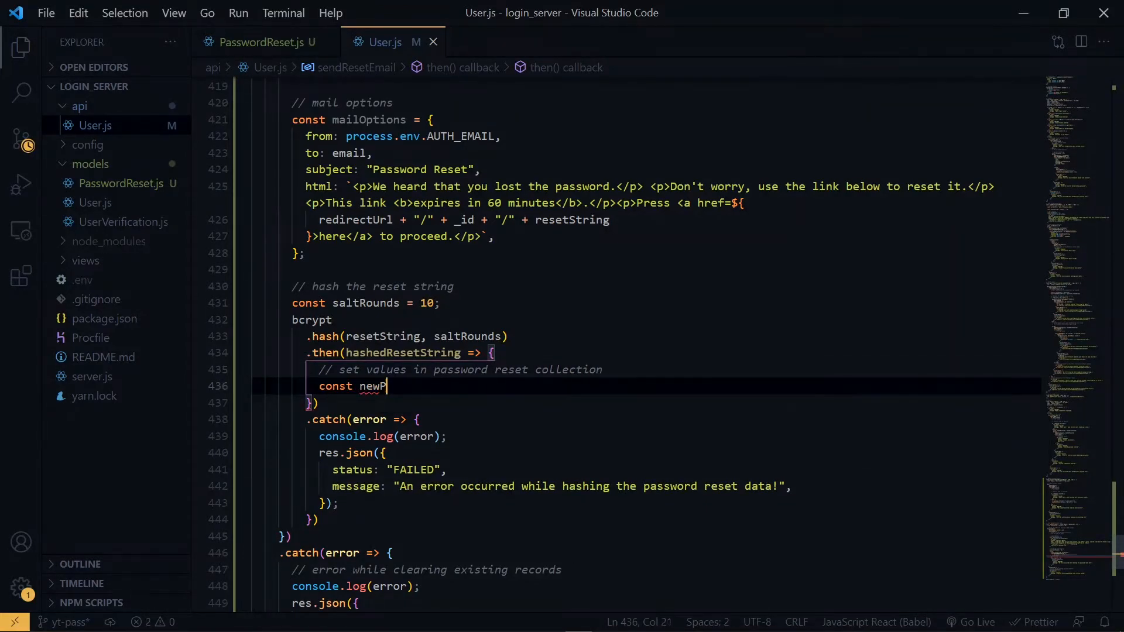
pyautogui.write('asswordReset')
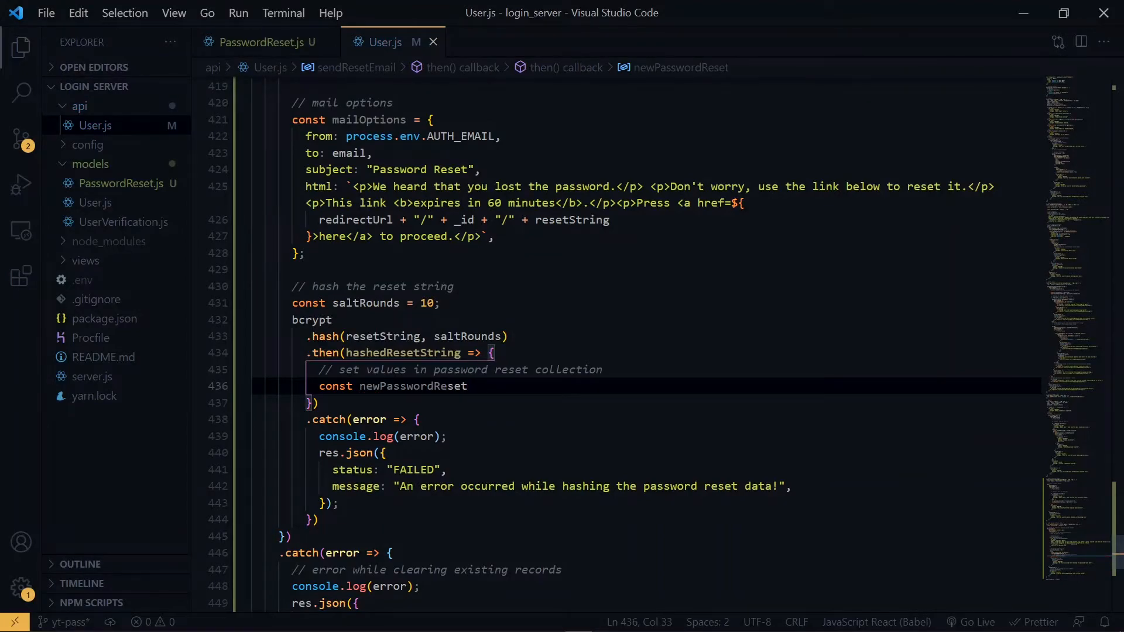
pyautogui.write('= new Password')
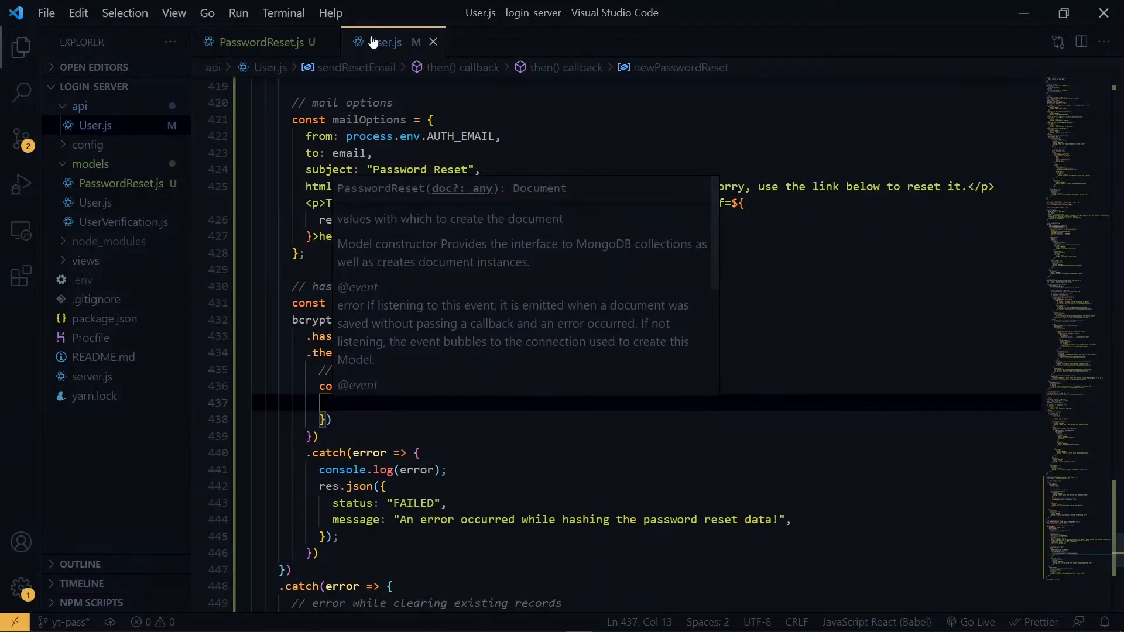
pyautogui.click(258, 42)
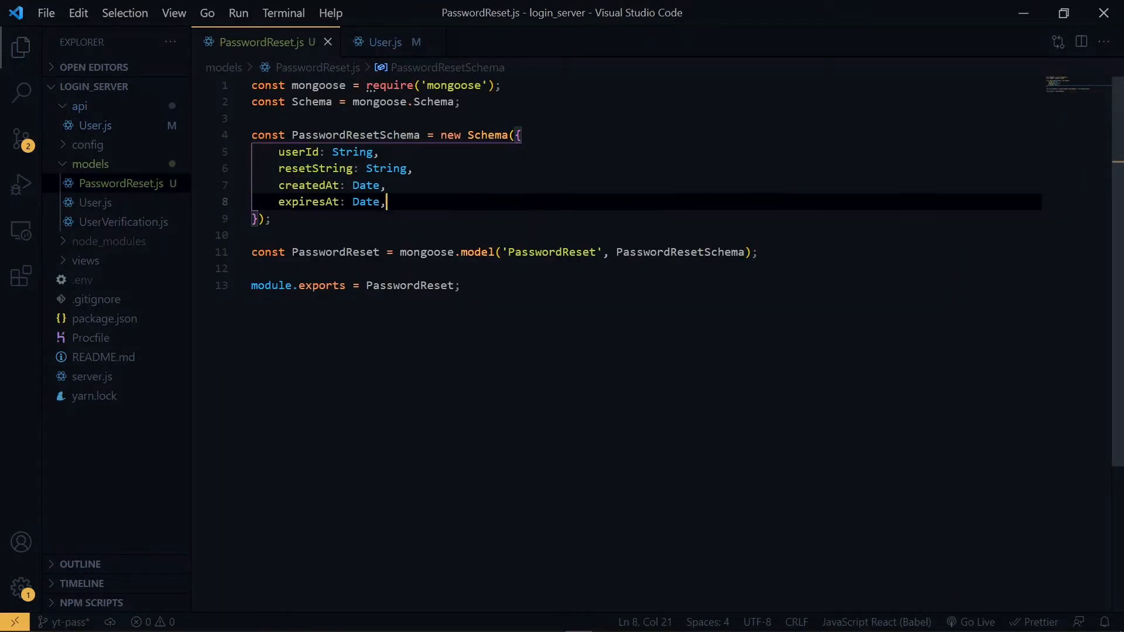
pyautogui.click(380, 42)
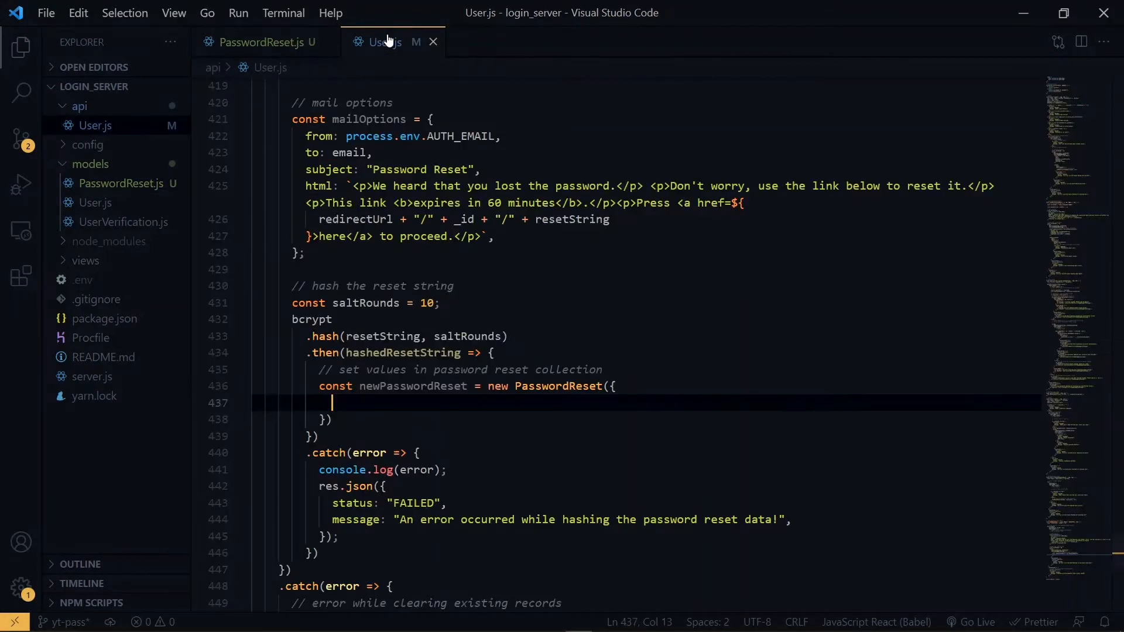
# Fill the record with userId: _id, resetString: hashedResetString, createdAt: Date.now() and expiresAt Date.now() + 3600000.
pyautogui.write('userId')
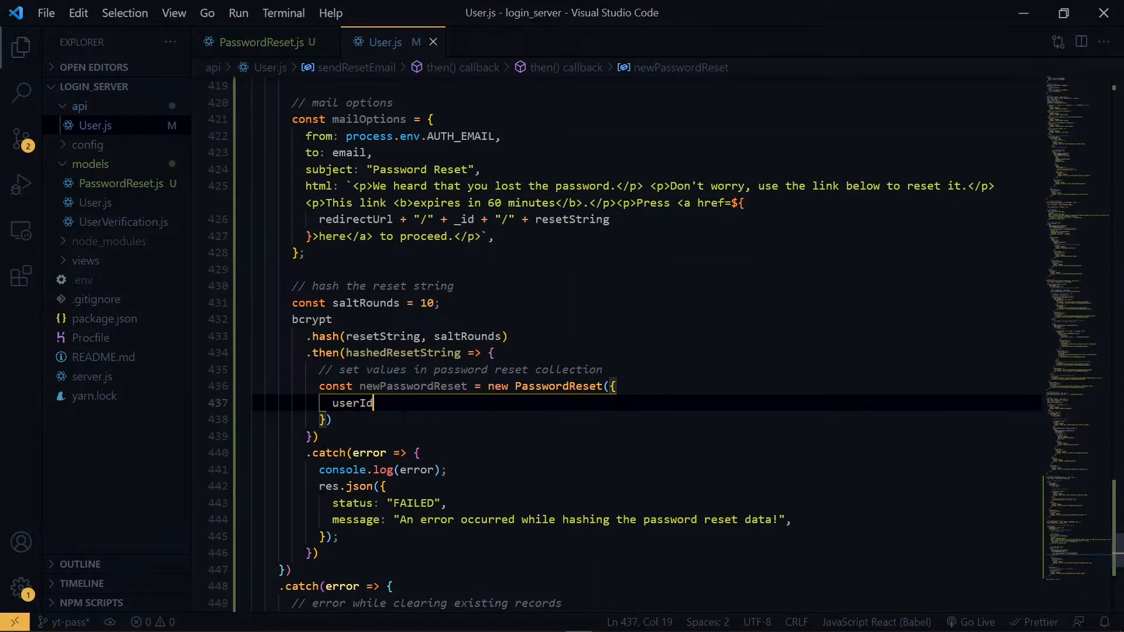
pyautogui.write(': _id,')
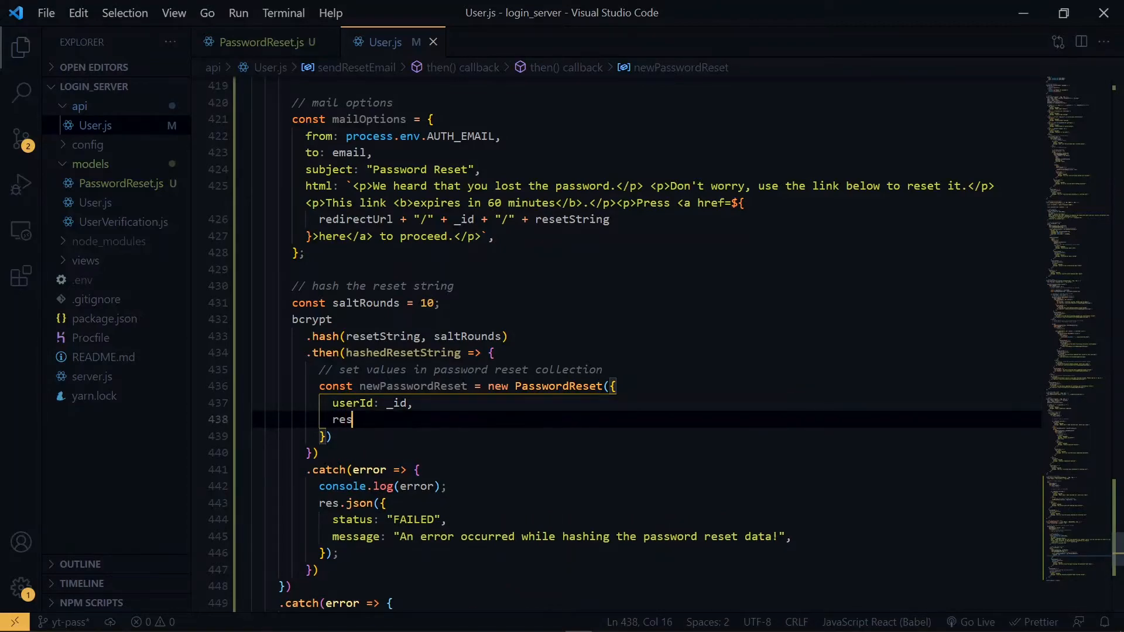
pyautogui.write('etString:')
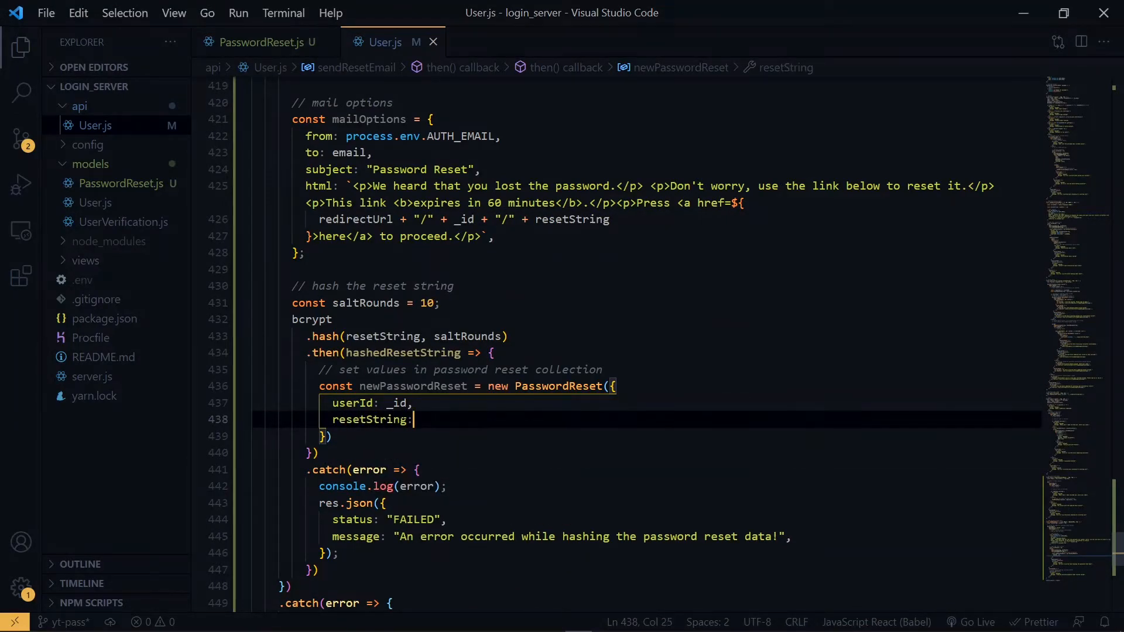
pyautogui.write('hashedResetString,')
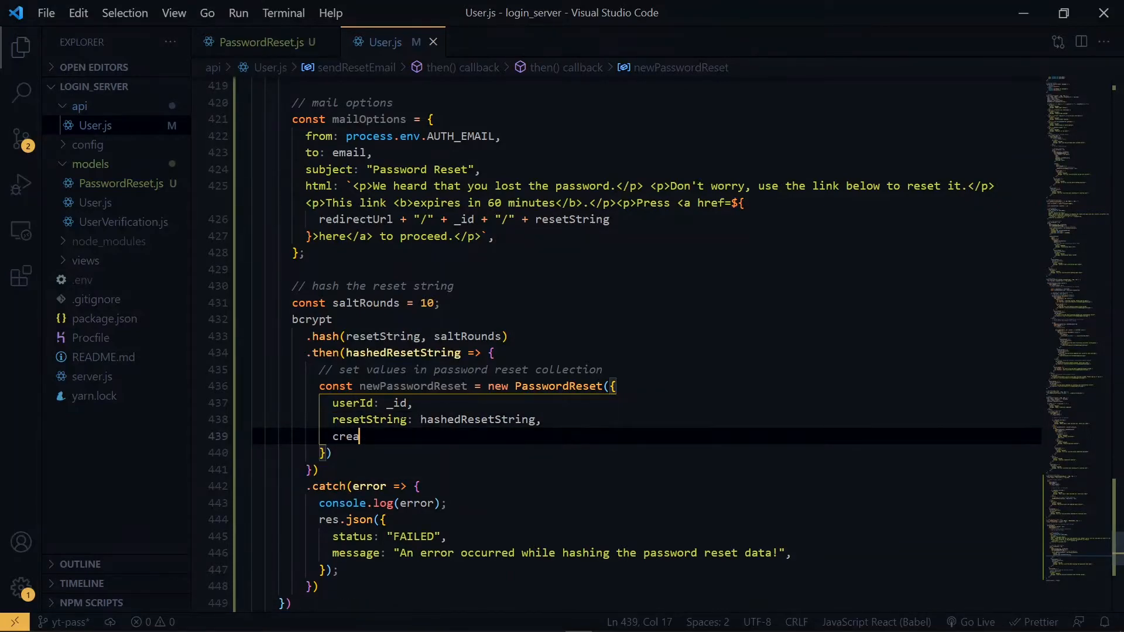
pyautogui.write('tedAt:')
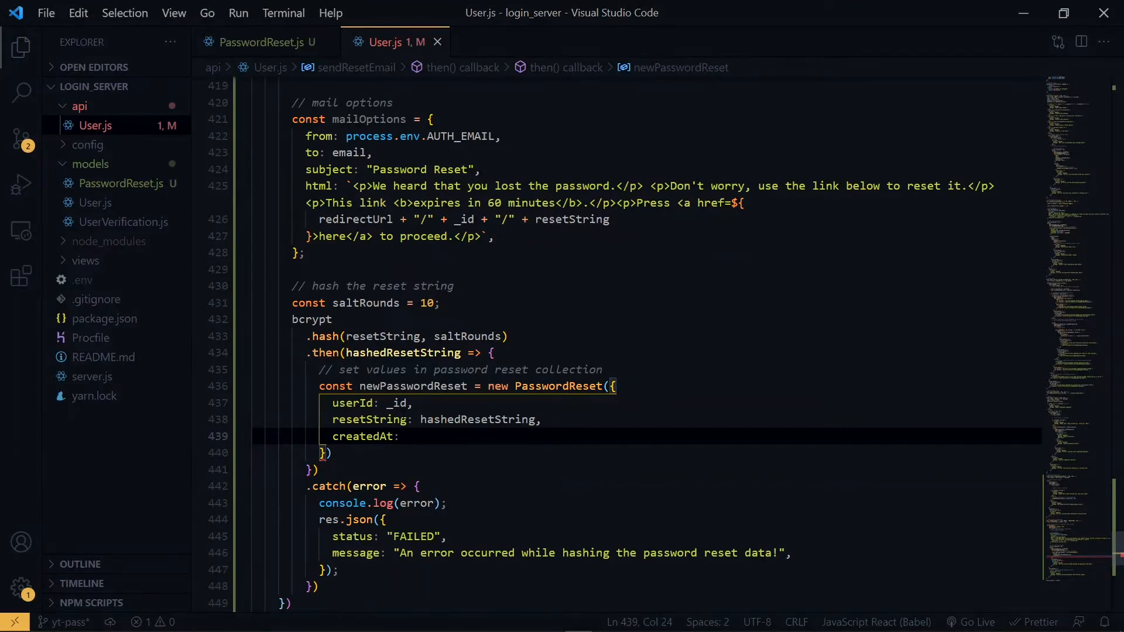
pyautogui.write('Date.now()')
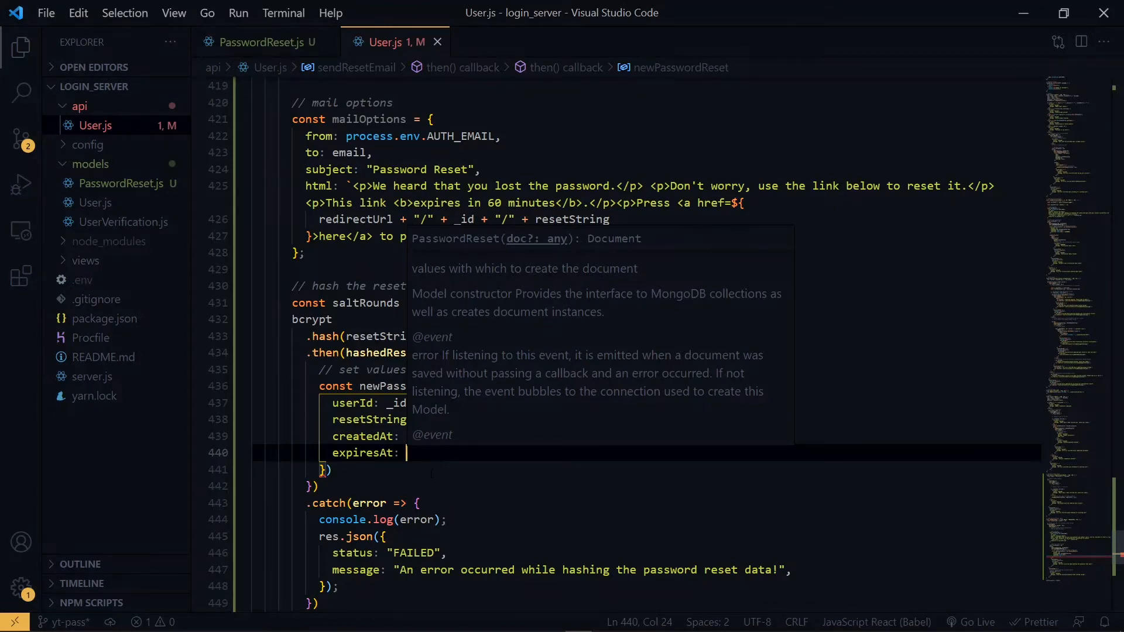
pyautogui.write('Data')
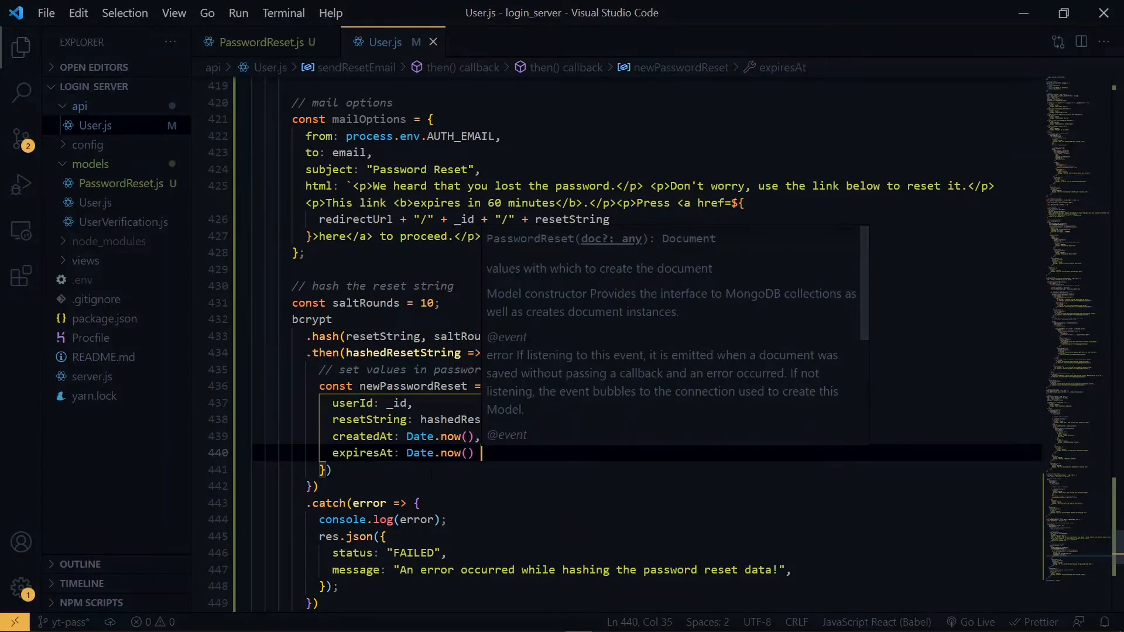
pyautogui.write('+ 3600000')
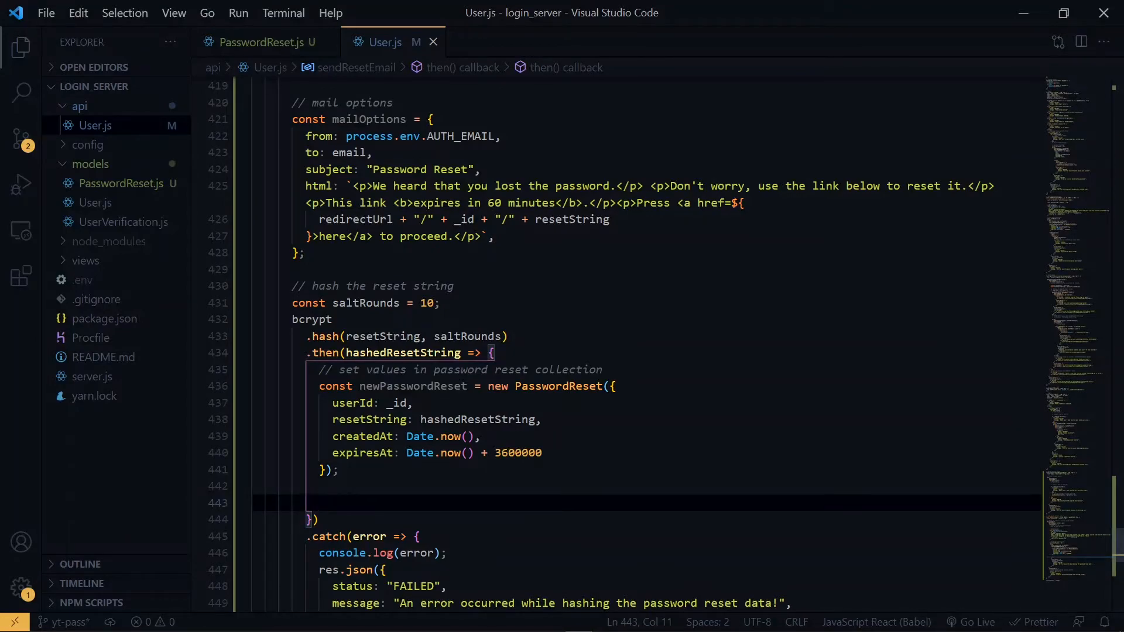
# Call newPasswordReset.save() and chain an empty .then handler.
pyautogui.write('newPasswordReset')
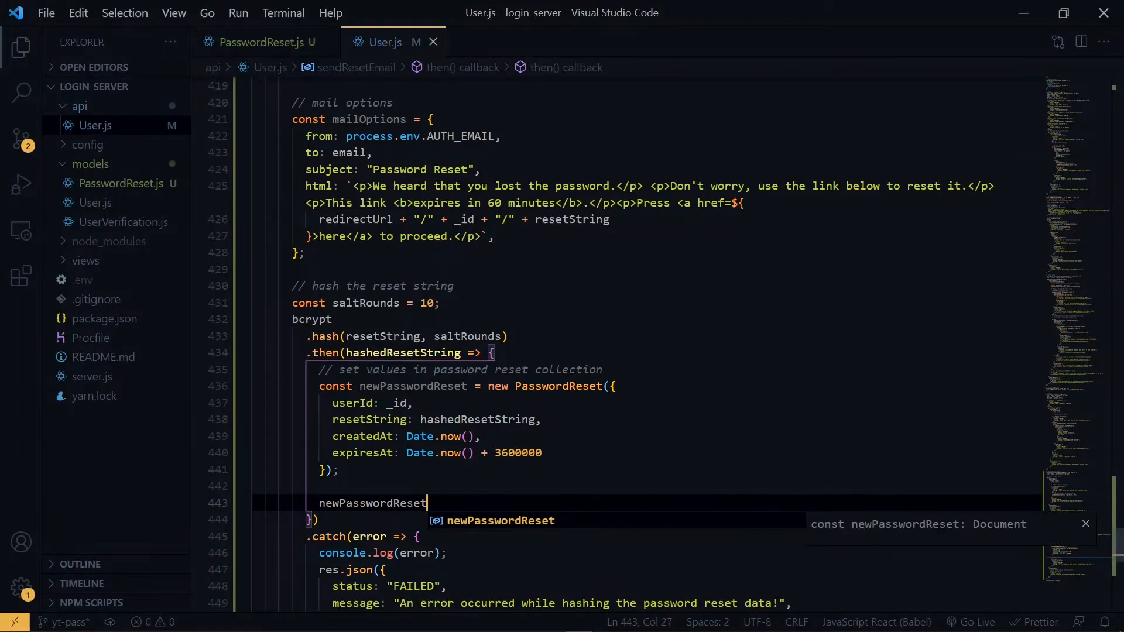
pyautogui.write('.save()')
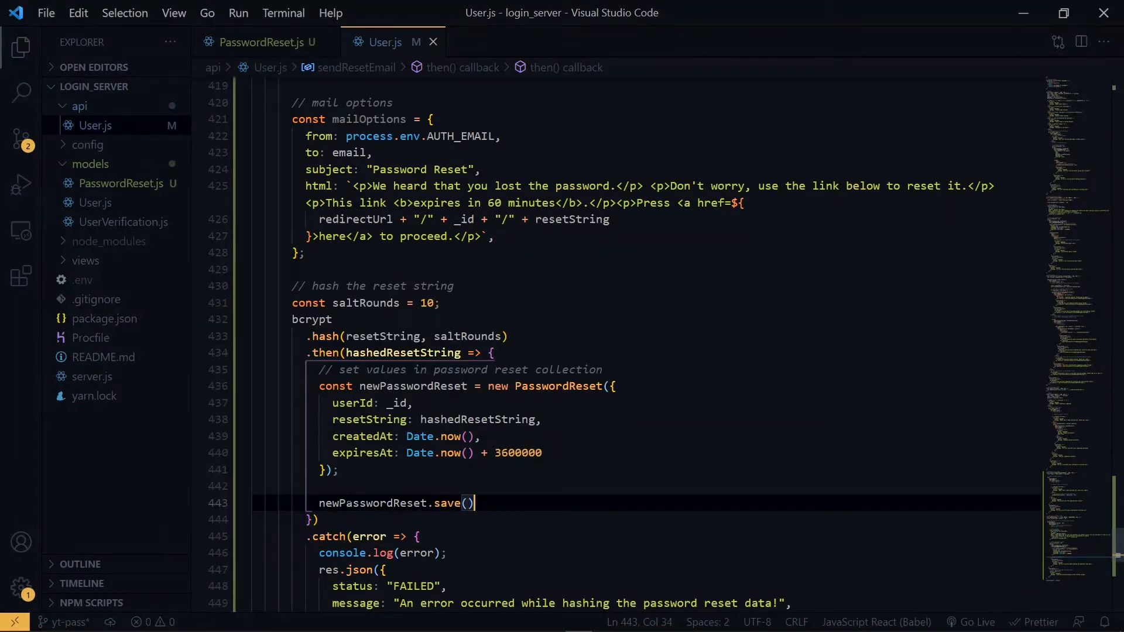
pyautogui.press('Enter')
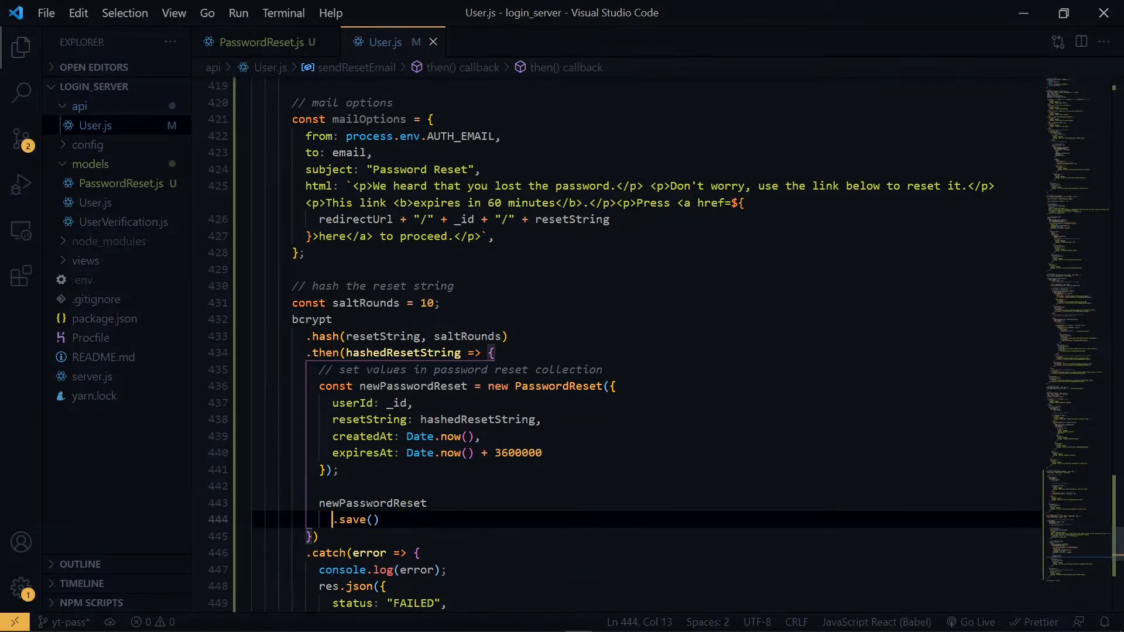
pyautogui.write('.then(')
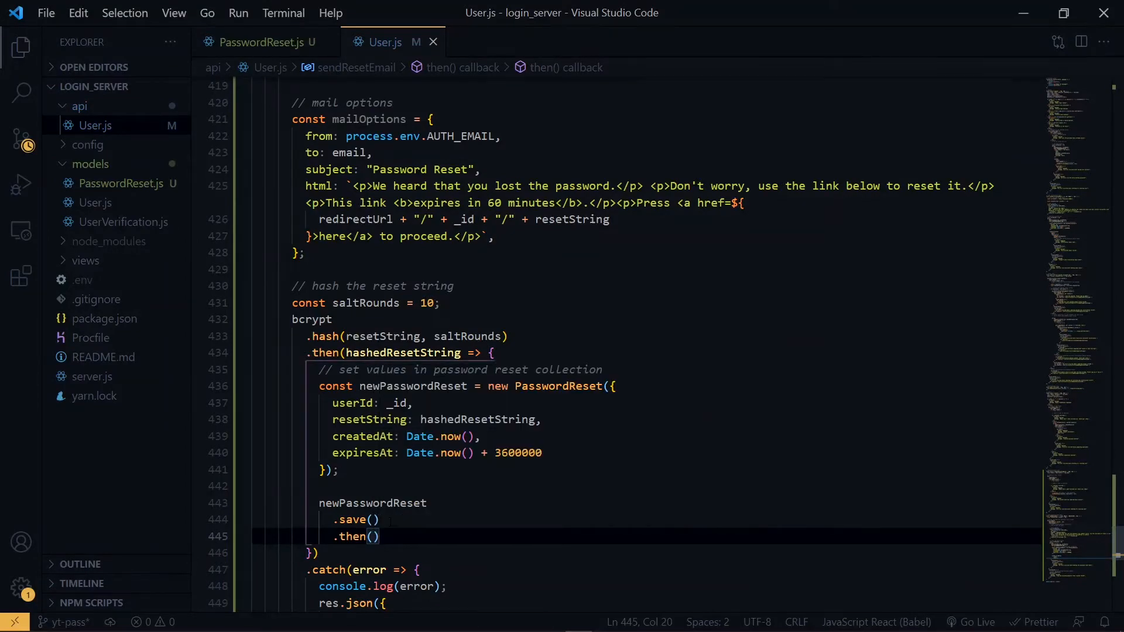
# Add a catch that logs the error and returns FAILED 'Couldn't save password reset data!'.
pyautogui.write('.catch(error => {')
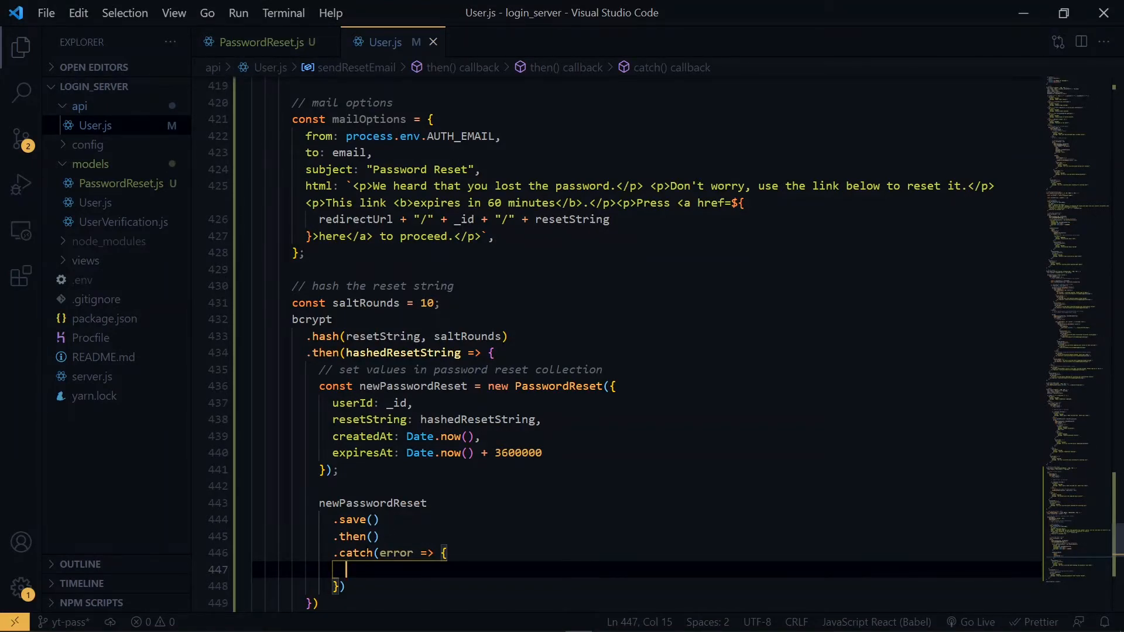
pyautogui.write('conso')
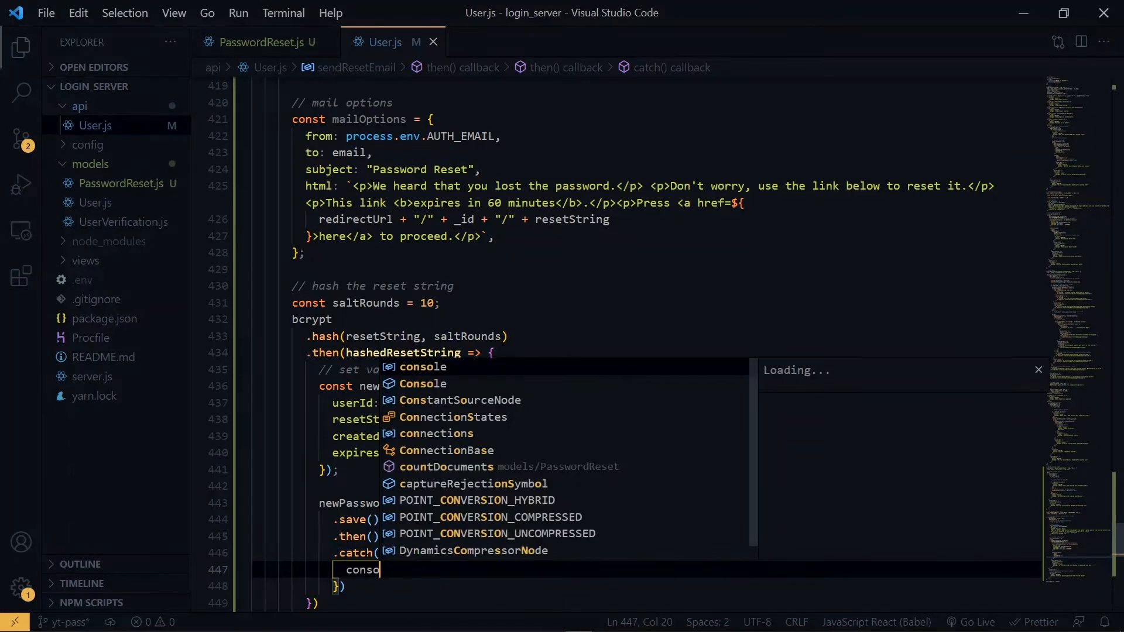
pyautogui.write('console.log(error);')
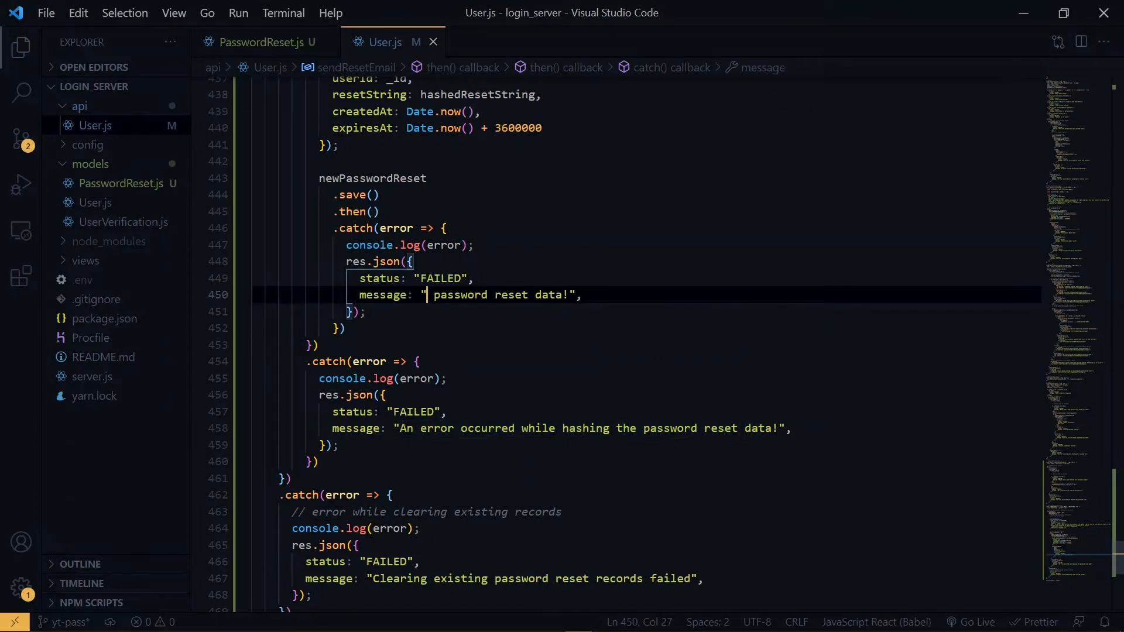
pyautogui.write("Couldn't")
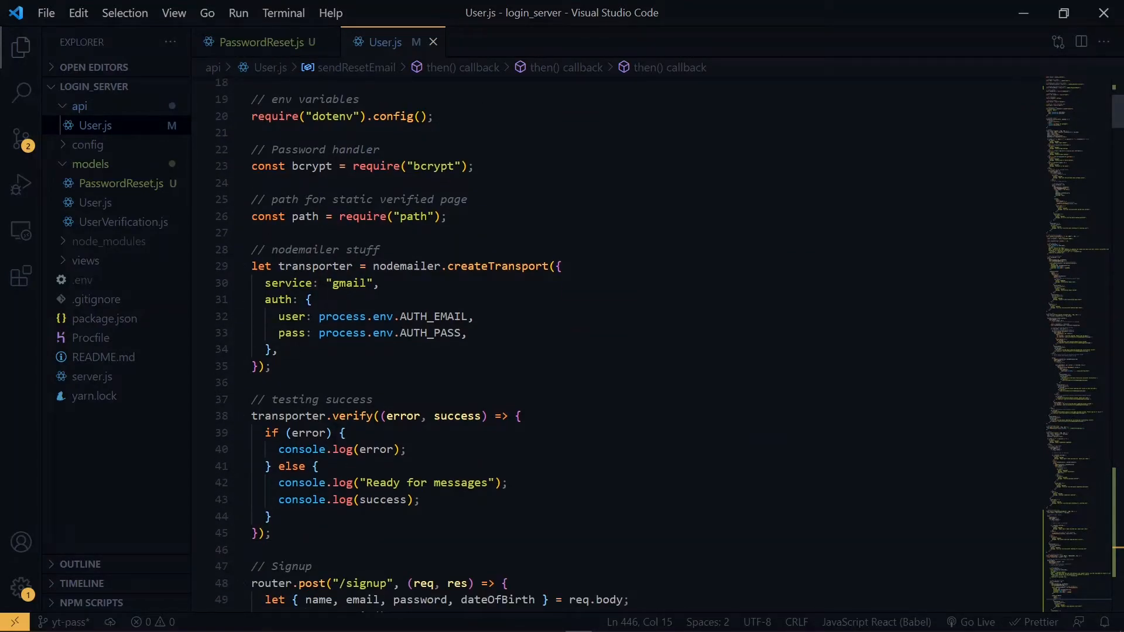
# Inside the save handler, call transporter.sendMail(mailOptions) with an empty .then.
pyautogui.scroll(-3)
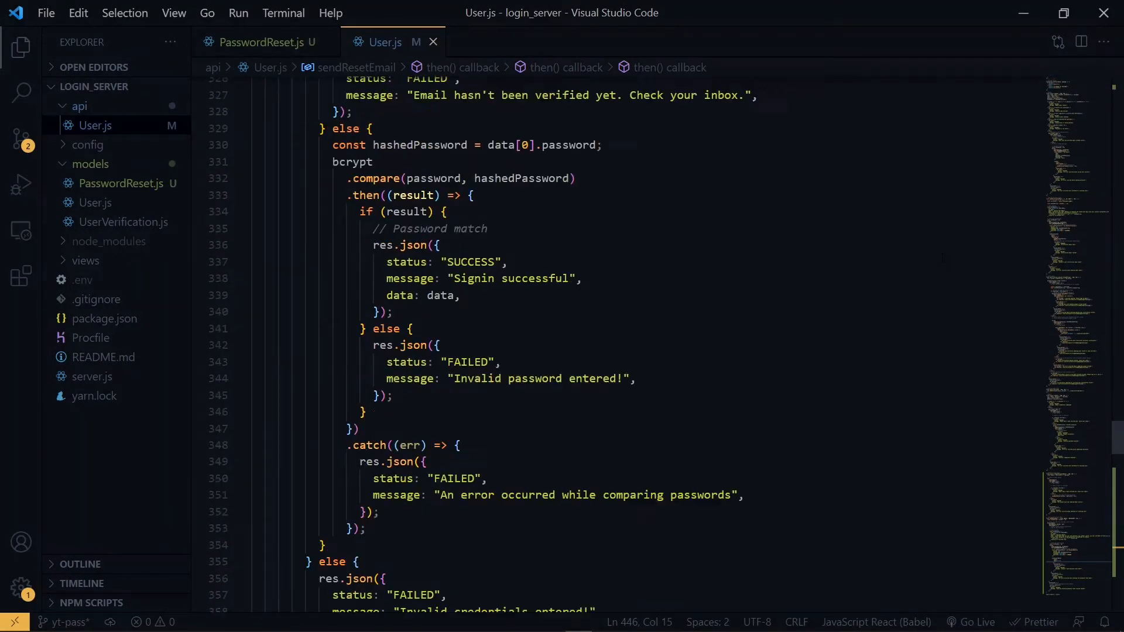
pyautogui.scroll(-3)
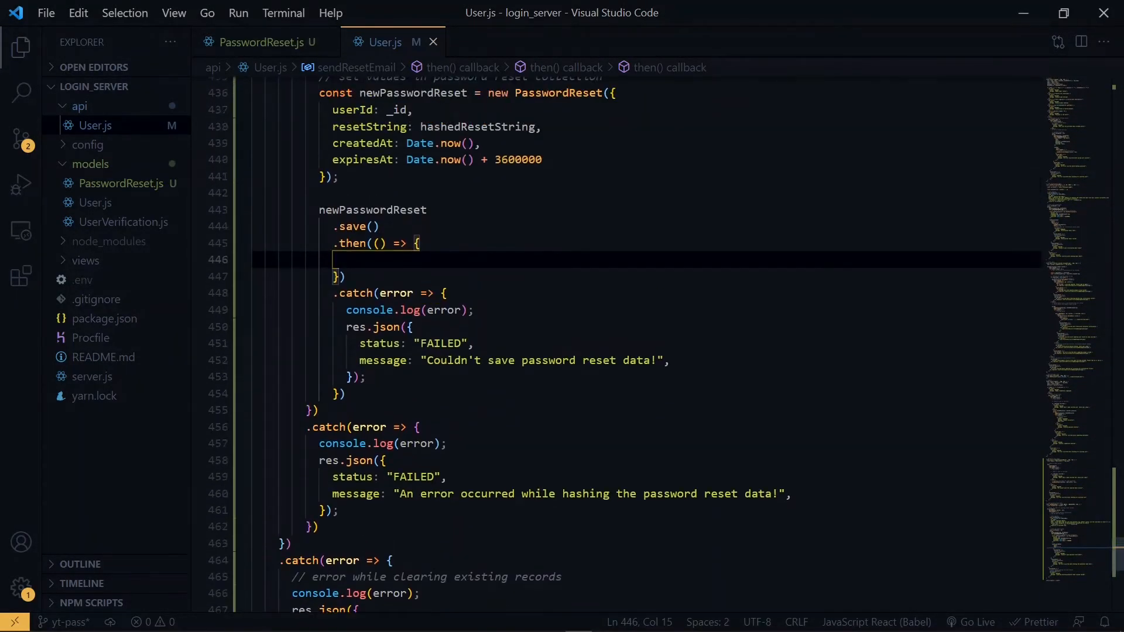
pyautogui.write('t')
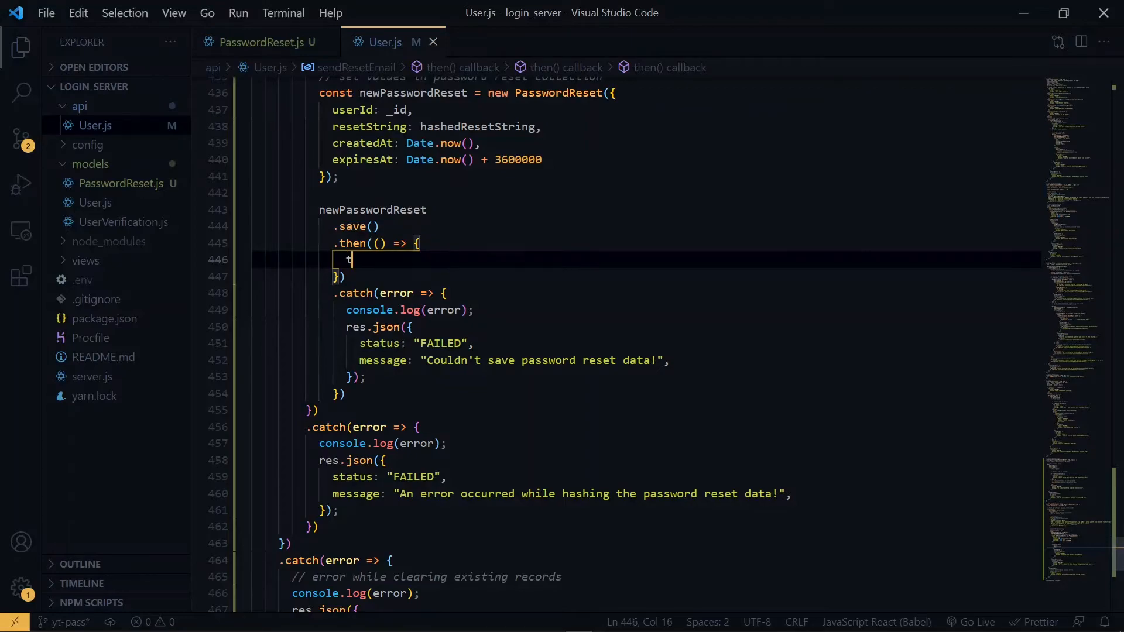
pyautogui.write('ransporter.')
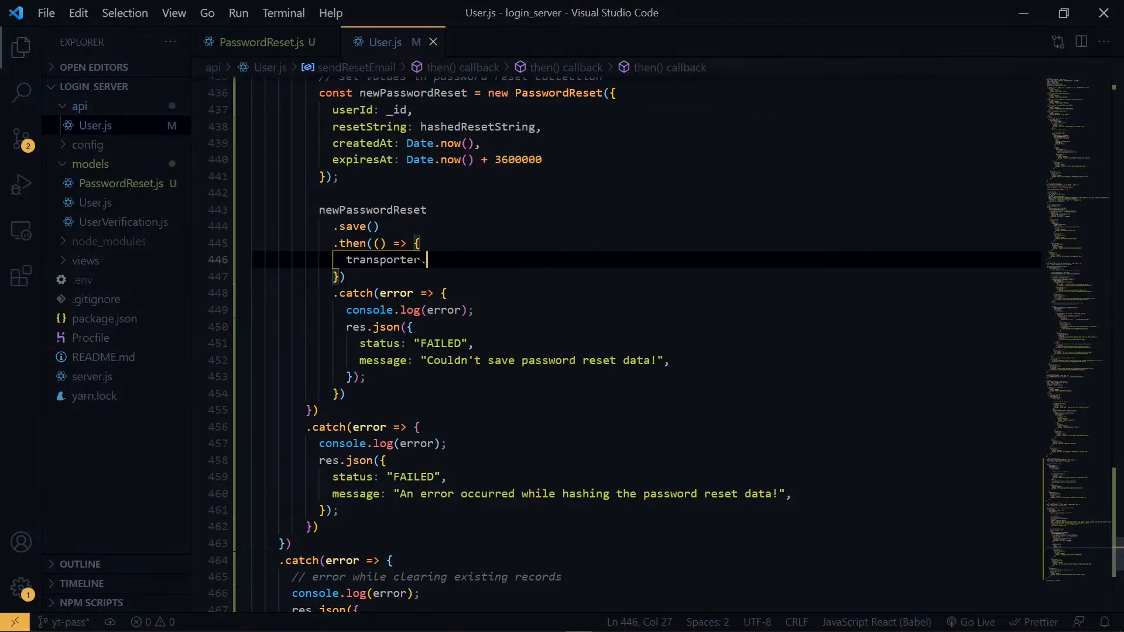
pyautogui.write('sendMail(')
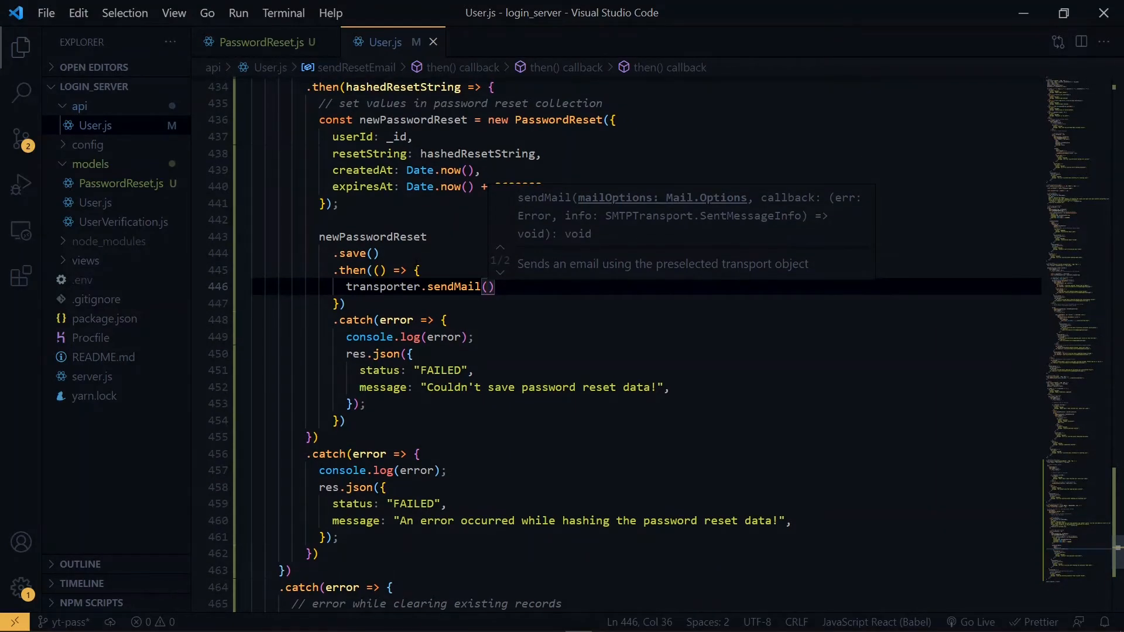
pyautogui.write('m')
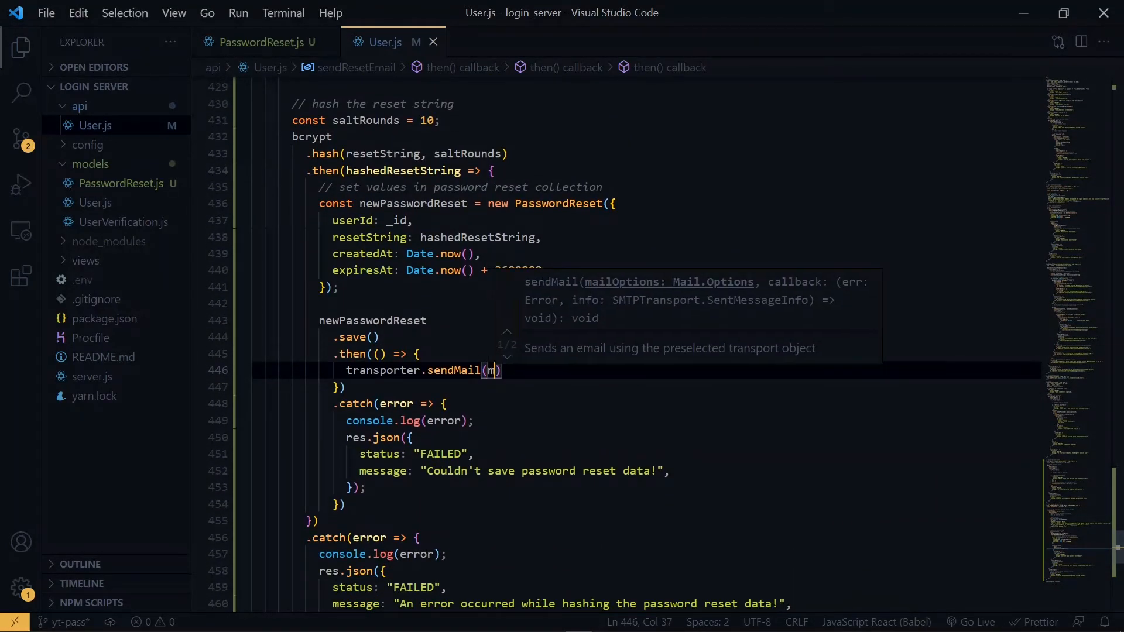
pyautogui.write('ailOptions')
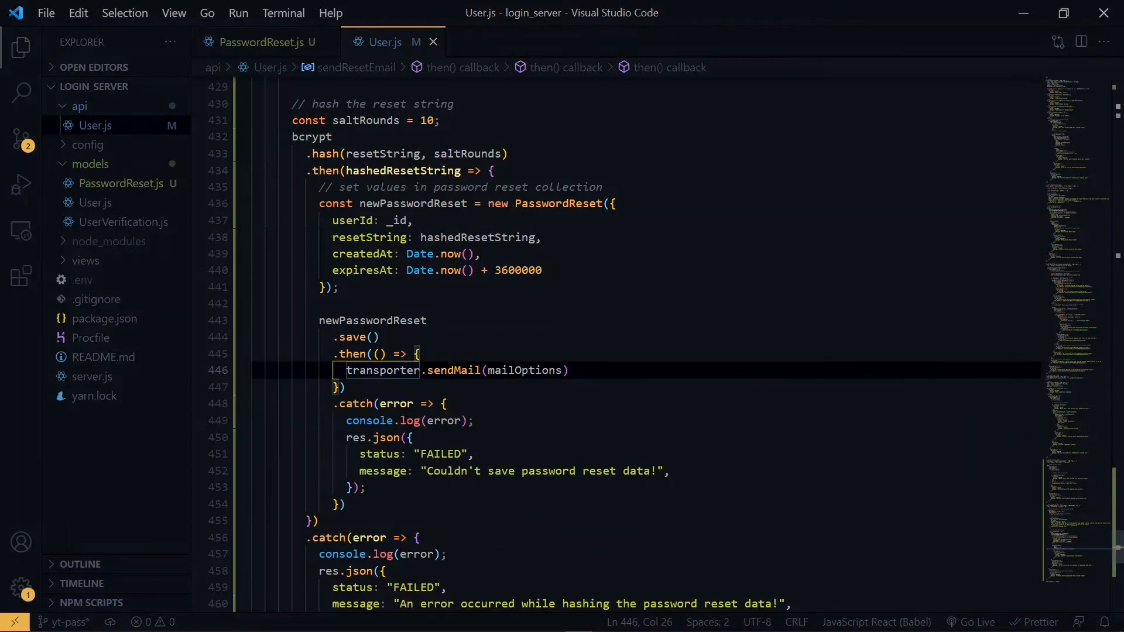
pyautogui.write('.then')
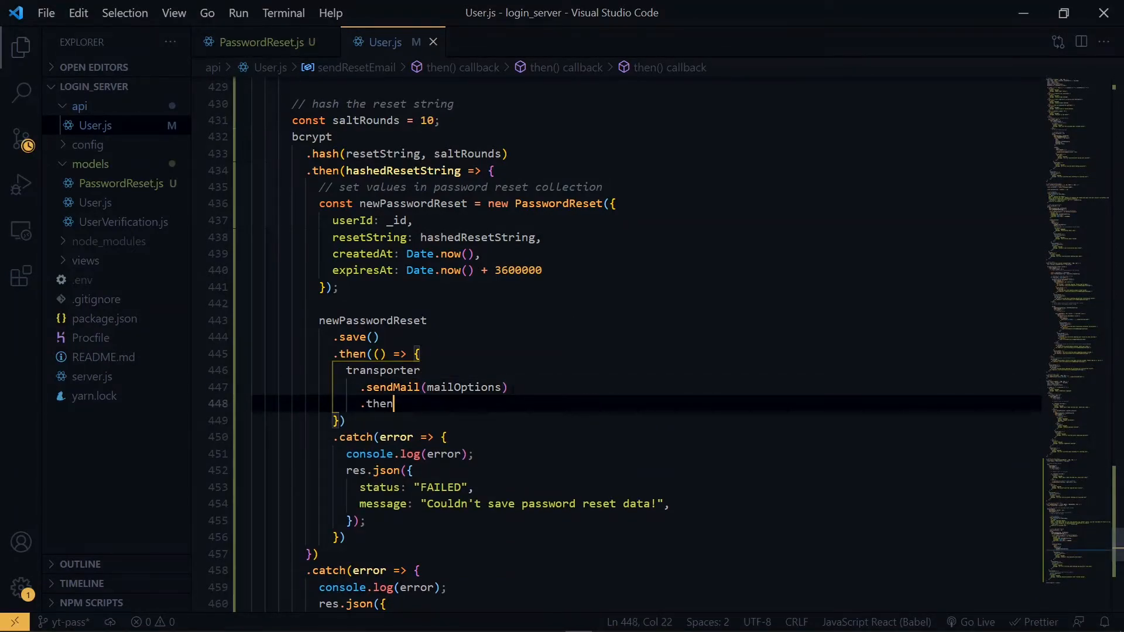
pyautogui.write('()')
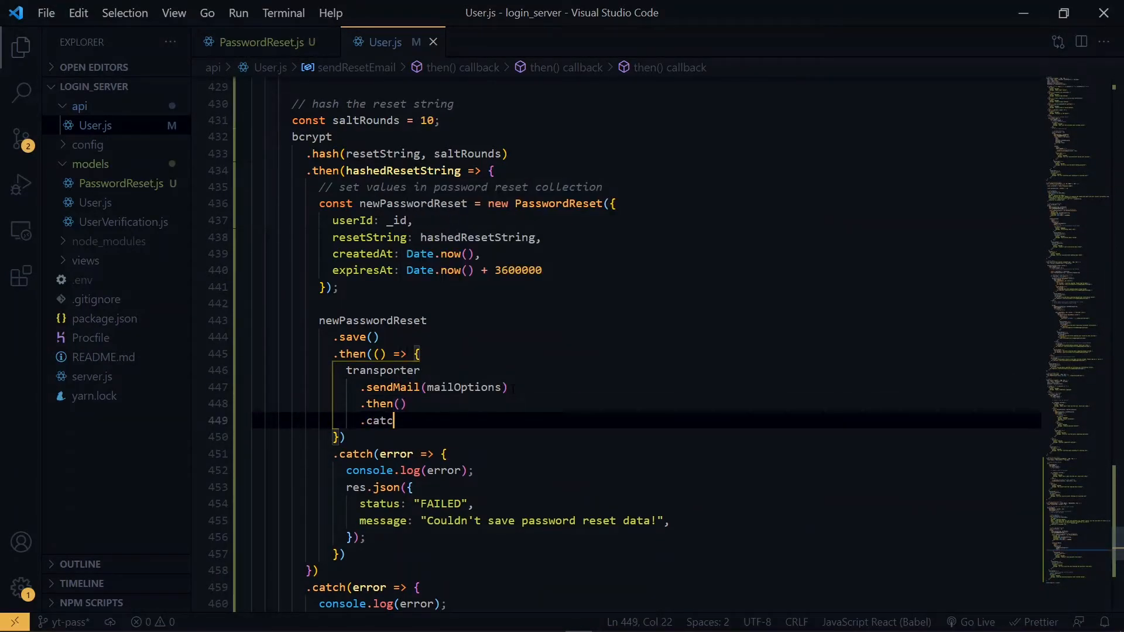
# Add a catch returning FAILED 'Password reset email failed' and an arrow function for the success path.
pyautogui.write('(error => {')
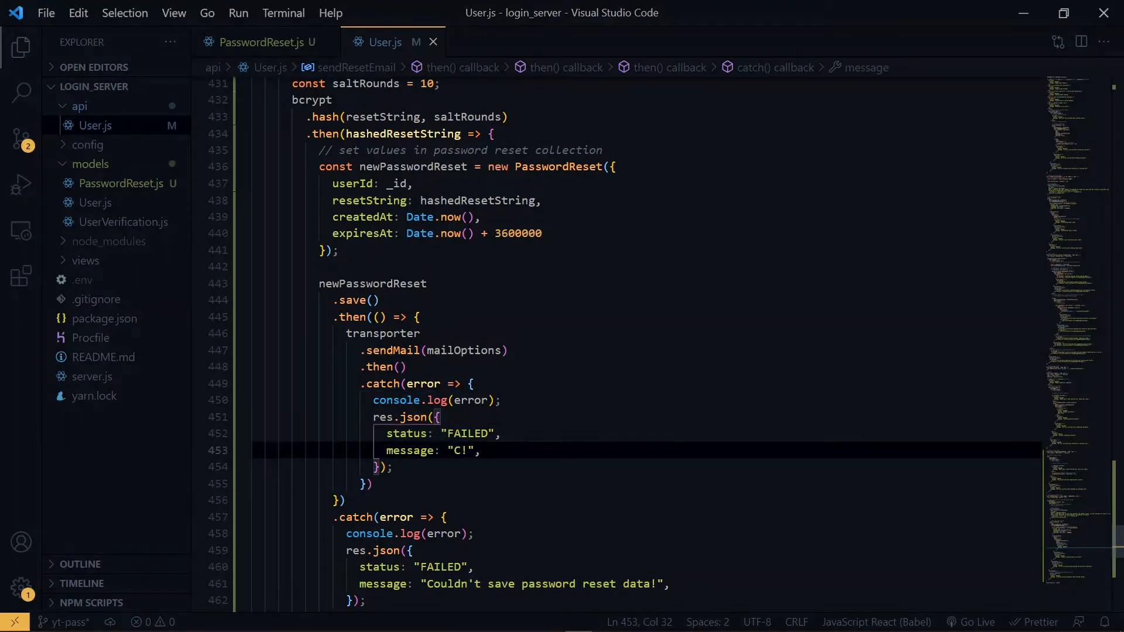
pyautogui.write('Password reset email')
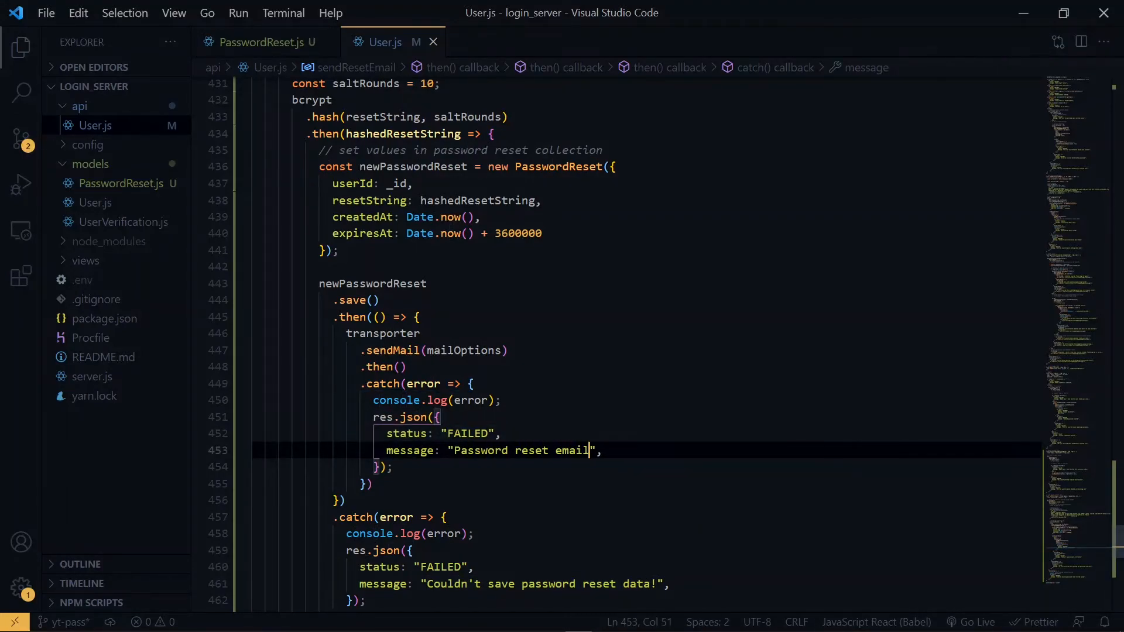
pyautogui.write('failed')
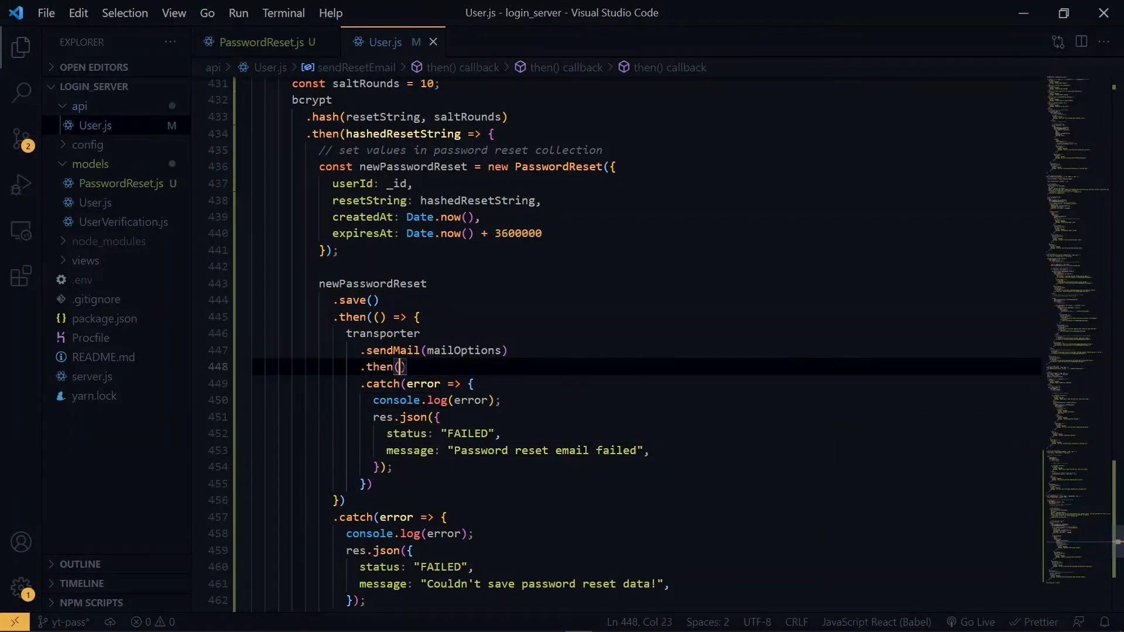
pyautogui.write('() => {')
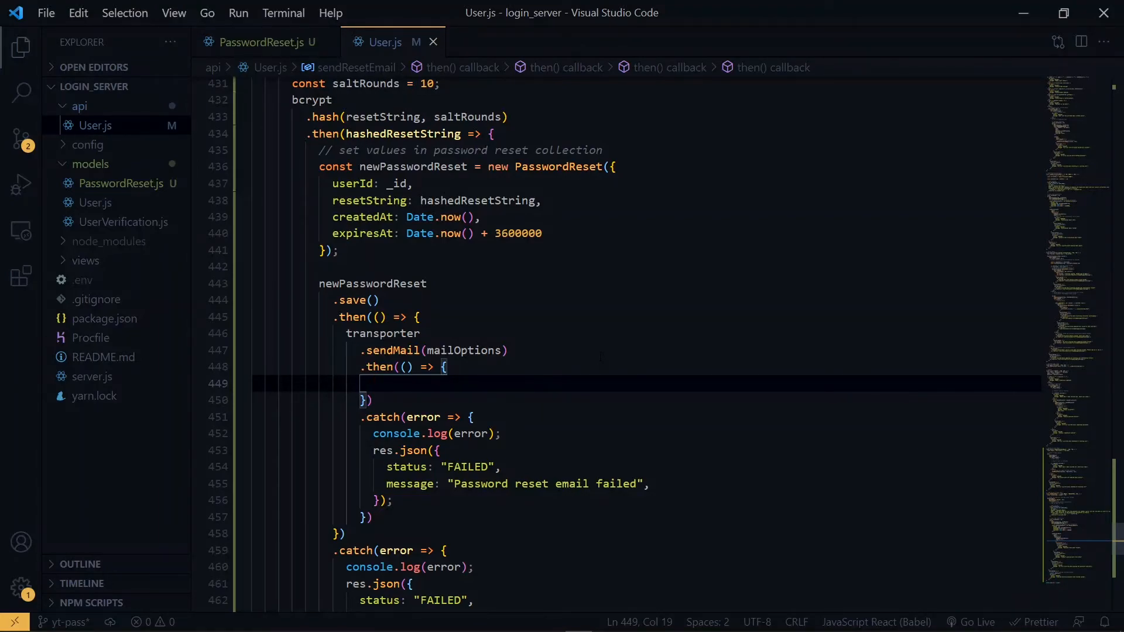
# Comment that the reset email was sent and record saved, and begin the success res.json with status "PE...".
pyautogui.write('// reset email sent and password')
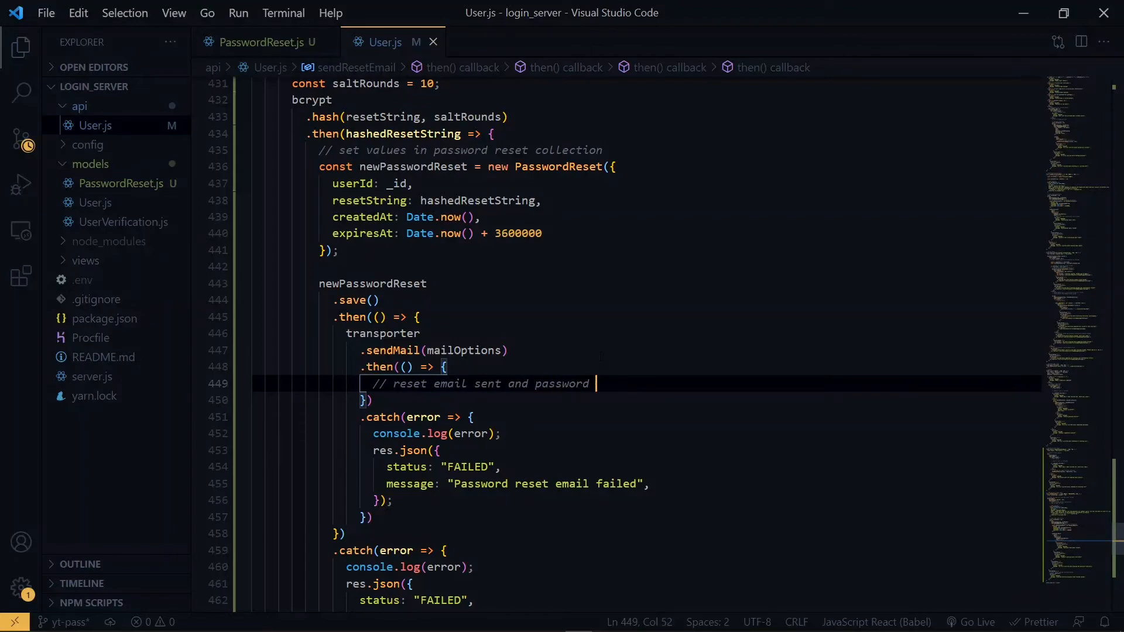
pyautogui.write('reset record saved')
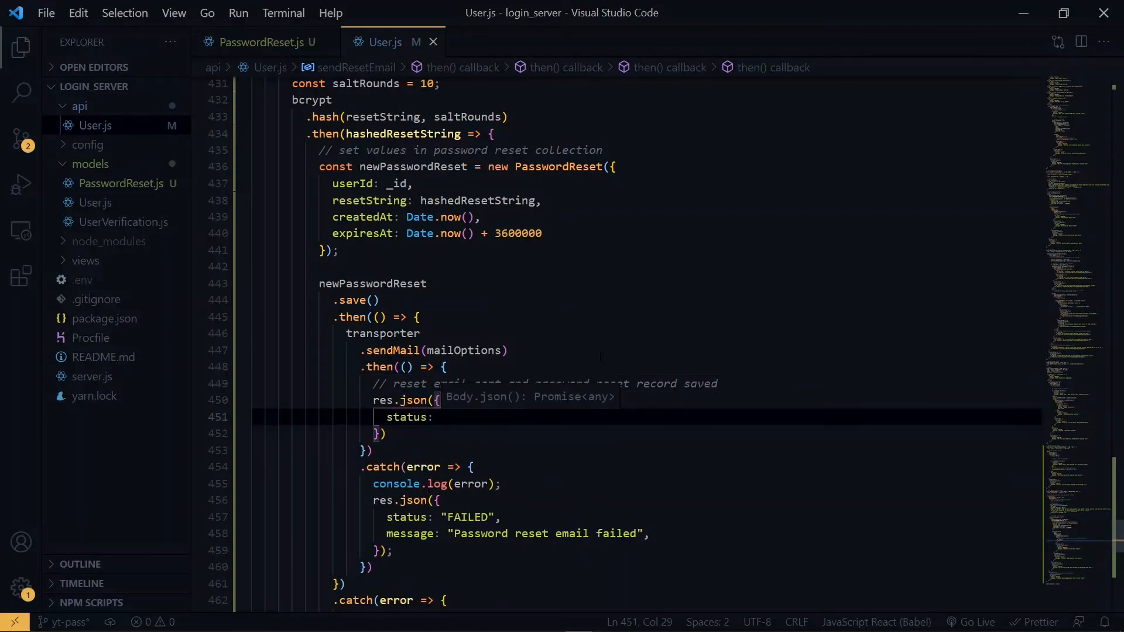
pyautogui.write('"PE"')
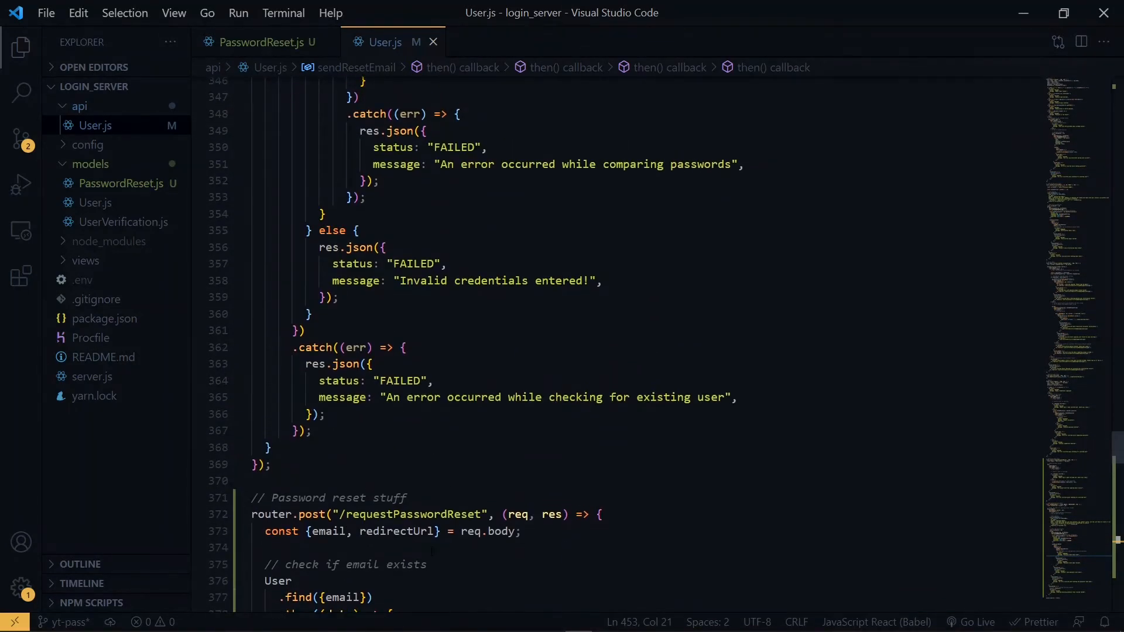
# Start the login server with nodemon from the login_server folder and switch to Postman.
pyautogui.scroll(-3)
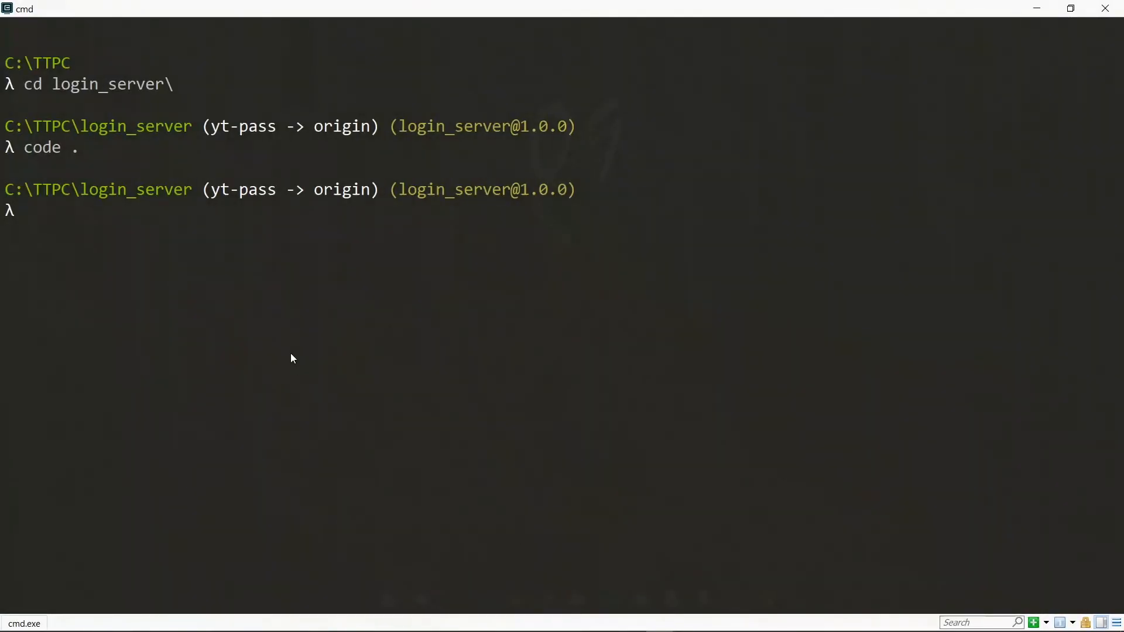
pyautogui.write('nodema')
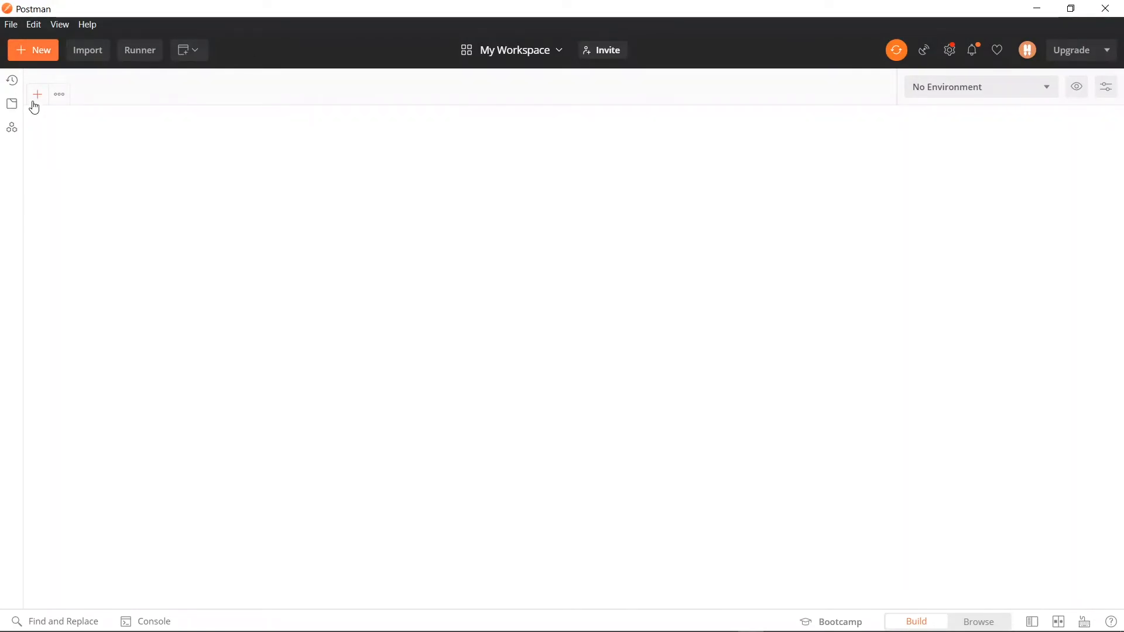
# Create a new untitled request and set its method to POST.
pyautogui.click(36, 94)
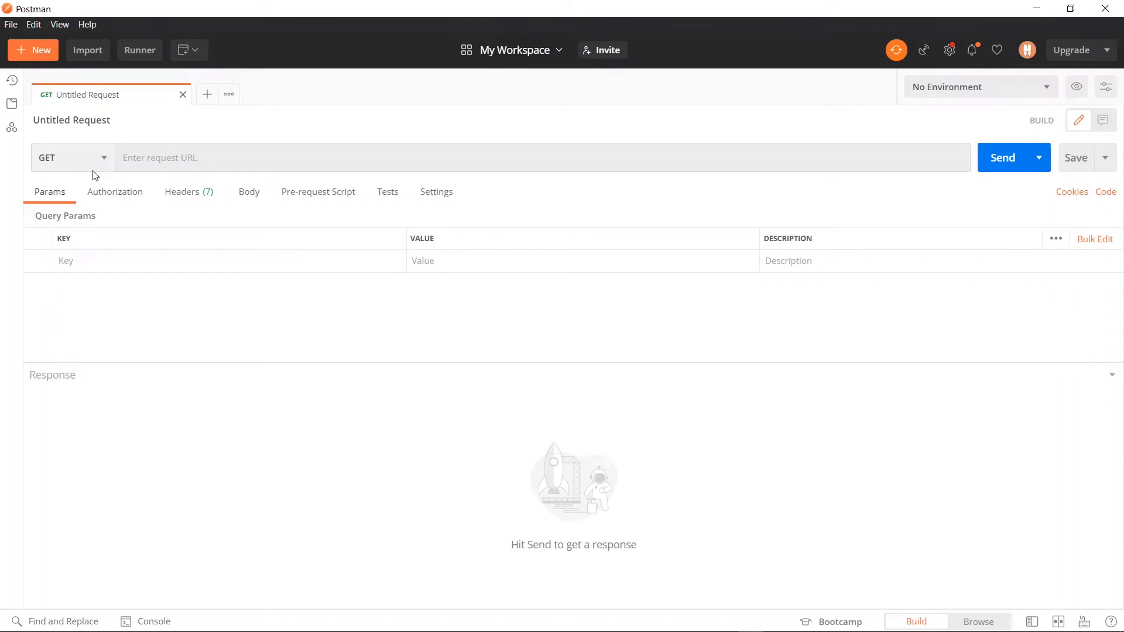
pyautogui.click(68, 157)
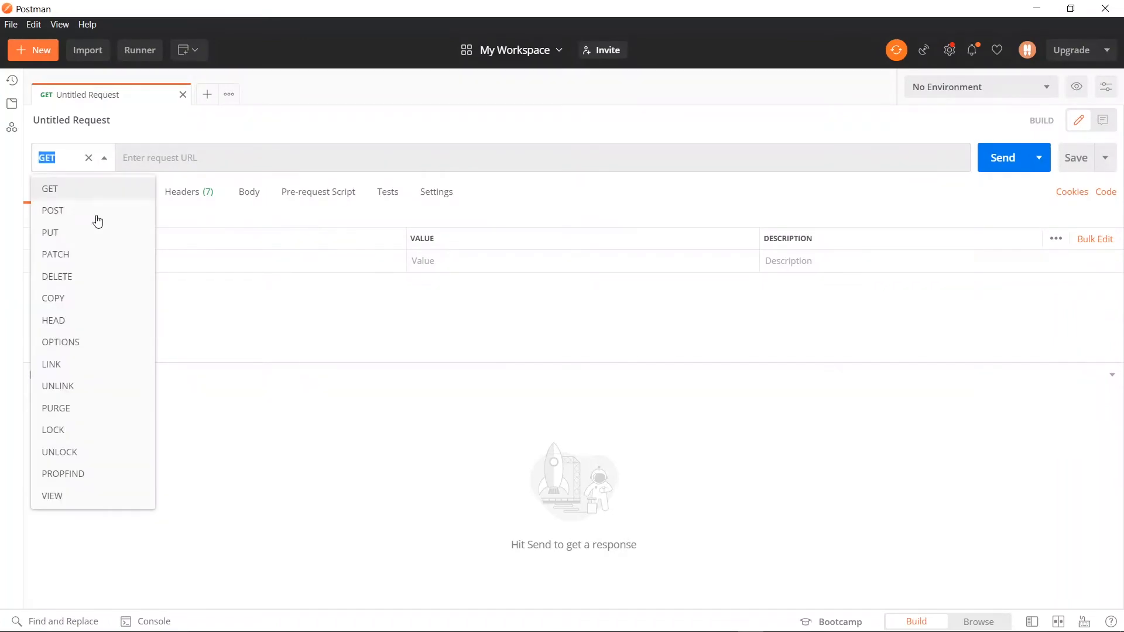
pyautogui.click(52, 210)
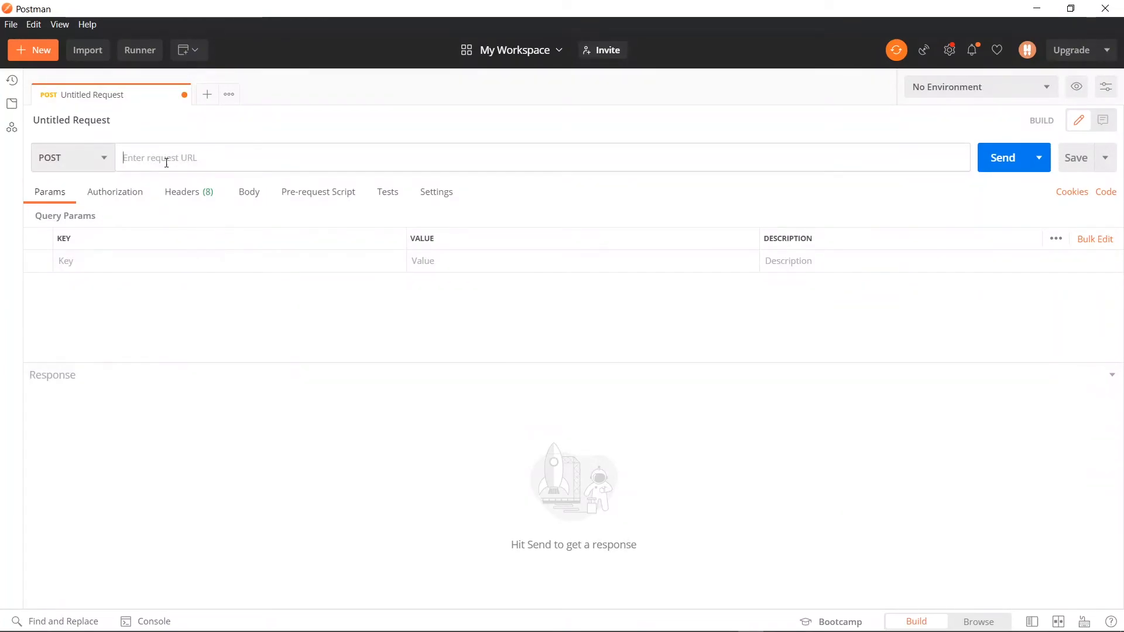
pyautogui.write('http://localhost:5000/')
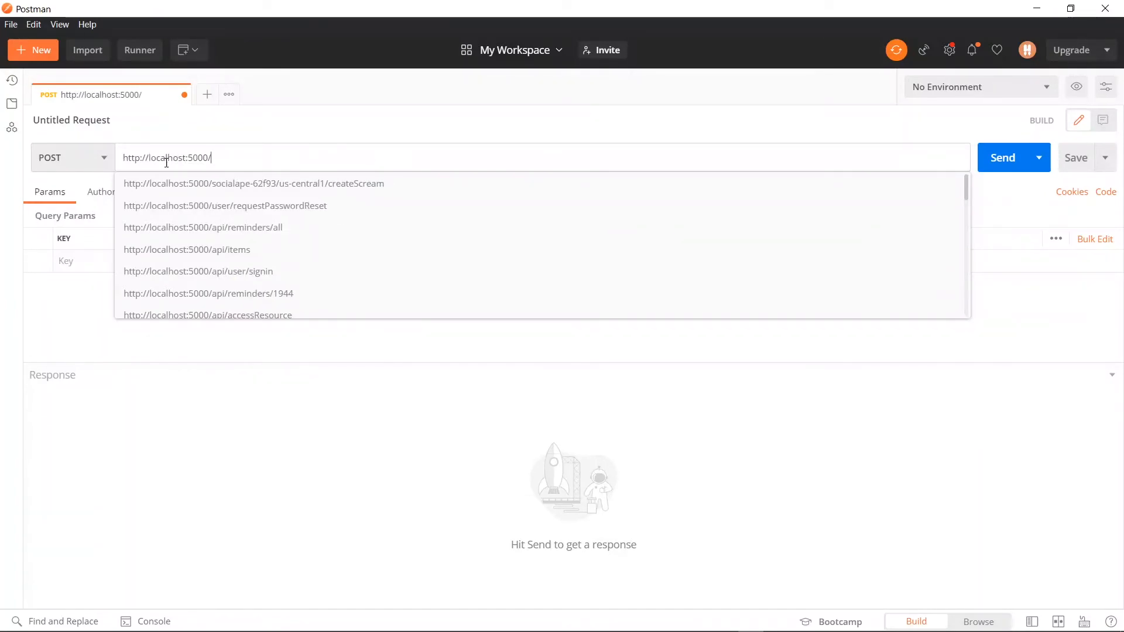
pyautogui.write('user/')
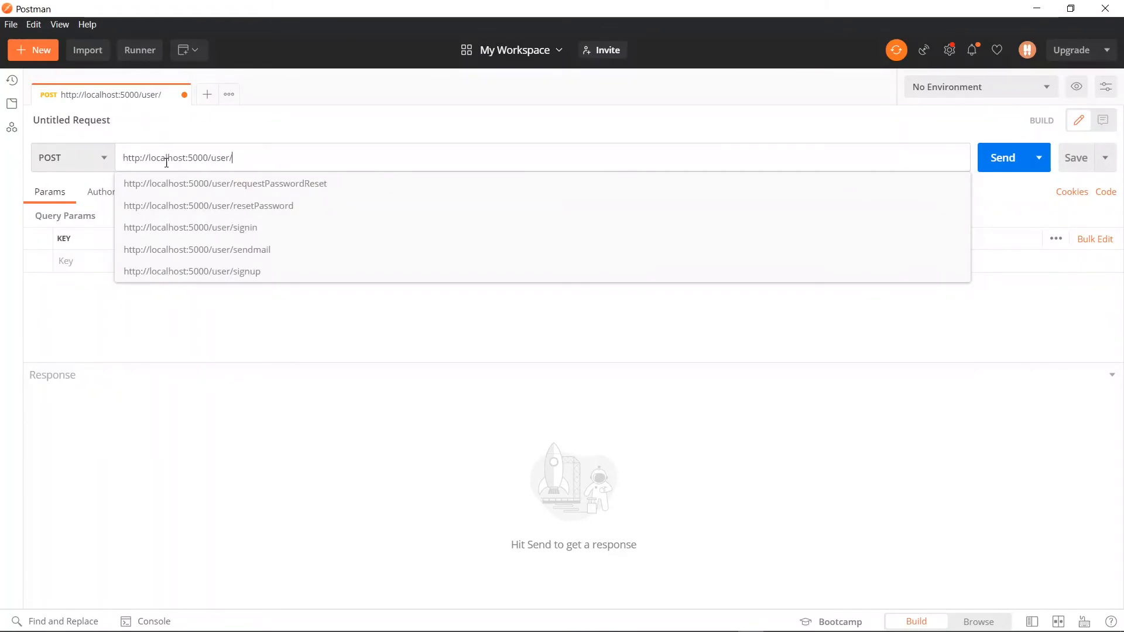
pyautogui.write('re')
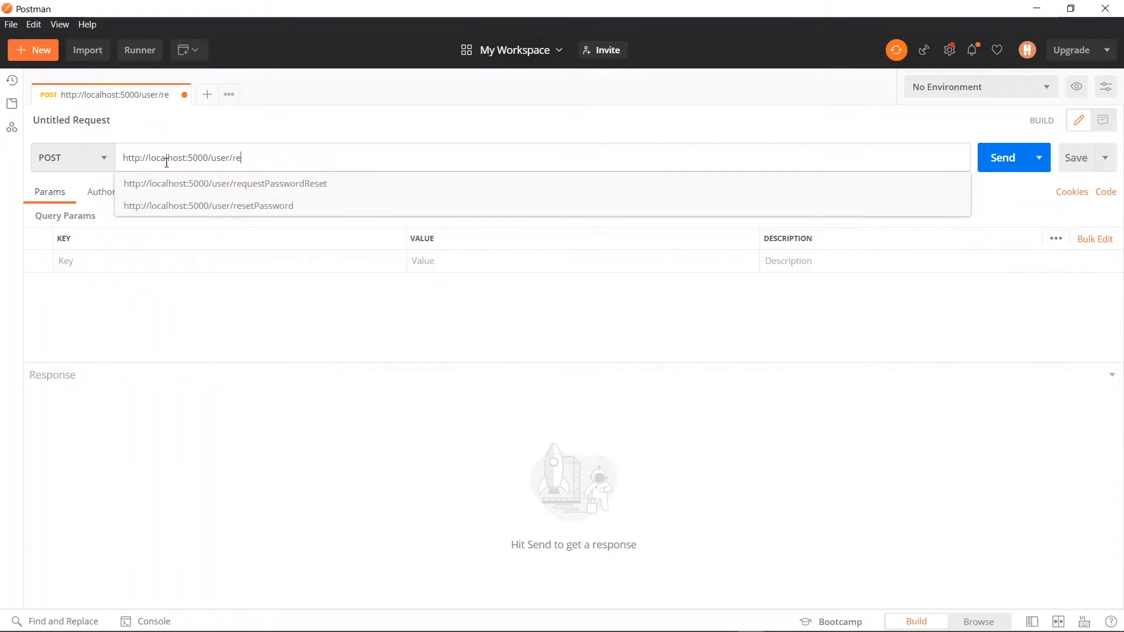
pyautogui.write('questPasswo')
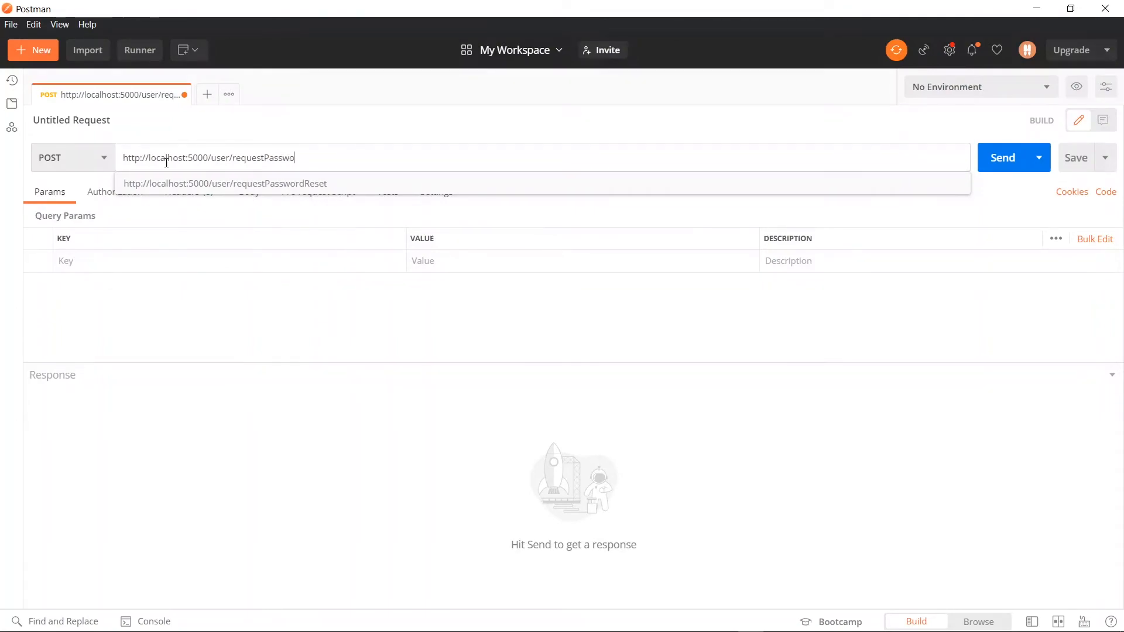
pyautogui.click(225, 183)
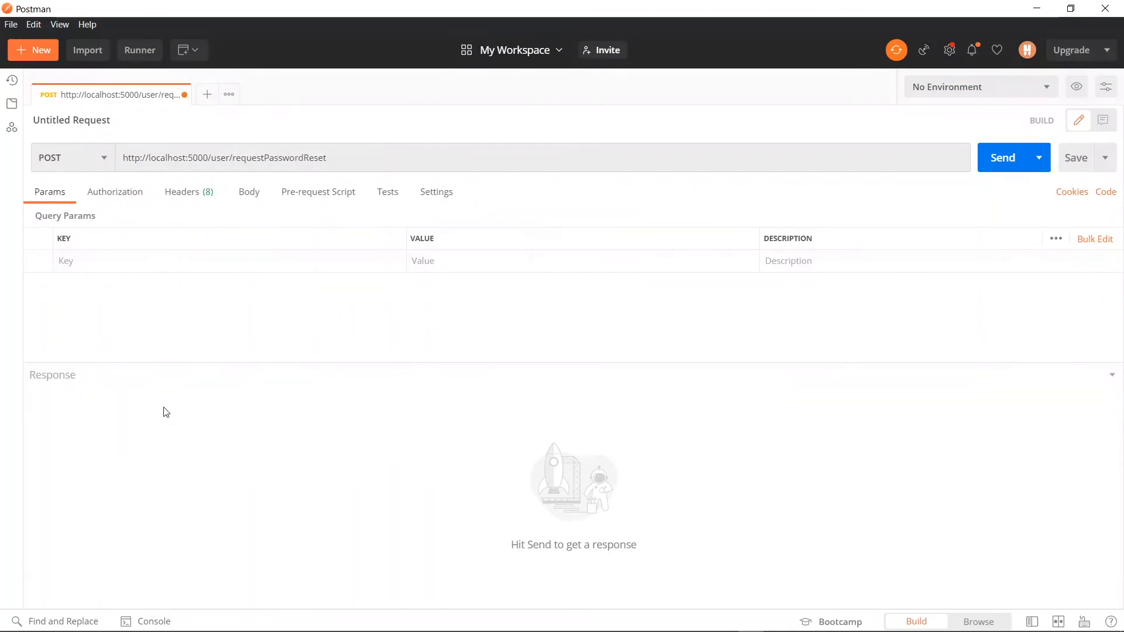
pyautogui.click(248, 191)
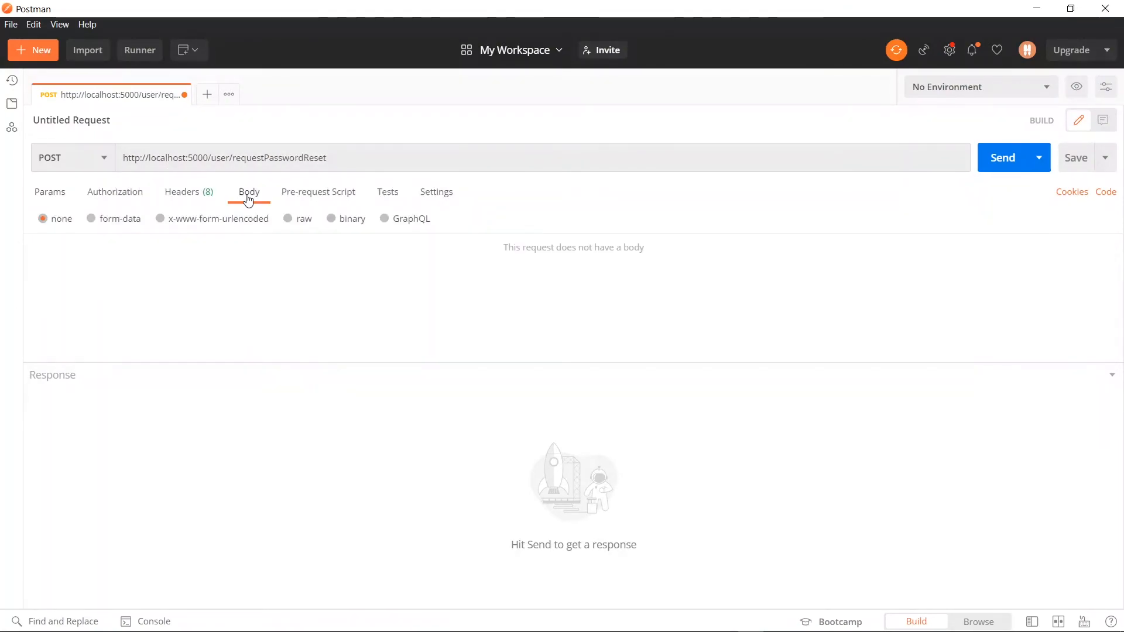
pyautogui.click(288, 219)
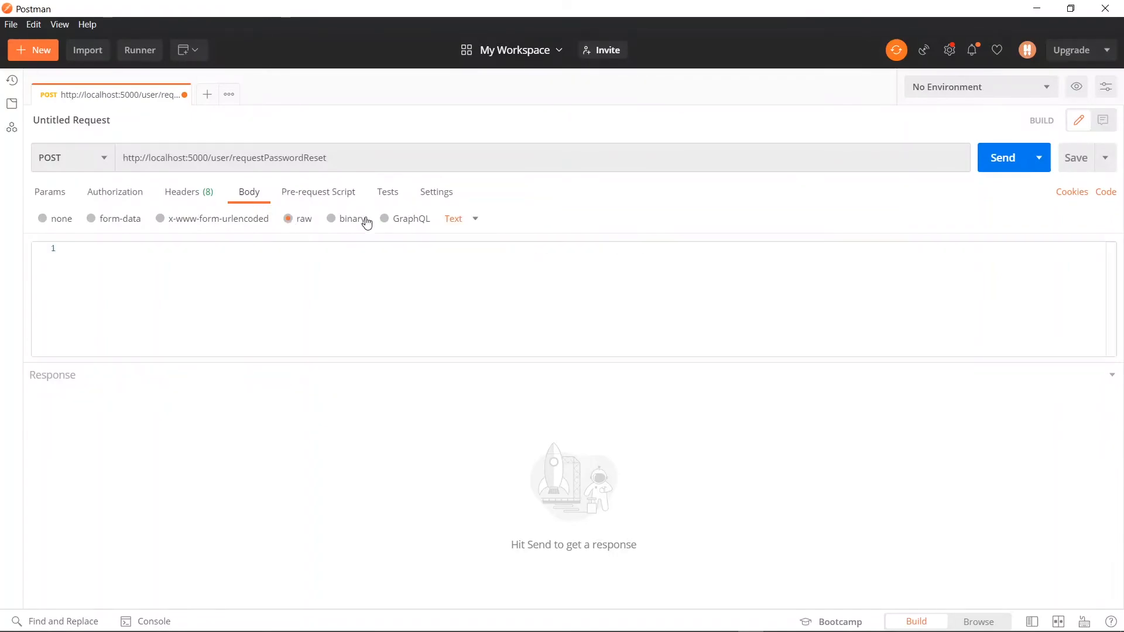
pyautogui.click(454, 219)
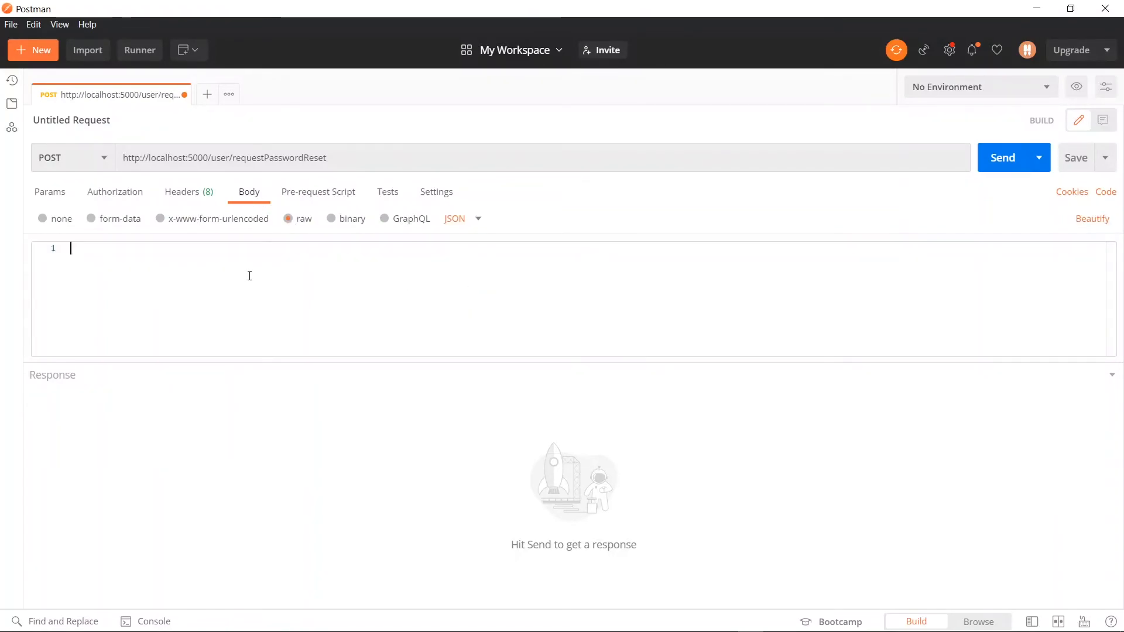
pyautogui.write('{')
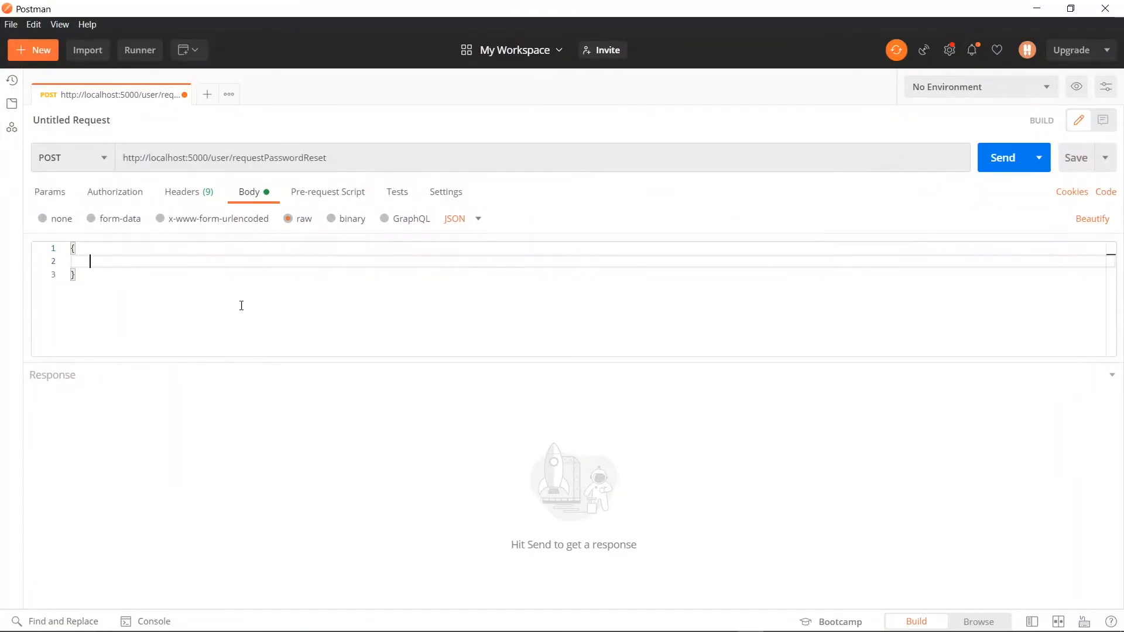
pyautogui.write('"email"')
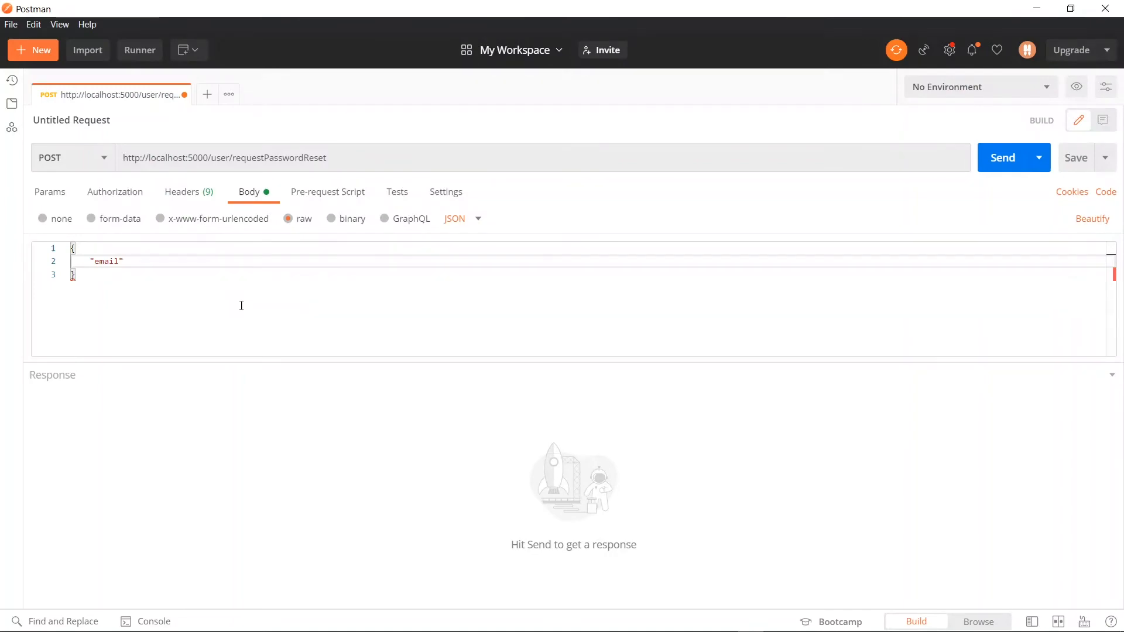
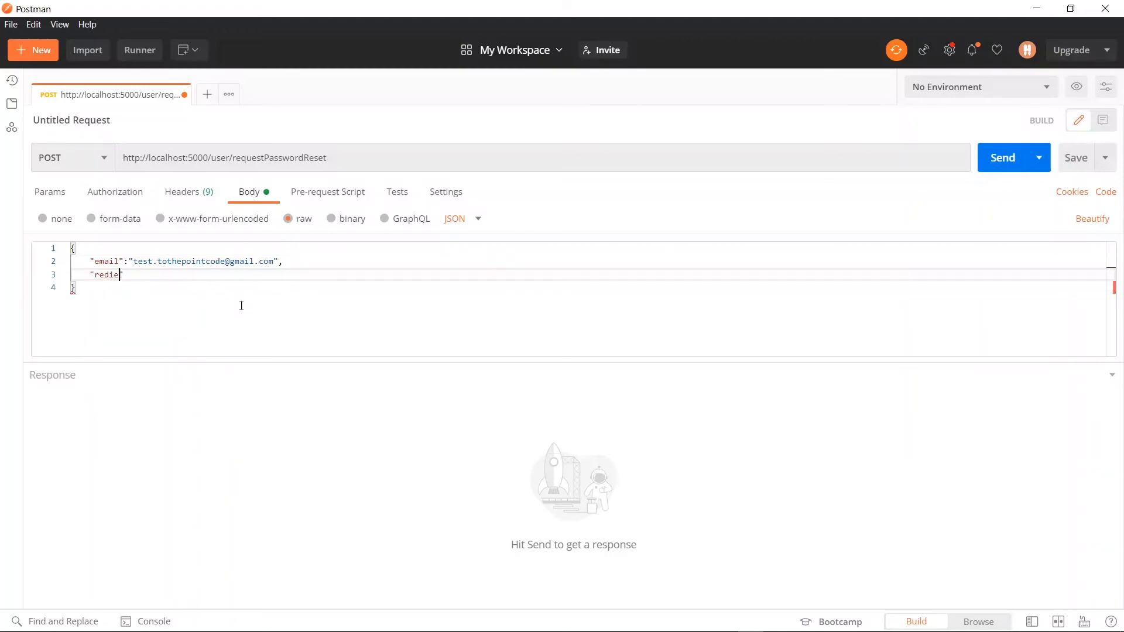
pyautogui.write('ctUrl')
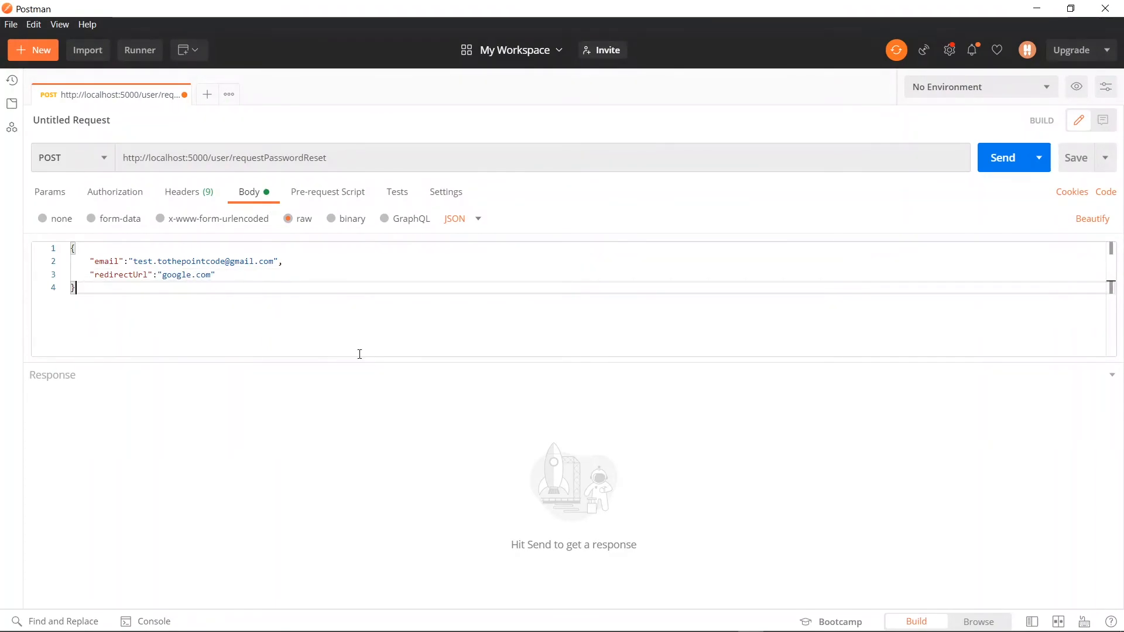
pyautogui.moveTo(931, 158)
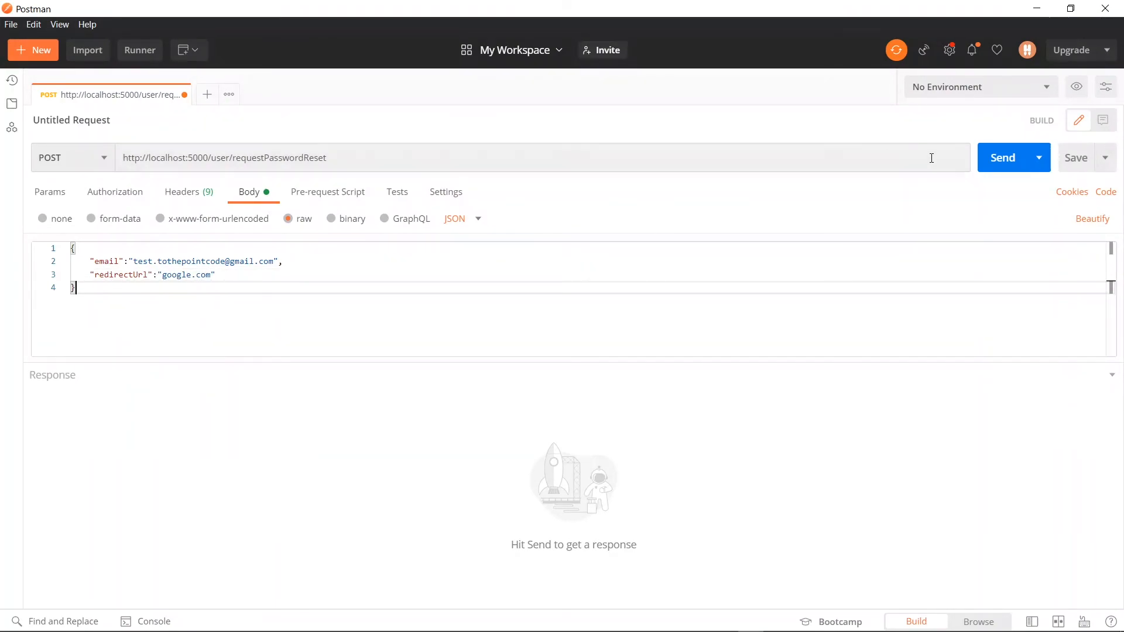
pyautogui.click(1003, 158)
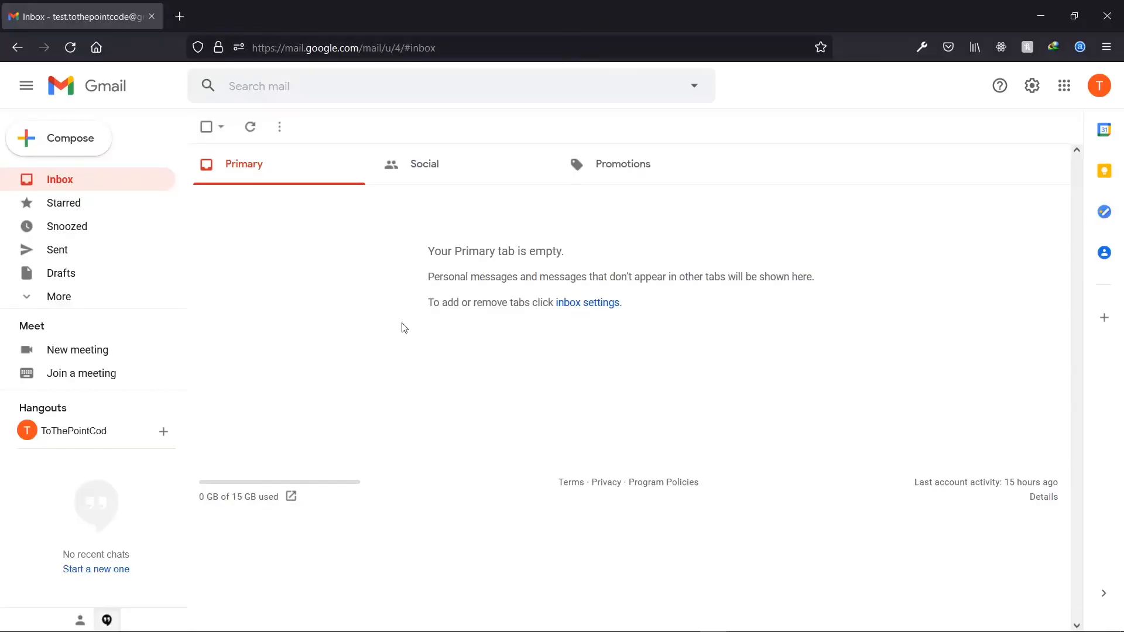
# Refresh the Gmail inbox and open the new Password Reset email with its 60-minute link.
pyautogui.click(250, 127)
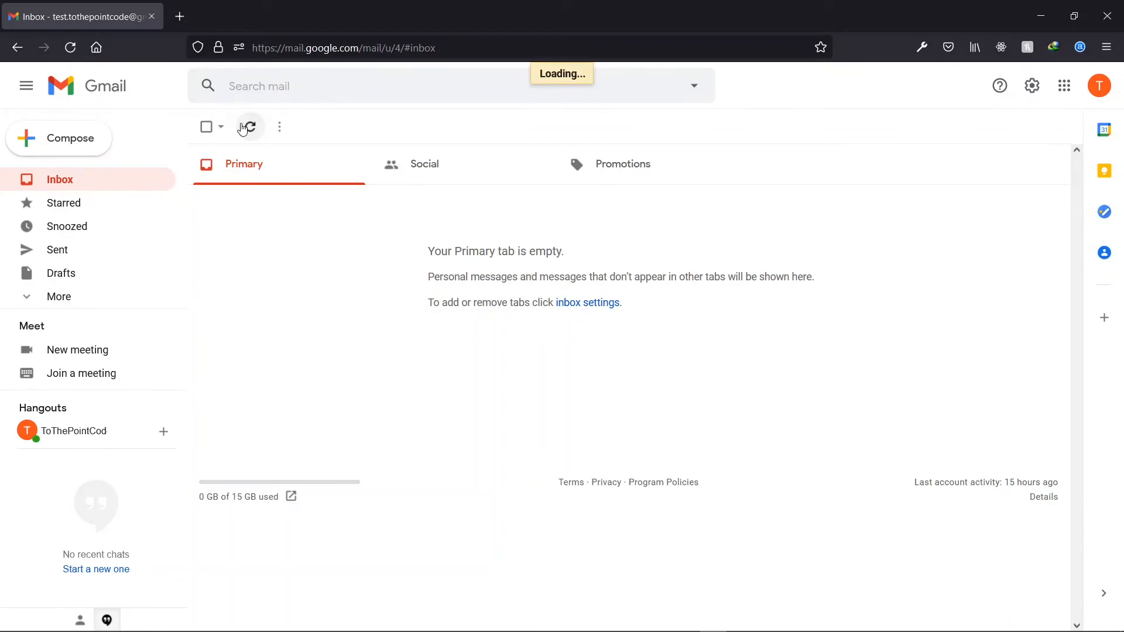
pyautogui.click(249, 127)
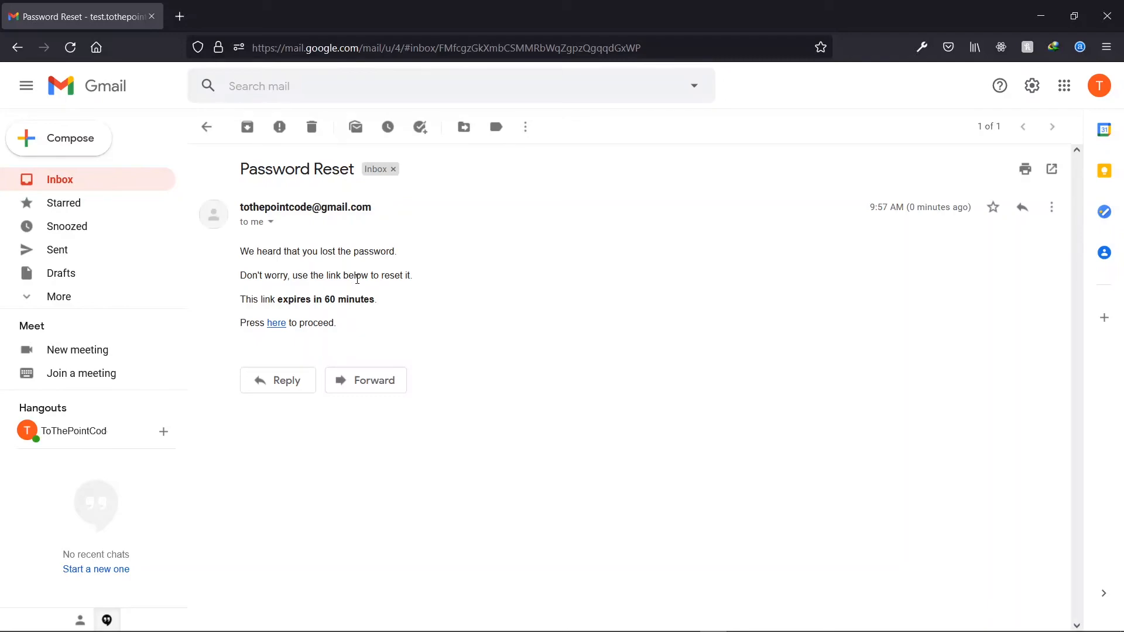
pyautogui.moveTo(637, 387)
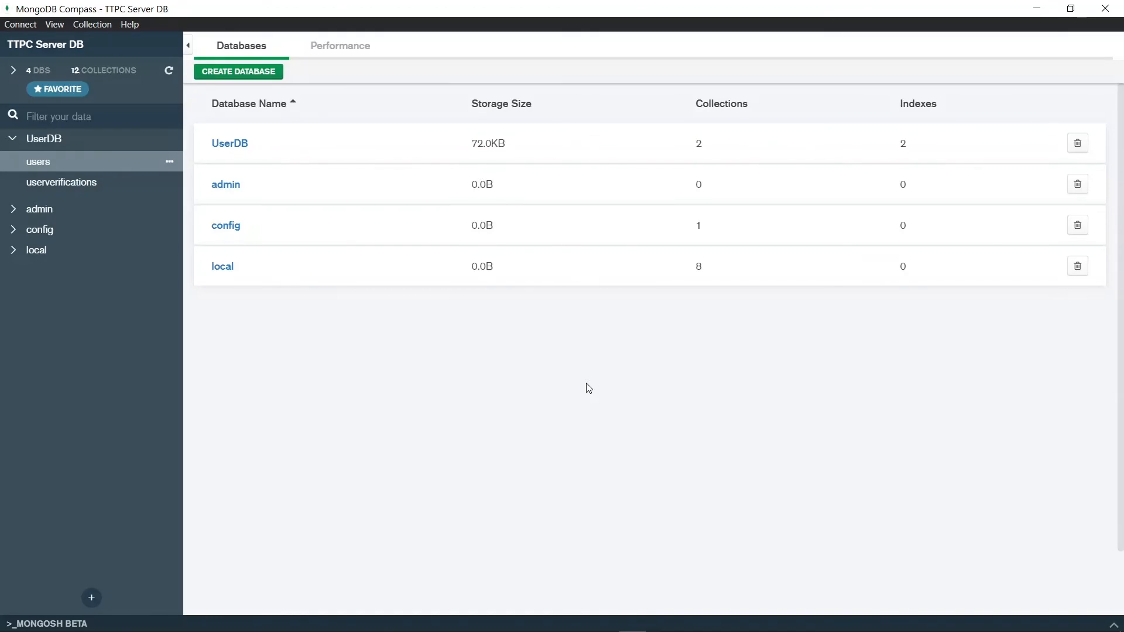
# Refresh UserDB and view the single hashed record in the new passwordresets collection.
pyautogui.click(229, 143)
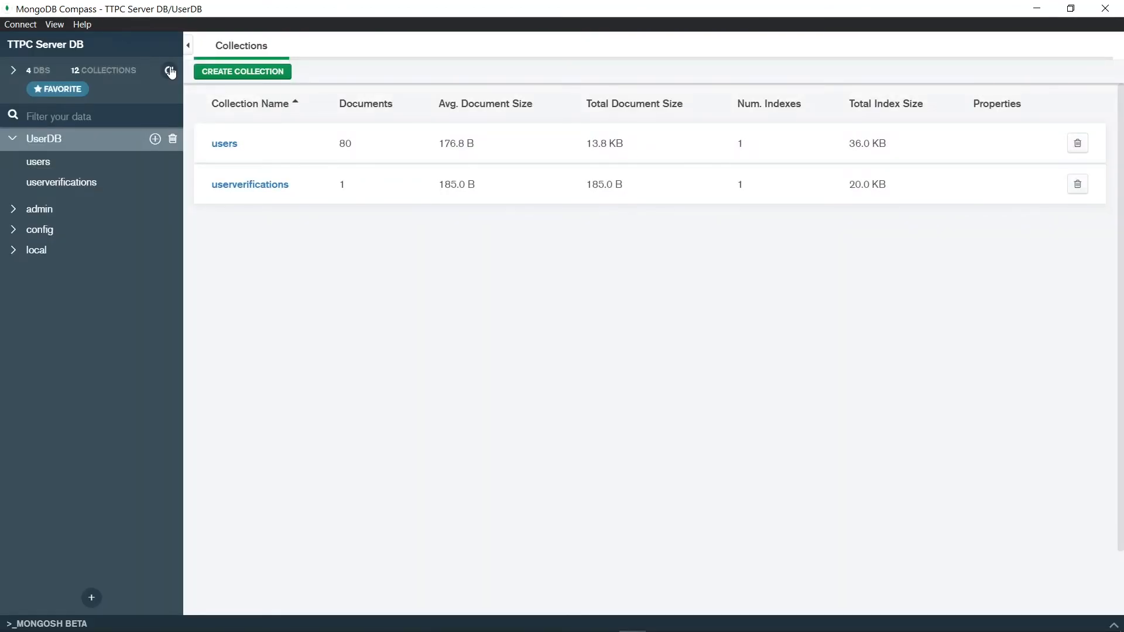
pyautogui.click(44, 43)
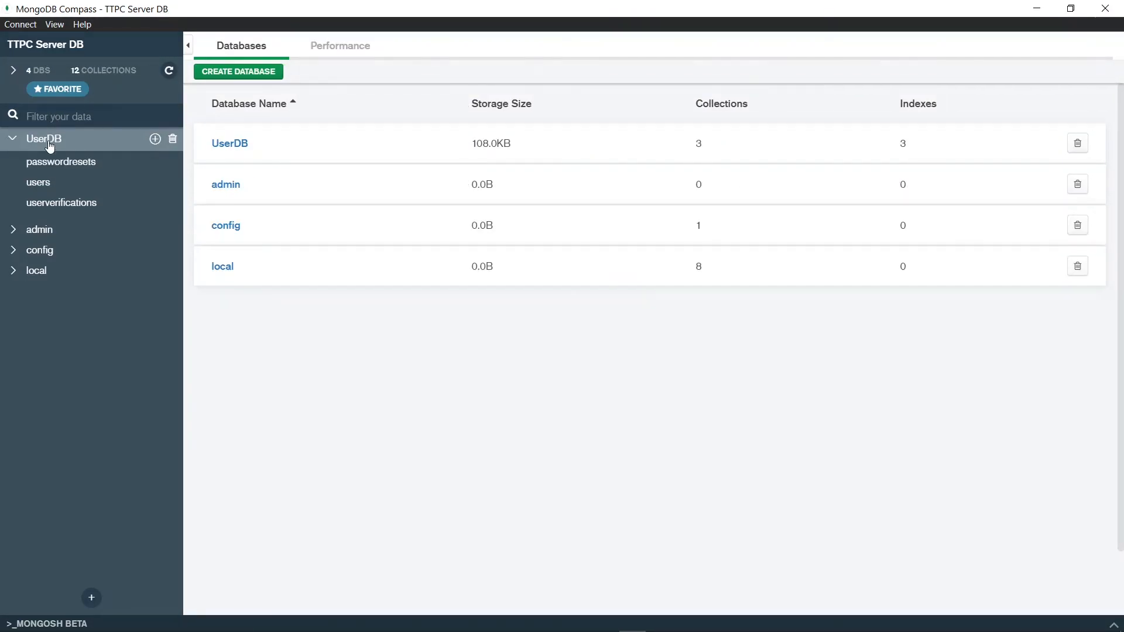
pyautogui.moveTo(60, 161)
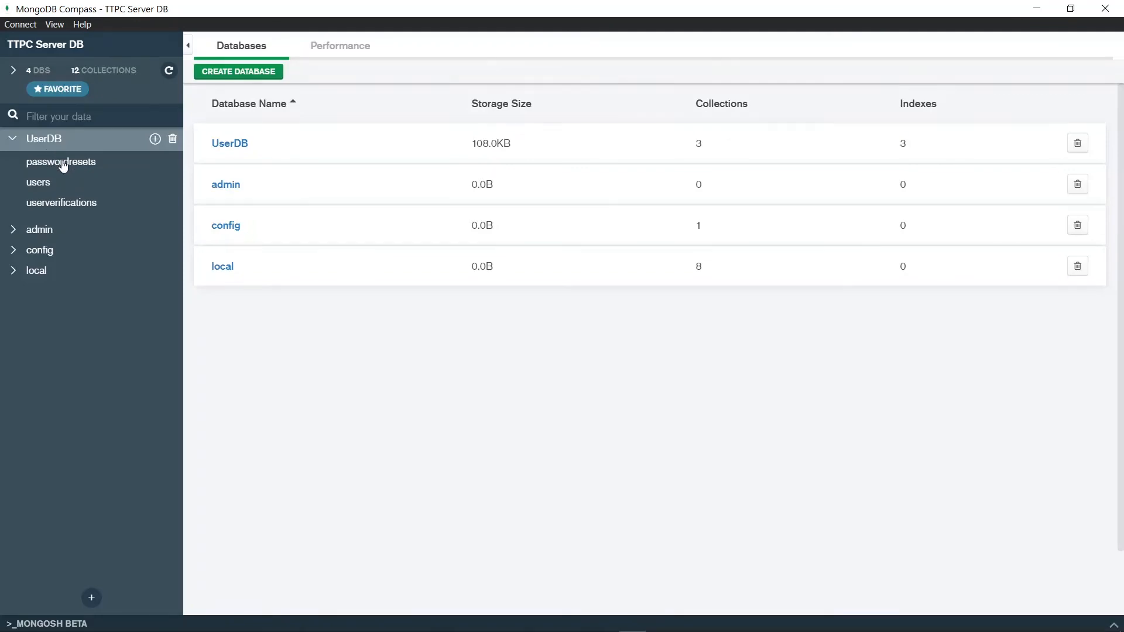
pyautogui.click(60, 162)
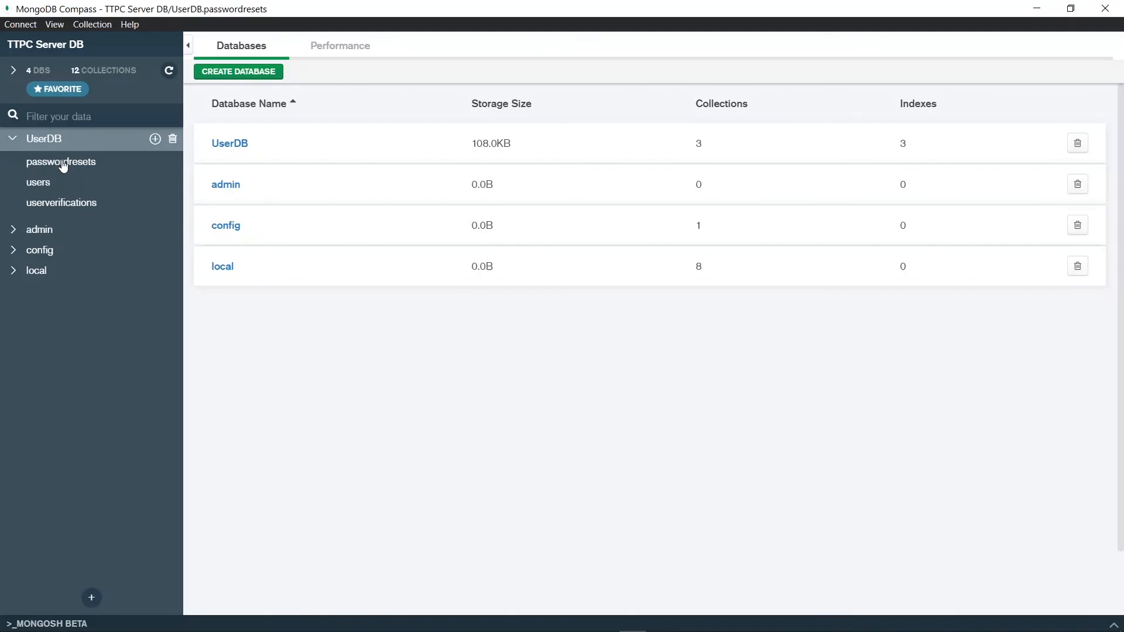
pyautogui.click(60, 162)
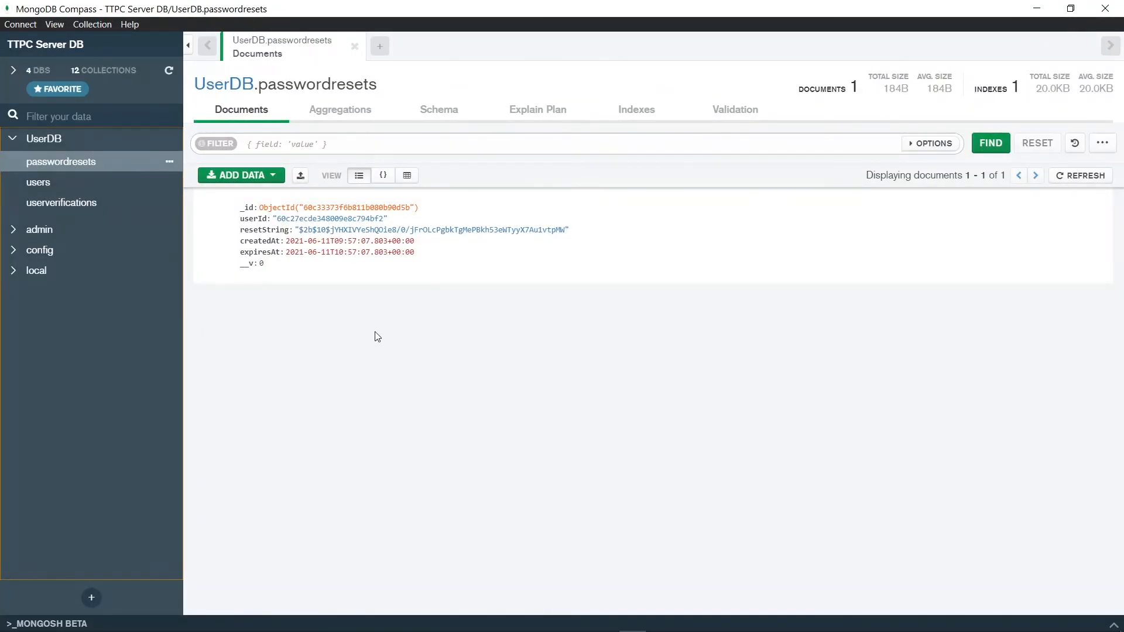
pyautogui.moveTo(241, 302)
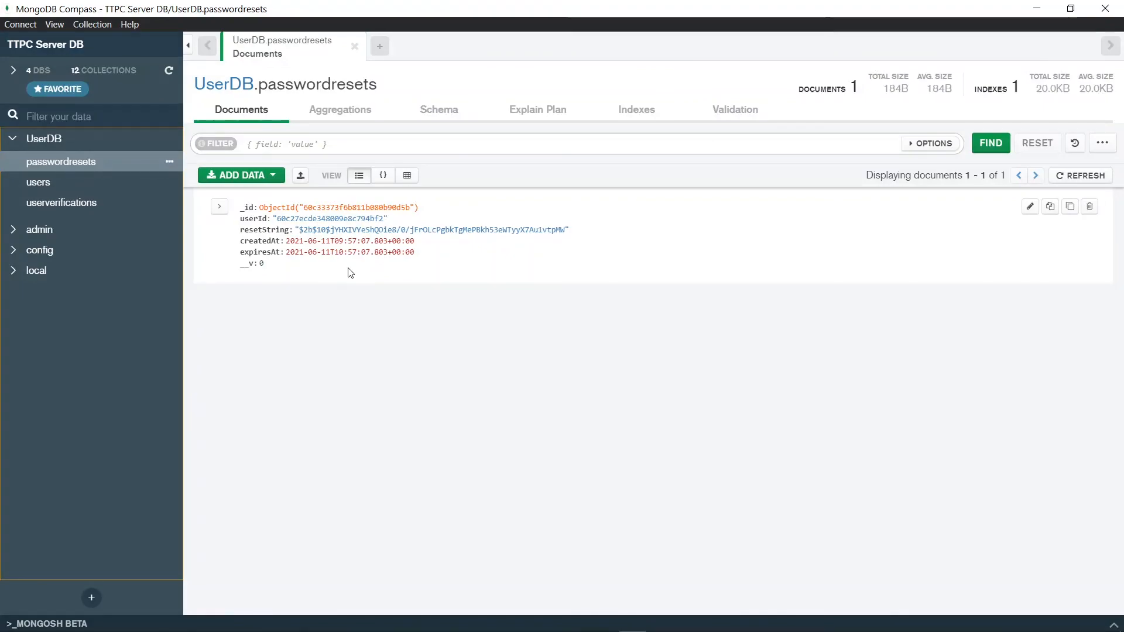
pyautogui.moveTo(230, 223)
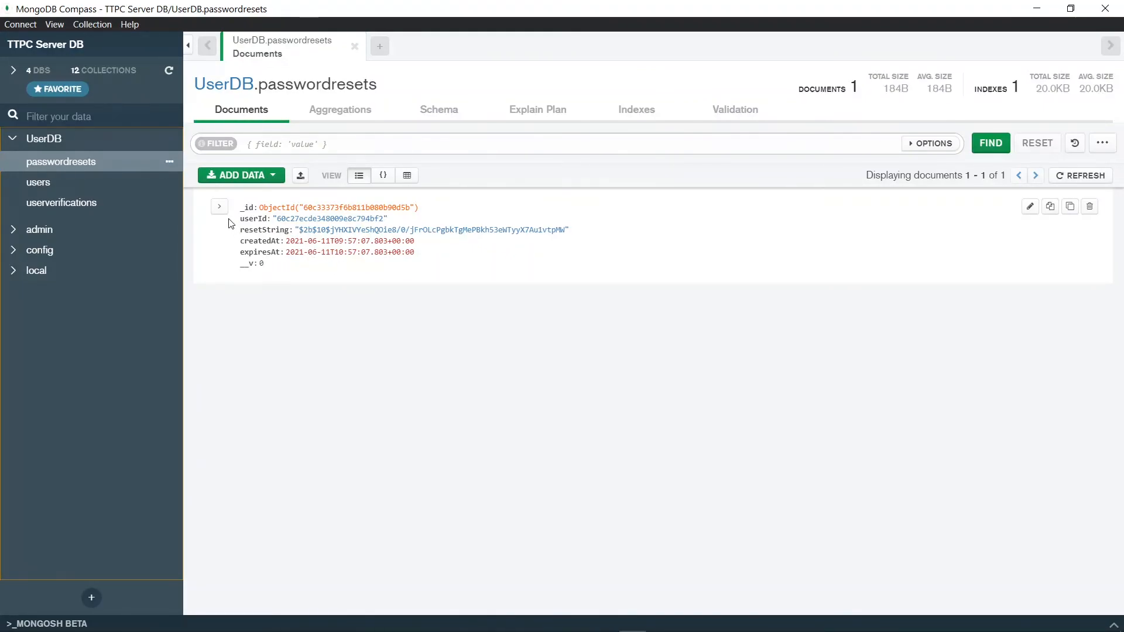
pyautogui.moveTo(340, 248)
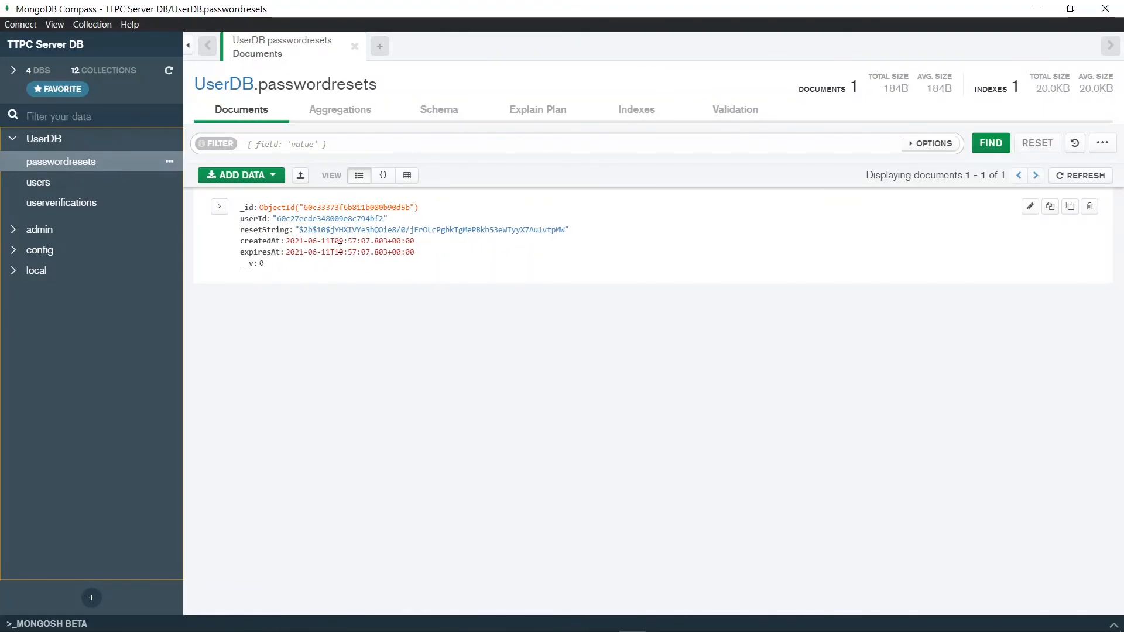
pyautogui.moveTo(327, 277)
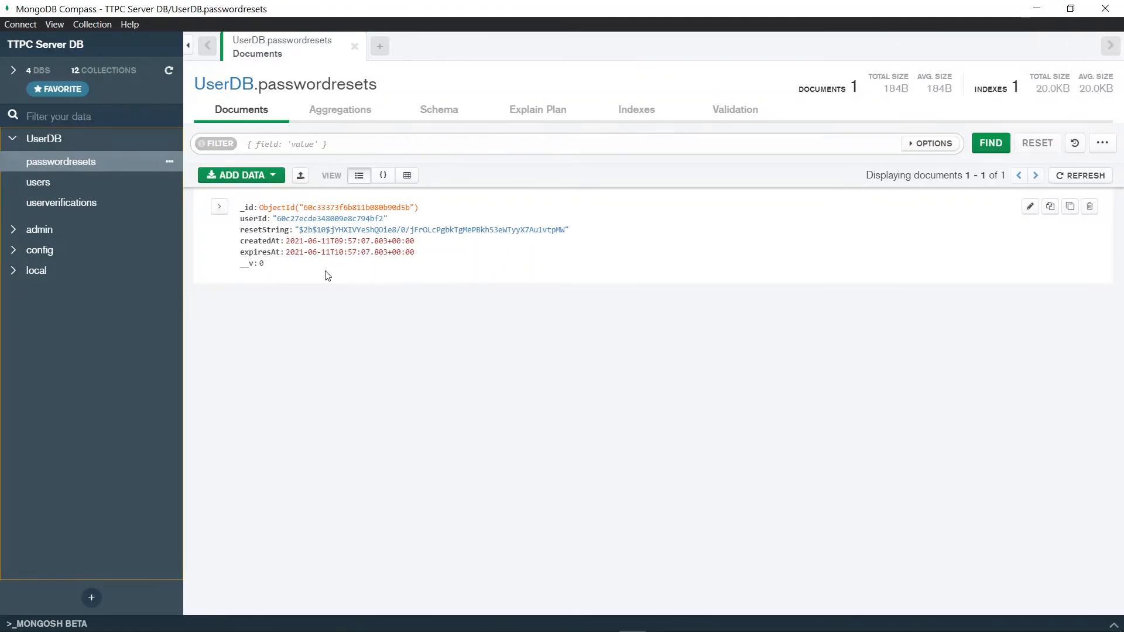